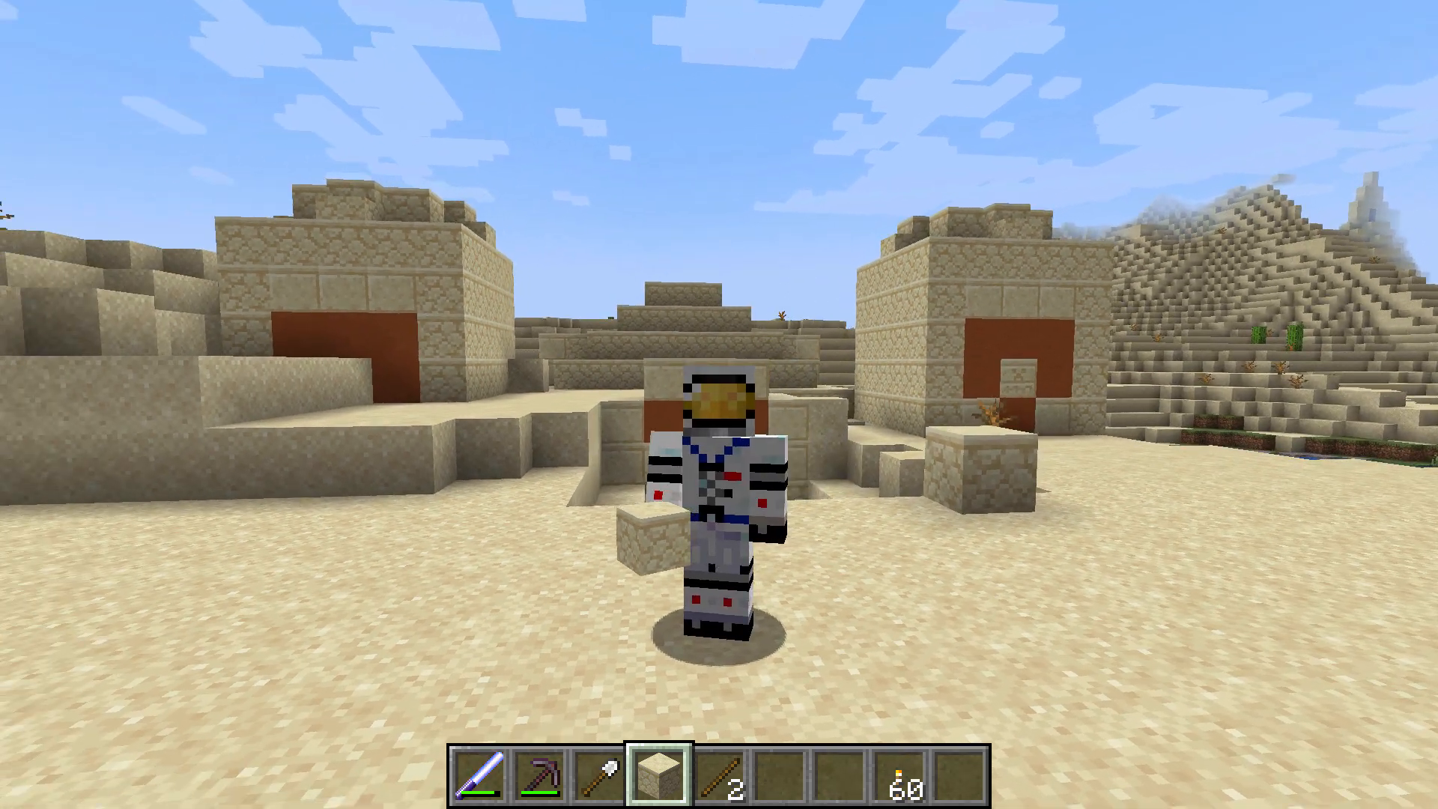
mouse_move(719, 404)
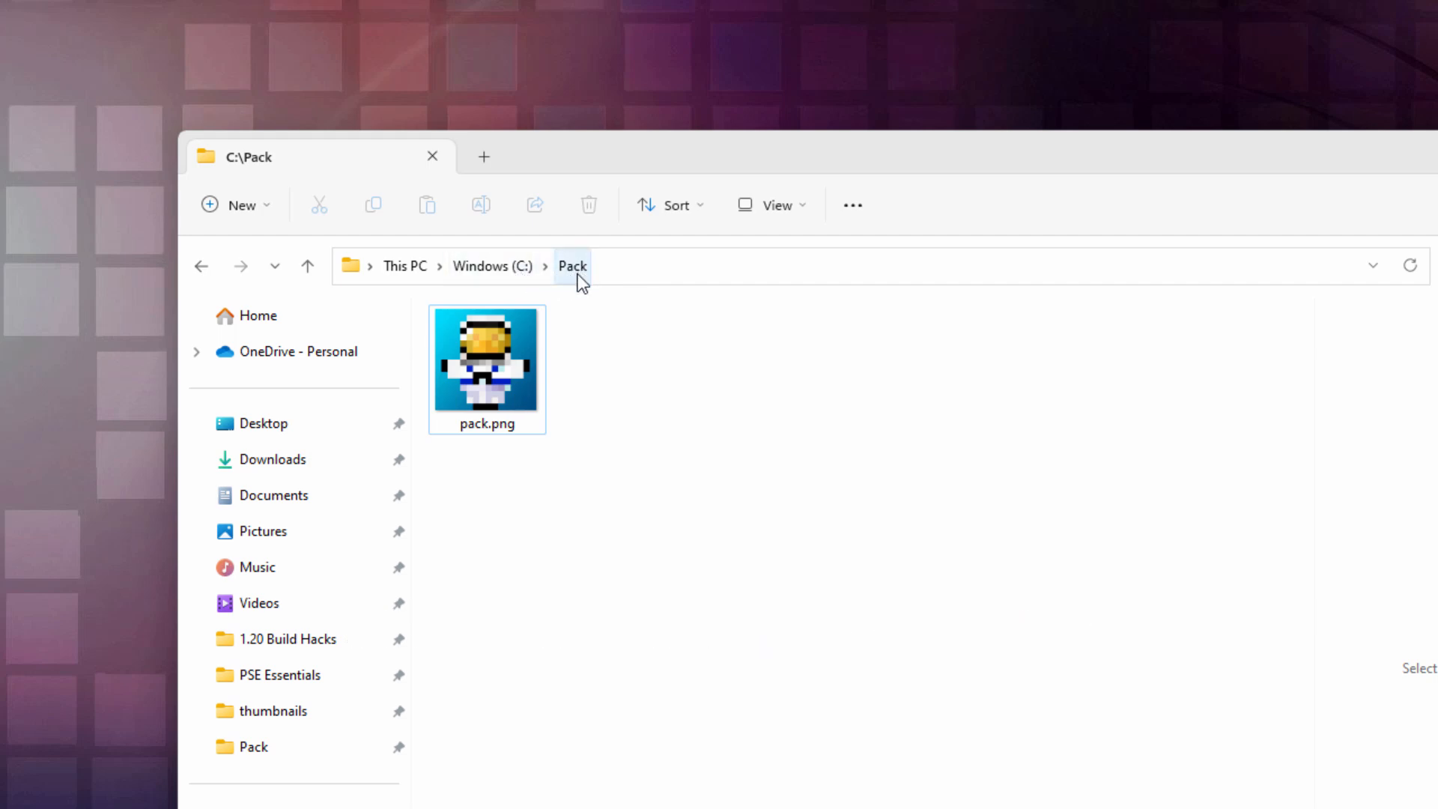
mouse_move(588, 357)
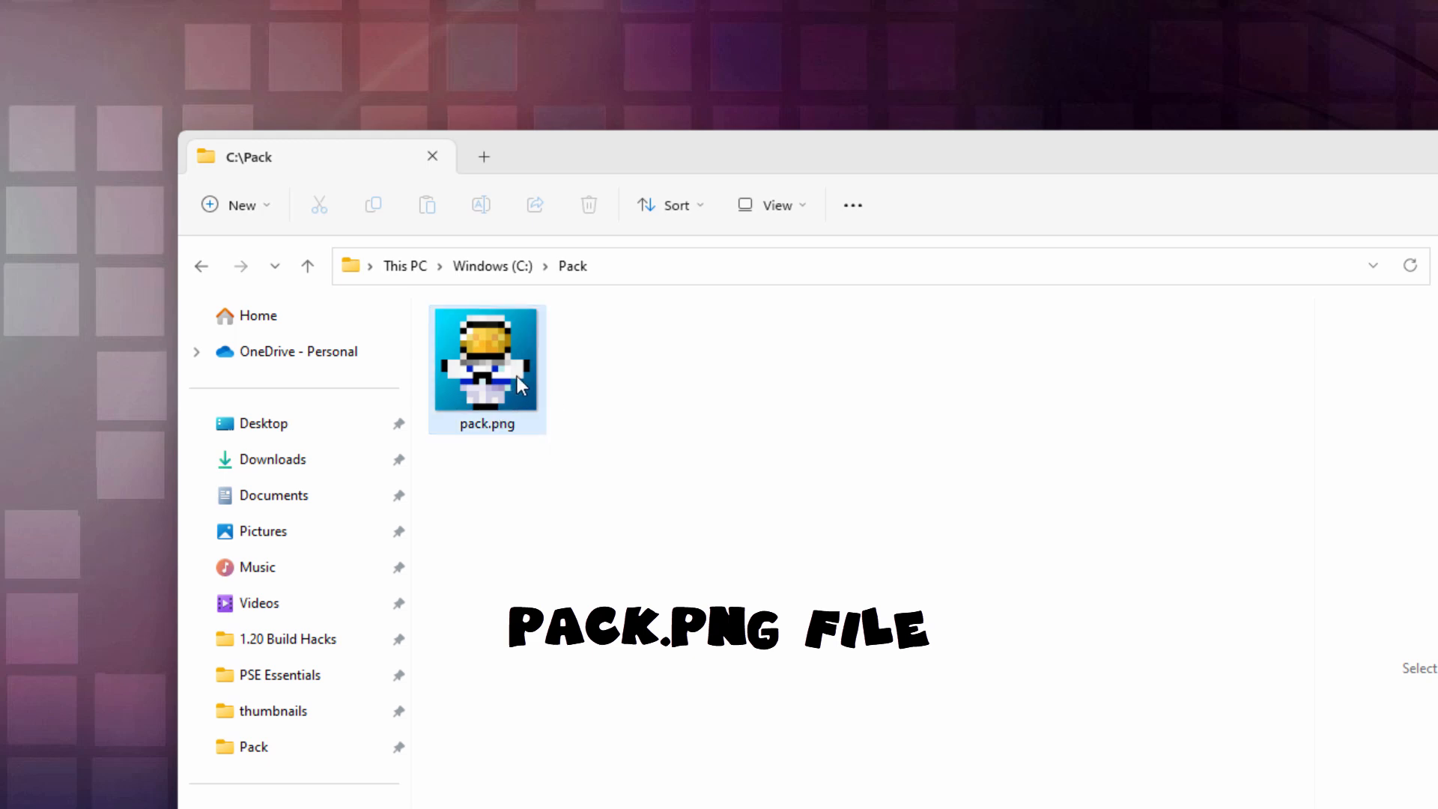
mouse_move(490, 372)
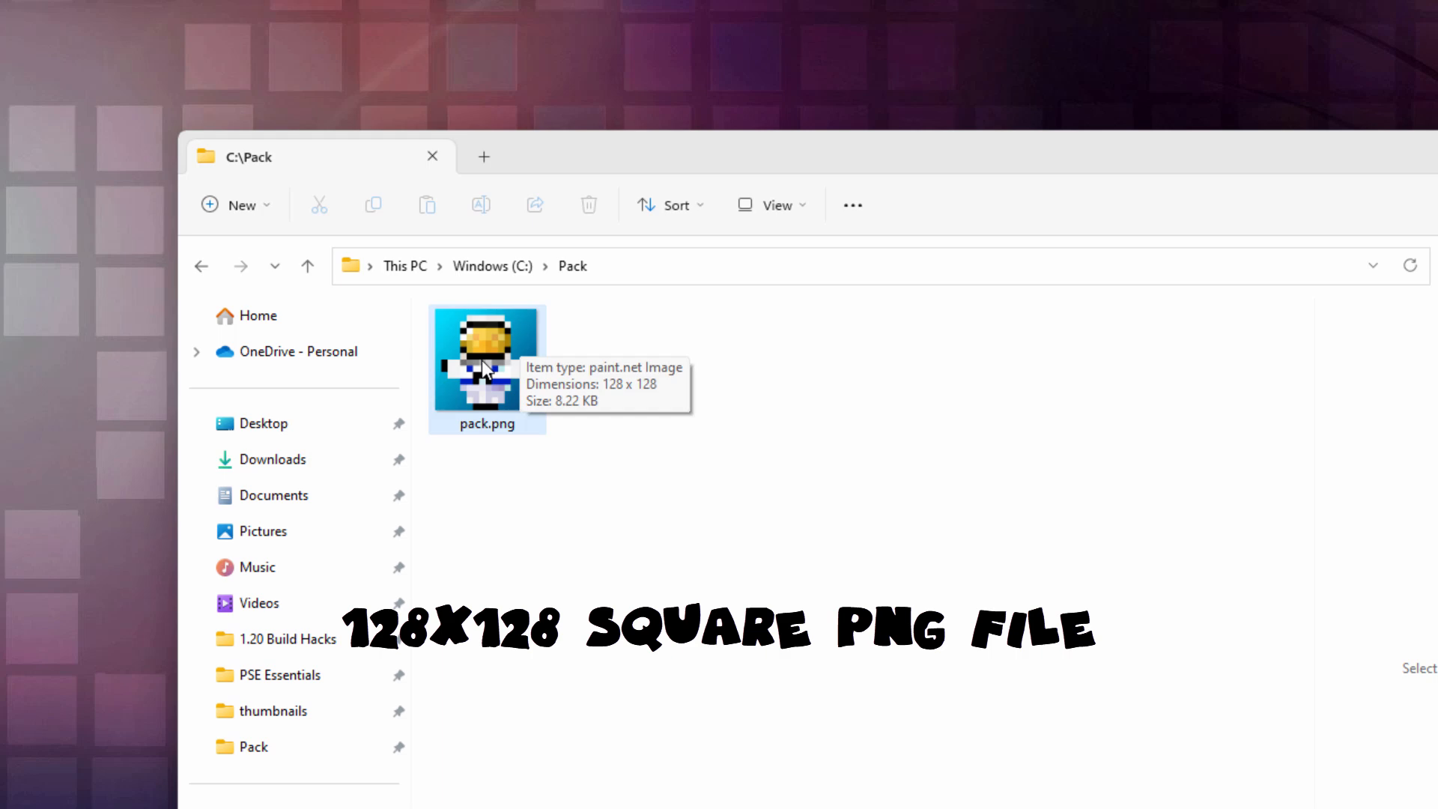
mouse_move(516, 453)
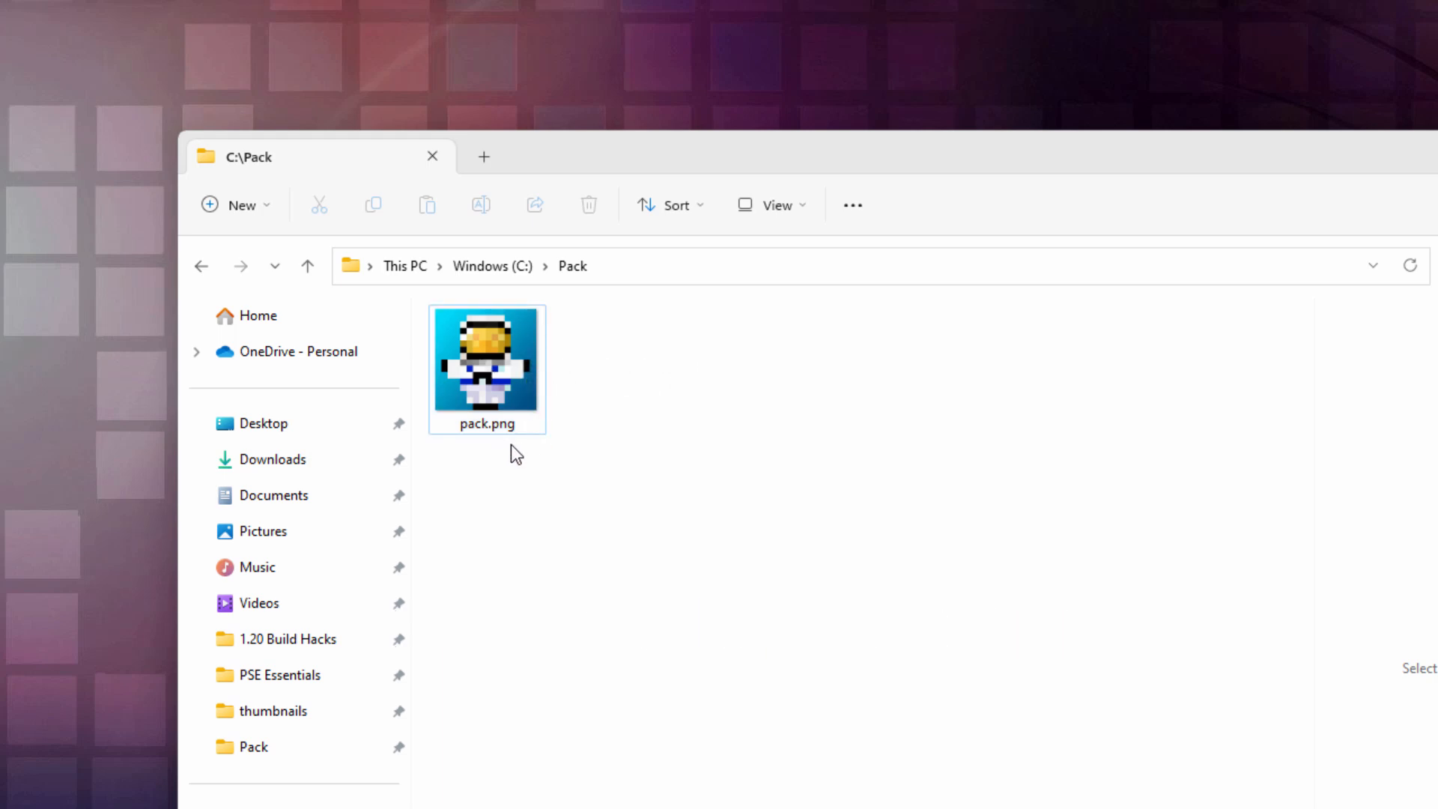
mouse_move(601, 457)
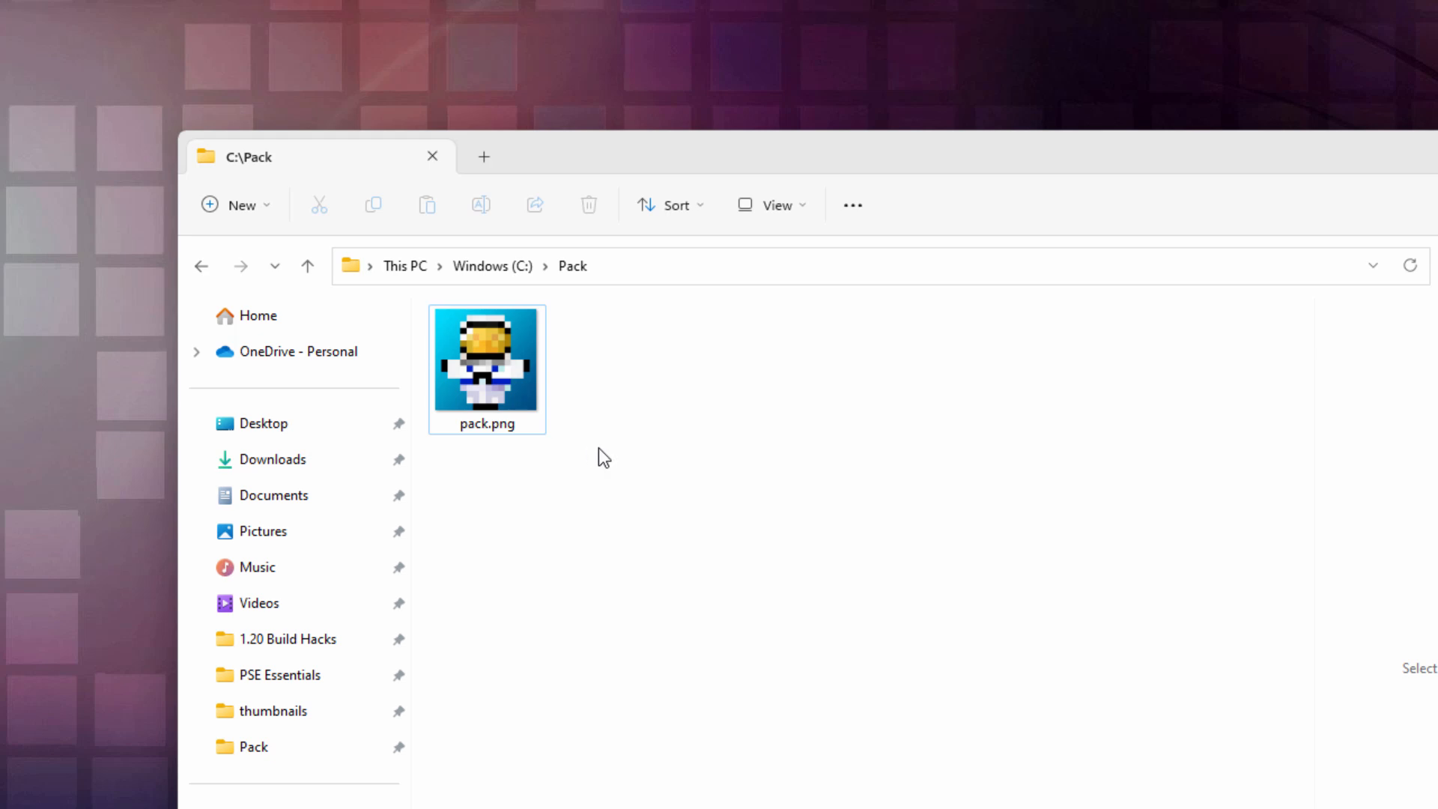
mouse_move(509, 432)
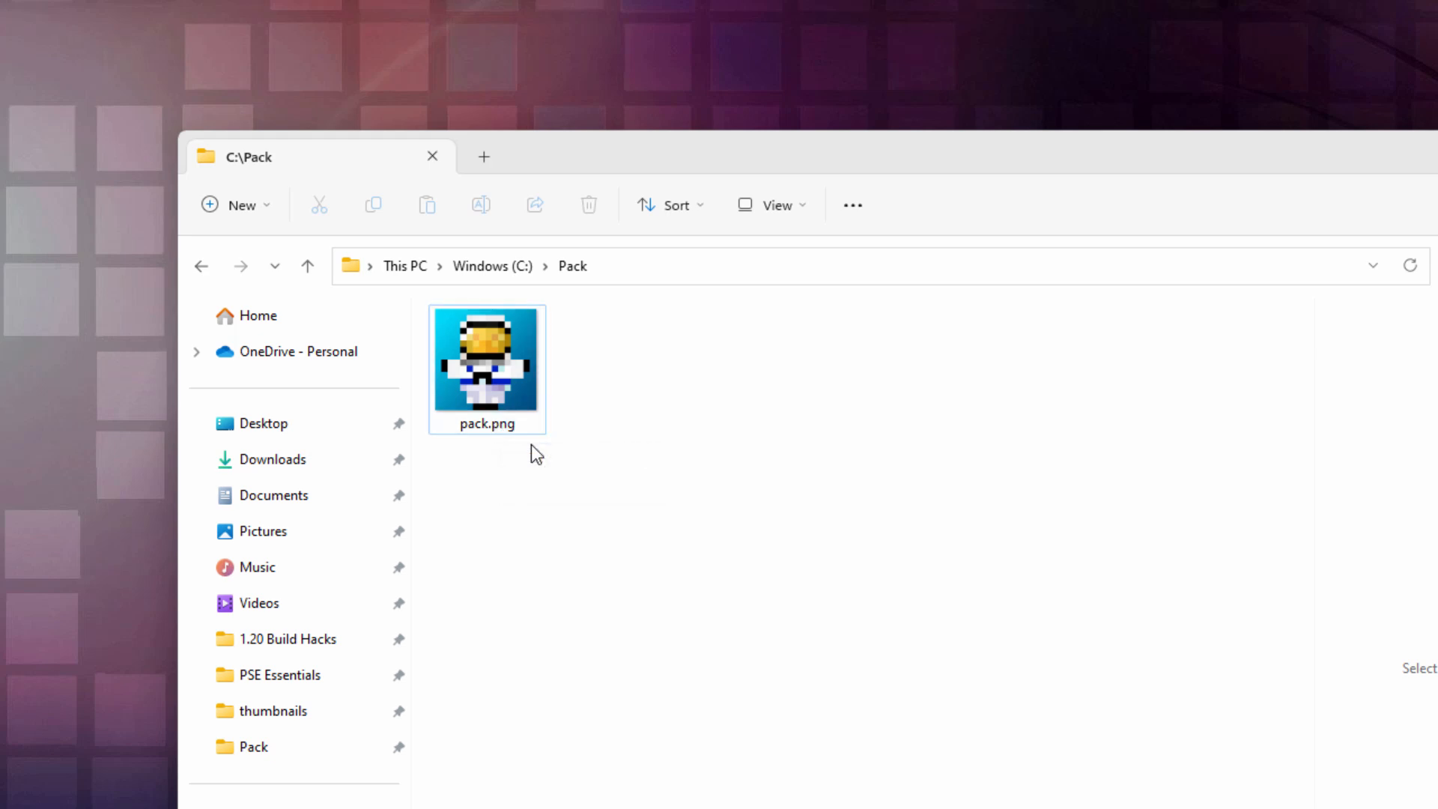
mouse_move(573, 420)
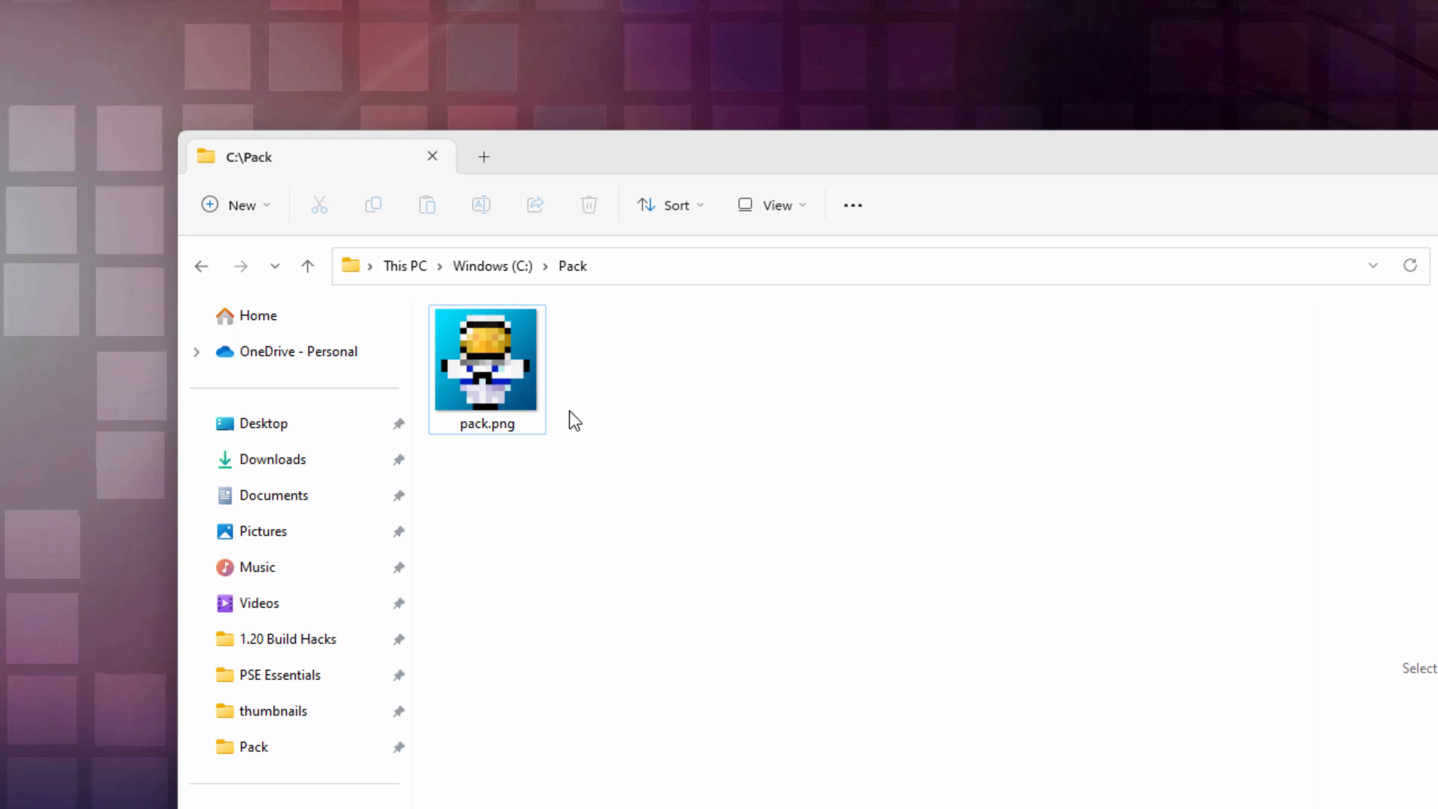
- Open the Latest release installation's game folder from the launcher's Installations list
left_click(774, 204)
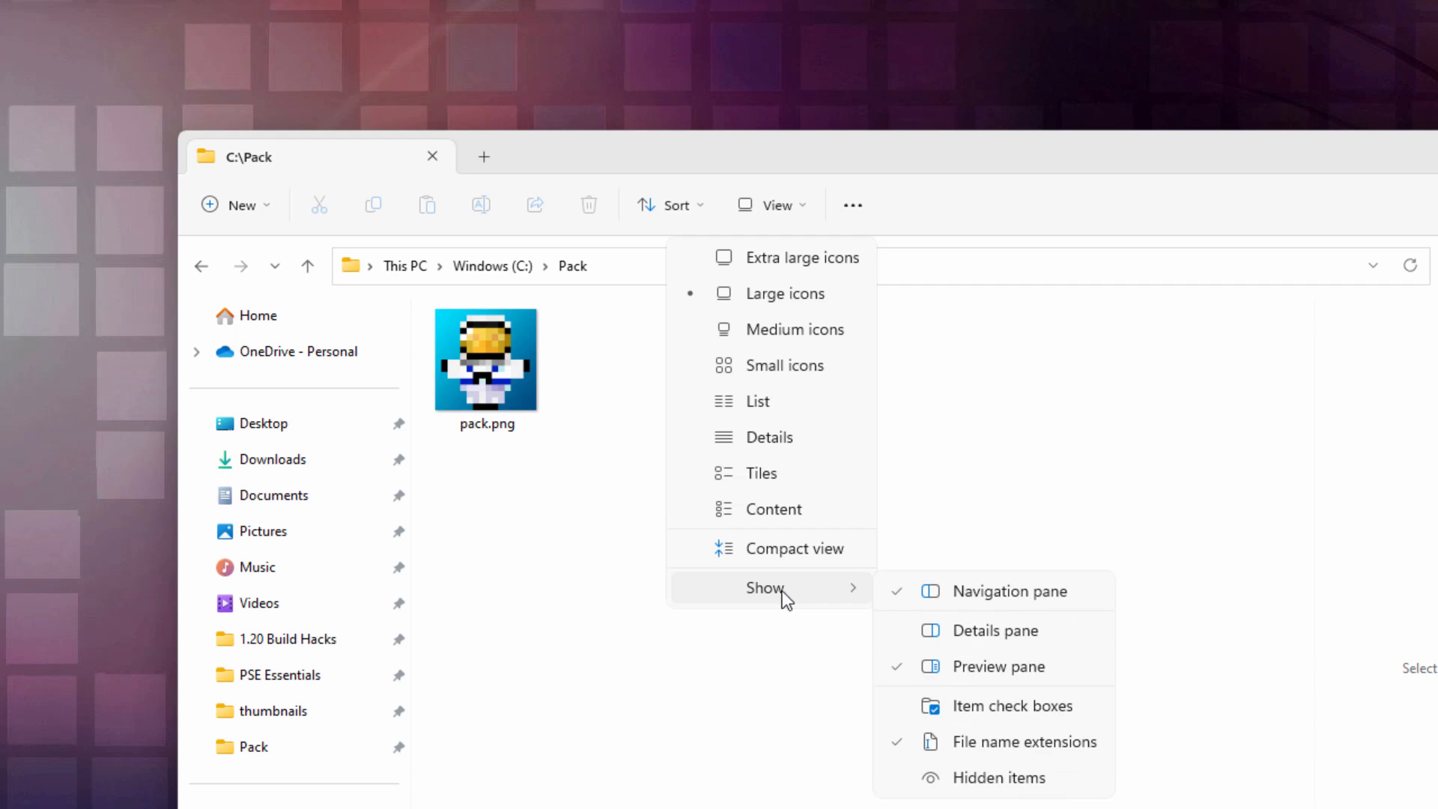
mouse_move(981, 761)
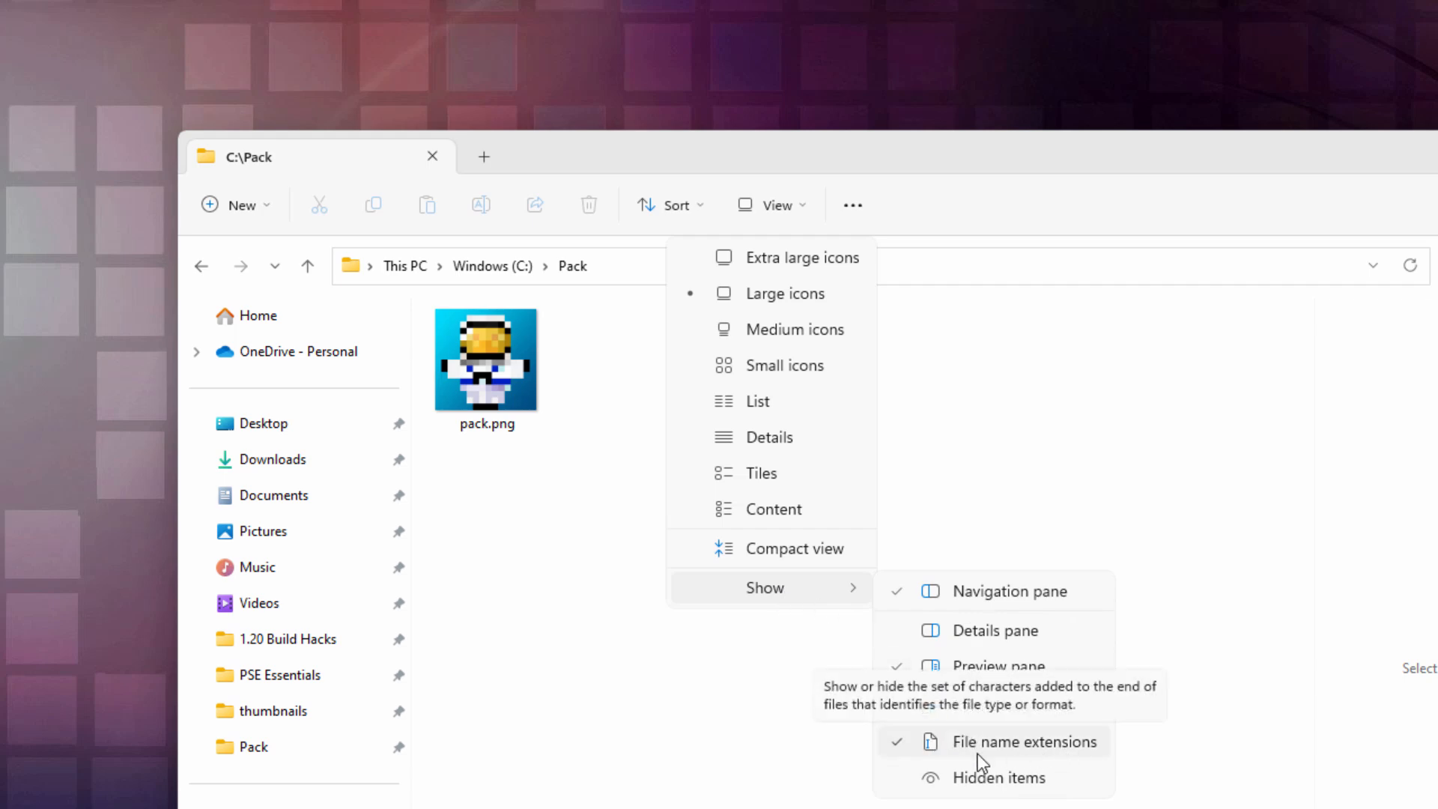
mouse_move(884, 755)
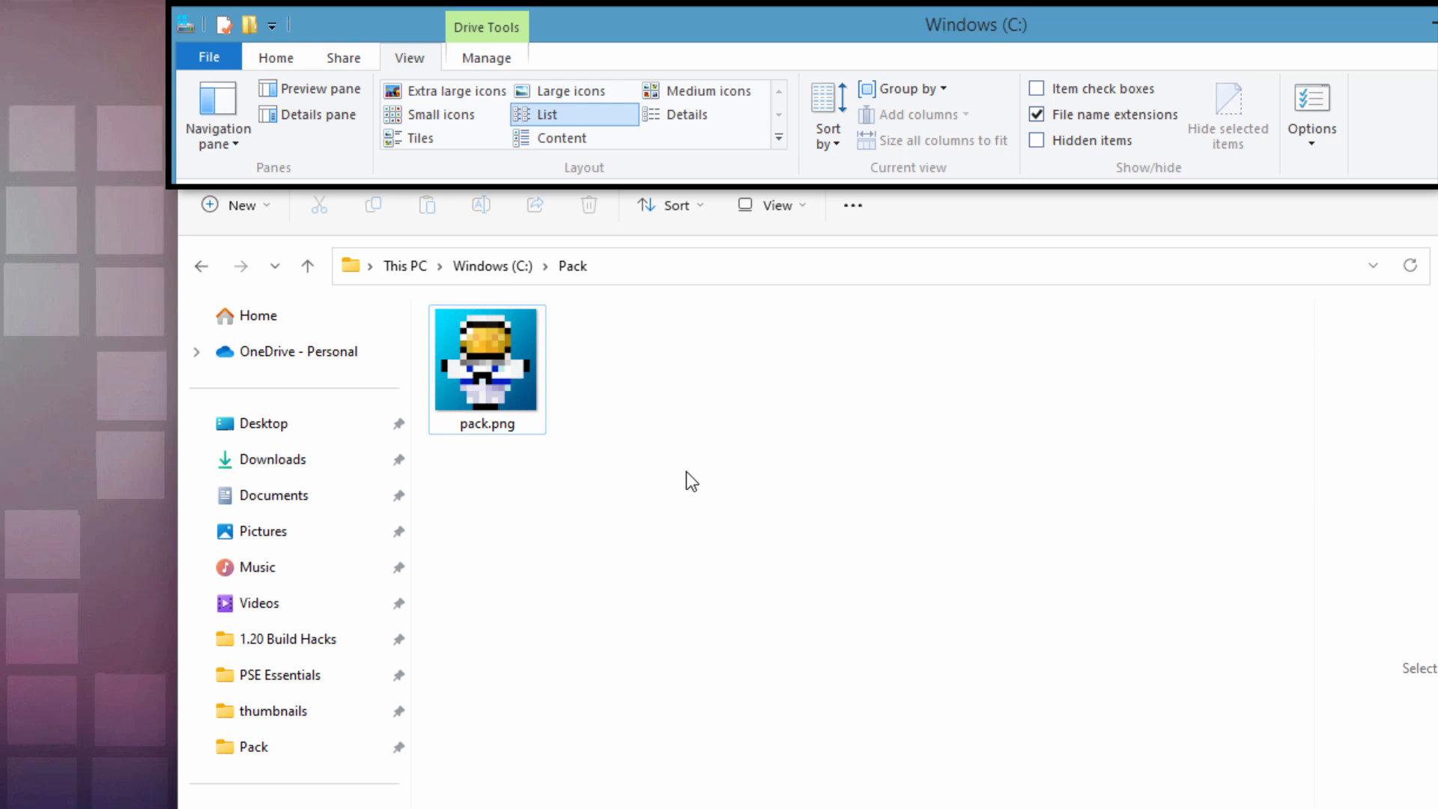
mouse_move(451, 228)
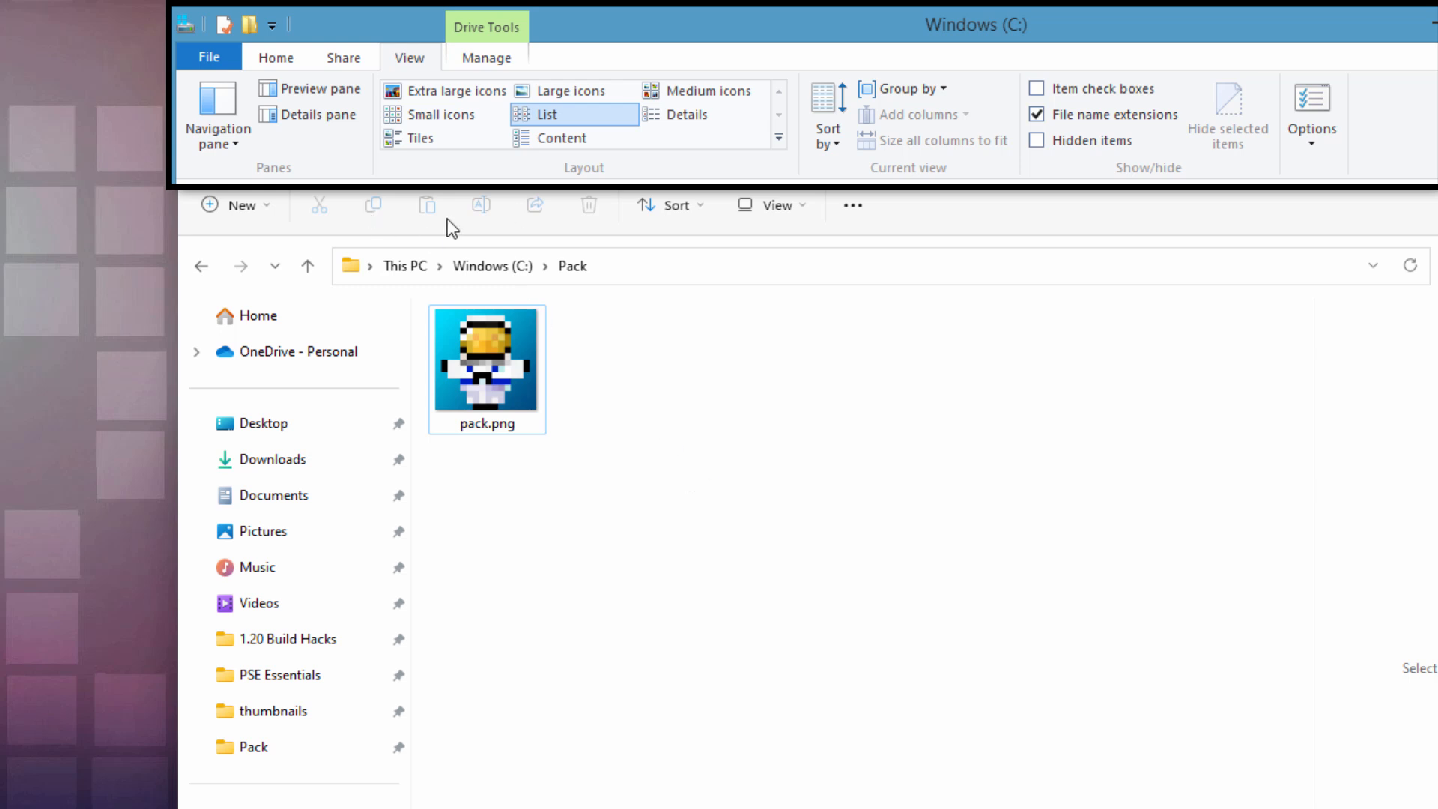
mouse_move(1216, 205)
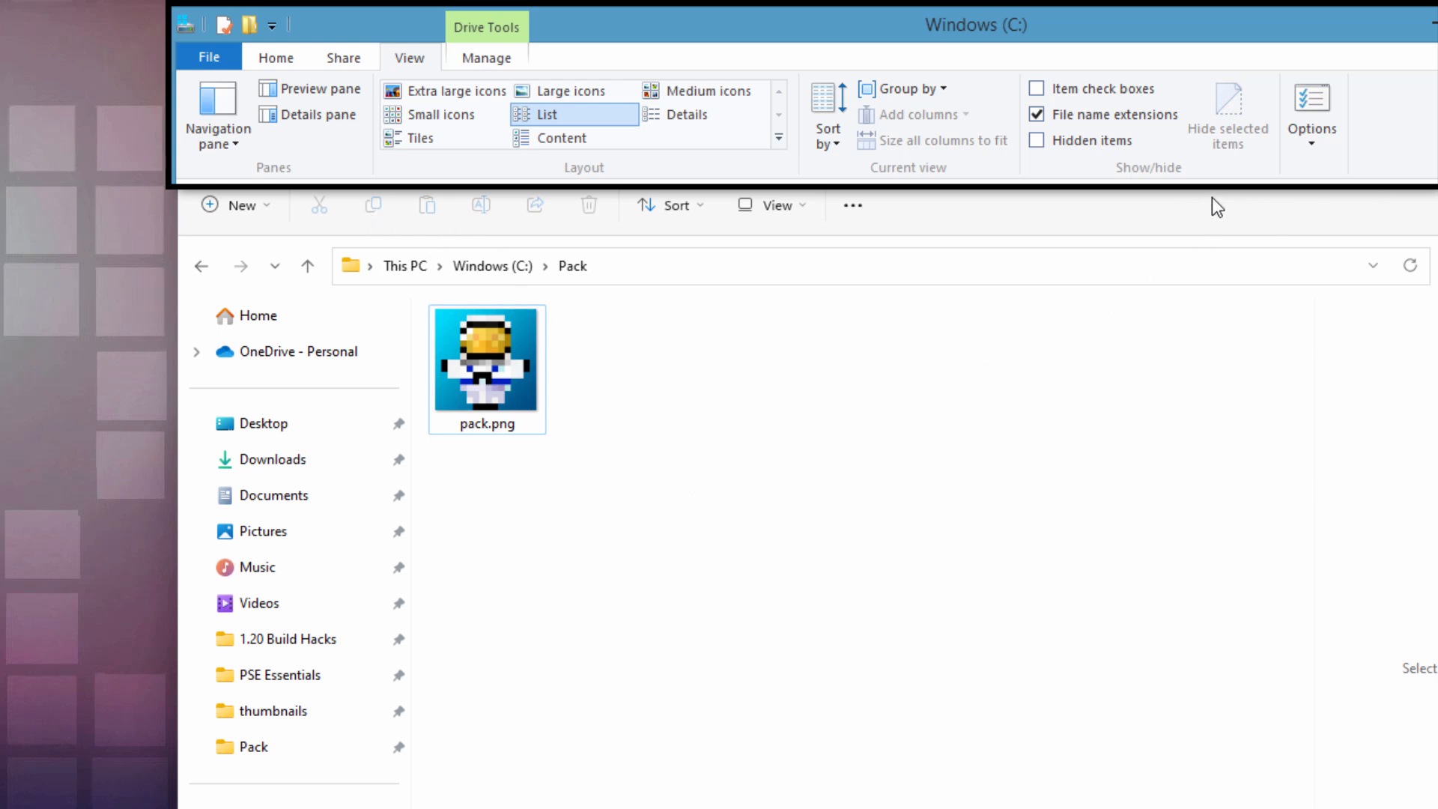
mouse_move(818, 446)
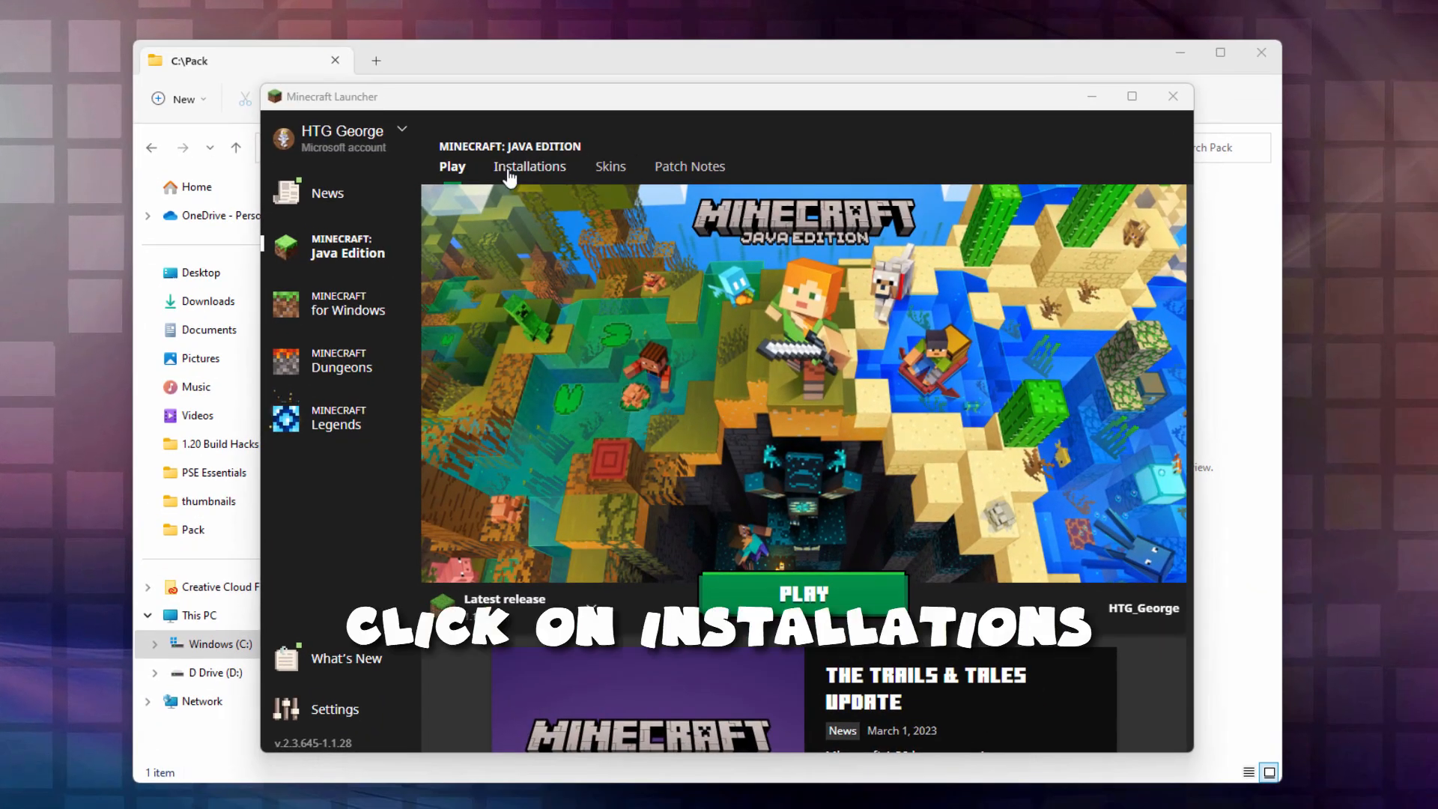
left_click(530, 167)
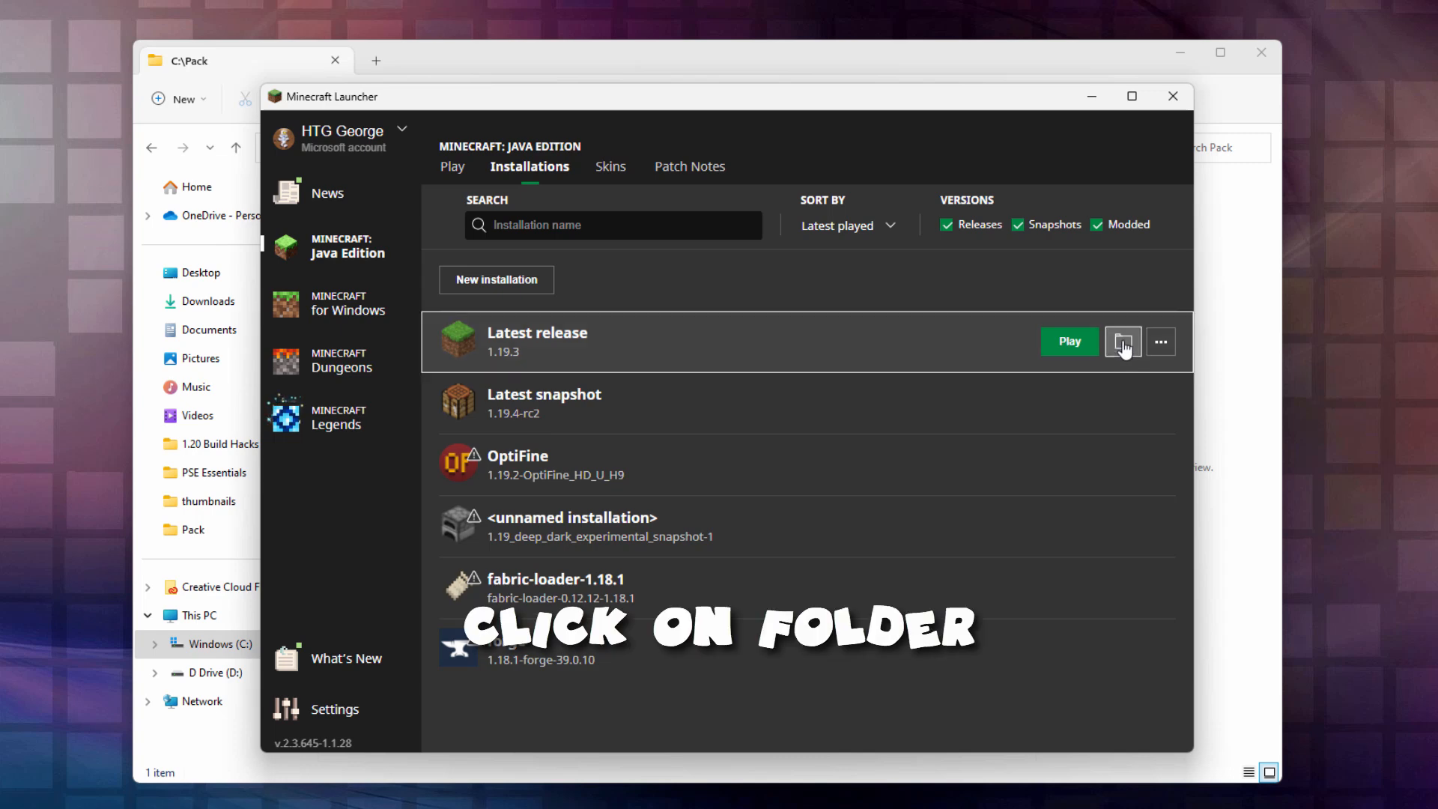
left_click(1122, 342)
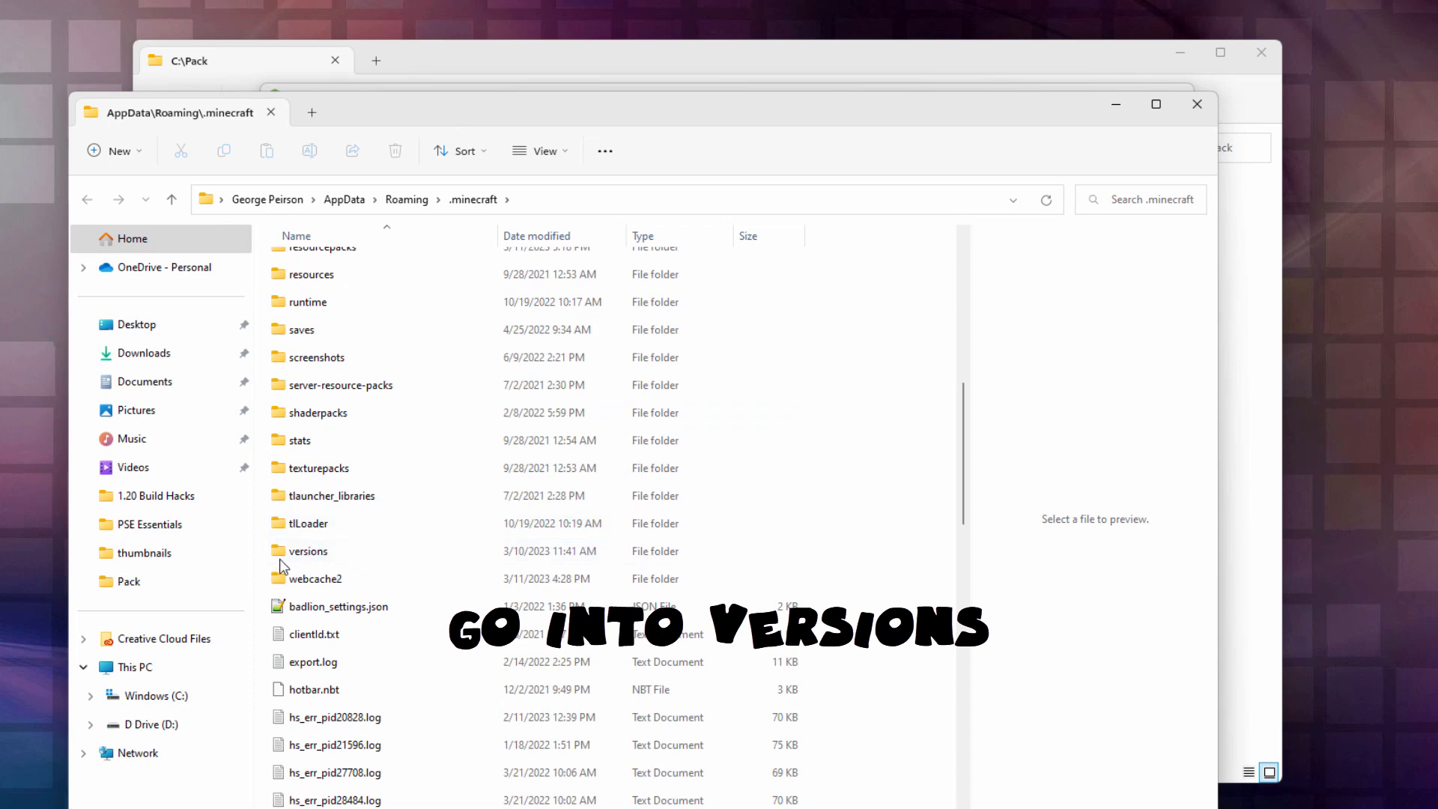
- Open versions > 1.19.3 and select the 1.19.3.jar game file
double_click(309, 550)
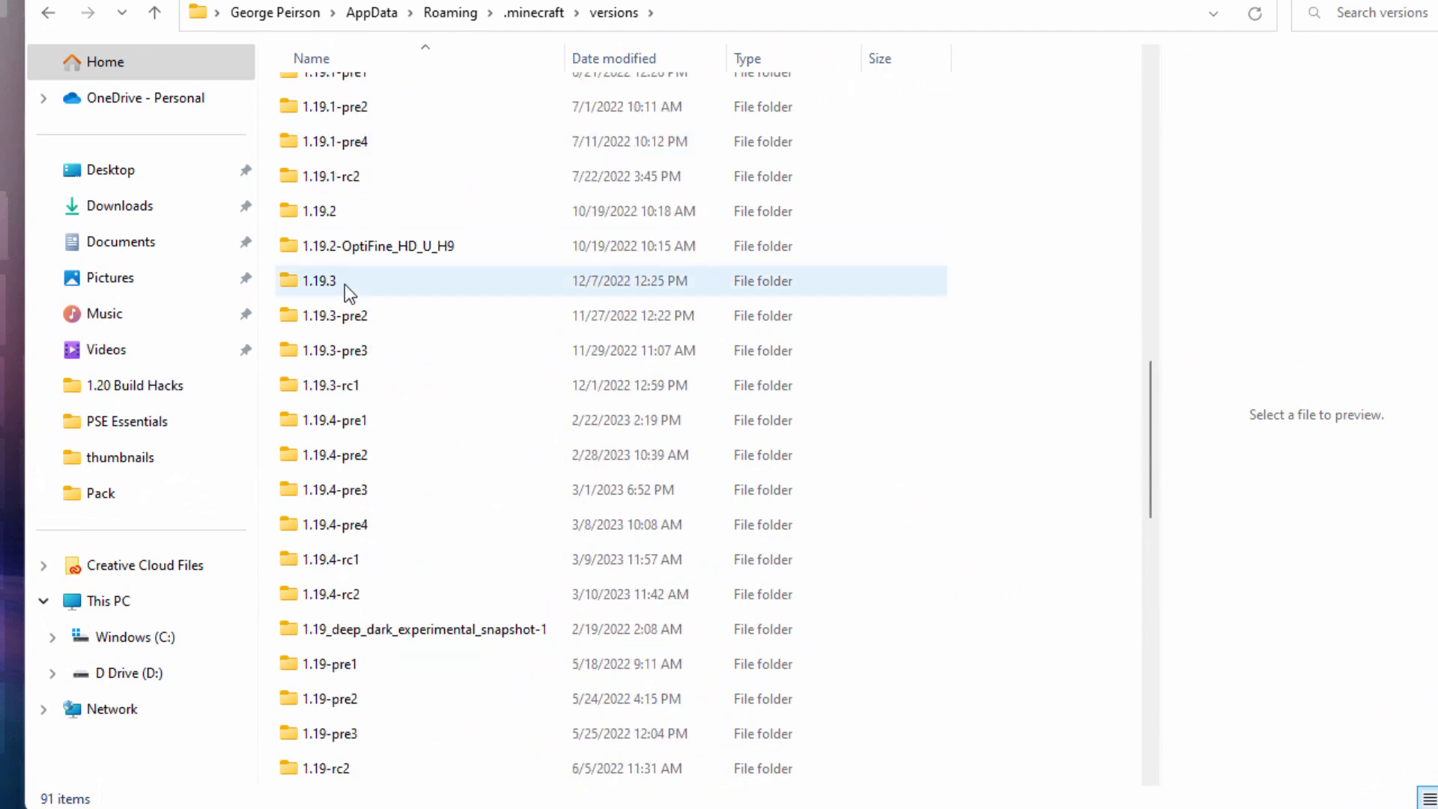
mouse_move(303, 302)
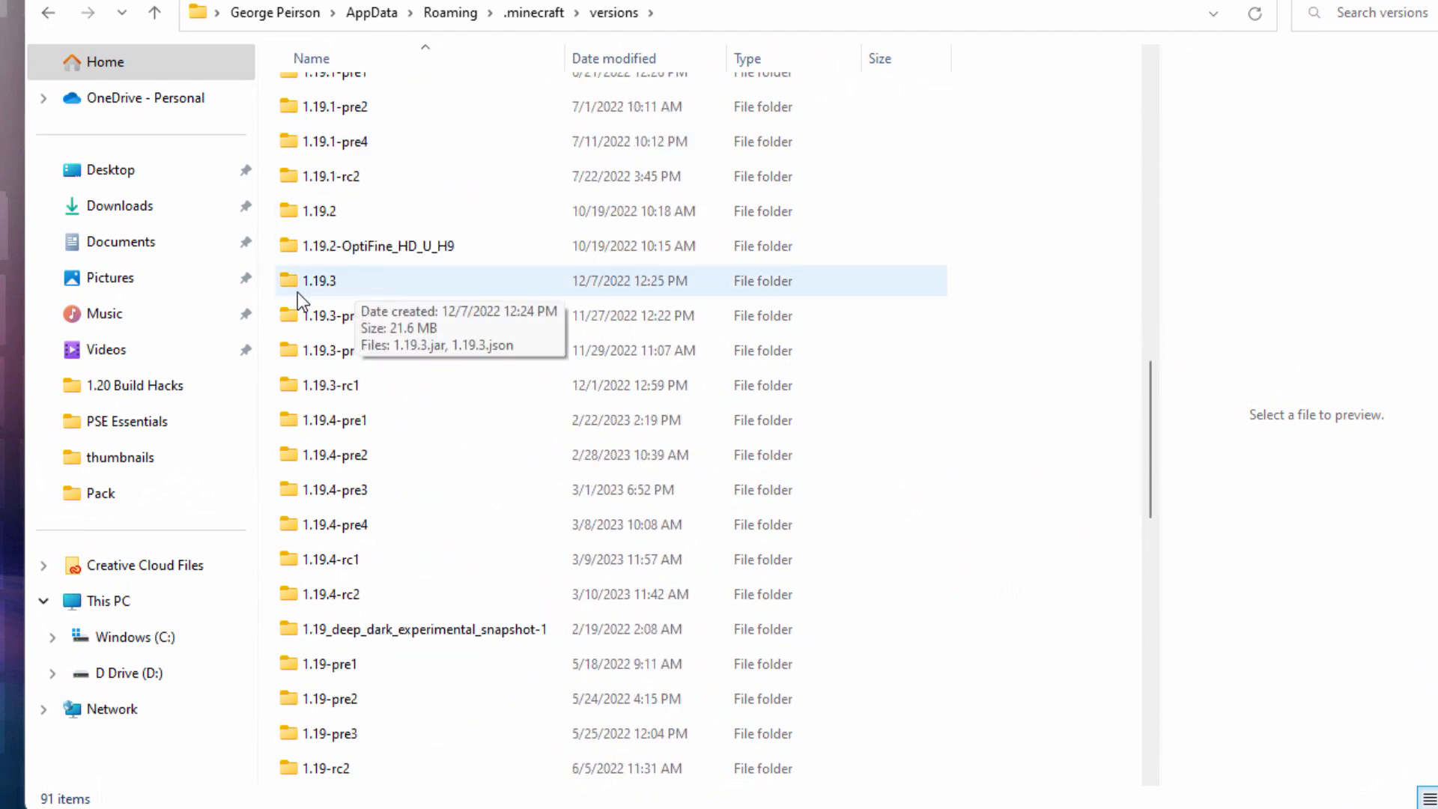
mouse_move(292, 295)
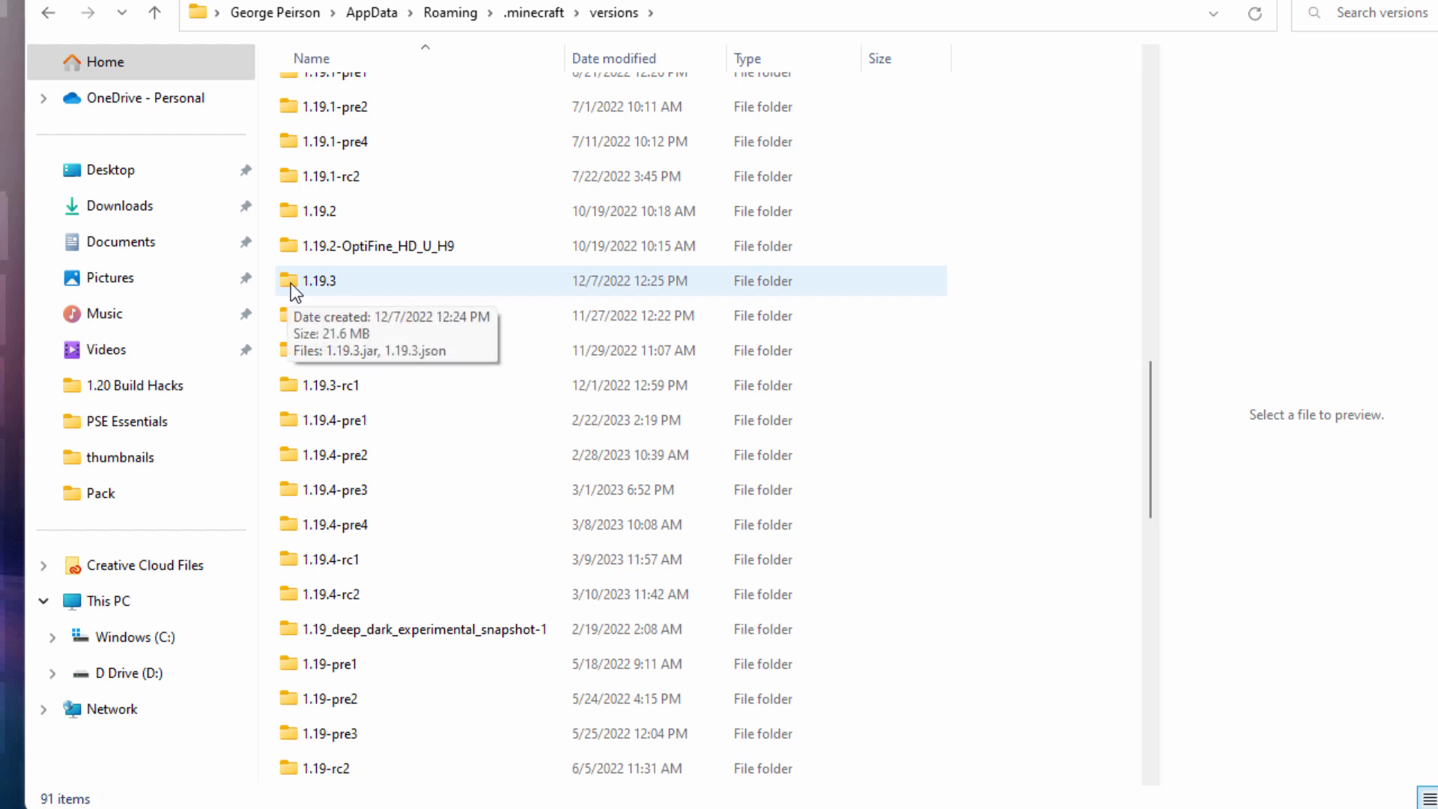
left_click(367, 384)
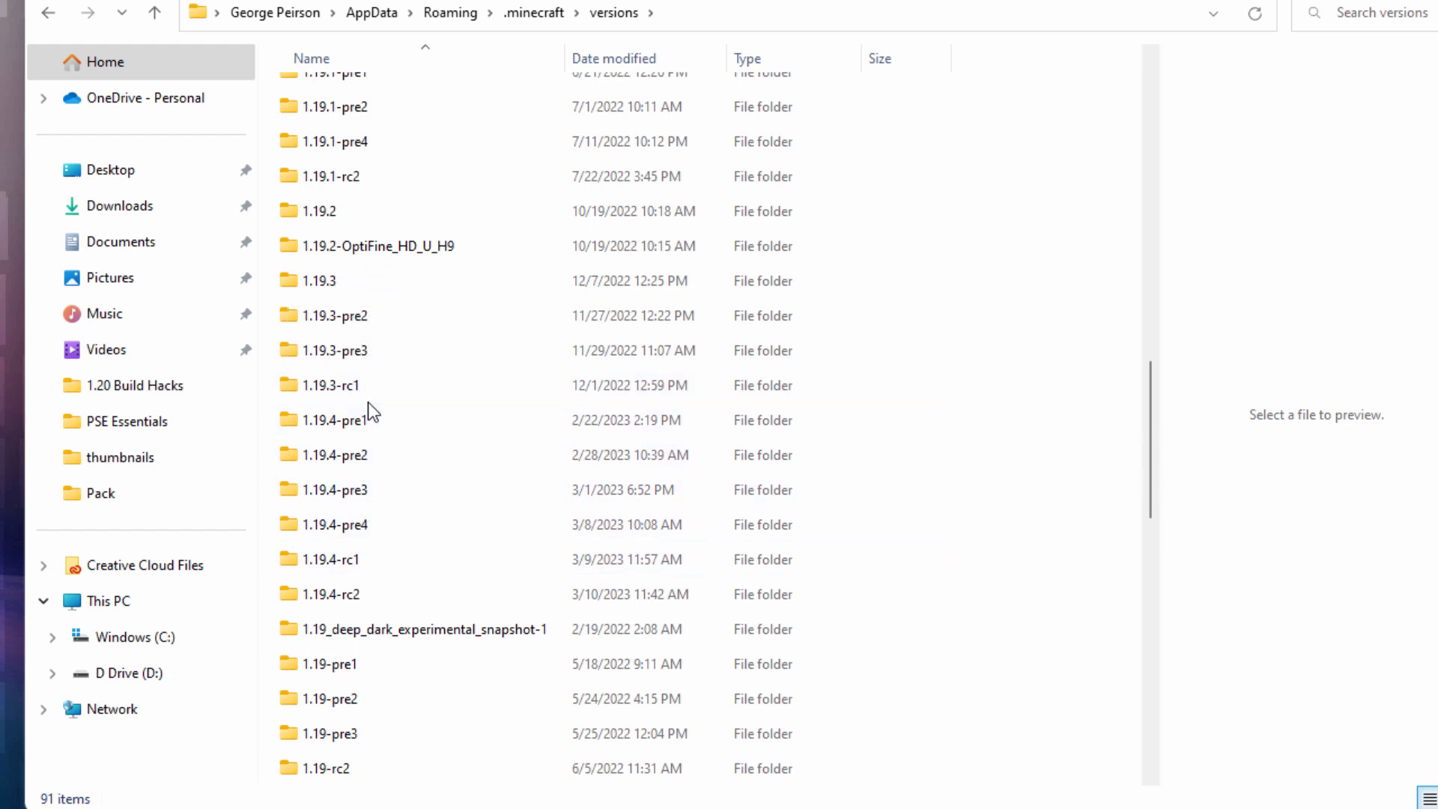
left_click(318, 281)
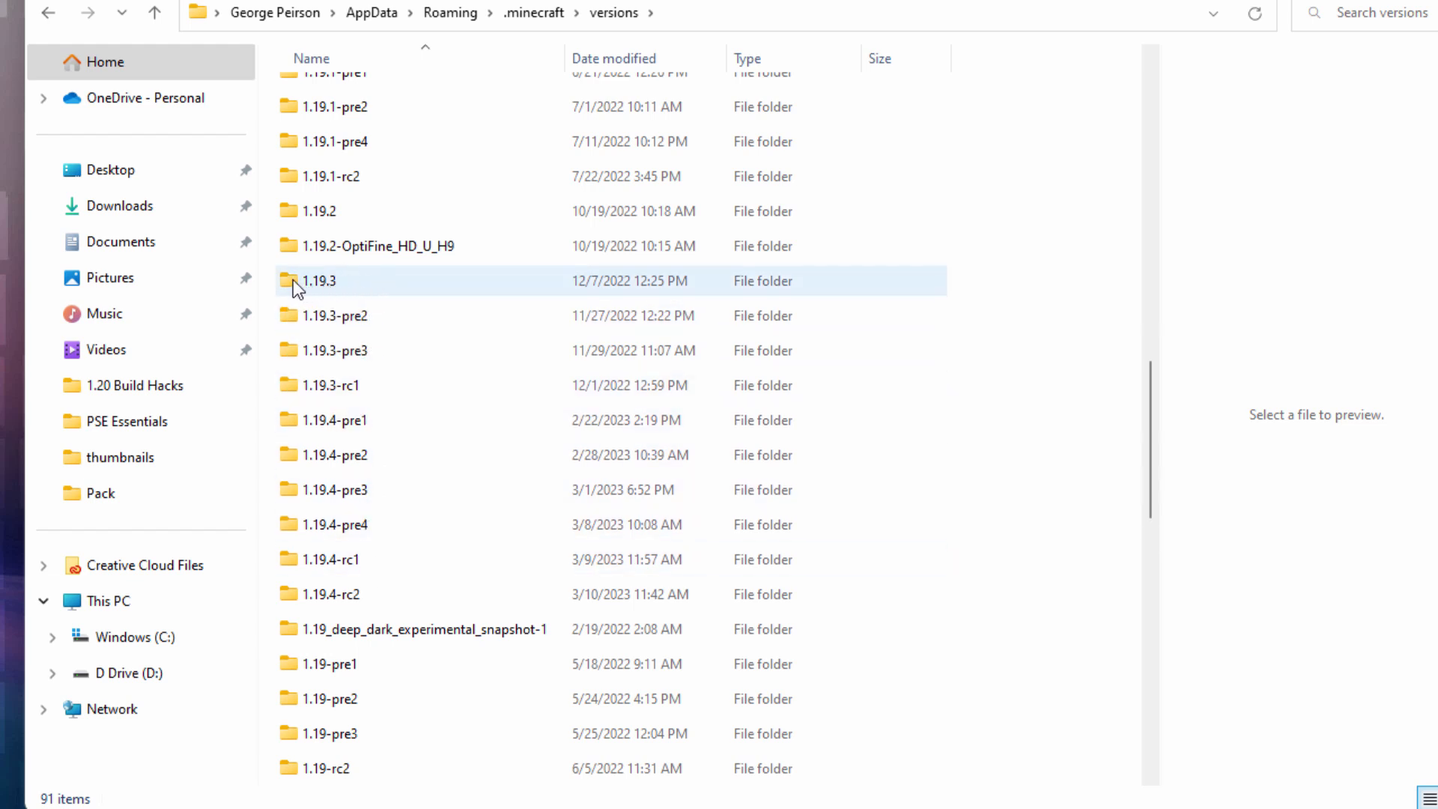
double_click(318, 281)
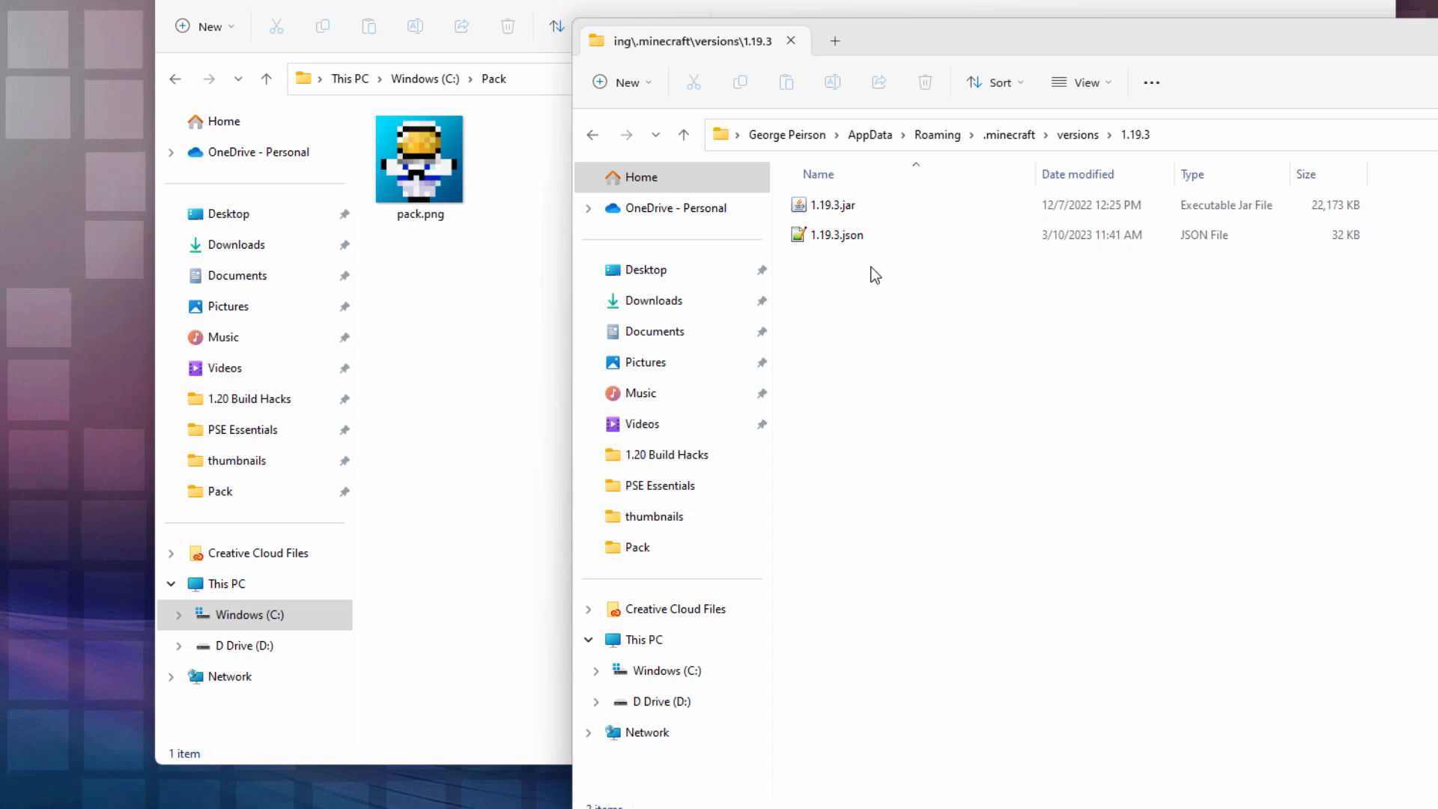
mouse_move(825, 265)
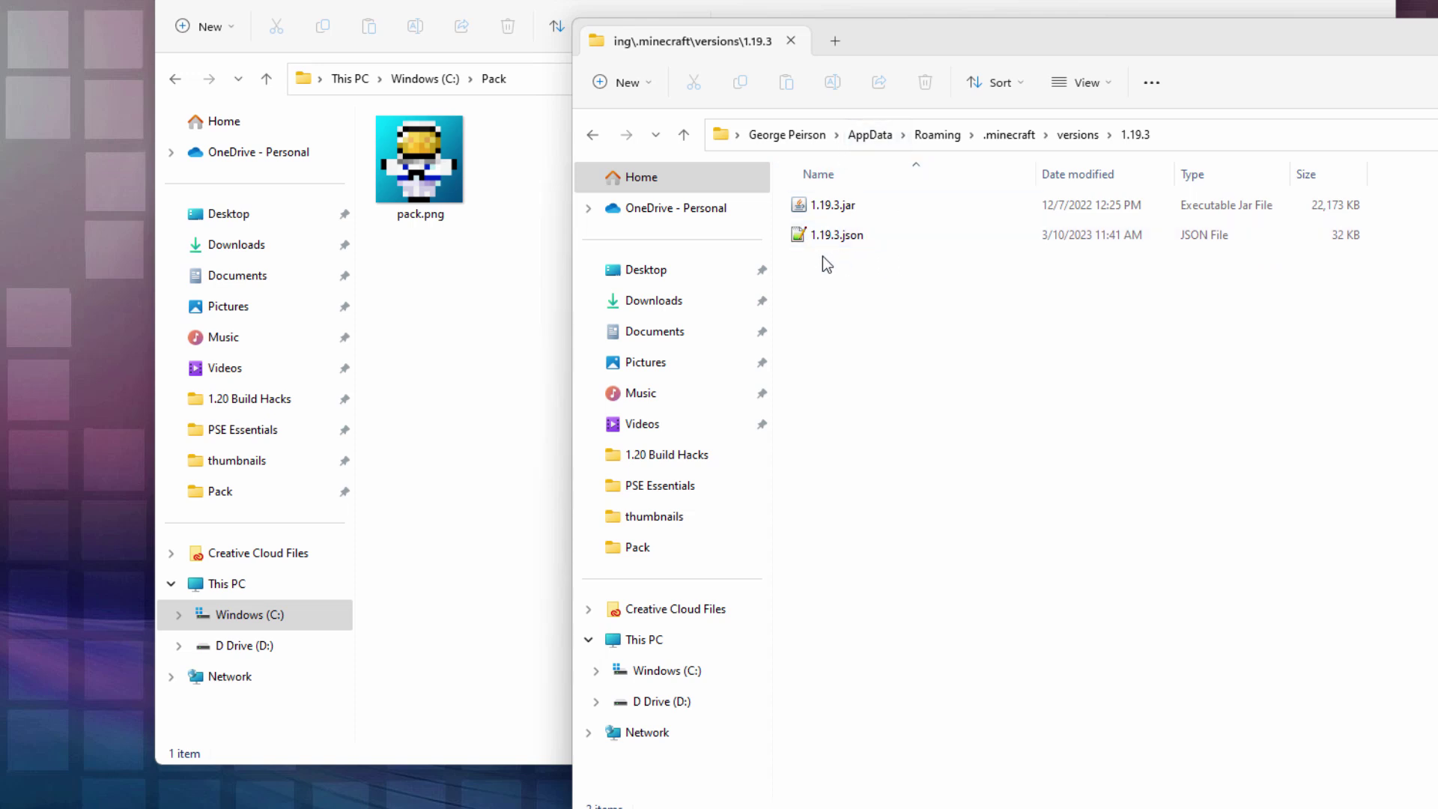
mouse_move(858, 263)
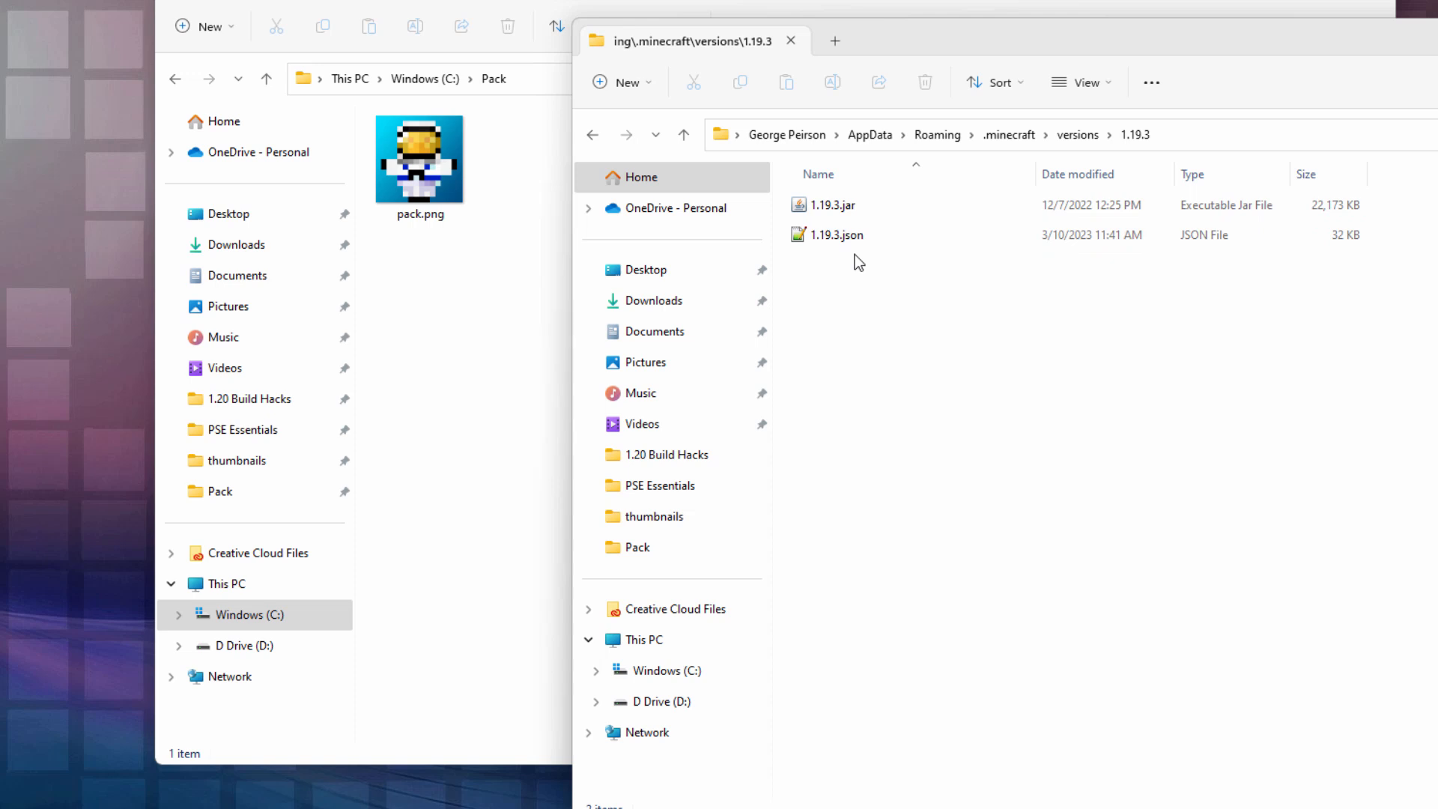
left_click(829, 205)
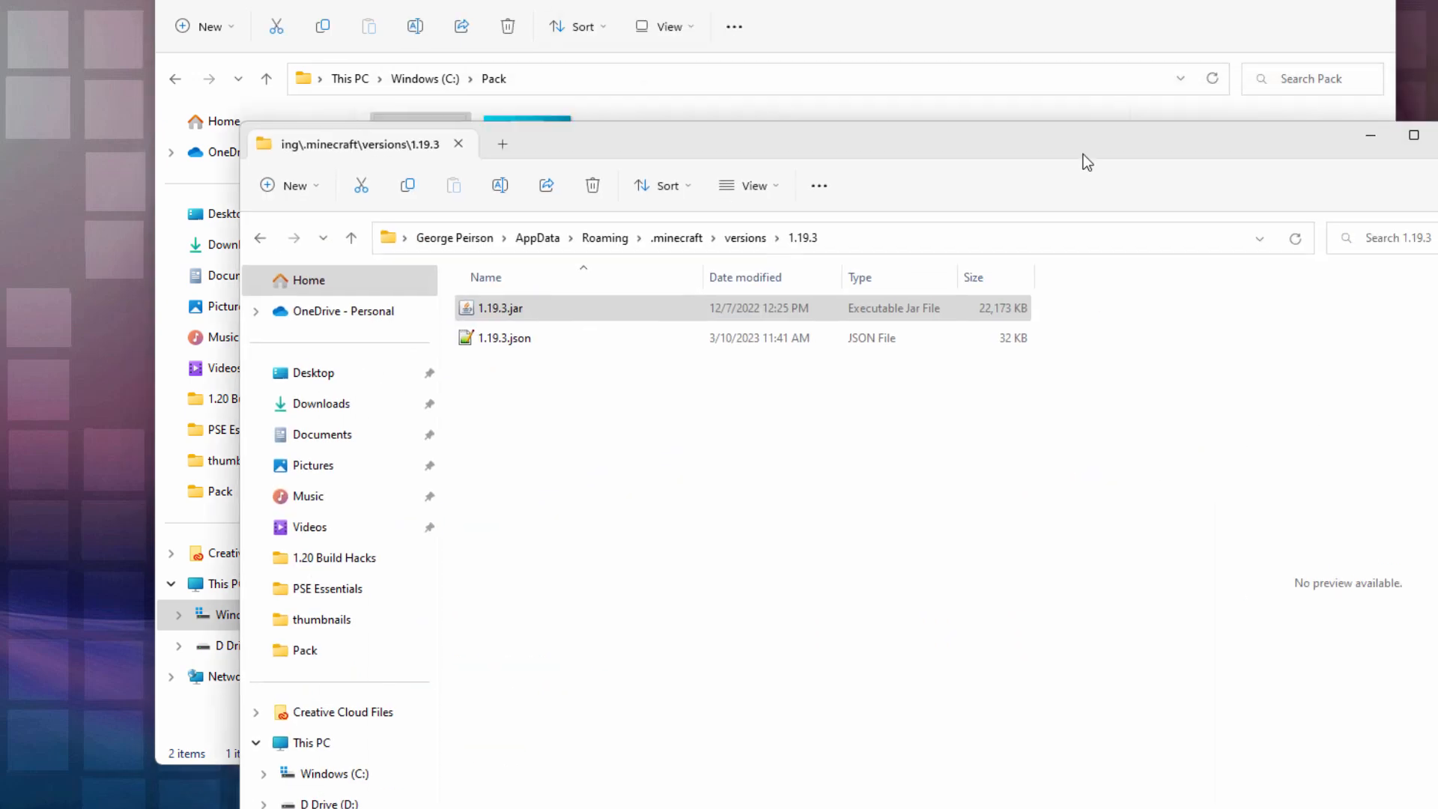
- Copy 1.19.3.jar into C:\Pack, renamed 1.19.3.zip after confirming the extension change
left_click(457, 144)
type("1.19.3.zip")
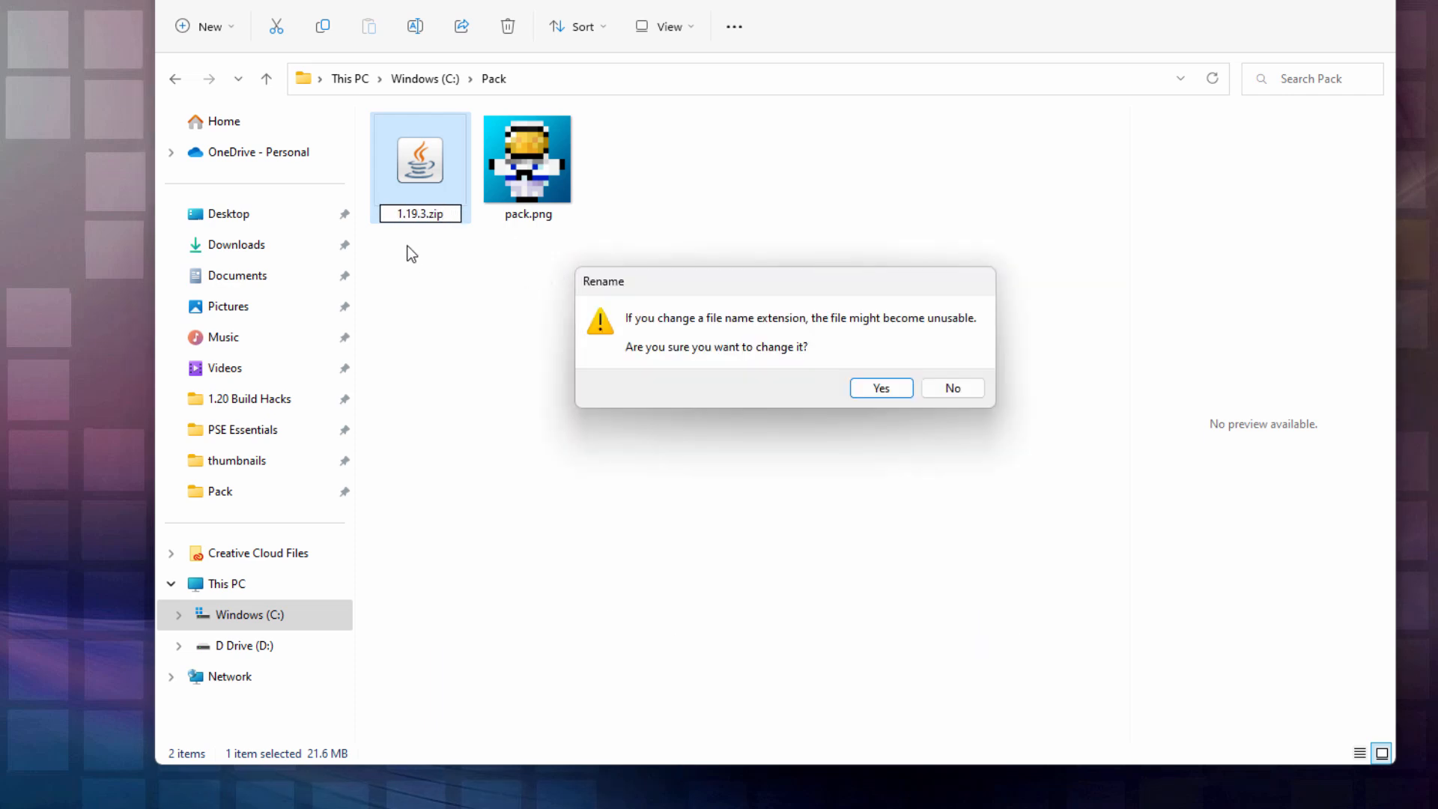
left_click(878, 387)
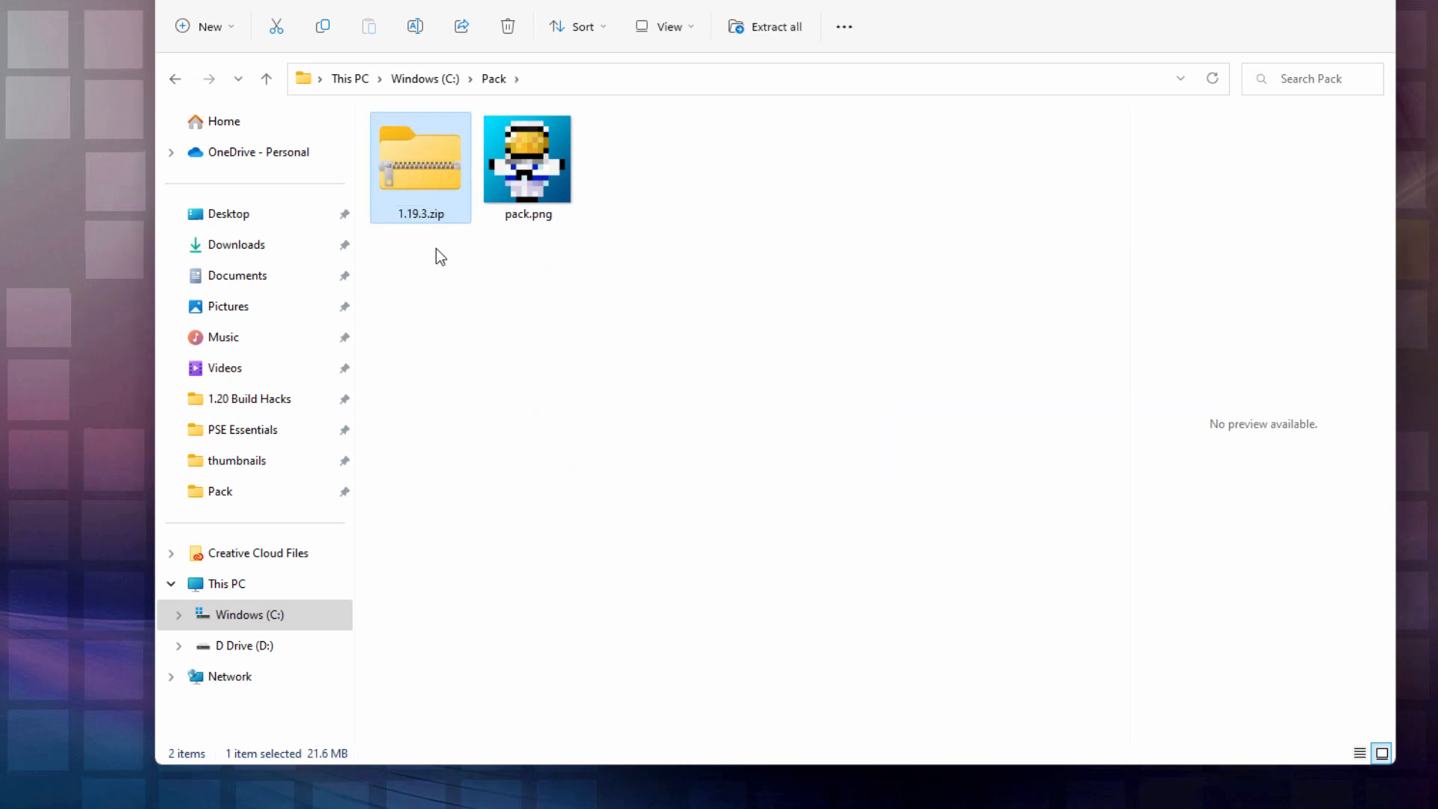
mouse_move(446, 342)
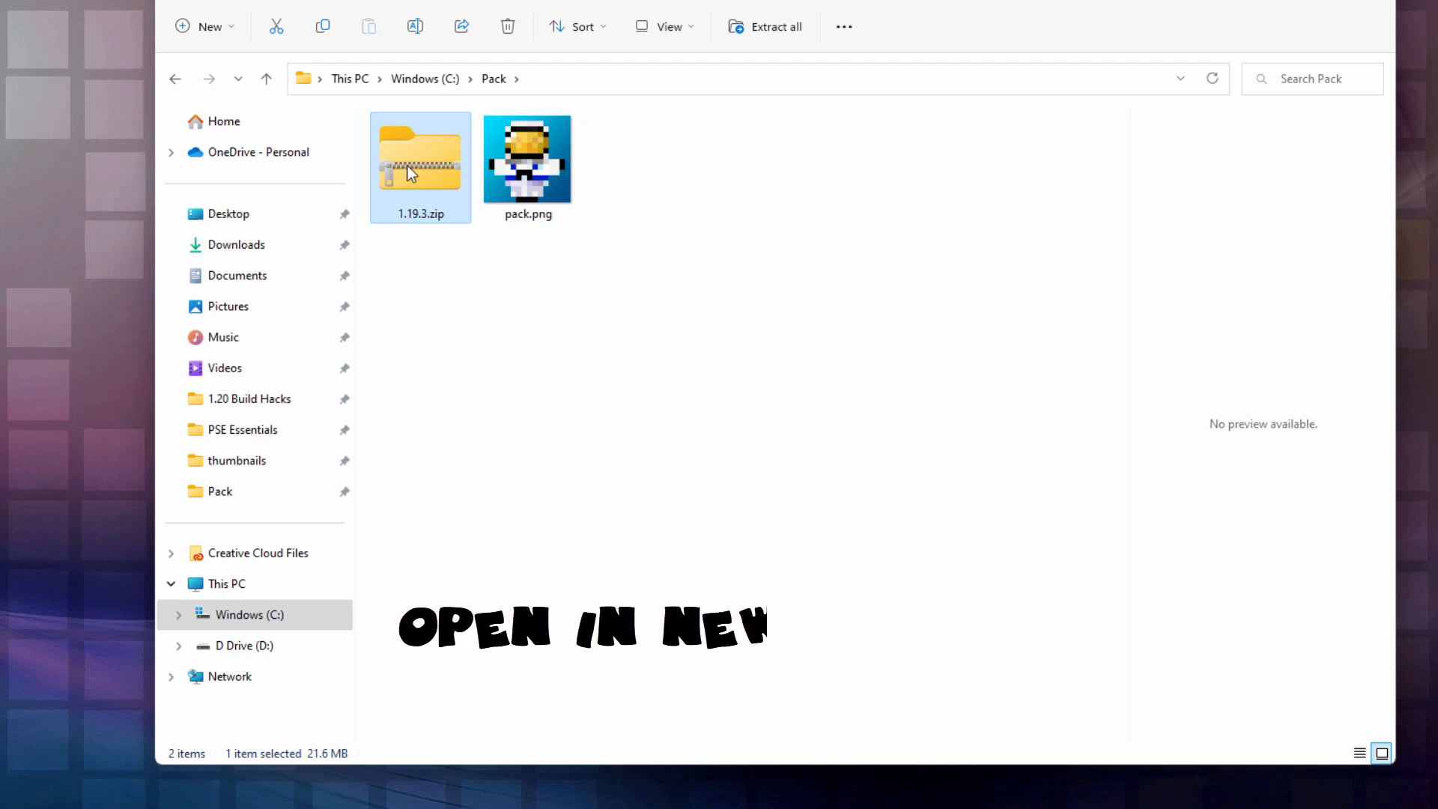
right_click(420, 165)
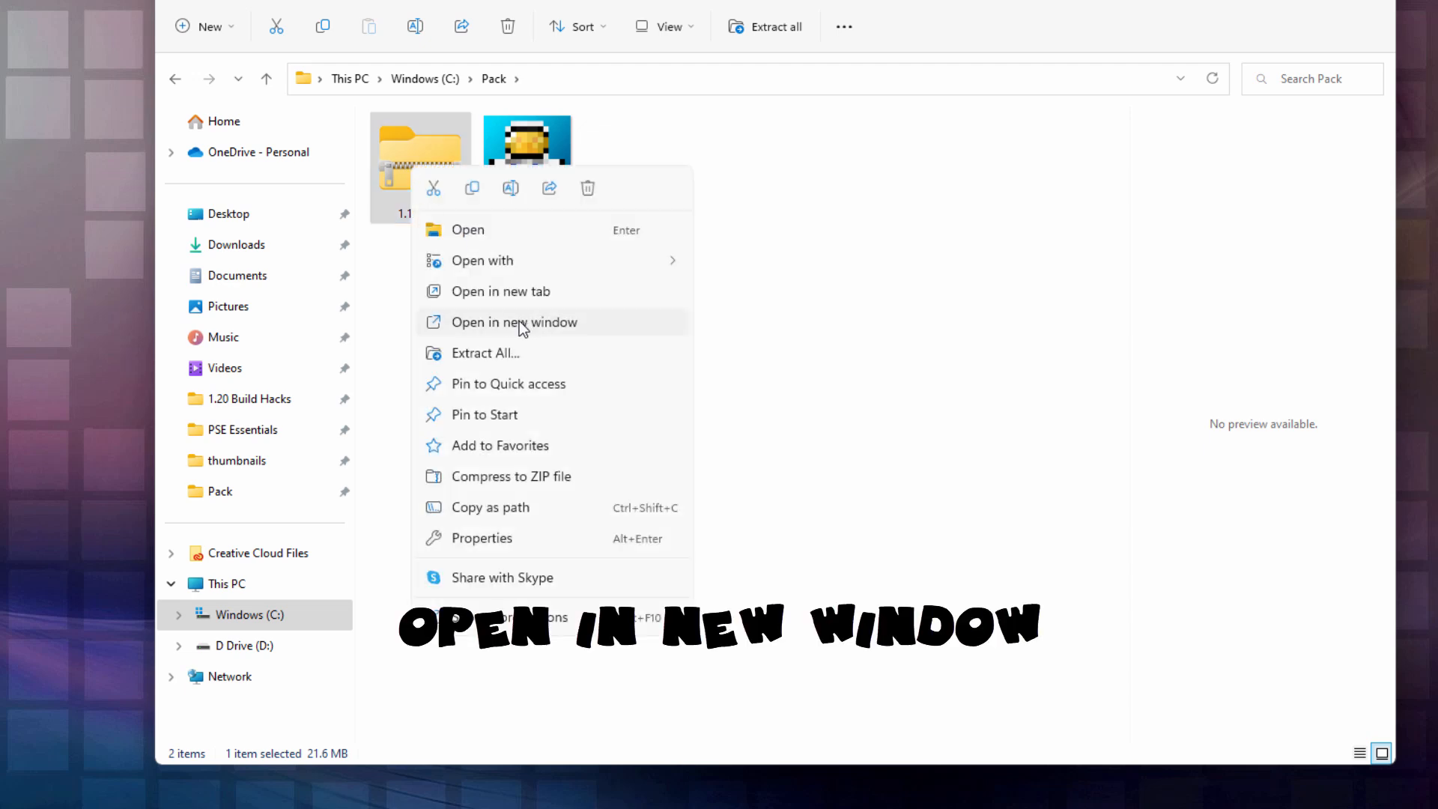
left_click(513, 322)
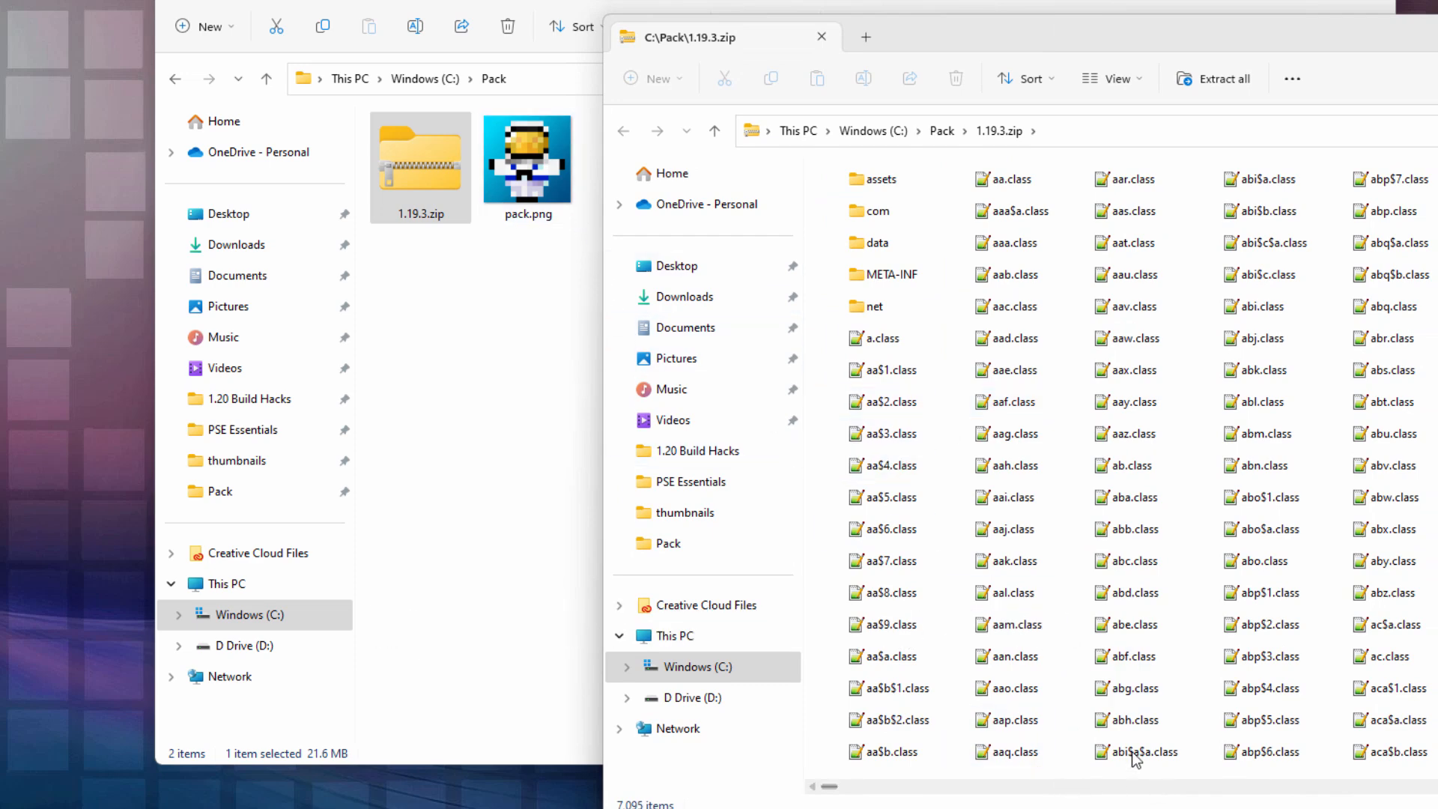
scroll("down", 3)
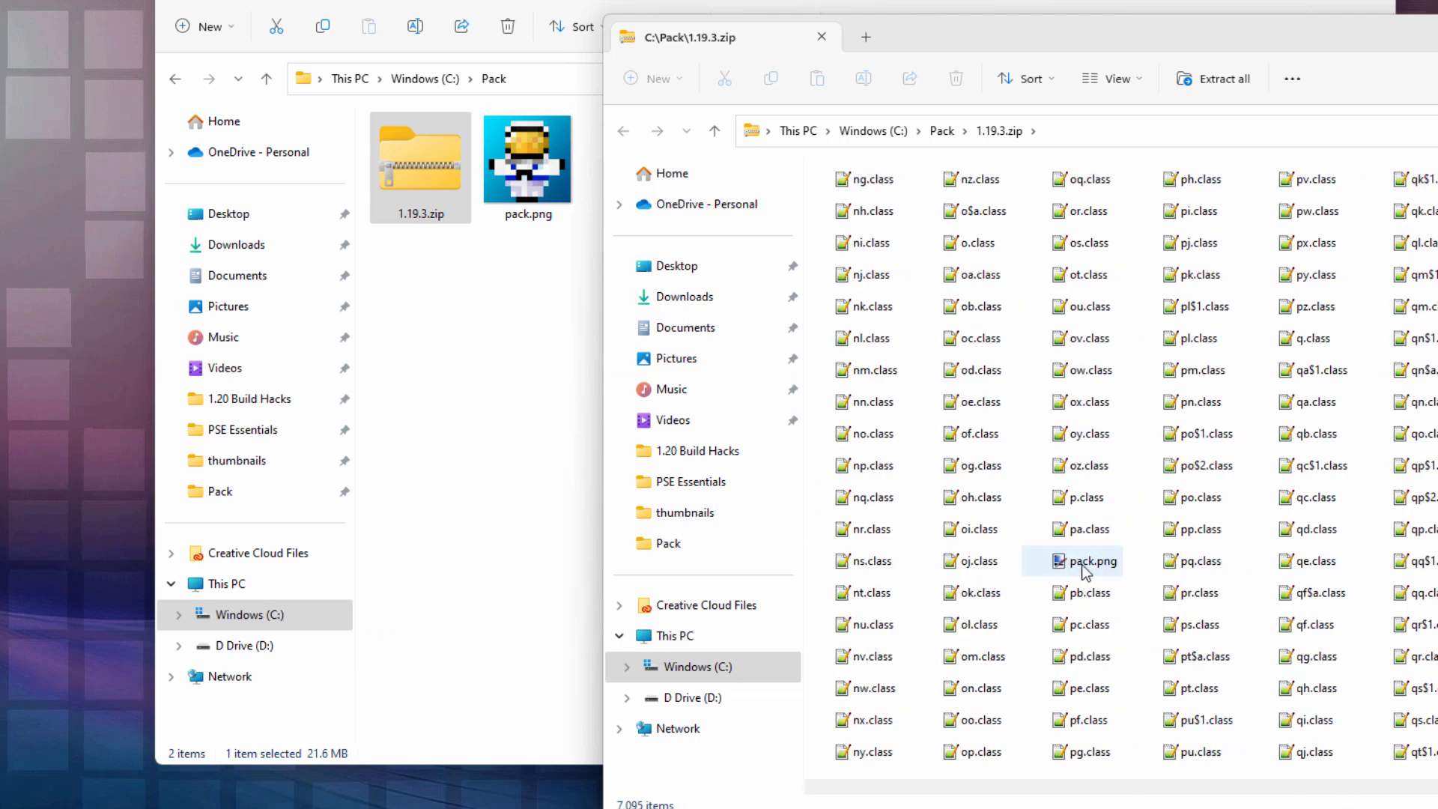
mouse_move(1091, 560)
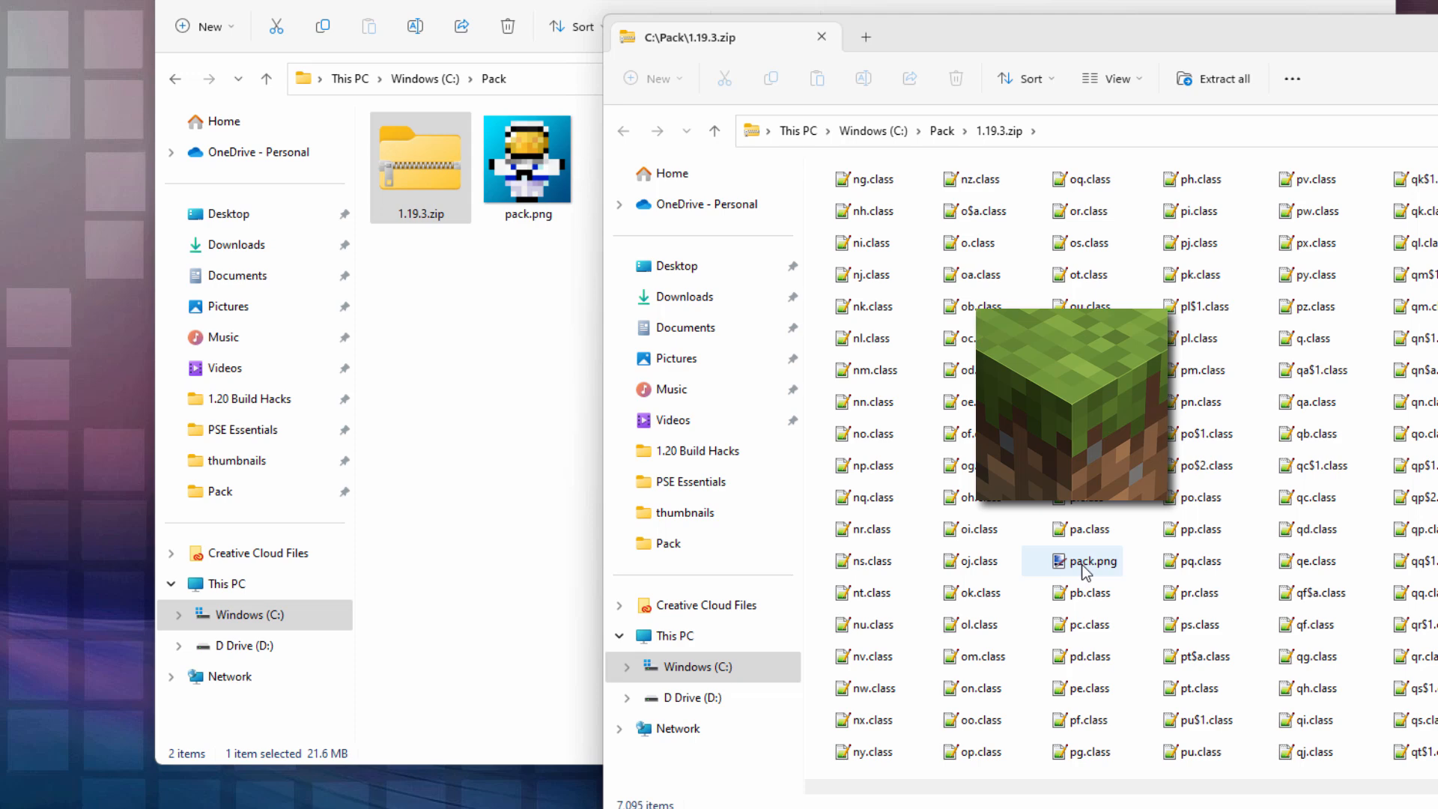
mouse_move(1073, 568)
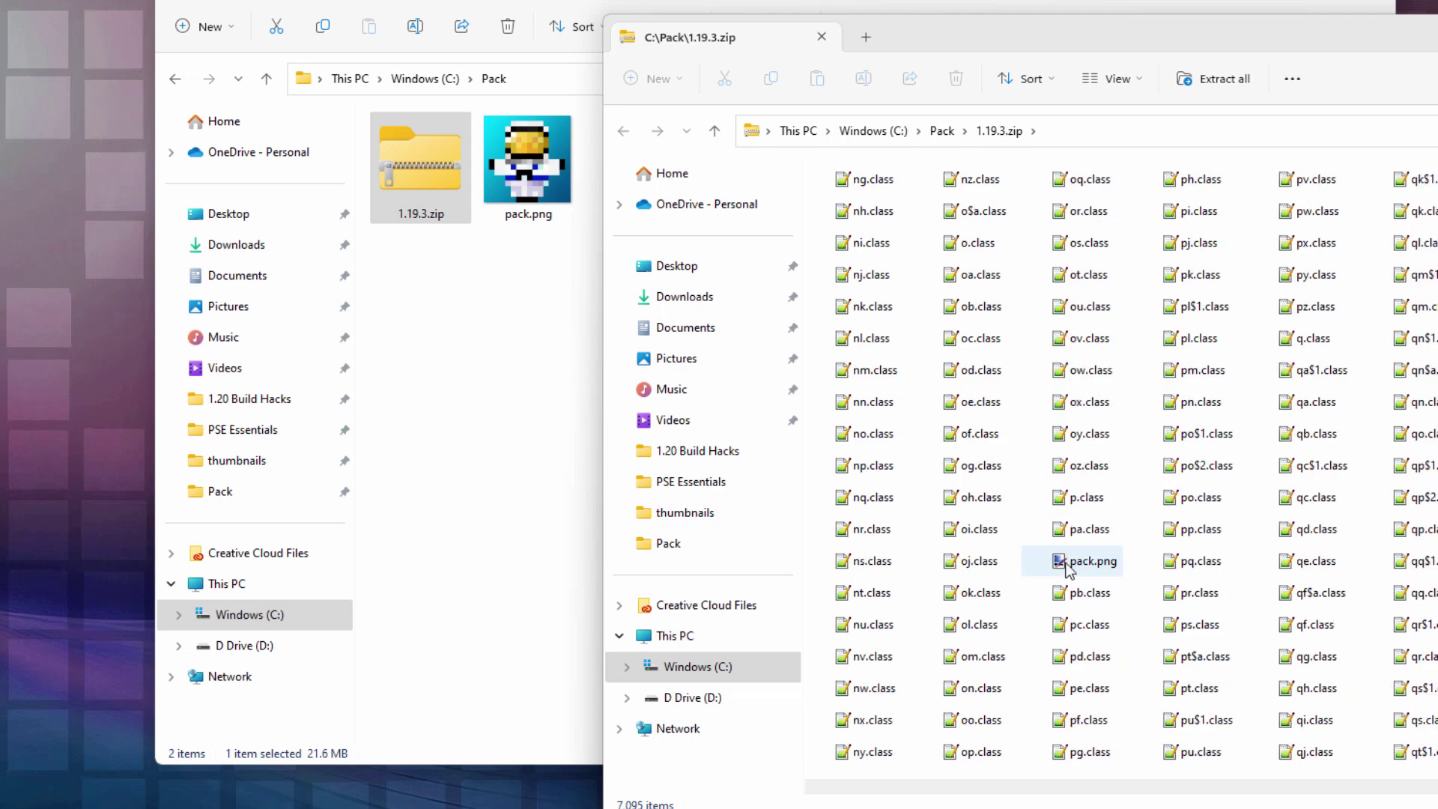
left_click(511, 433)
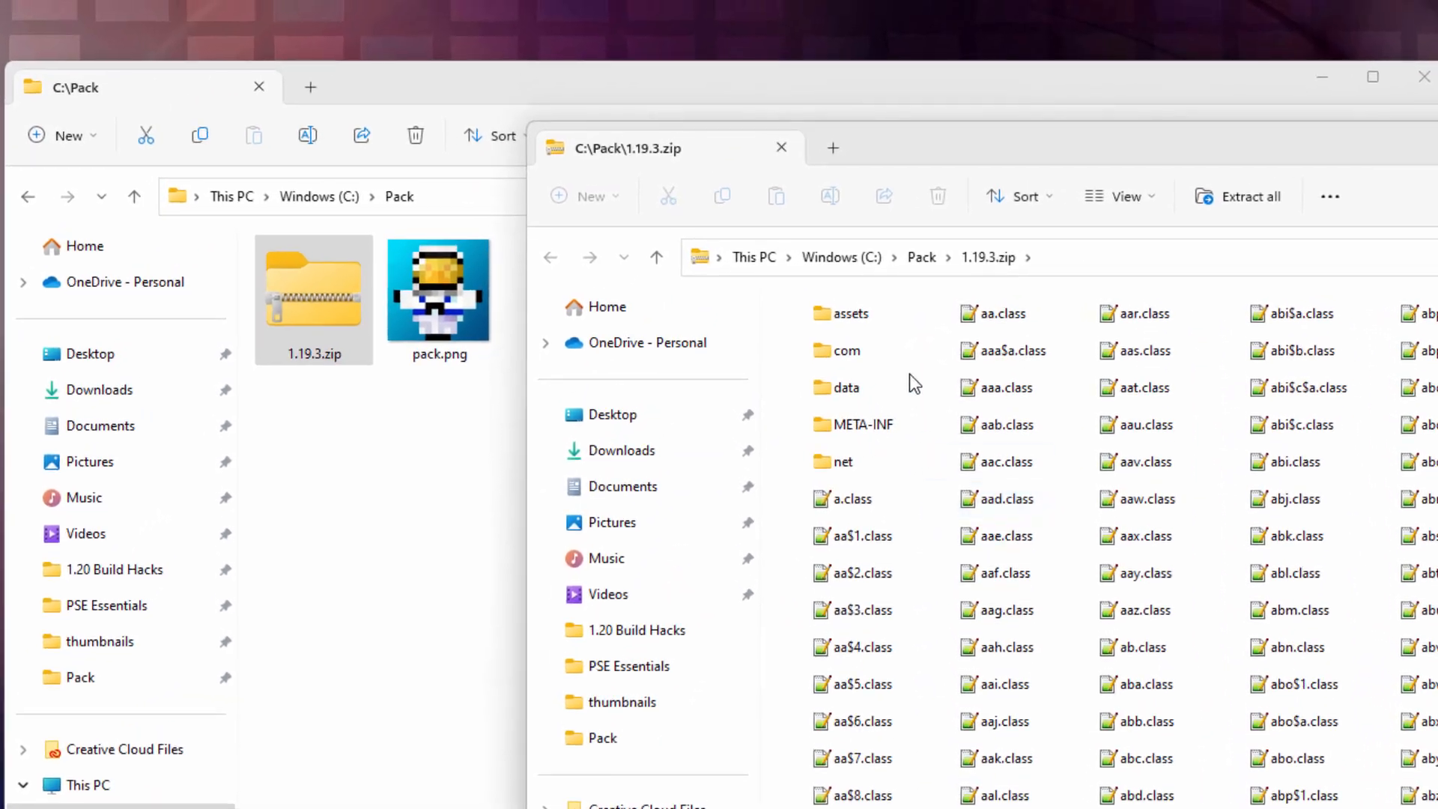
- Open assets > minecraft > textures > block inside 1.19.3.zip
left_click(849, 313)
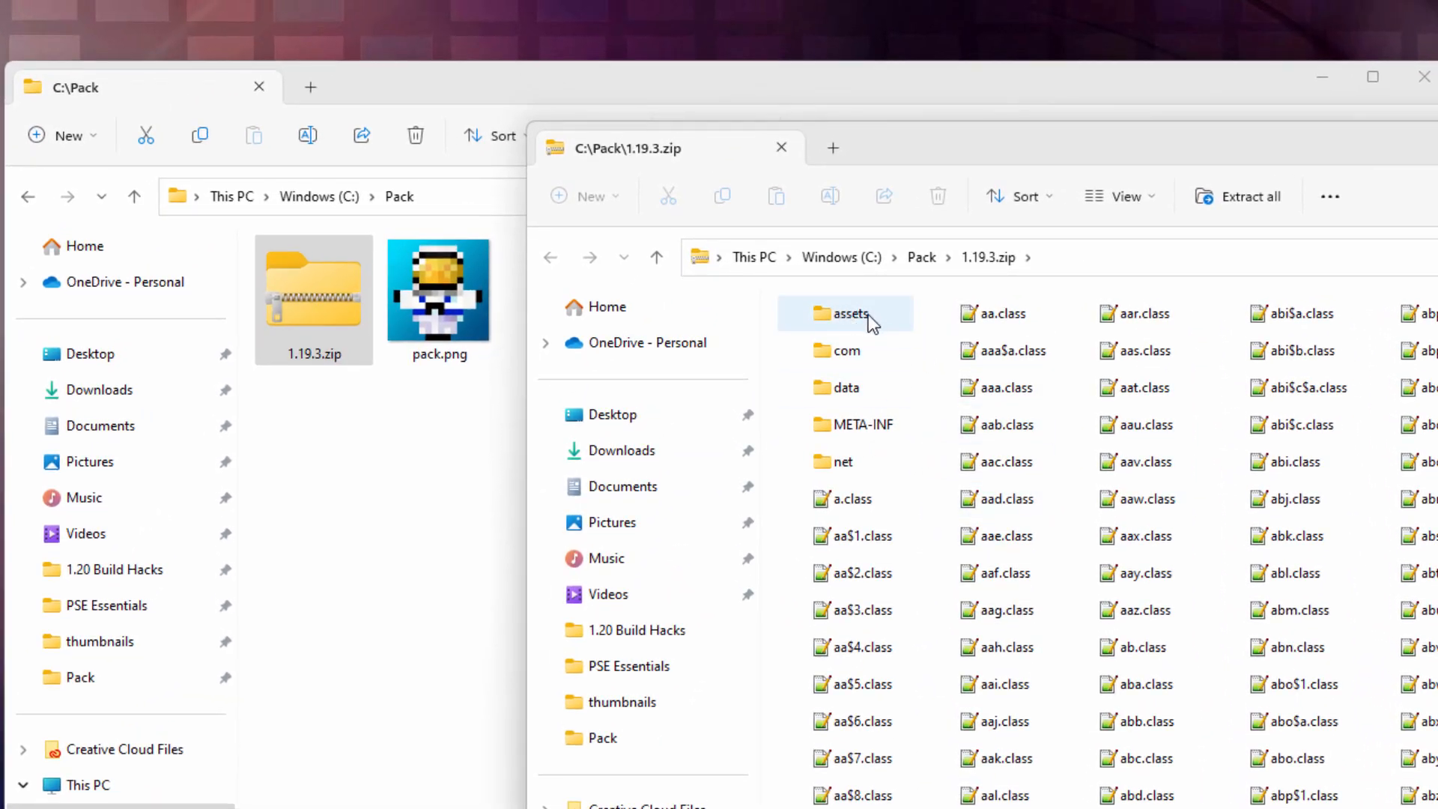
double_click(845, 313)
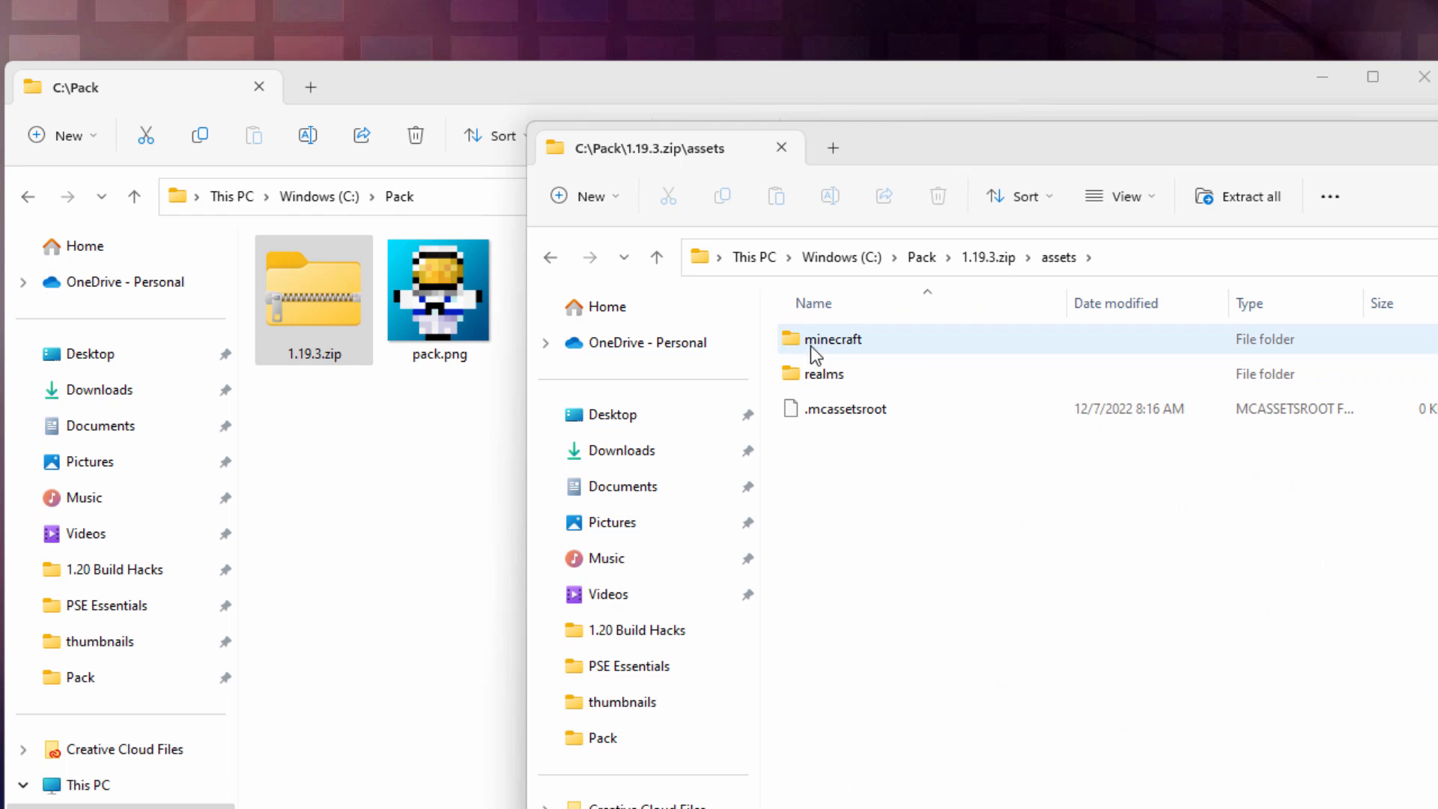
double_click(833, 338)
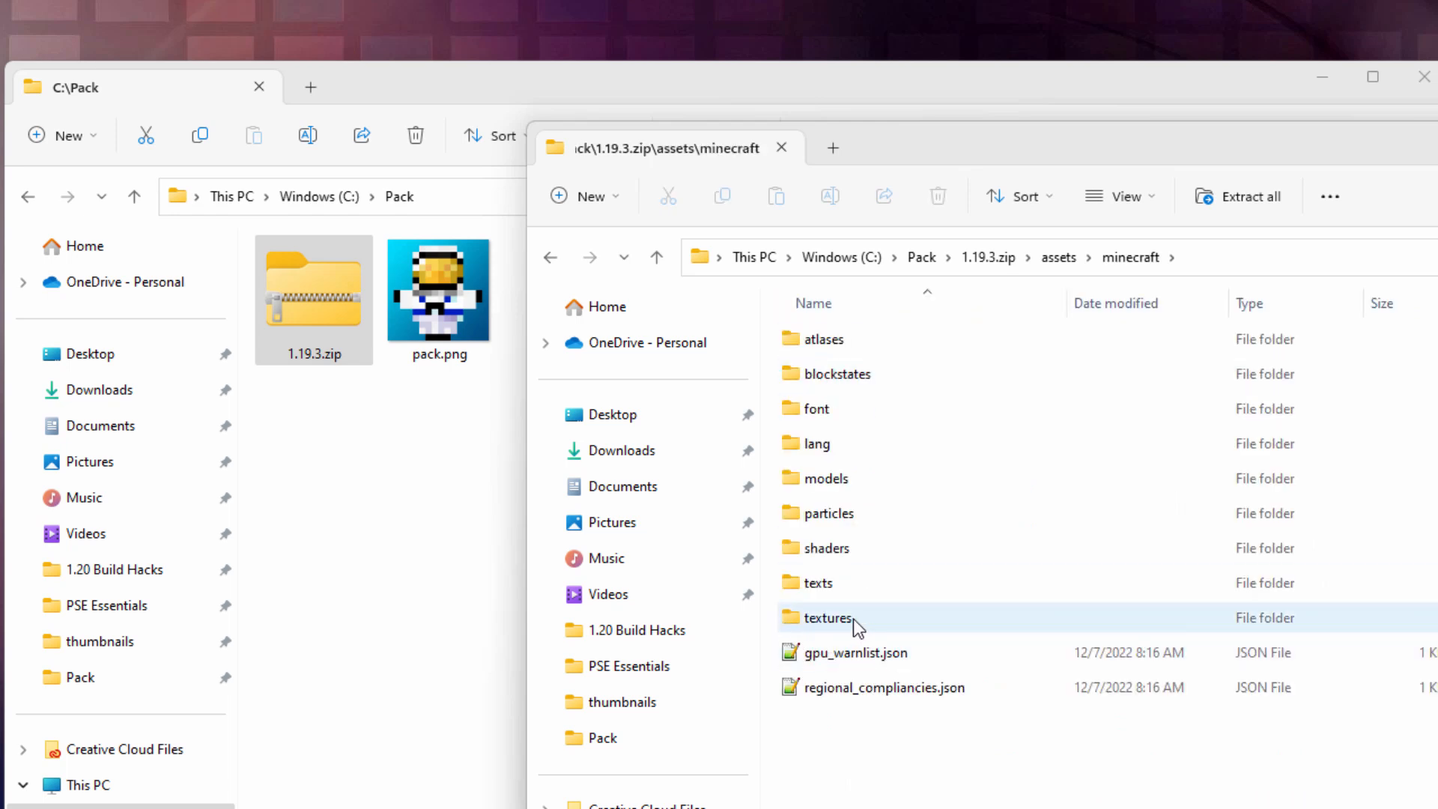
double_click(830, 617)
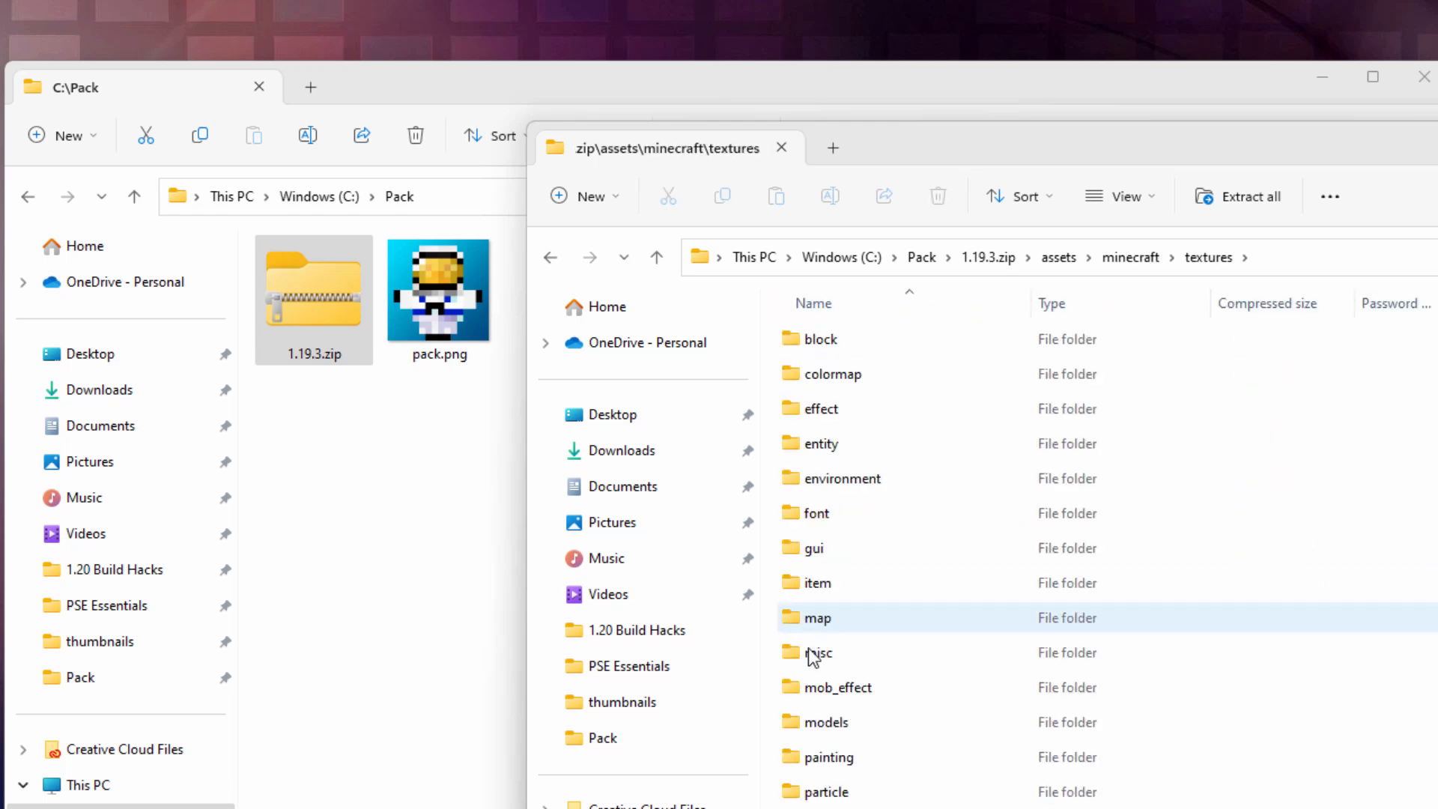
left_click(815, 338)
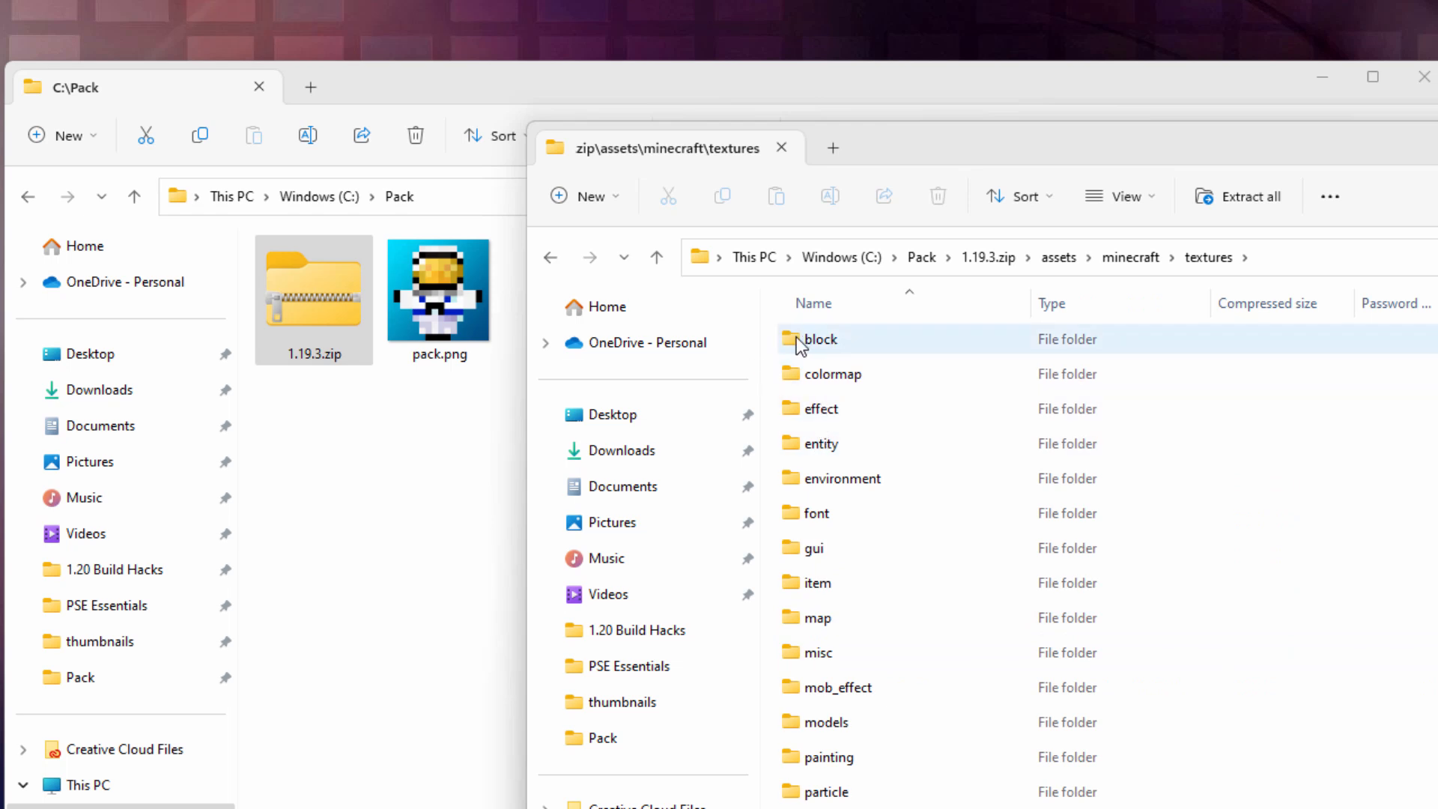
double_click(818, 339)
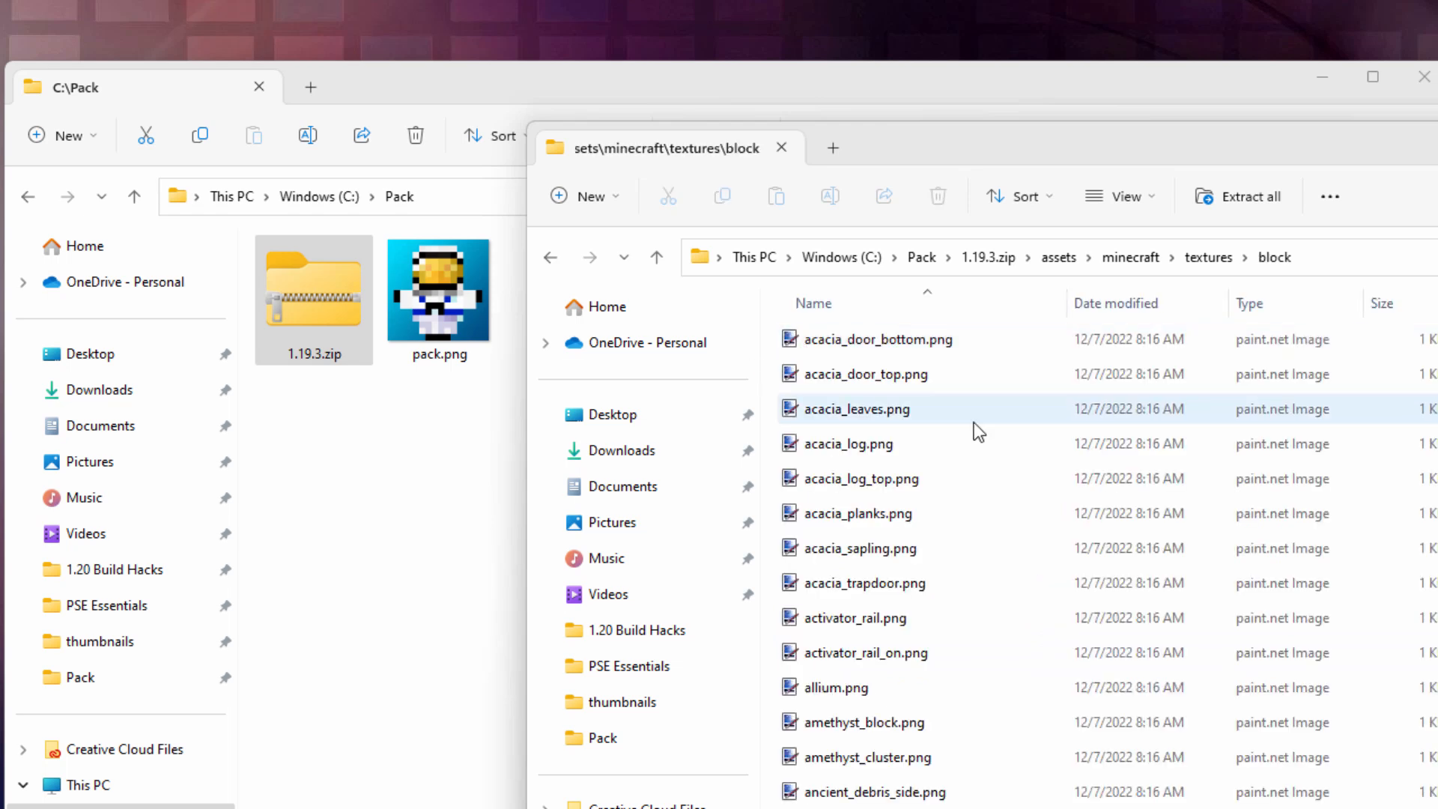
- Scroll the block textures and select only sandstone.png
scroll("down", 3)
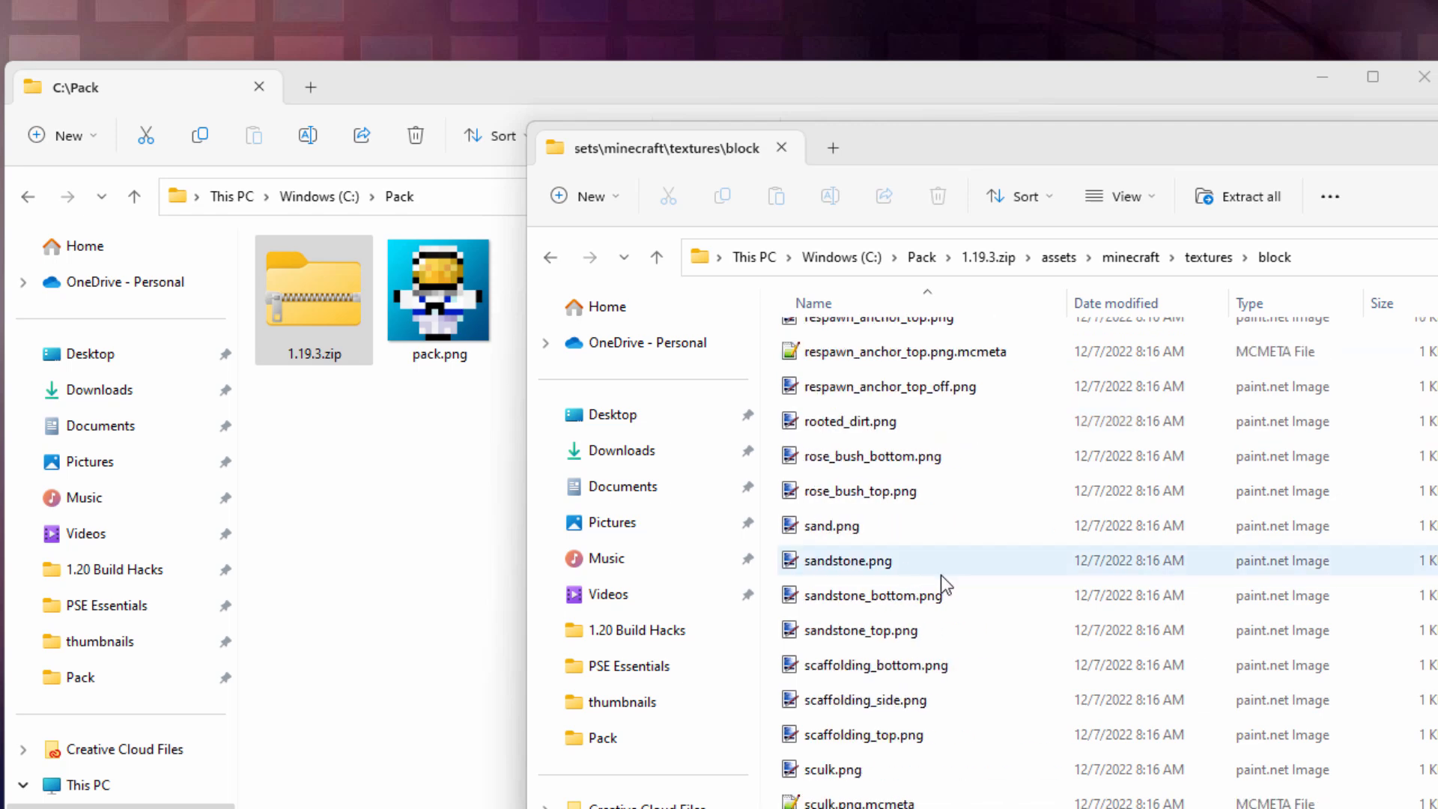
mouse_move(886, 584)
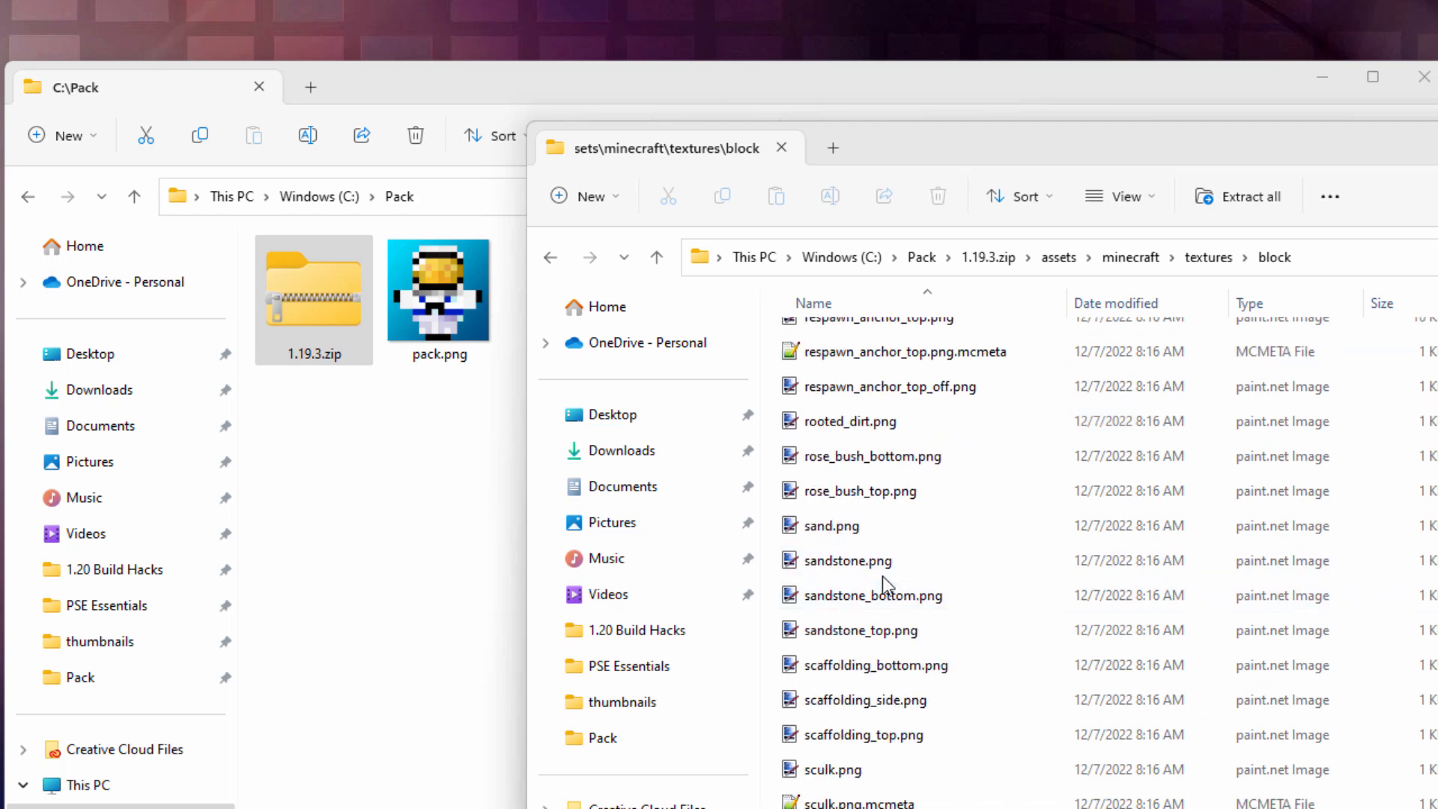
left_click(869, 595)
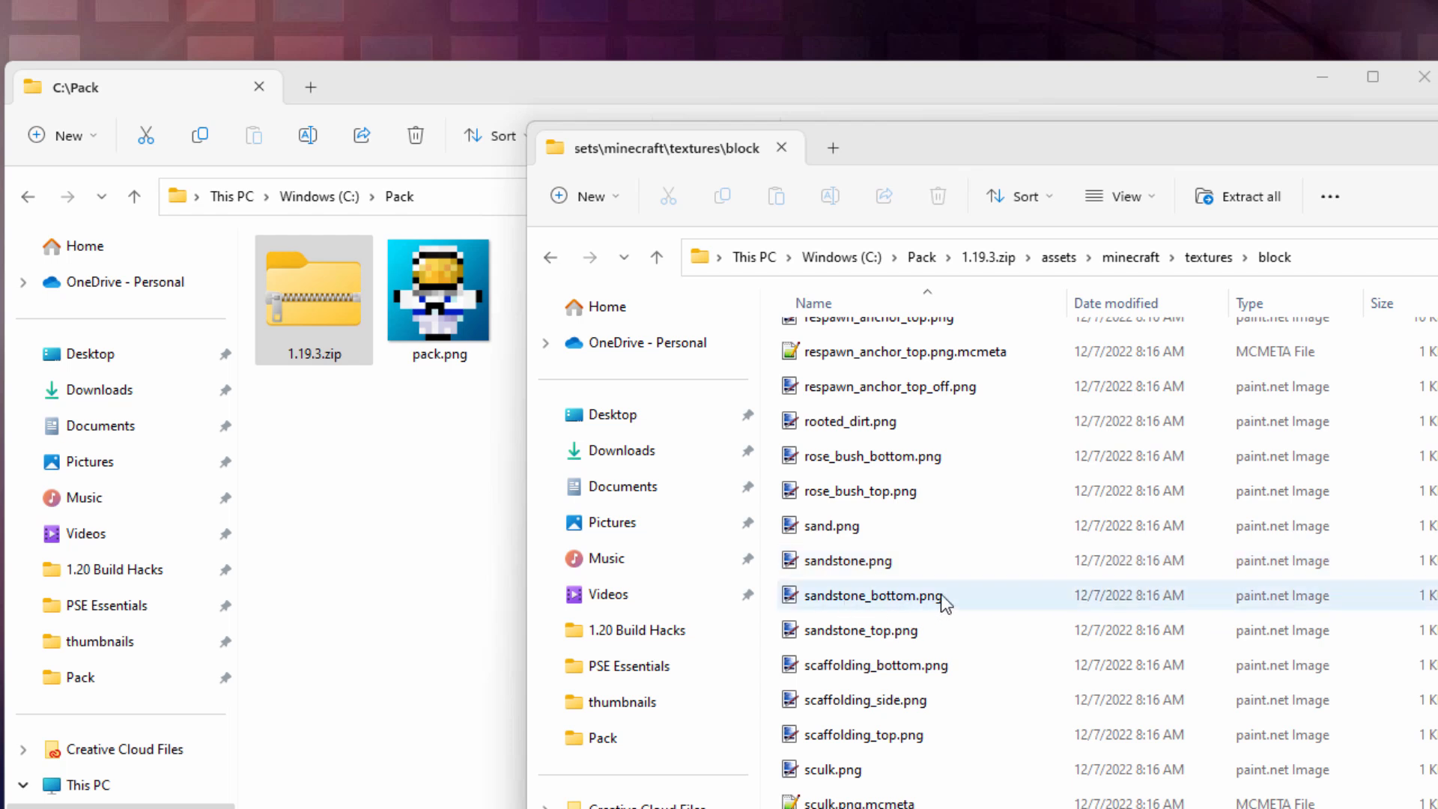
left_click(847, 561)
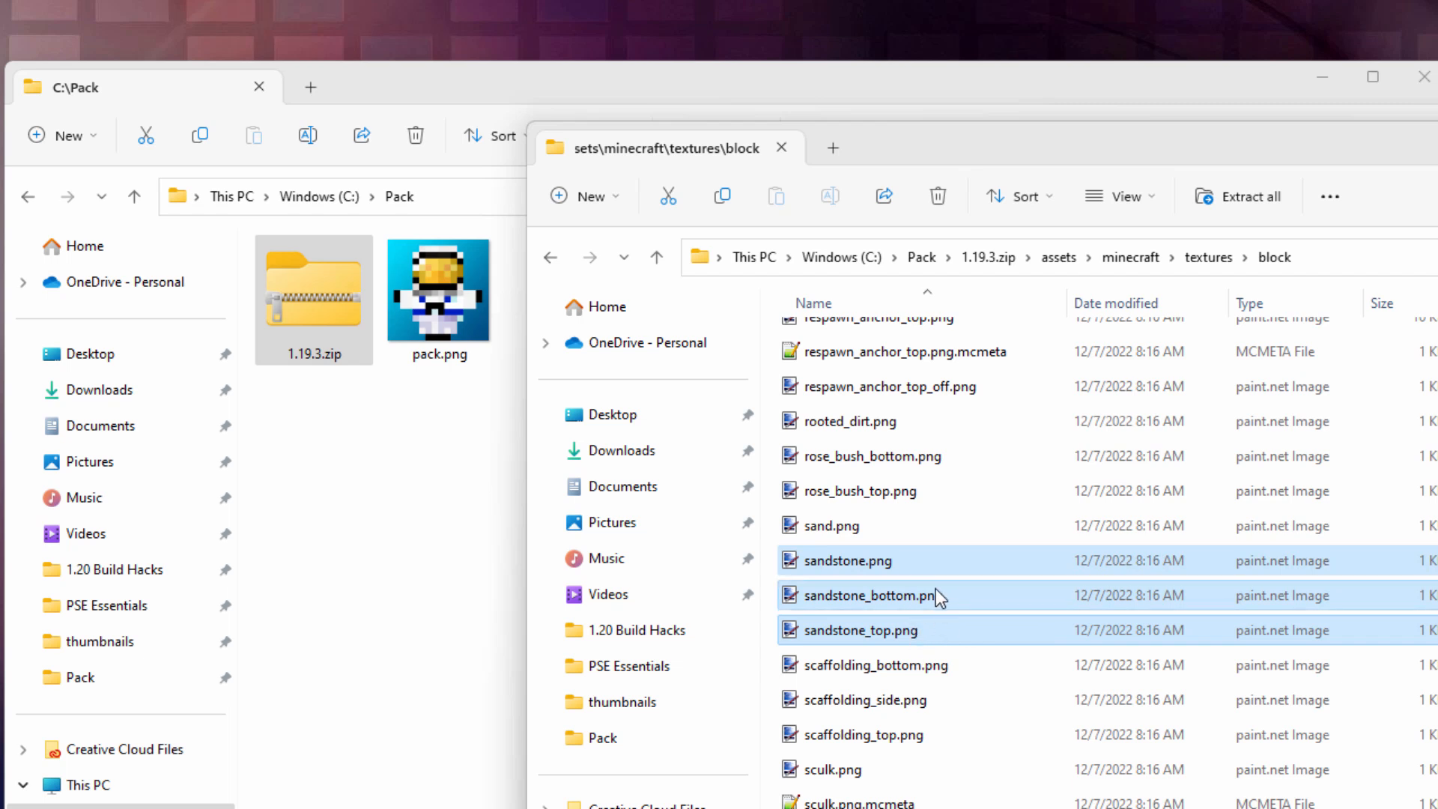
left_click(844, 560)
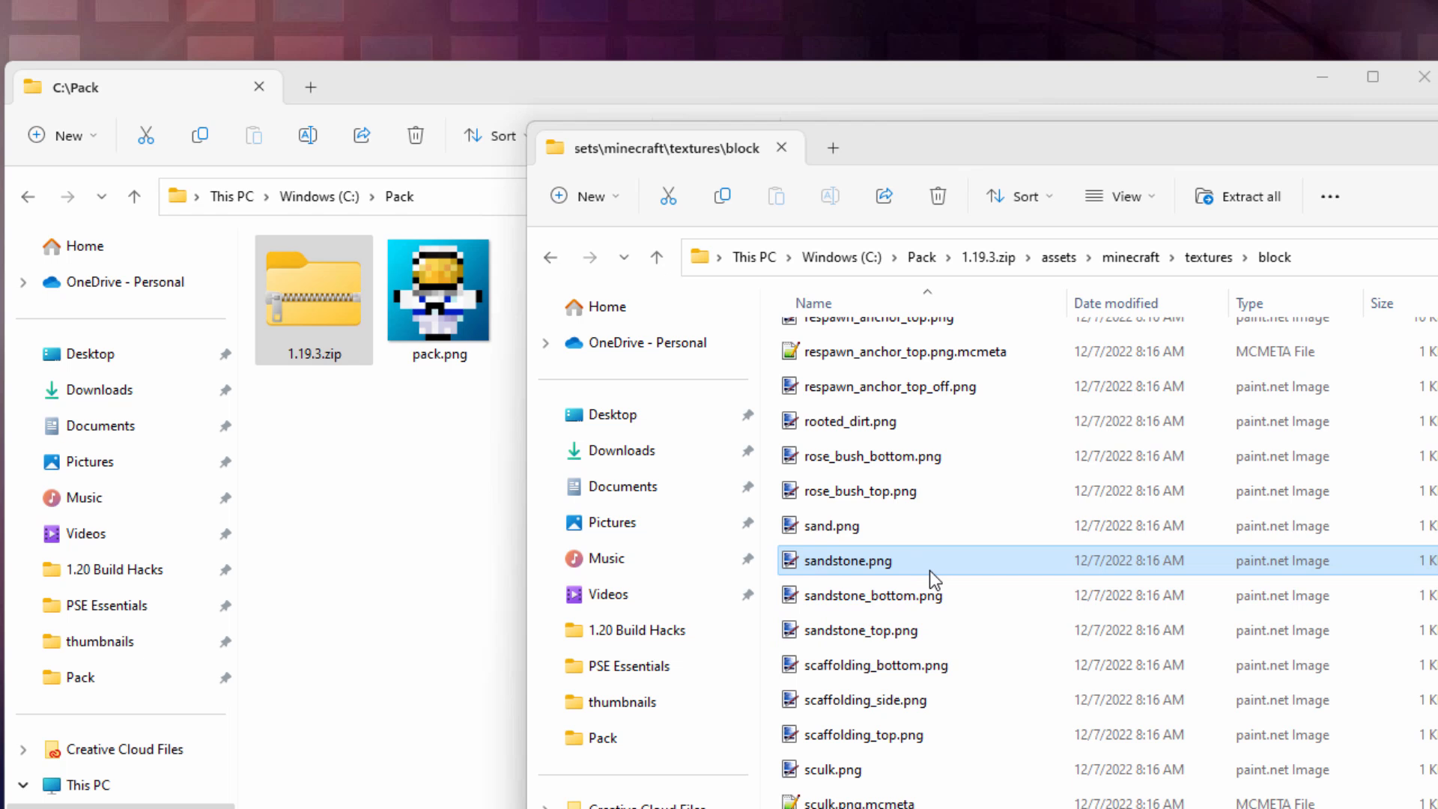
left_click(872, 594)
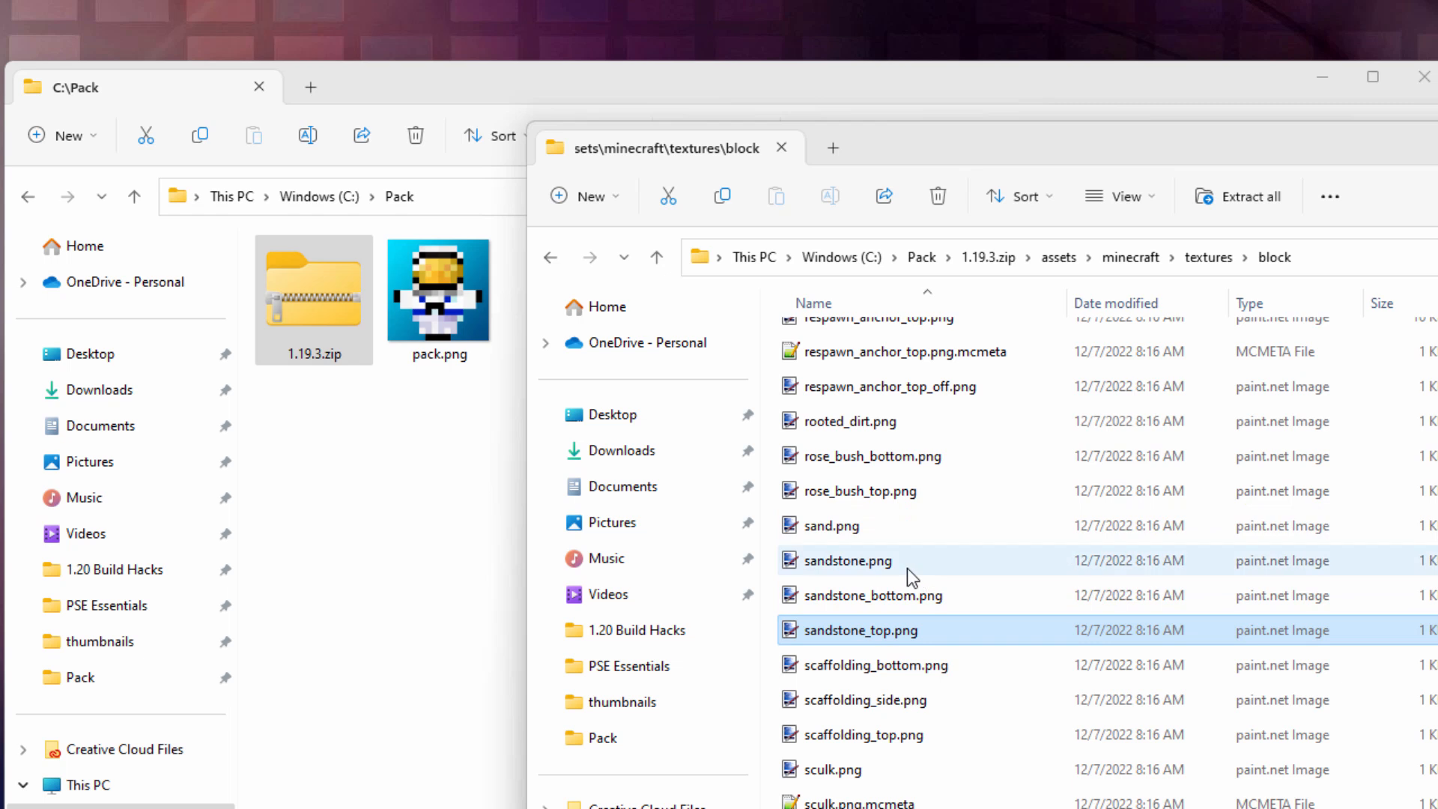
left_click(846, 561)
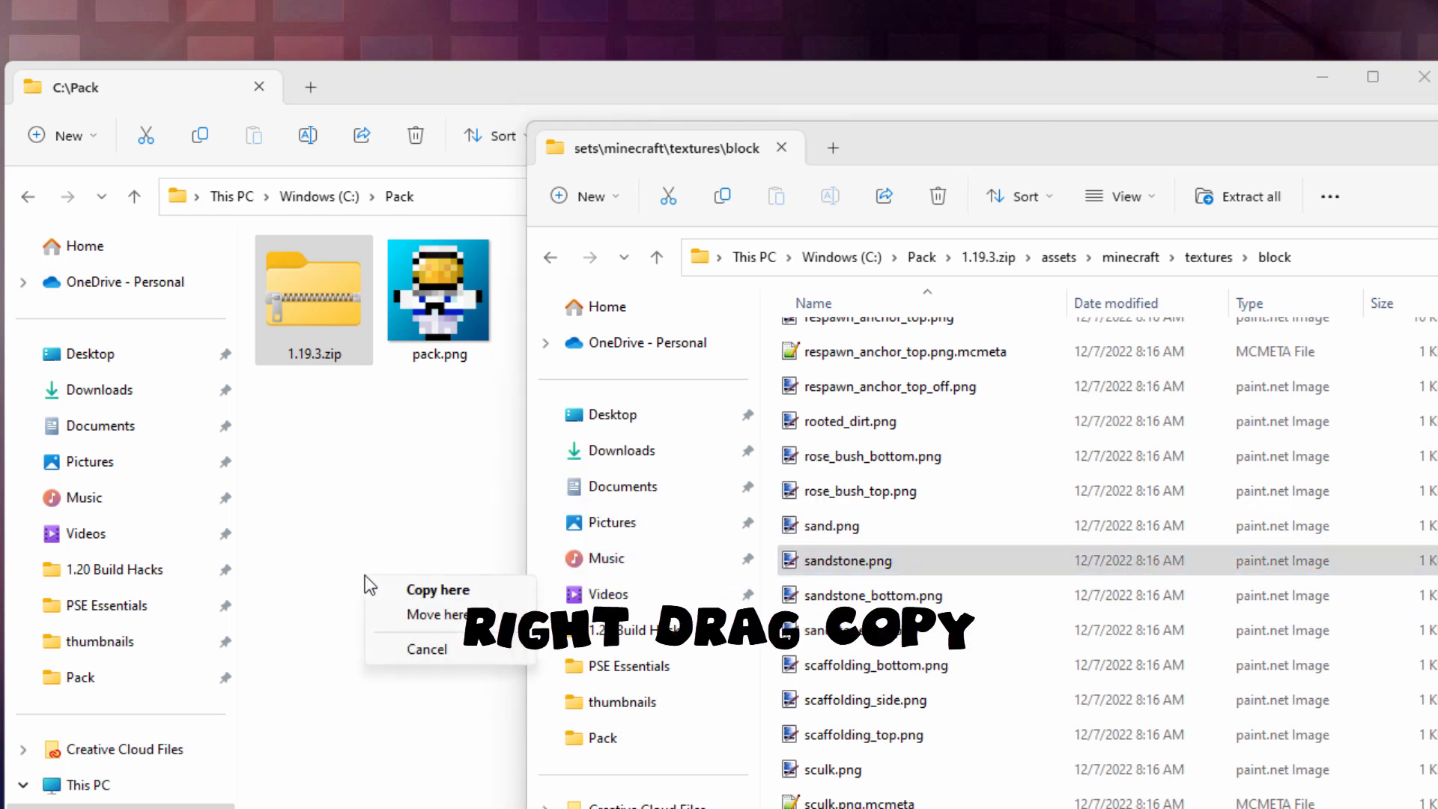
- Choose 'Copy here' to drop sandstone.png into the Pack folder
left_click(437, 588)
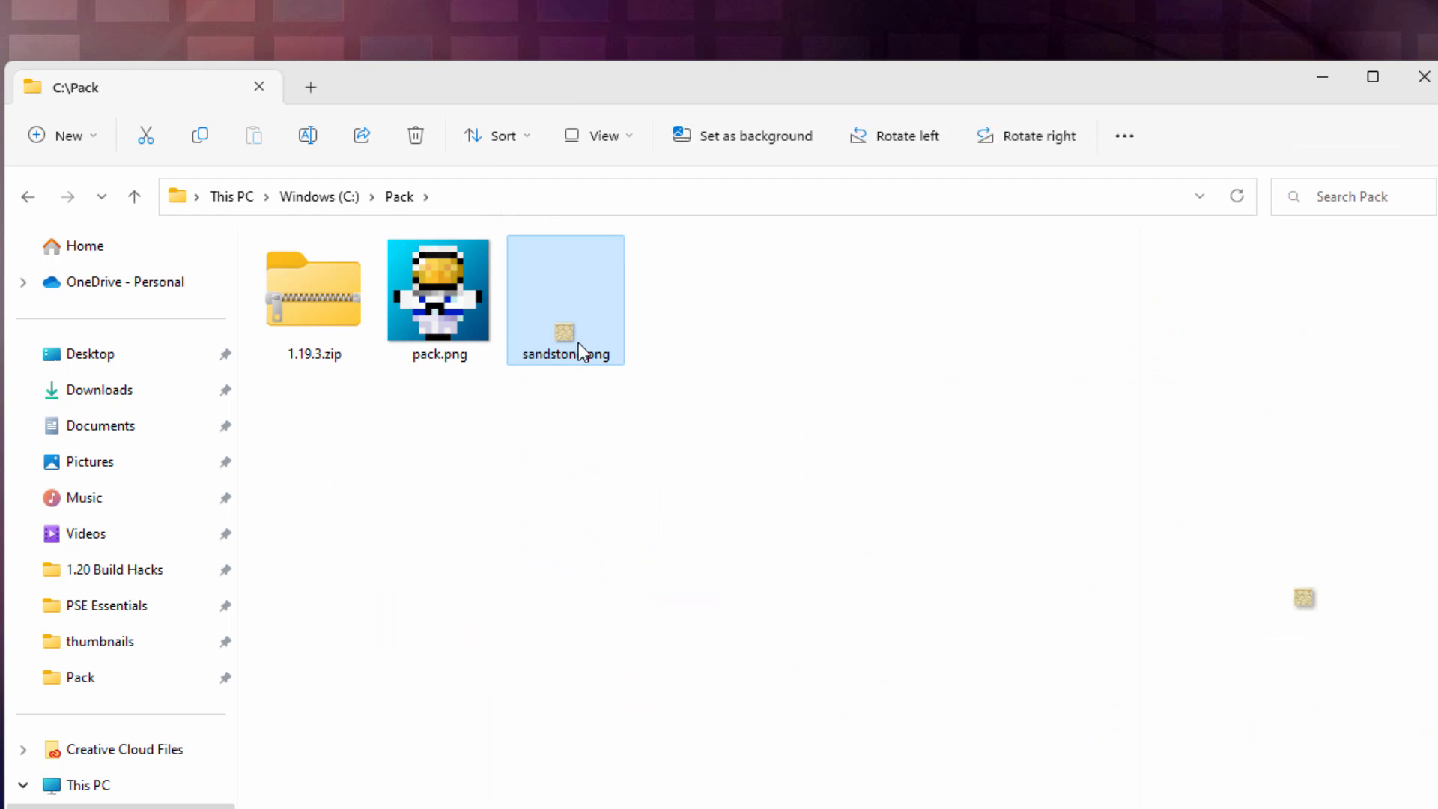
mouse_move(610, 347)
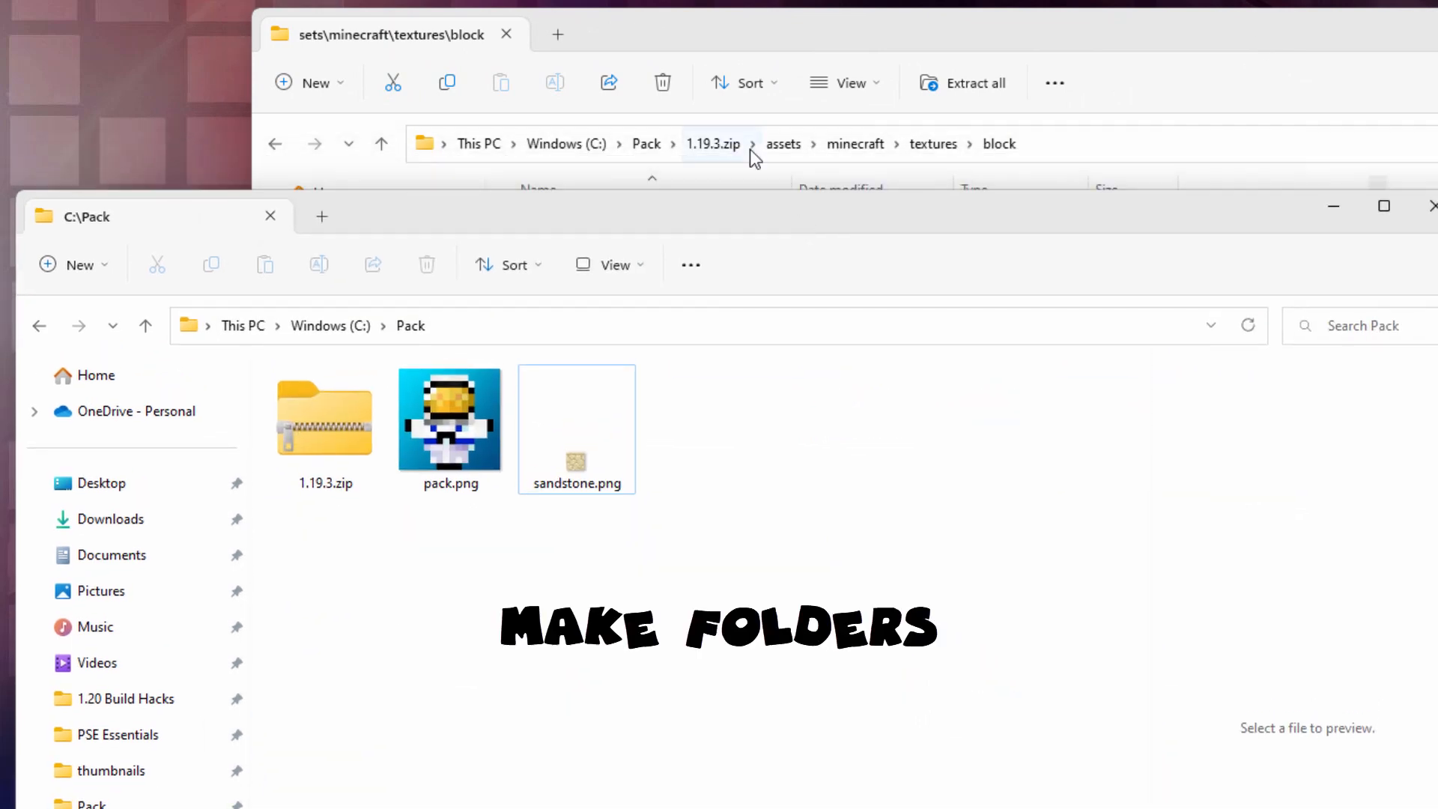
- Create the nested assets/minecraft/textures/block folders in Pack, then select assets
left_click(74, 265)
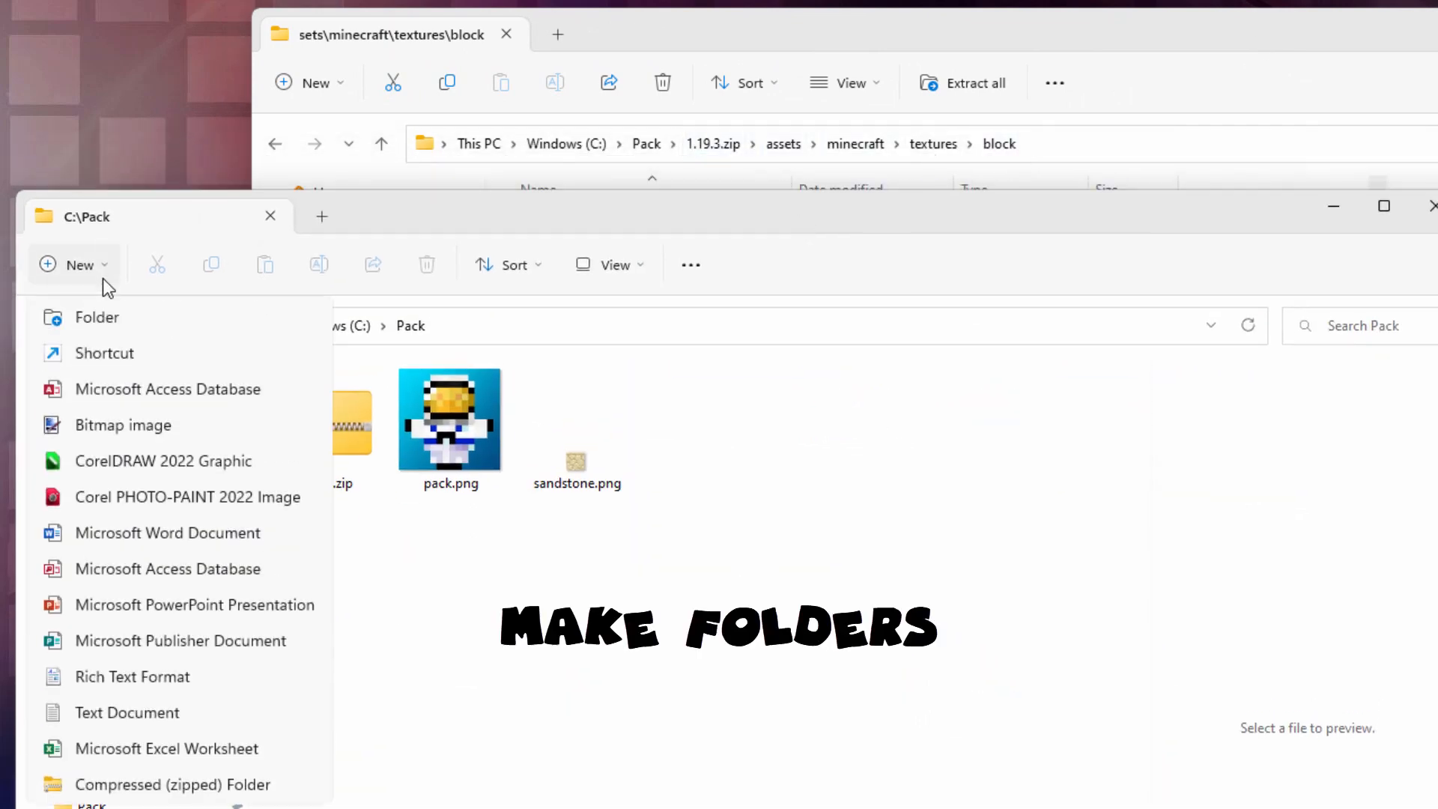
left_click(97, 316)
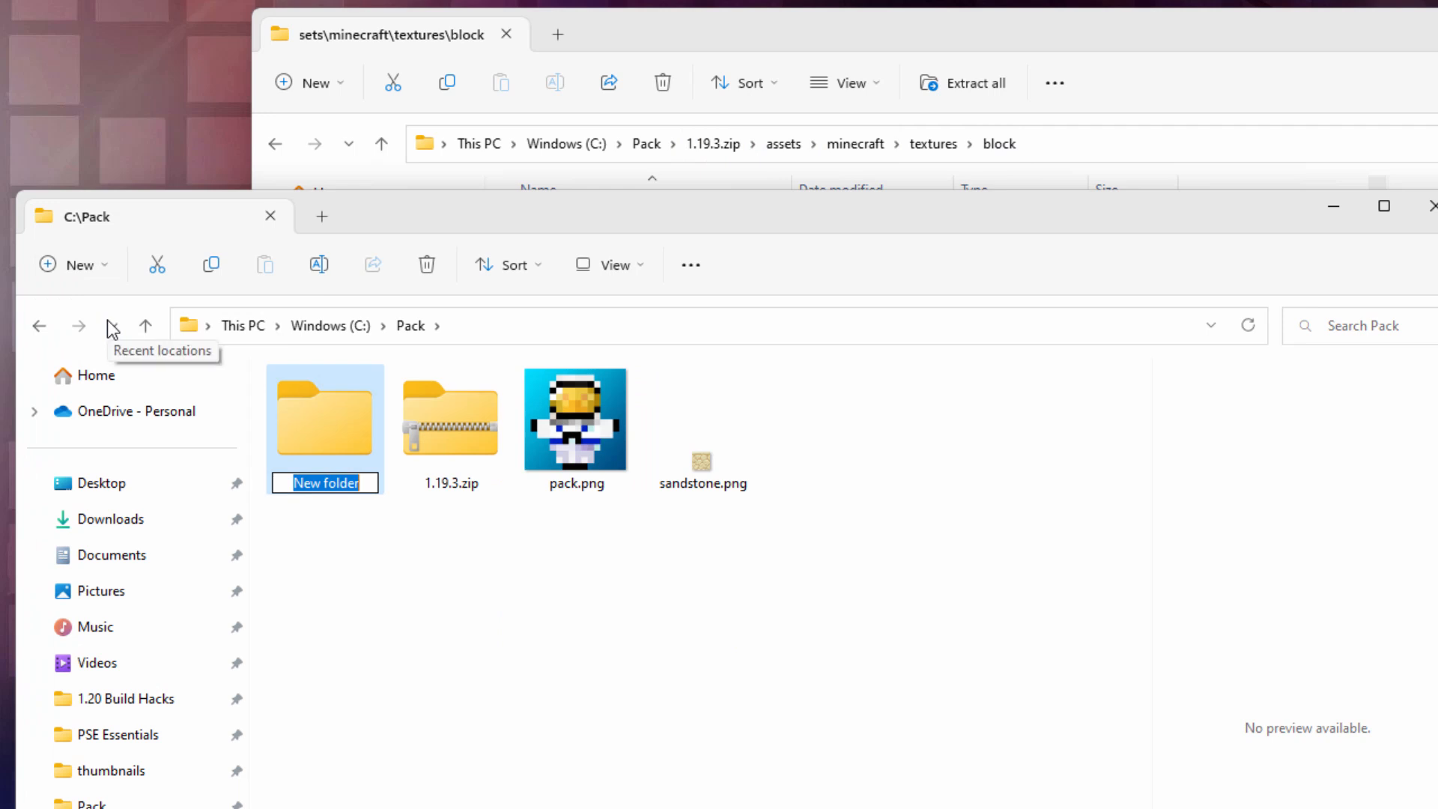
type("asset")
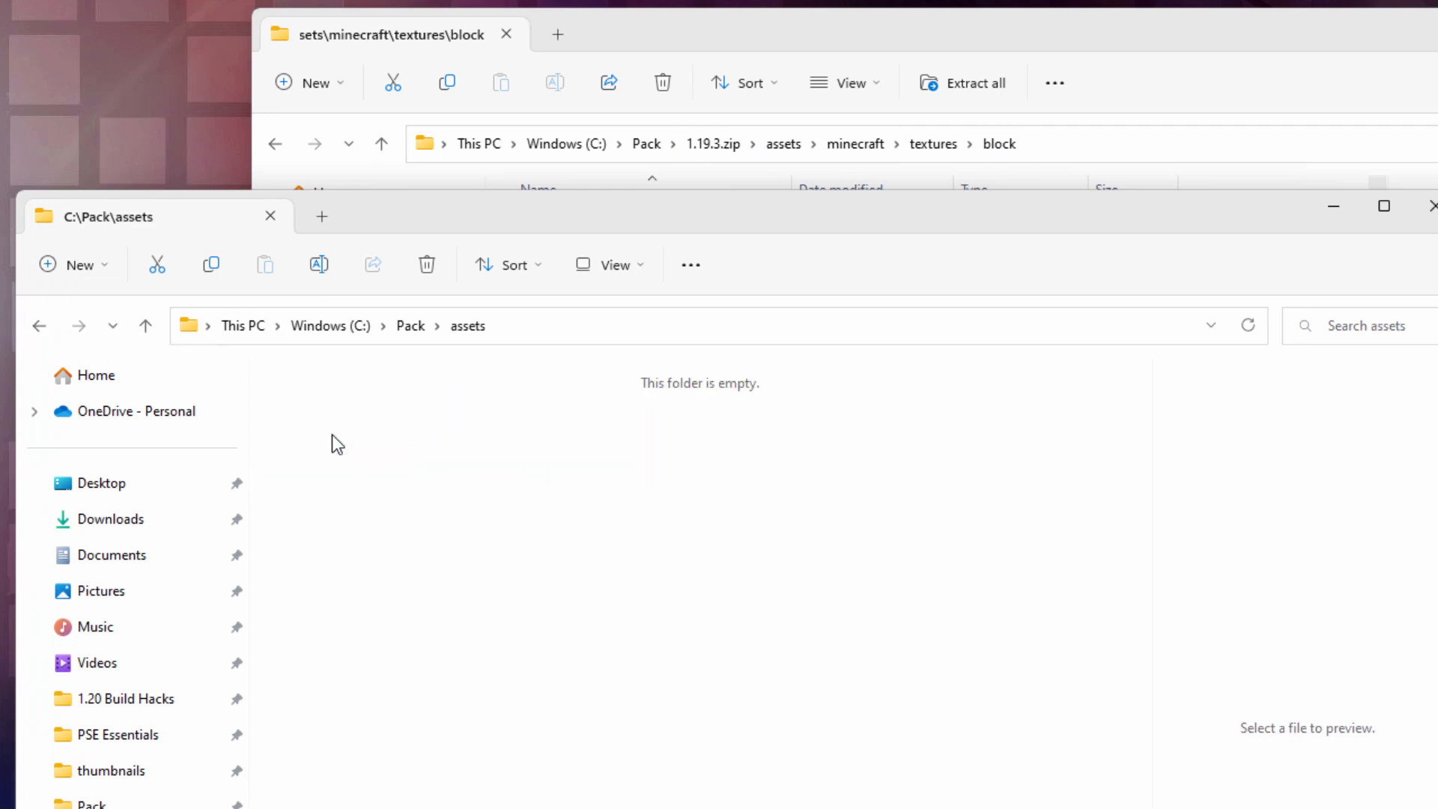
mouse_move(118, 326)
type("minecra")
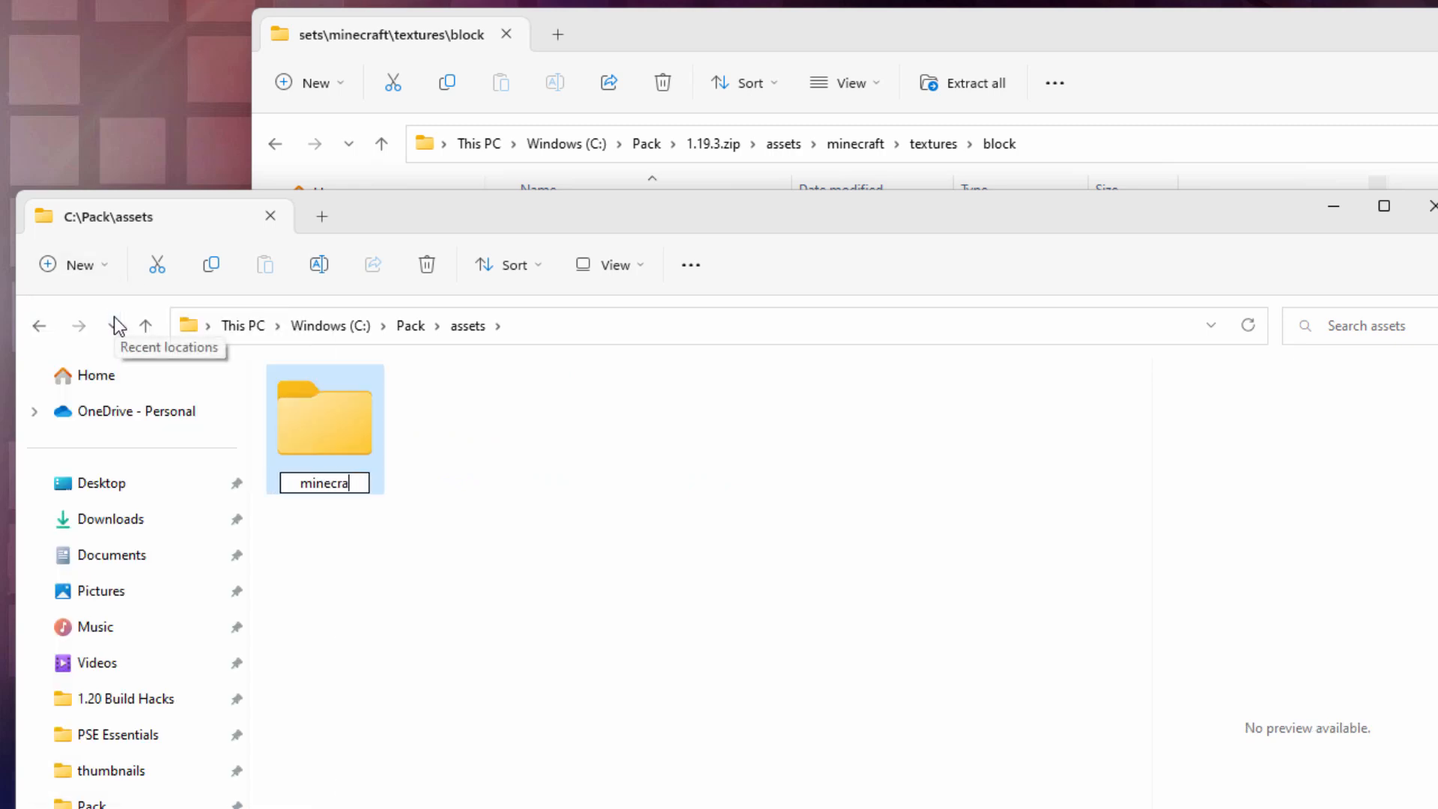
double_click(324, 416)
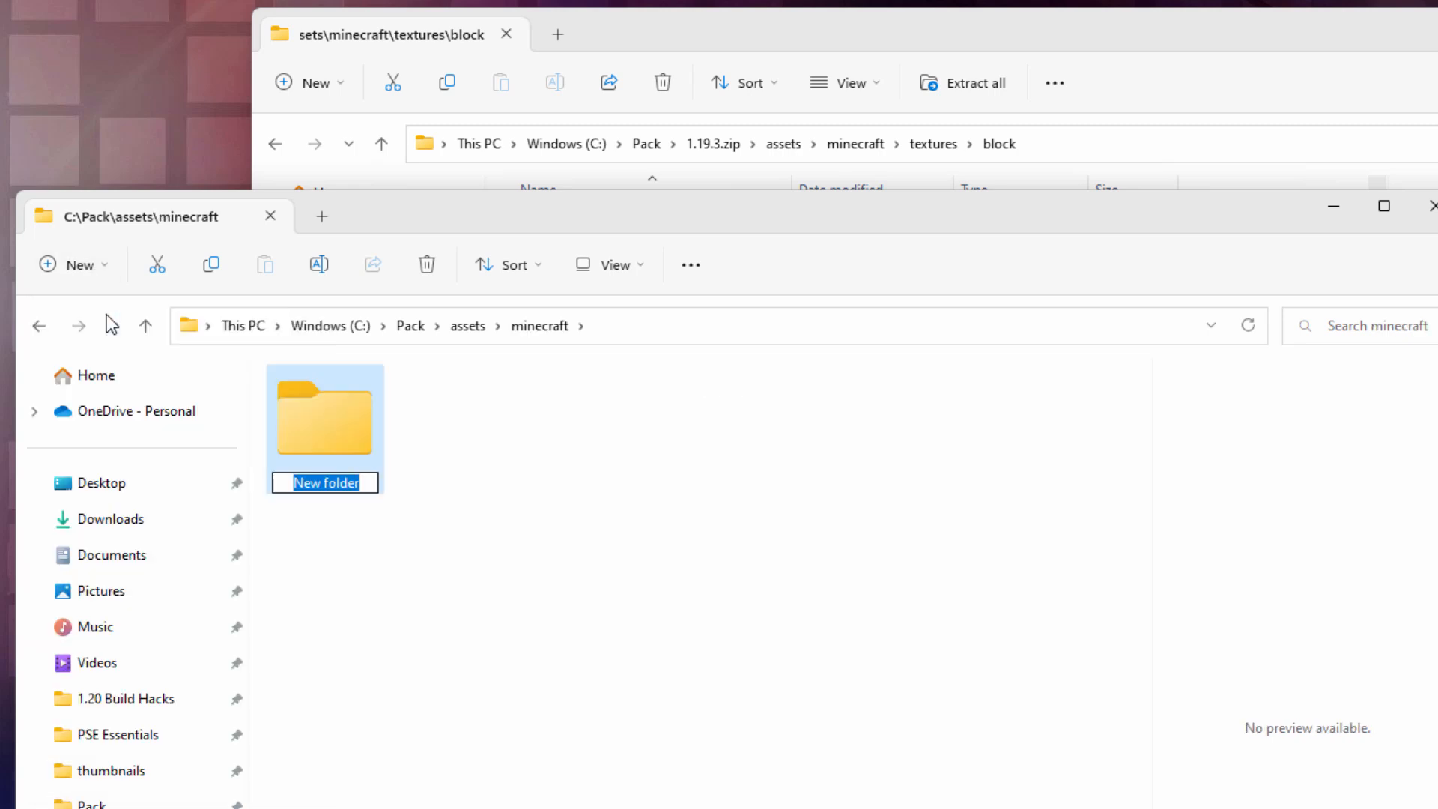
type("textures")
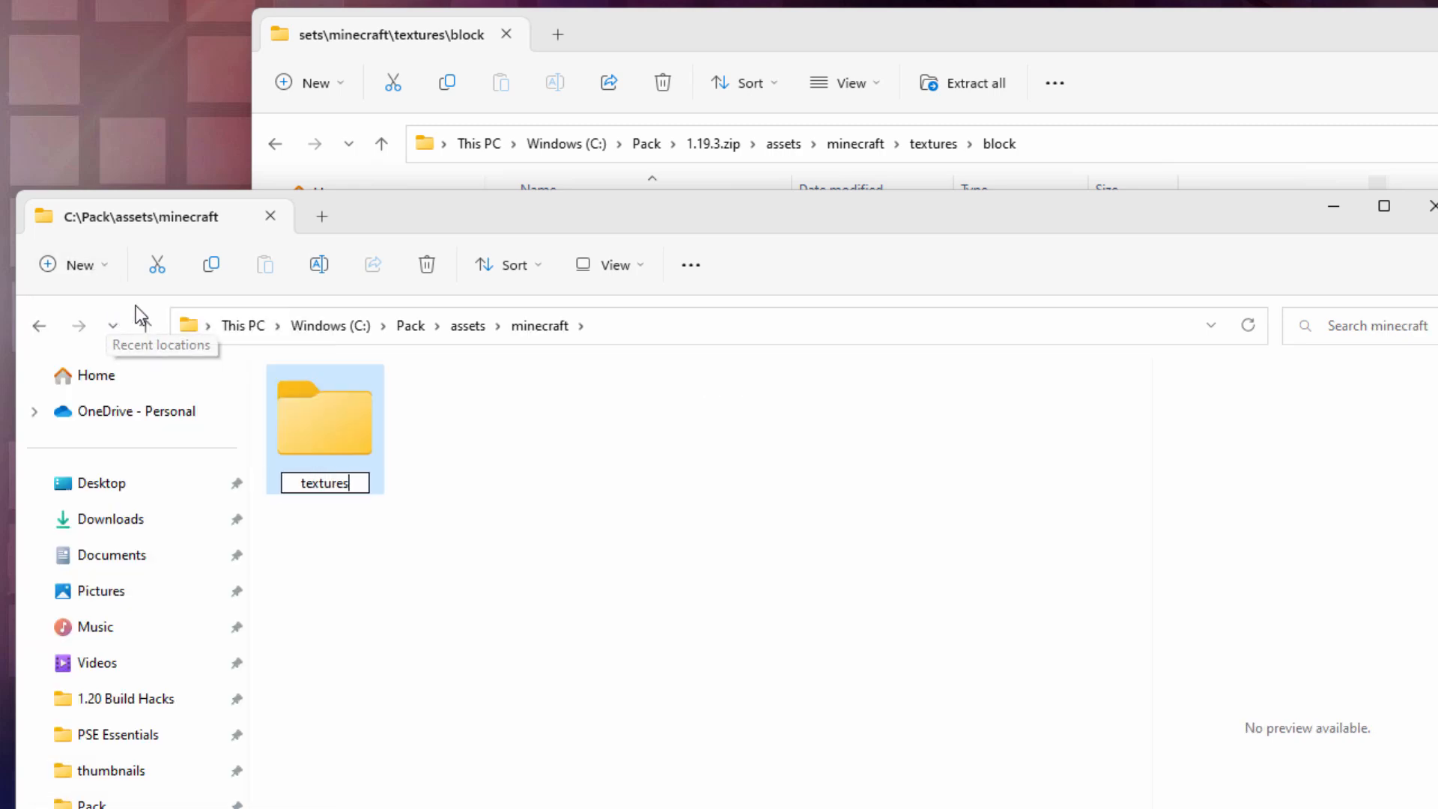
double_click(323, 417)
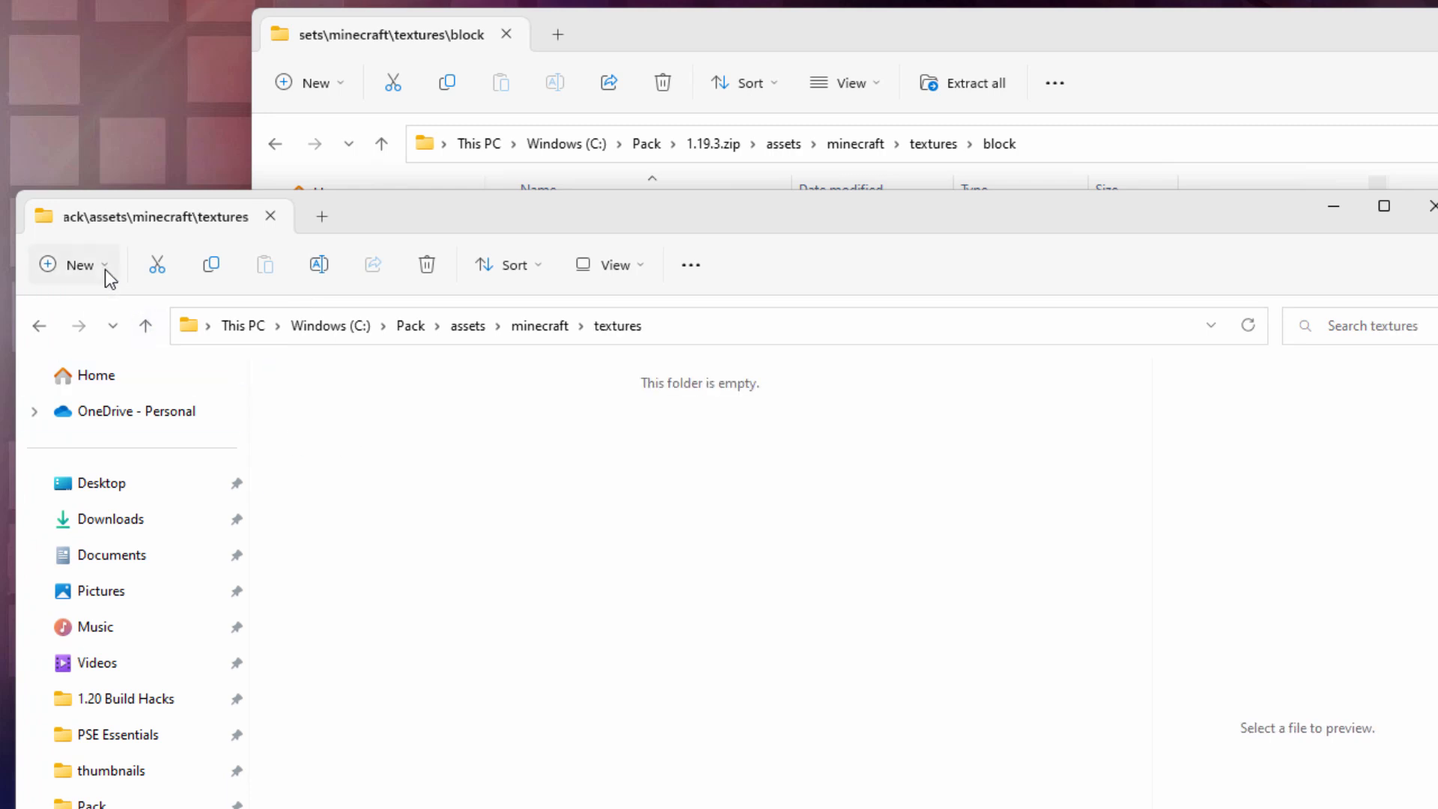
left_click(73, 265)
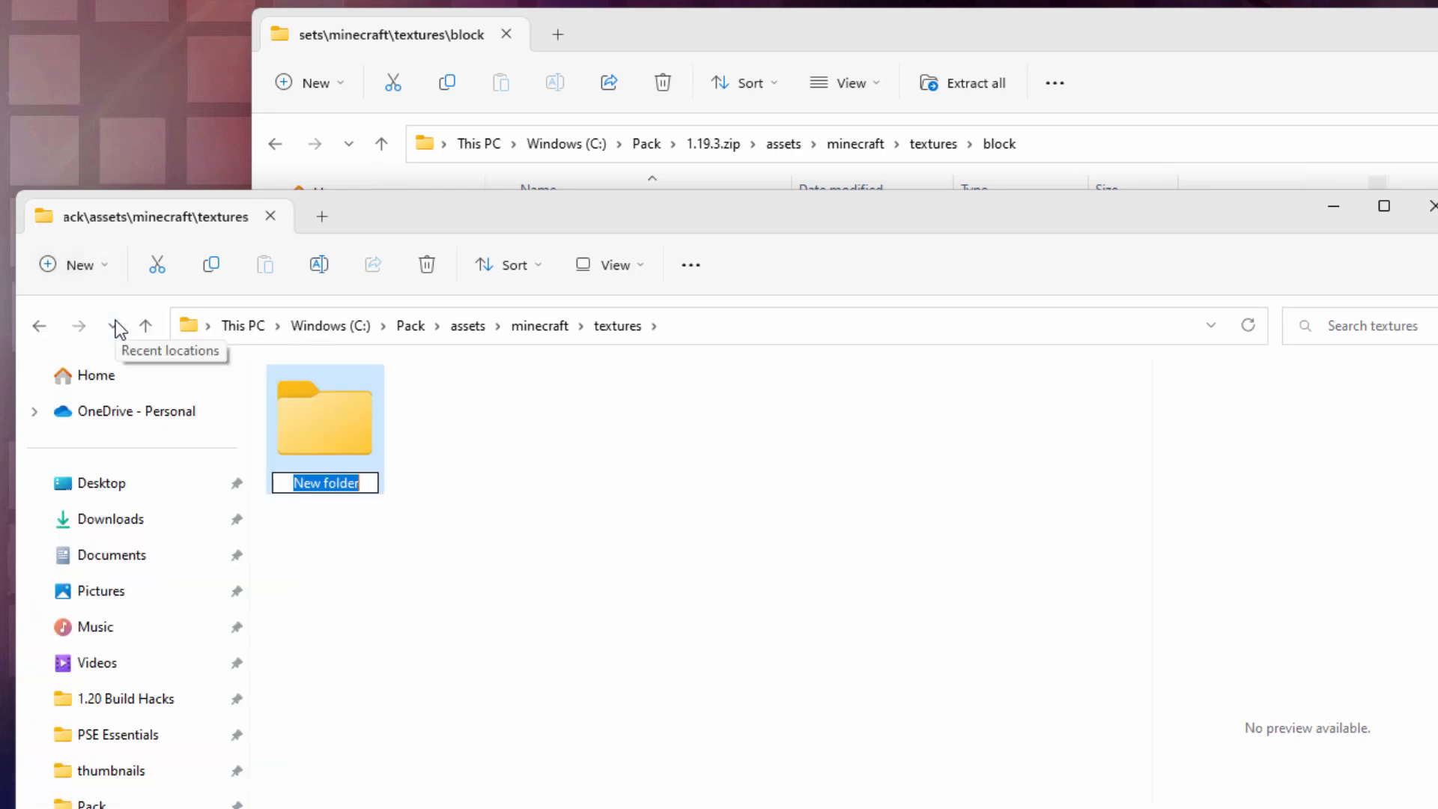
type("block")
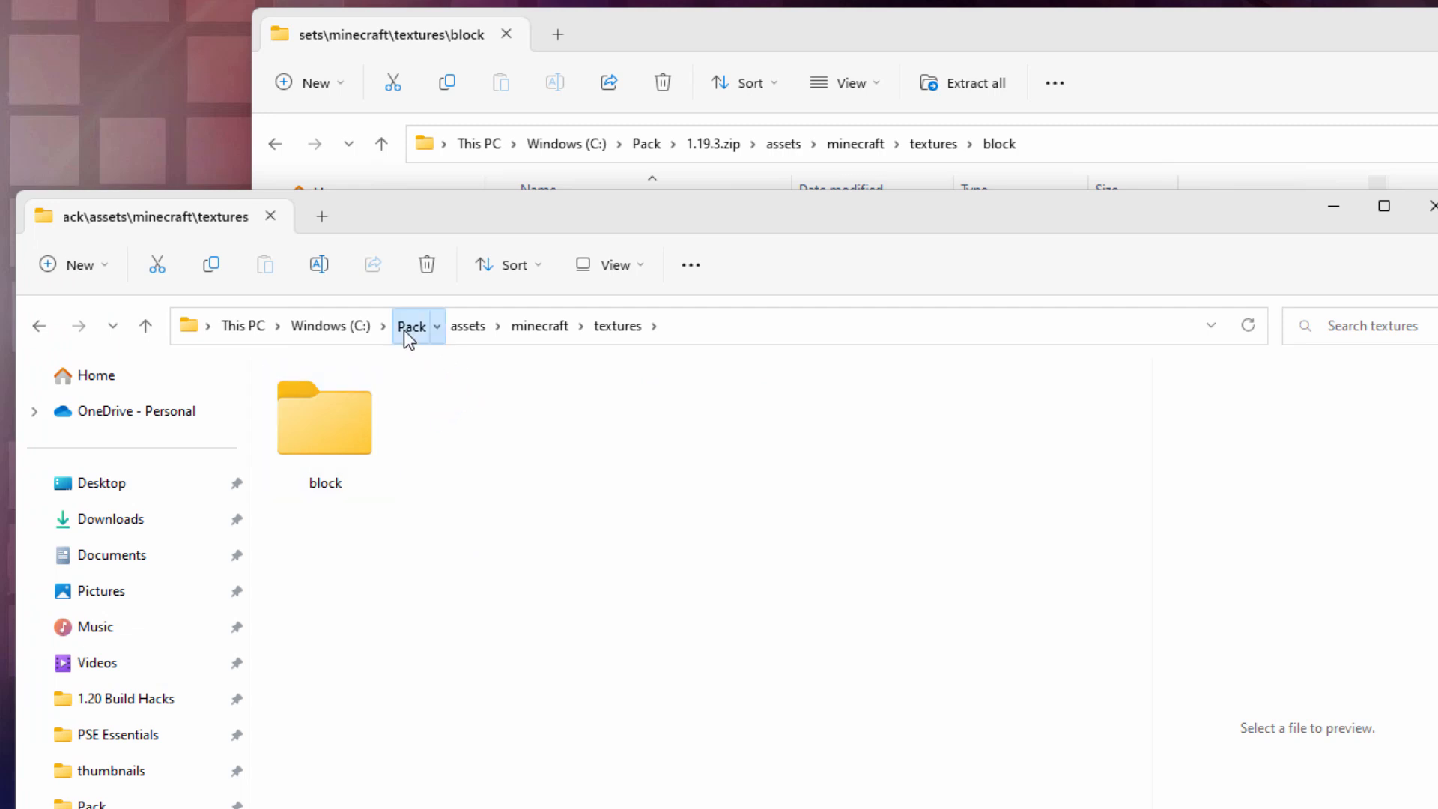
left_click(410, 326)
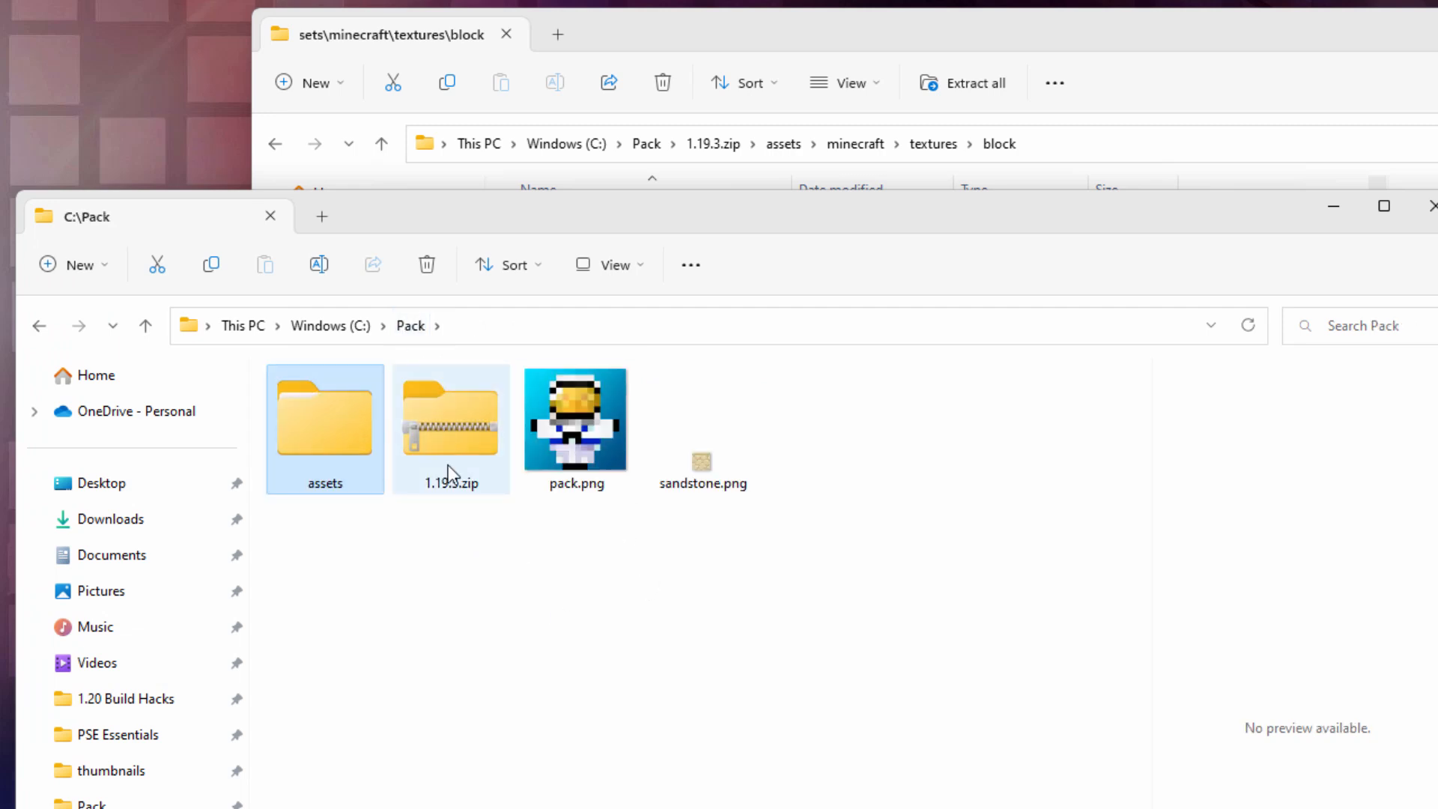
mouse_move(449, 449)
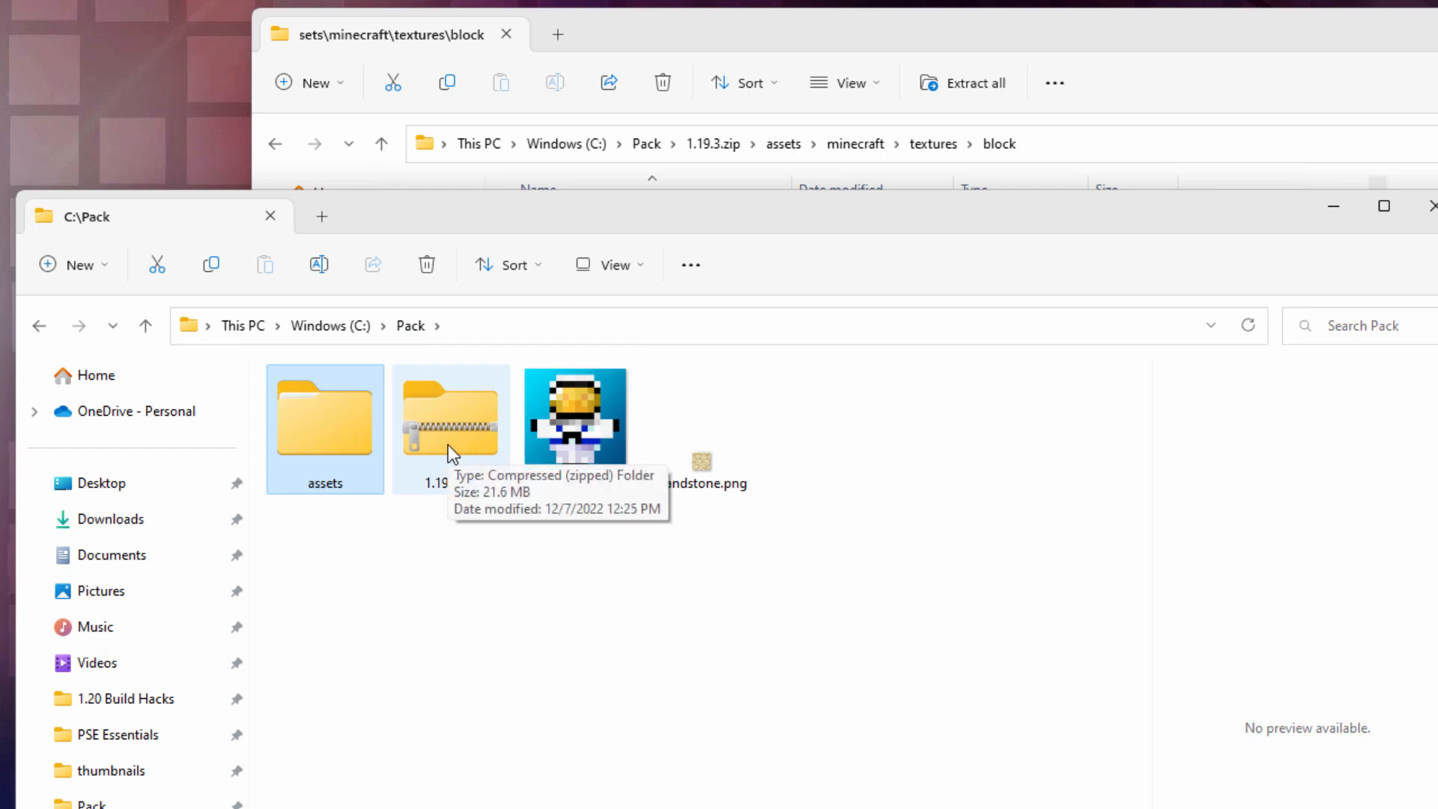
mouse_move(498, 553)
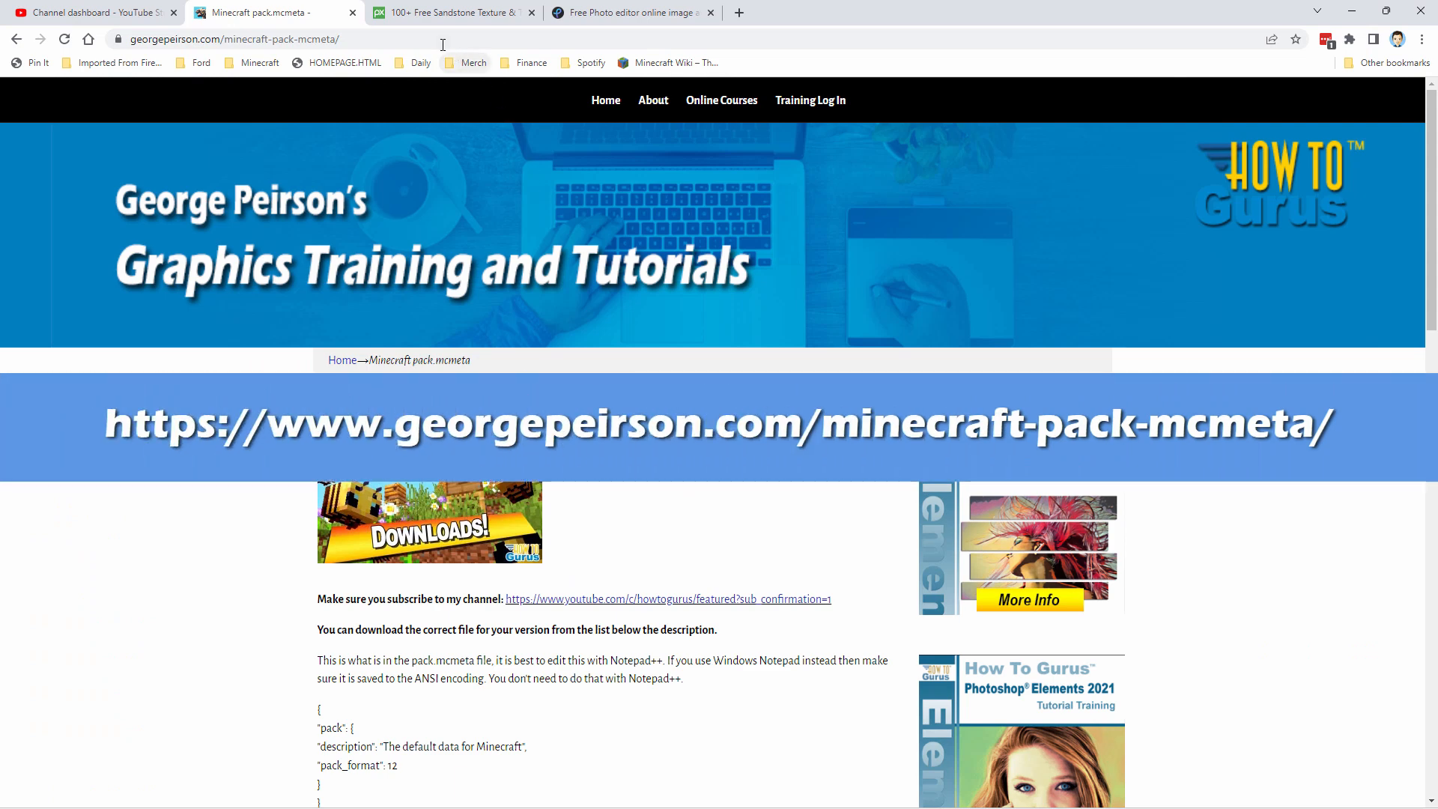
mouse_move(587, 491)
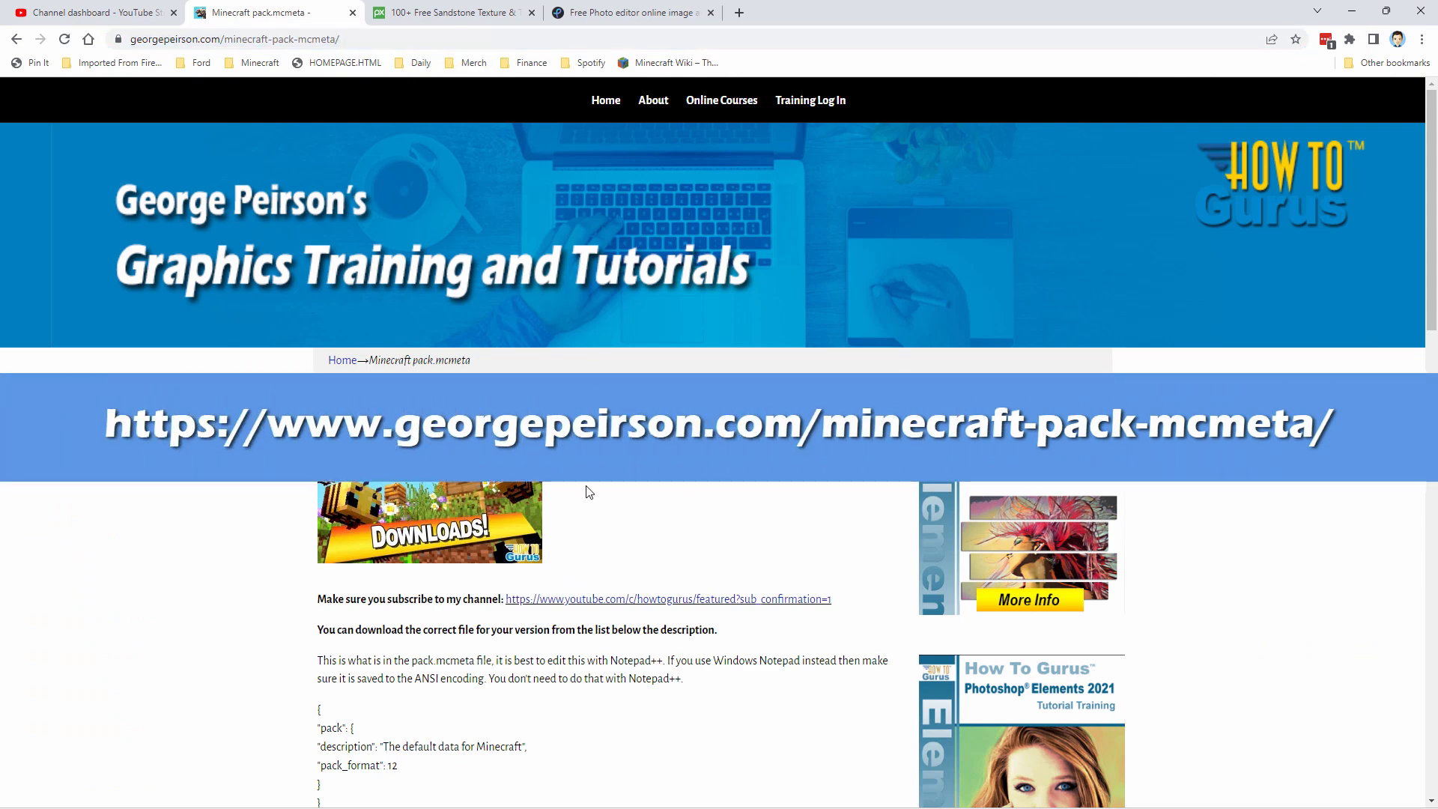
- Download pack-format-12.zip from George Peirson's pack-mcmeta page and save it to C:\Pack
scroll("down", 3)
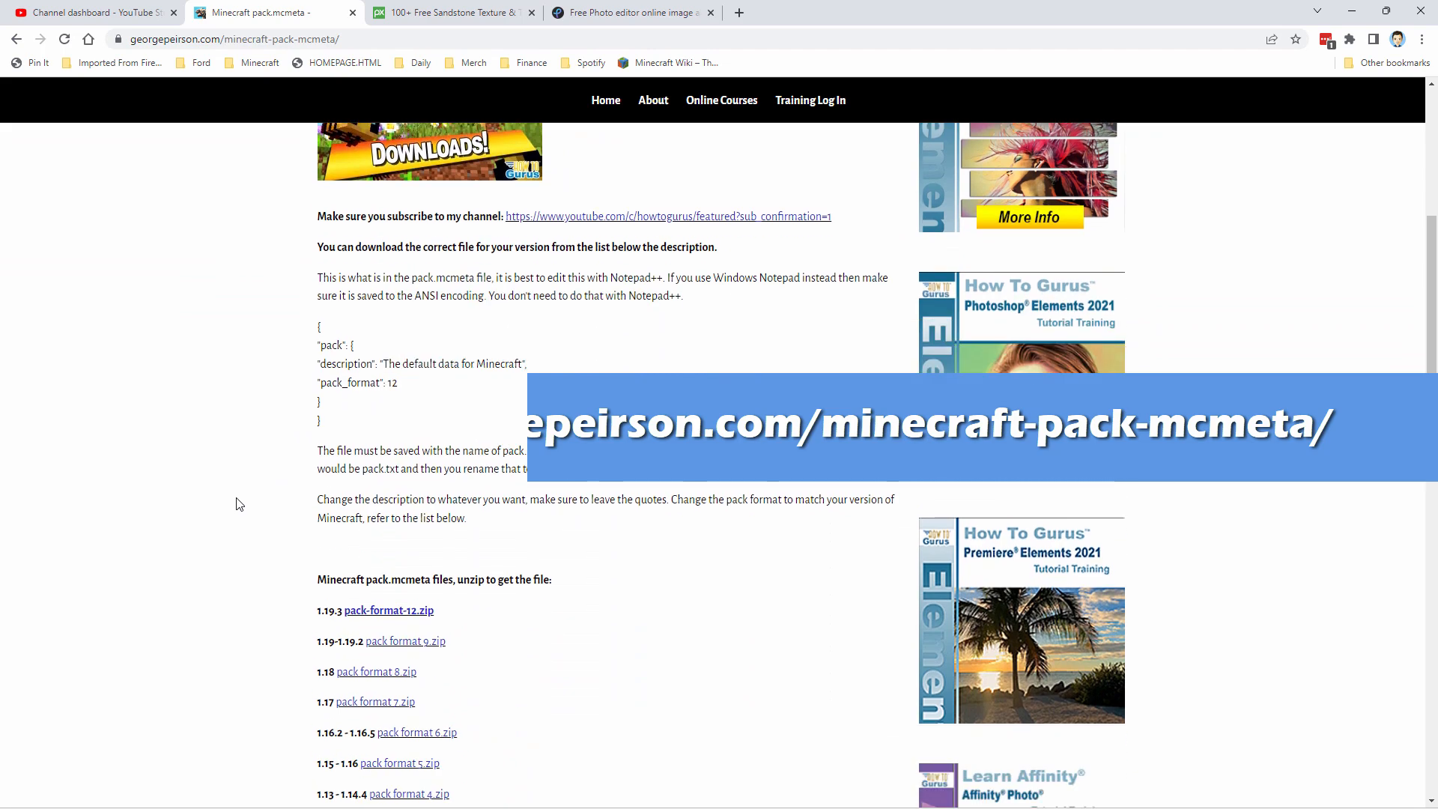
scroll("down", 3)
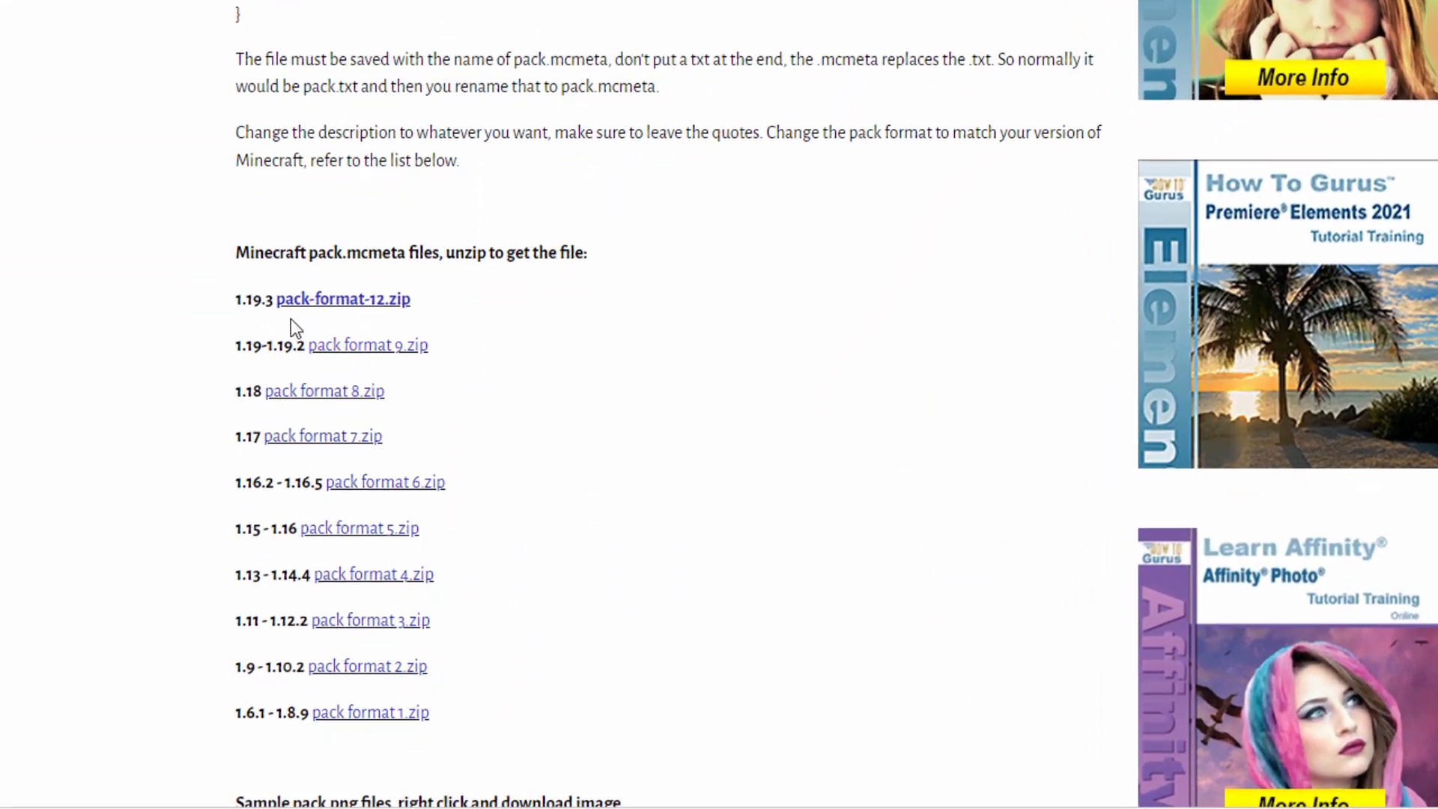
mouse_move(241, 319)
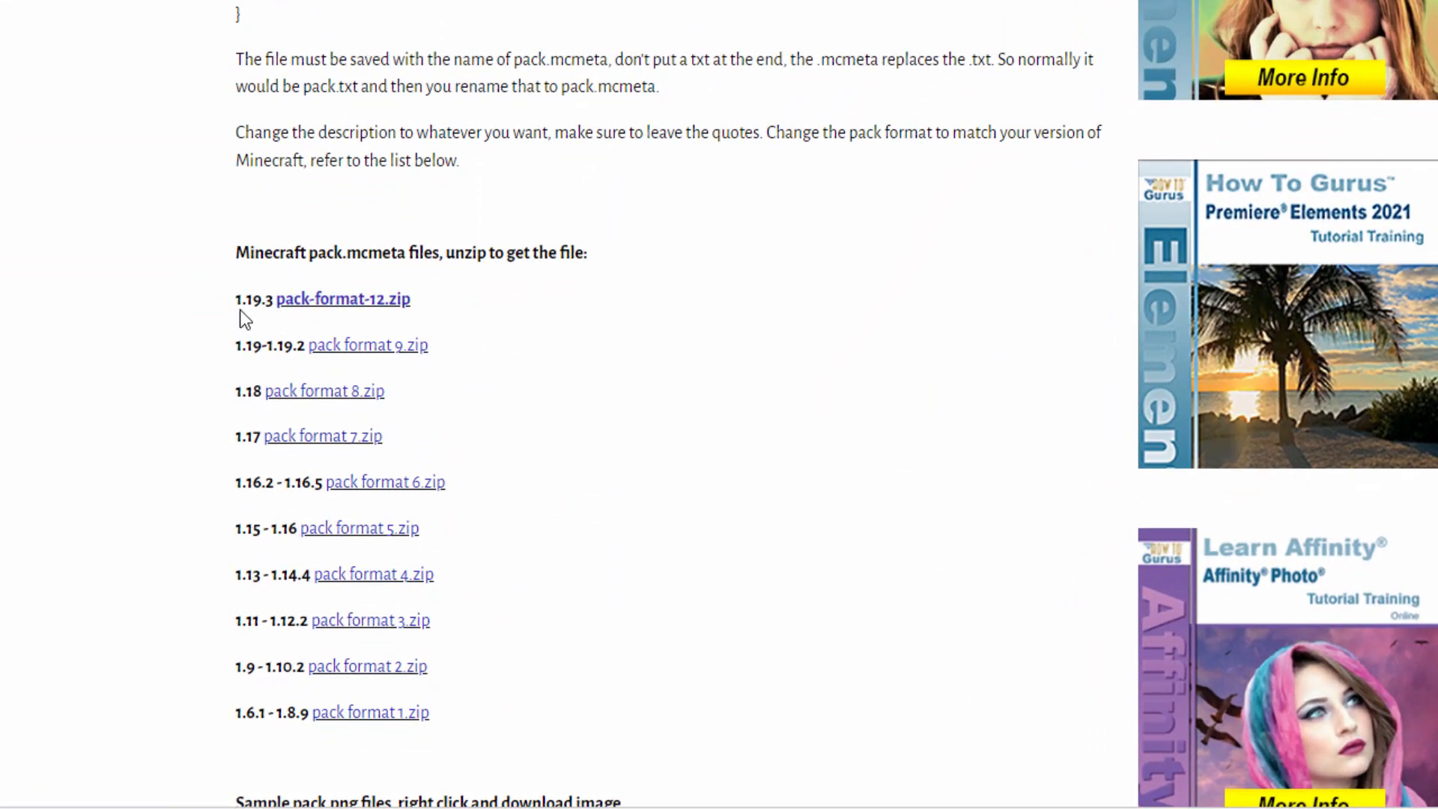
mouse_move(343, 299)
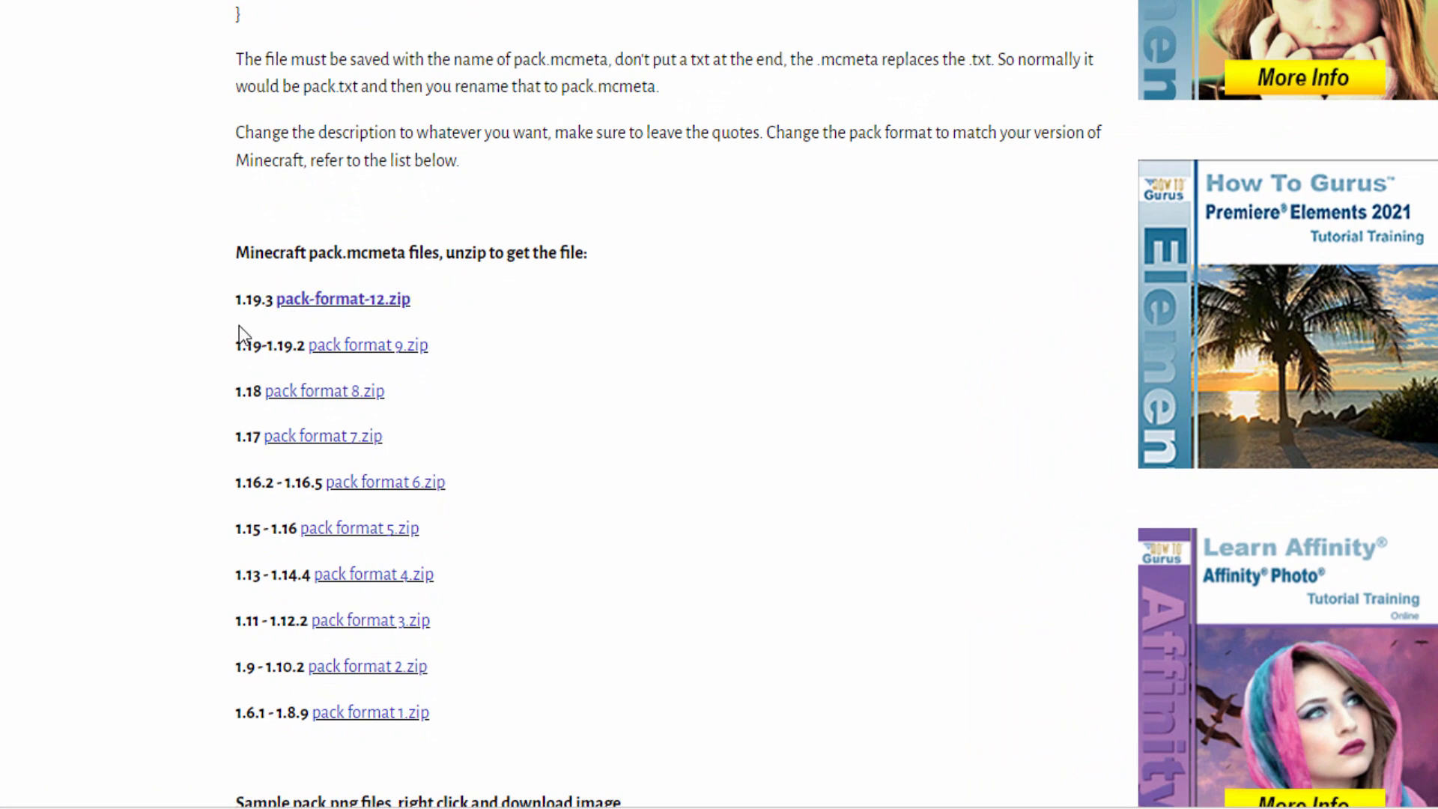
mouse_move(263, 298)
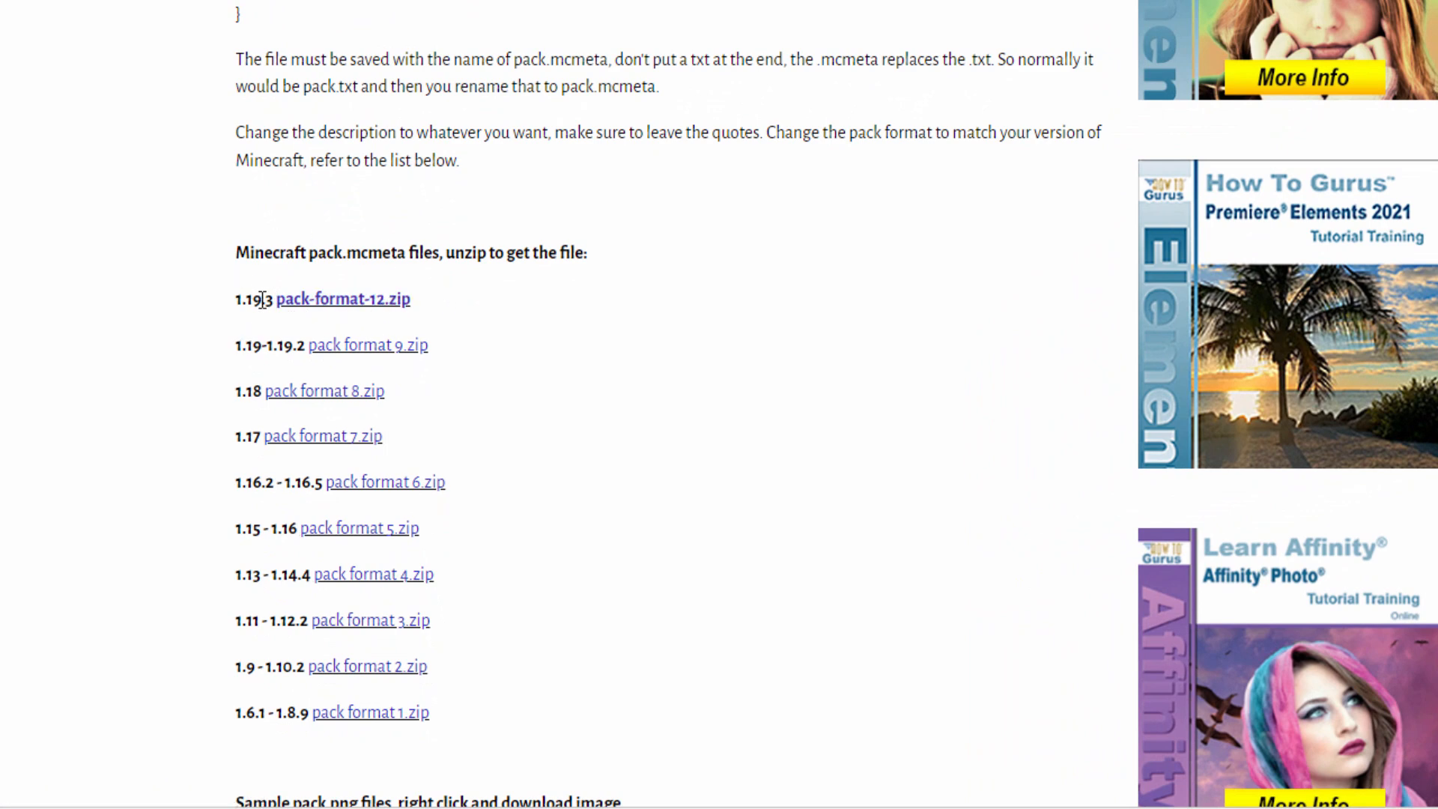
mouse_move(343, 299)
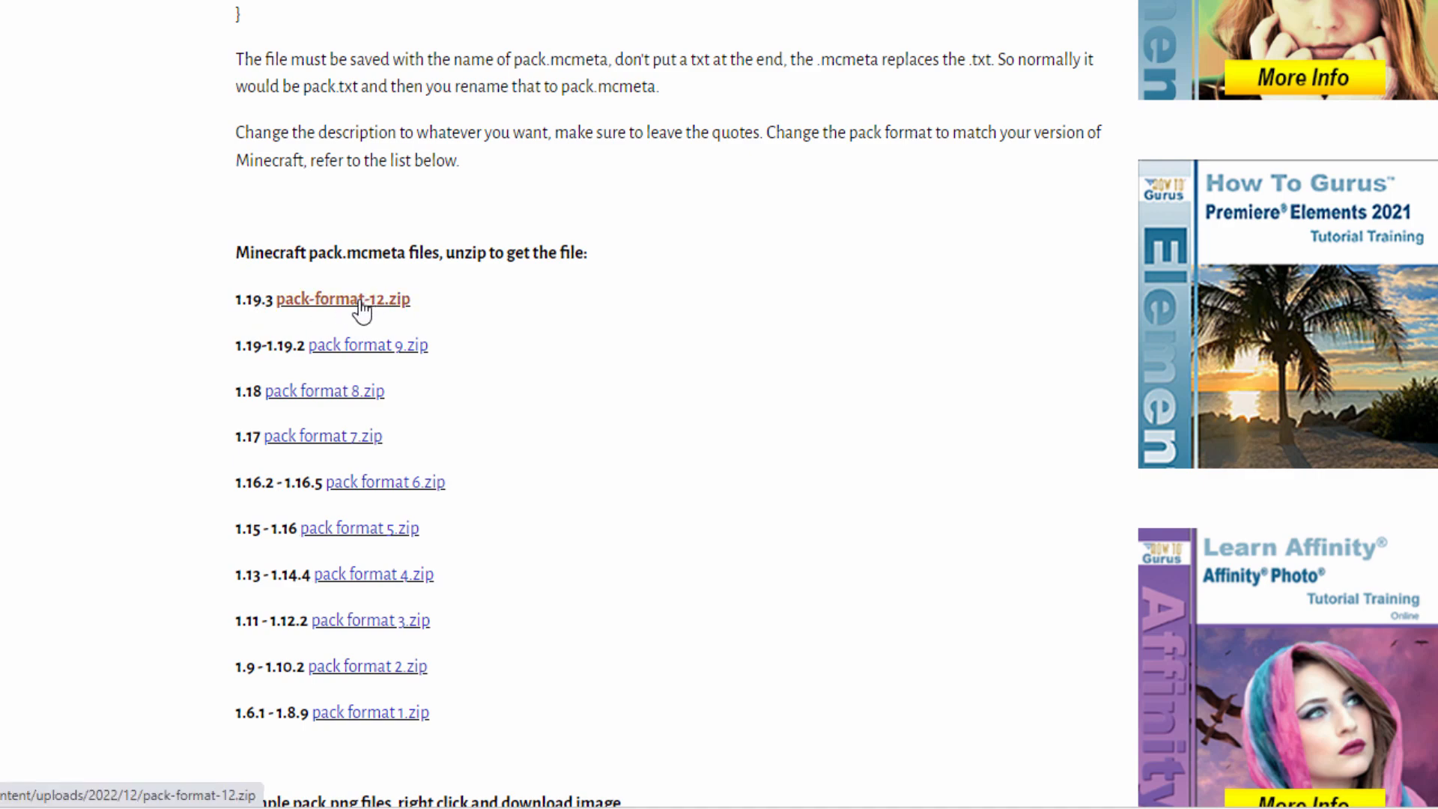
left_click(343, 299)
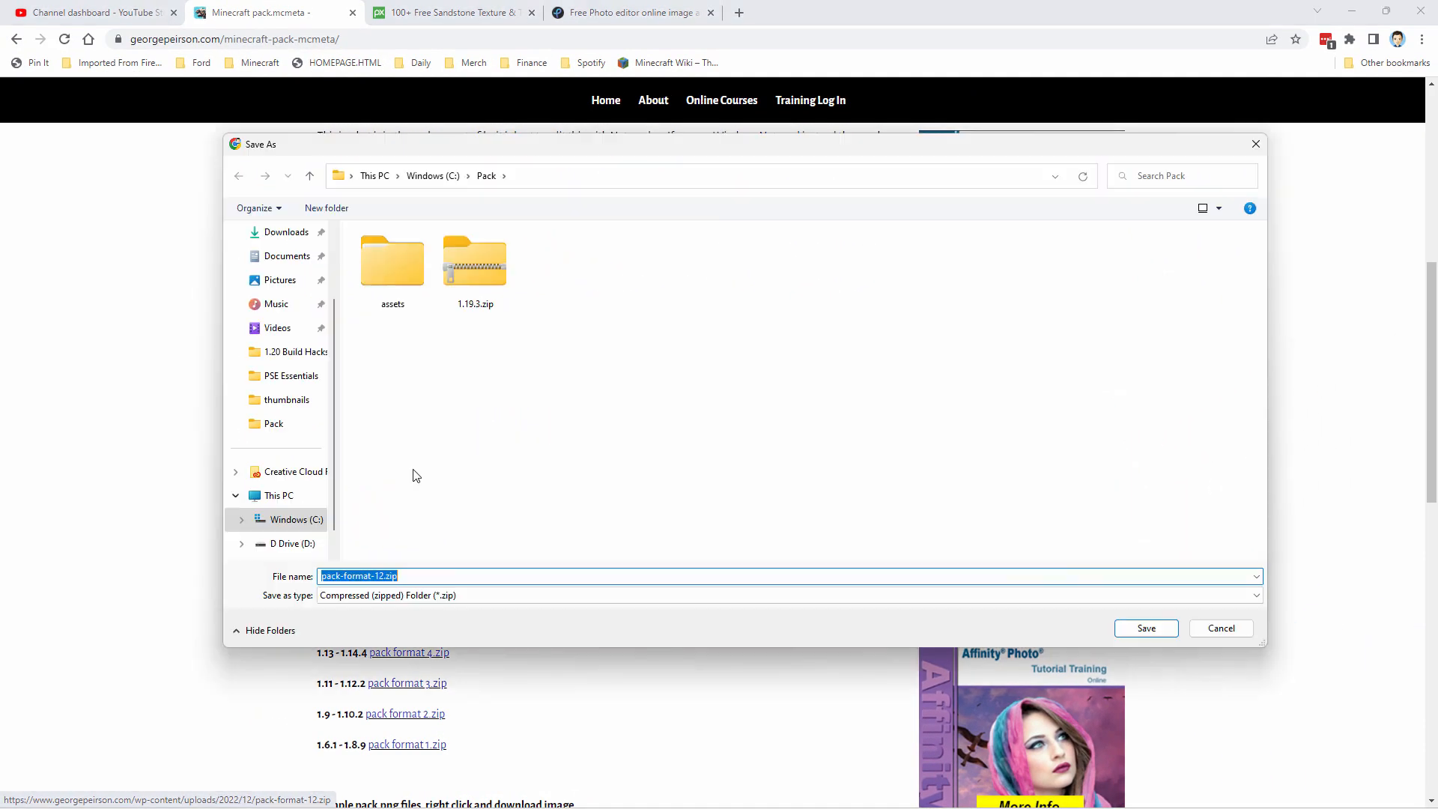
mouse_move(536, 358)
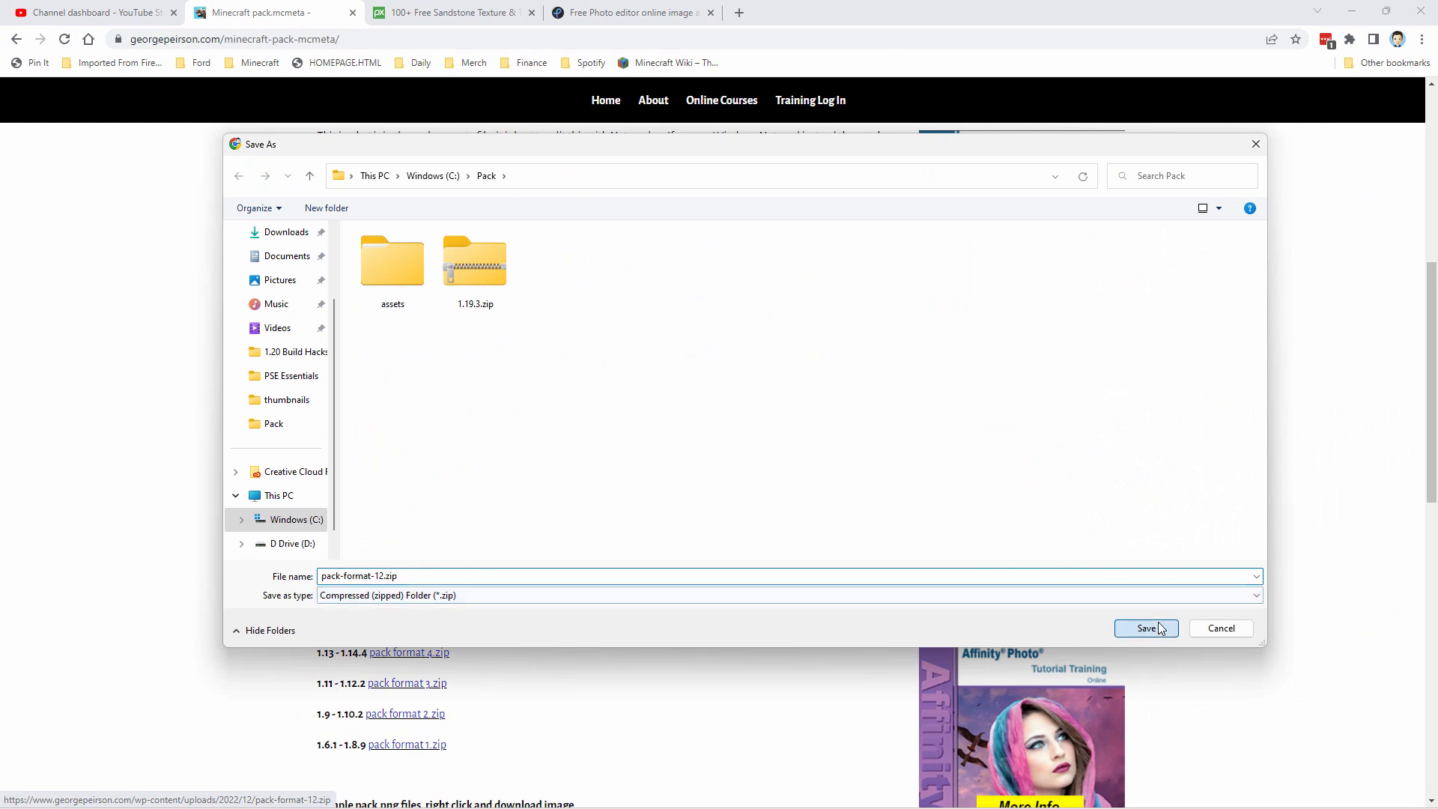
left_click(1145, 628)
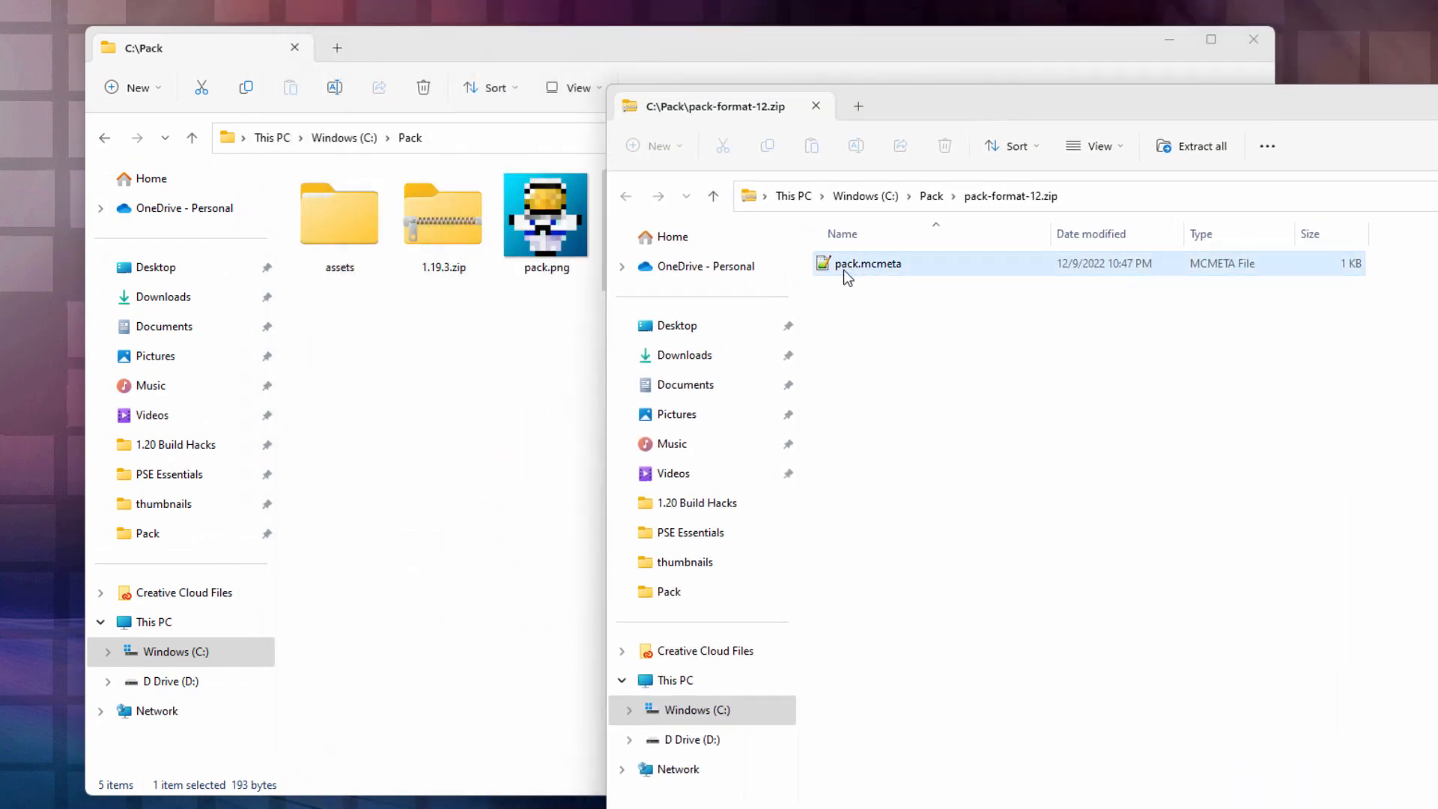
- Move pack.mcmeta from pack-format-12.zip into C:\Pack, remove the zip, select pack.mcmeta
left_click(814, 105)
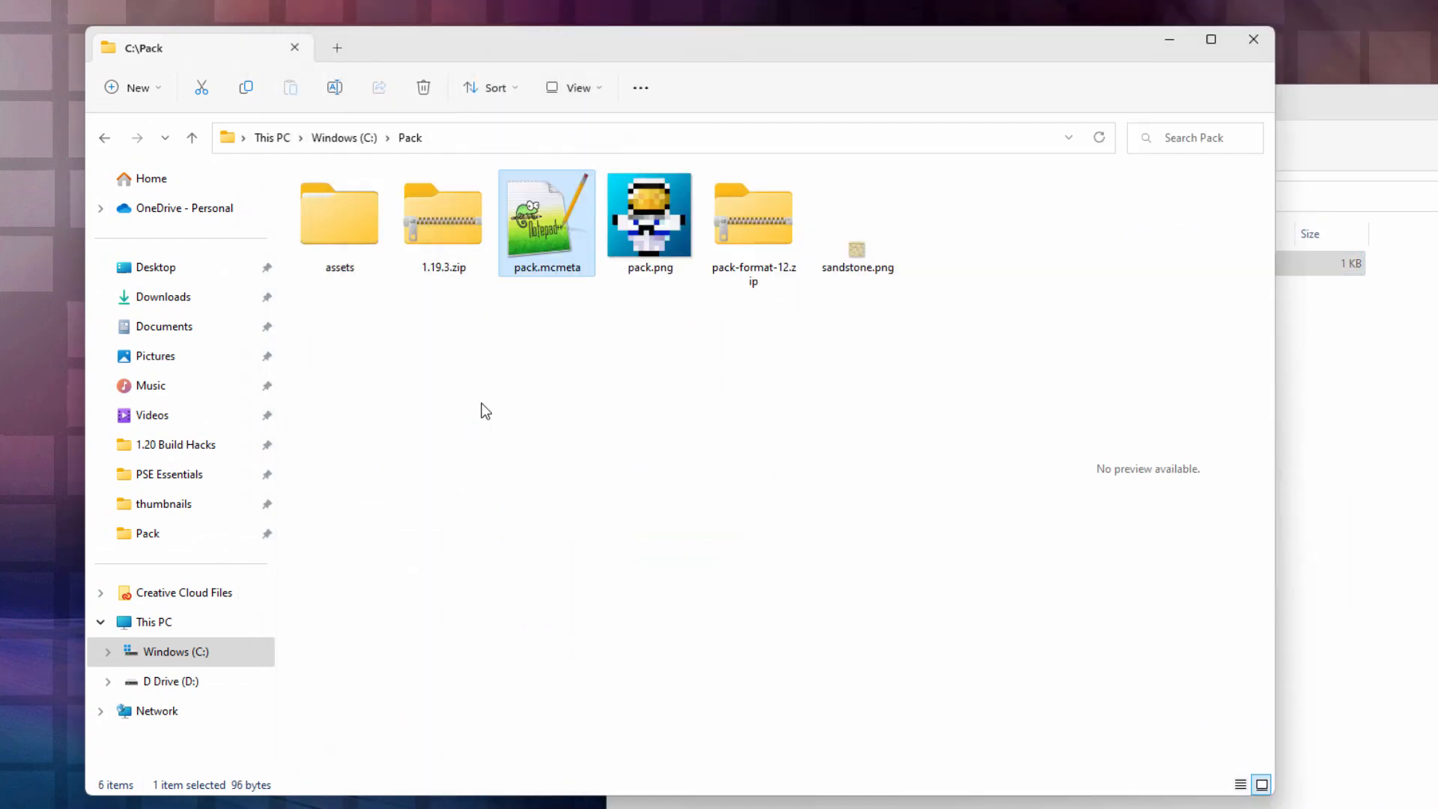
left_click(753, 216)
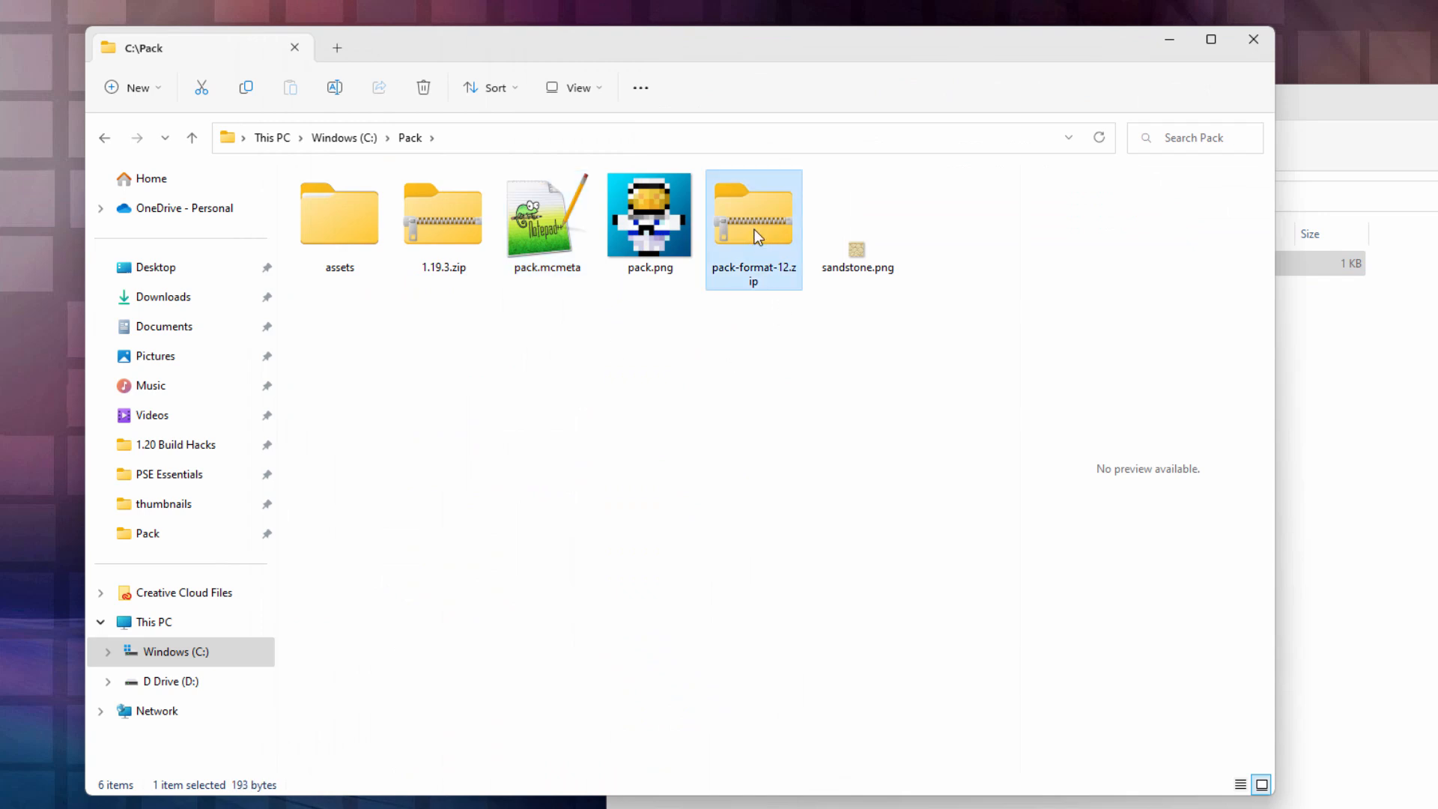
double_click(753, 215)
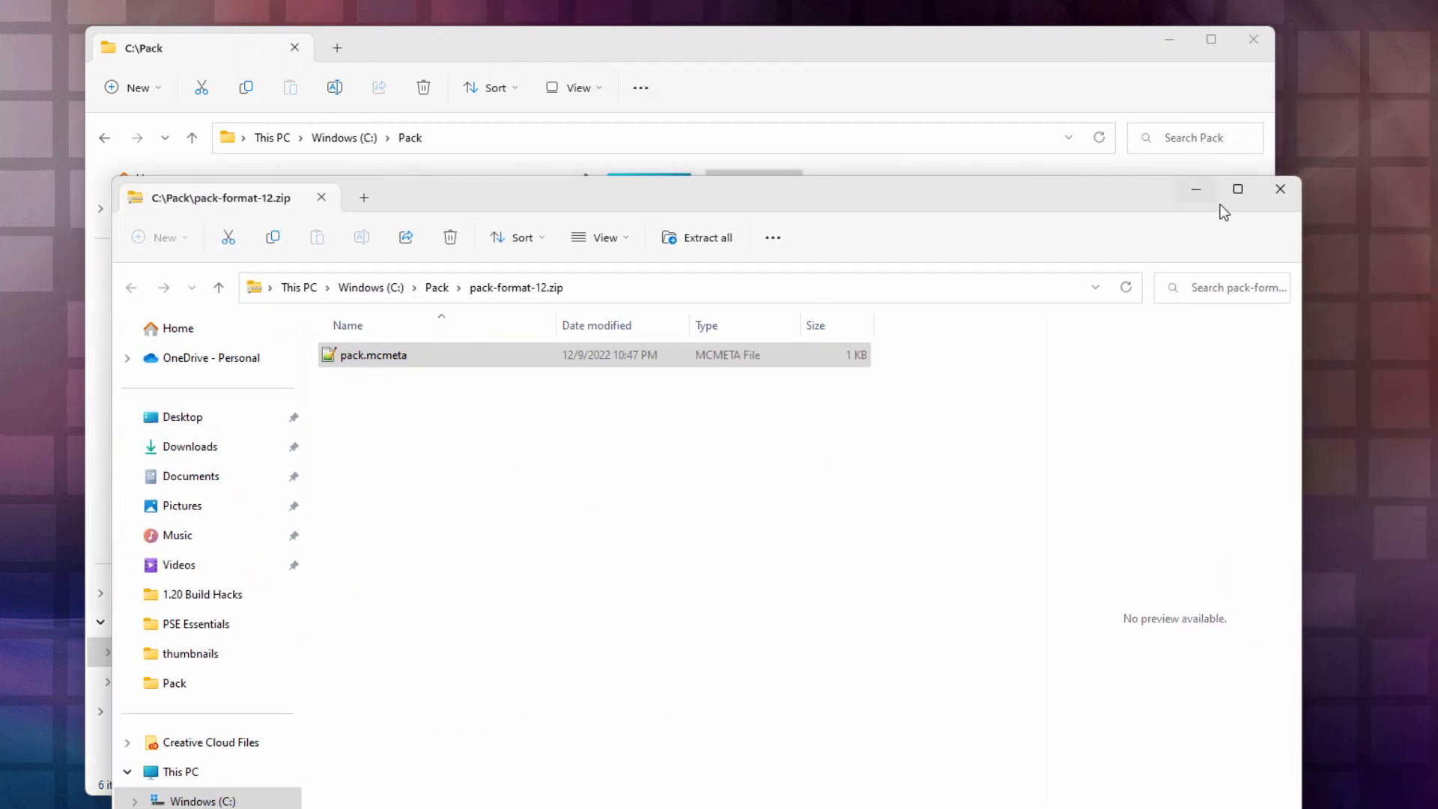
left_click(1280, 189)
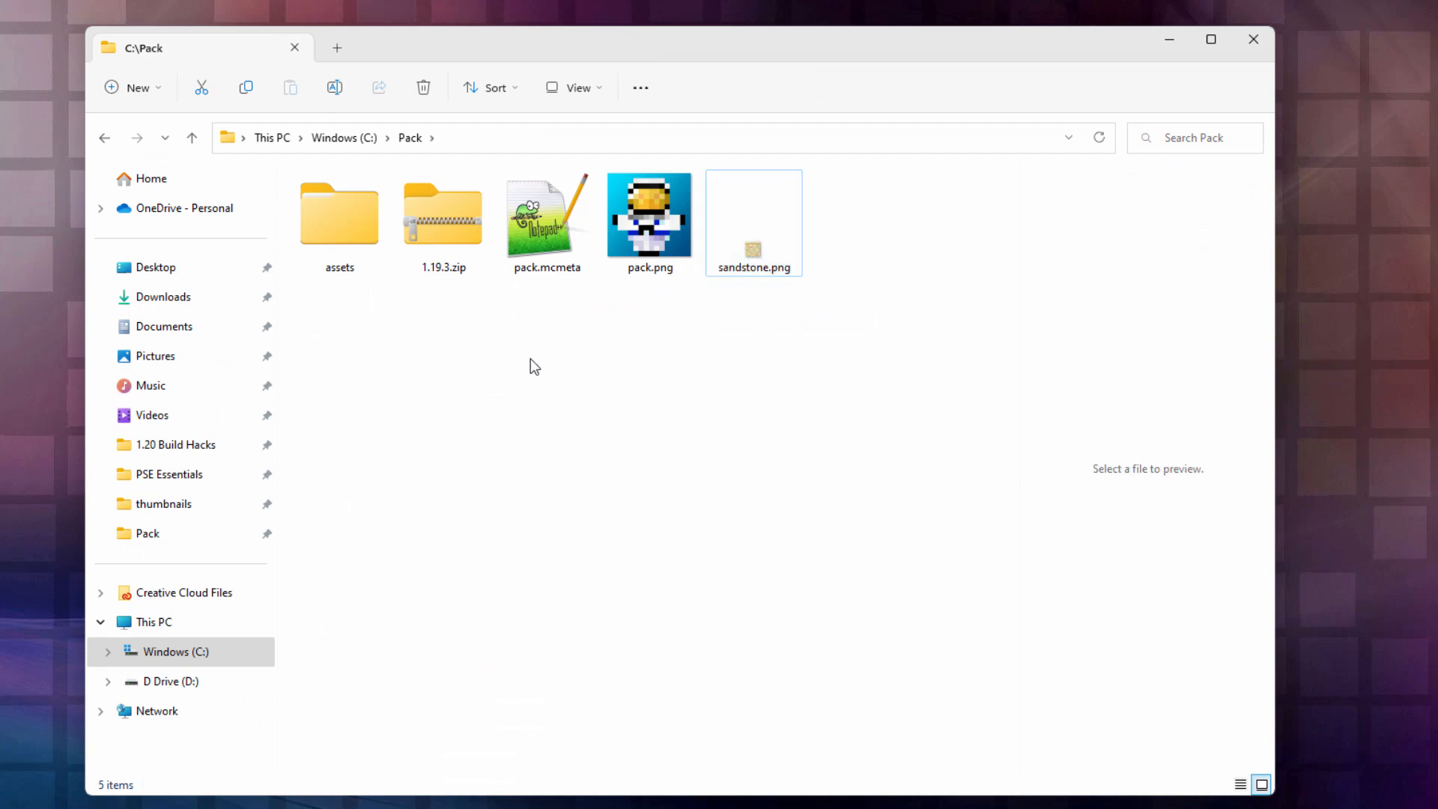
left_click(546, 216)
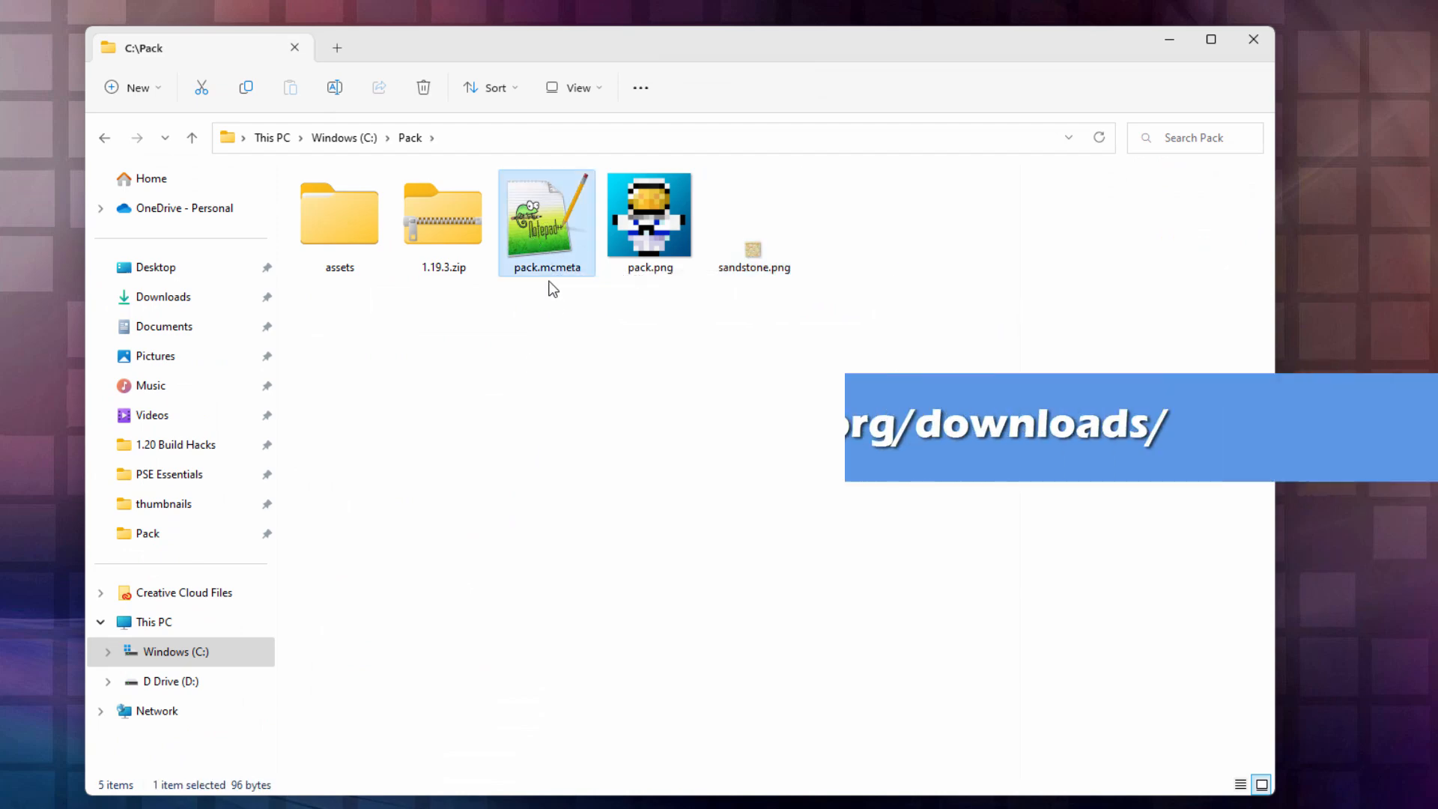
mouse_move(547, 267)
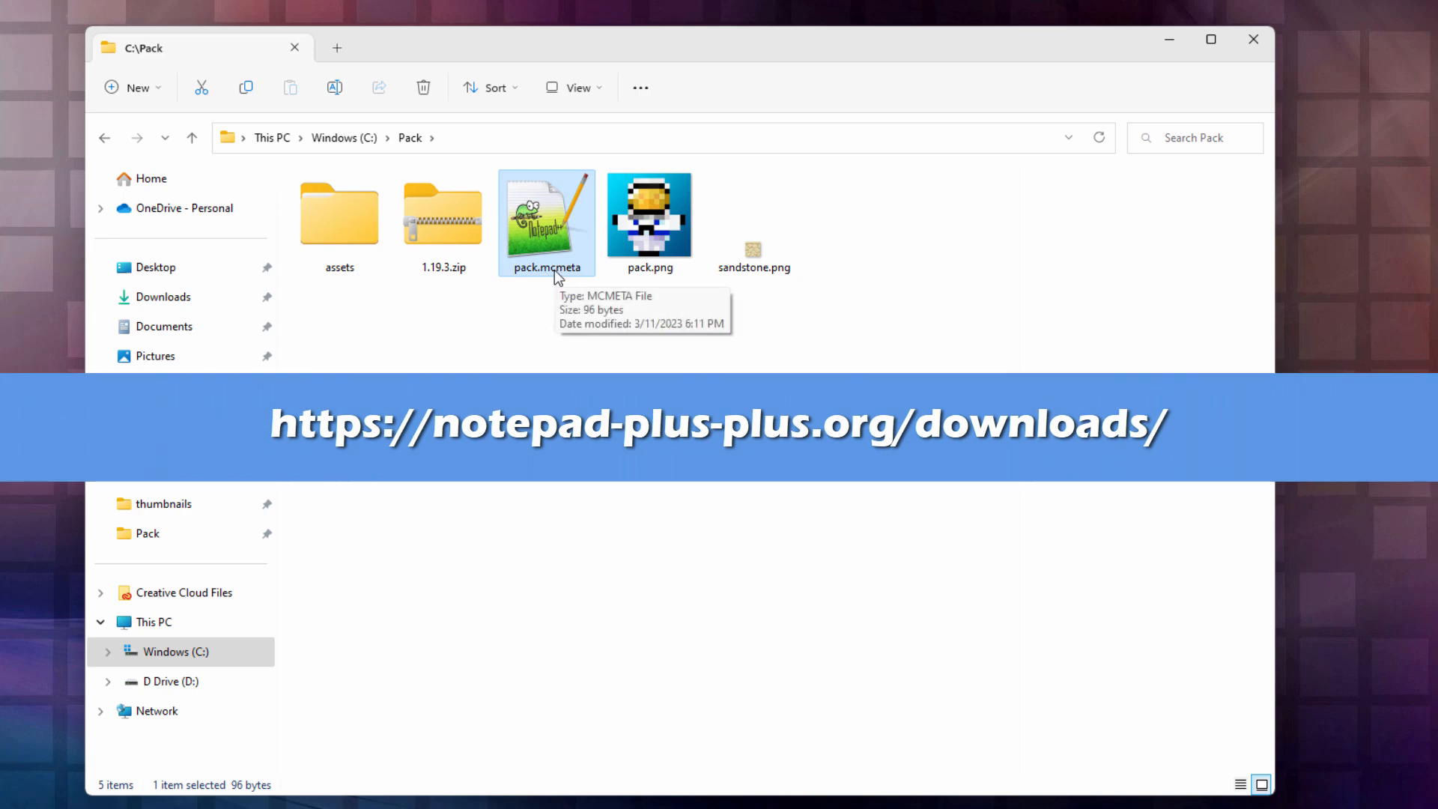
mouse_move(541, 233)
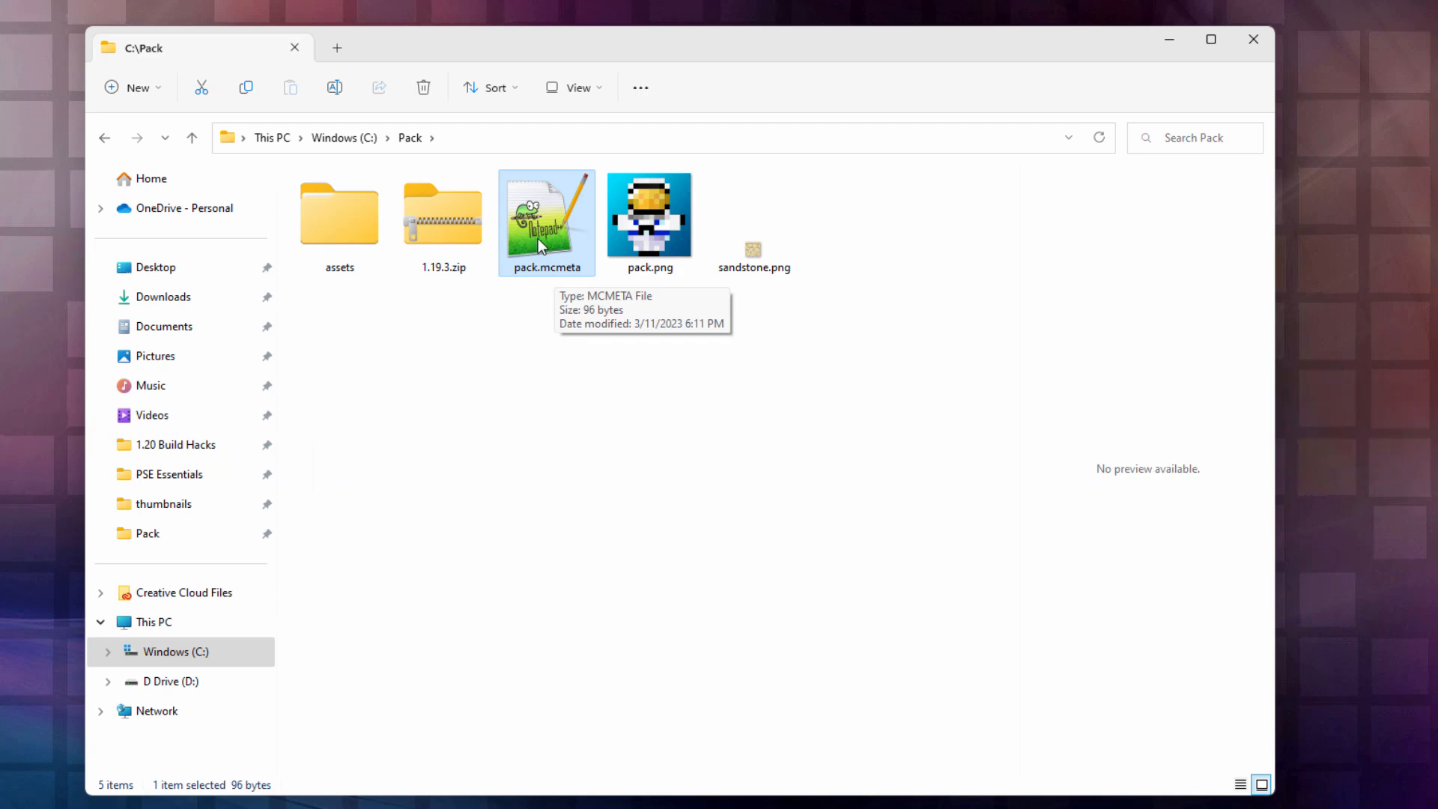
- Load C:\Pack\pack.mcmeta in Notepad++ and change the description to 'Custom Sandstone'
double_click(546, 212)
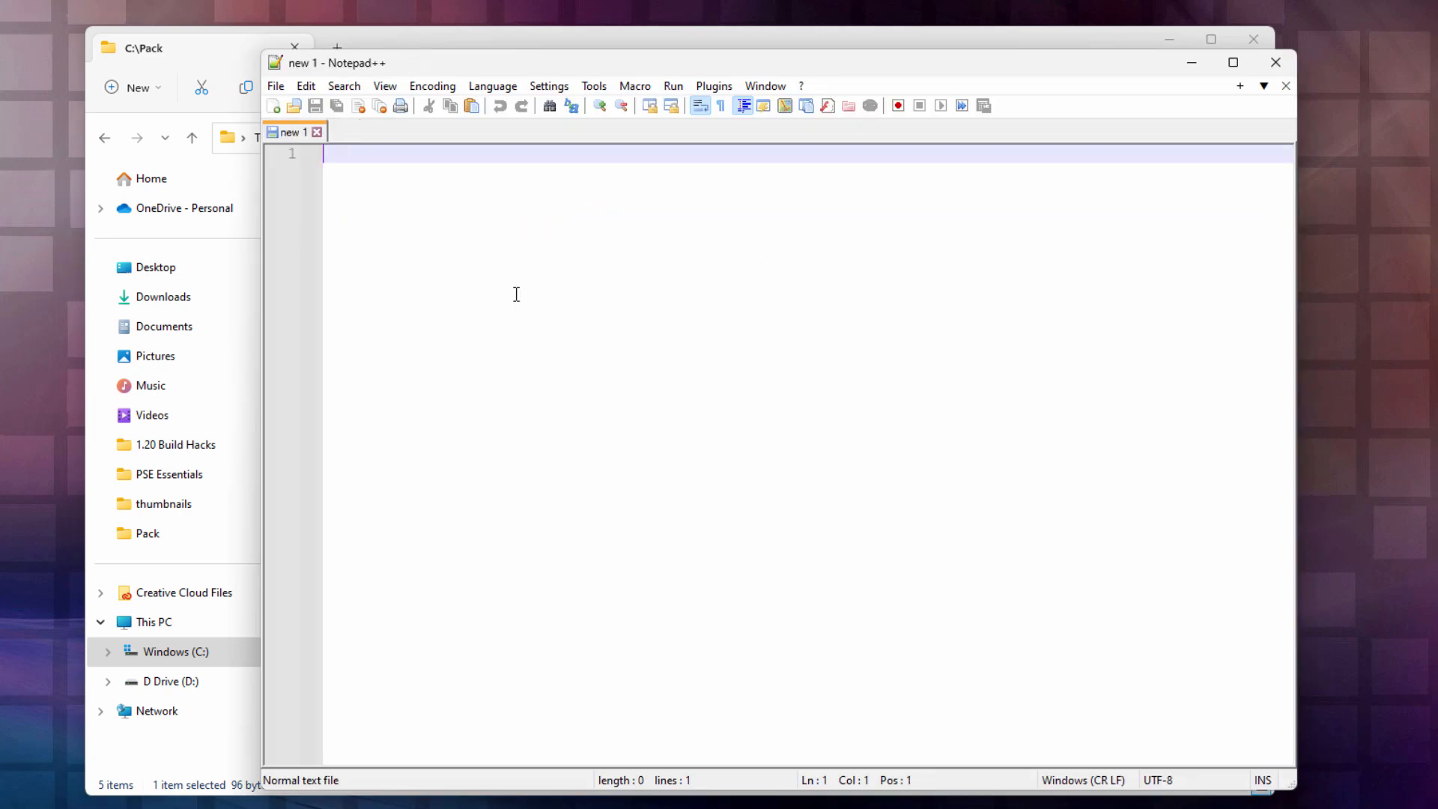
left_click(274, 85)
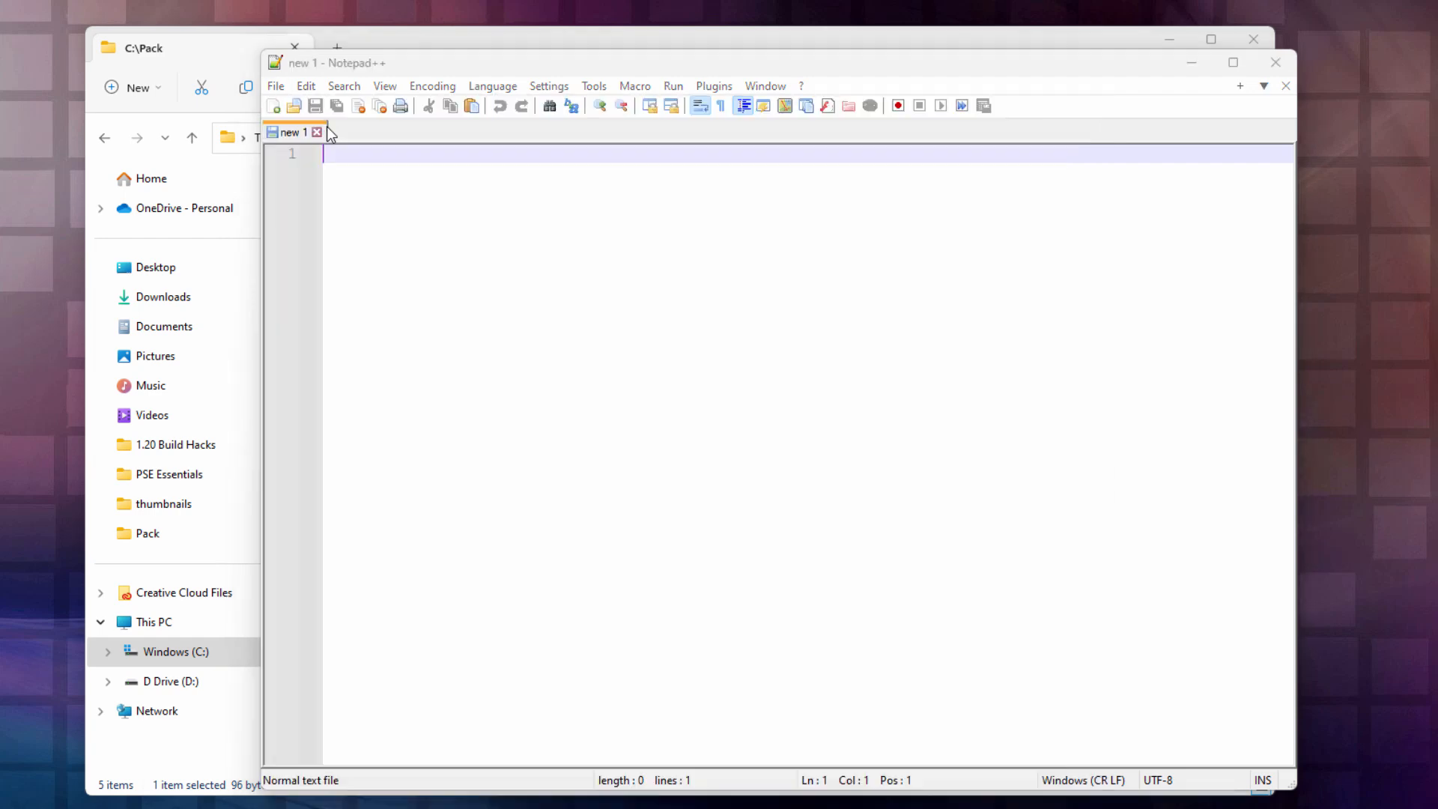
left_click(274, 86)
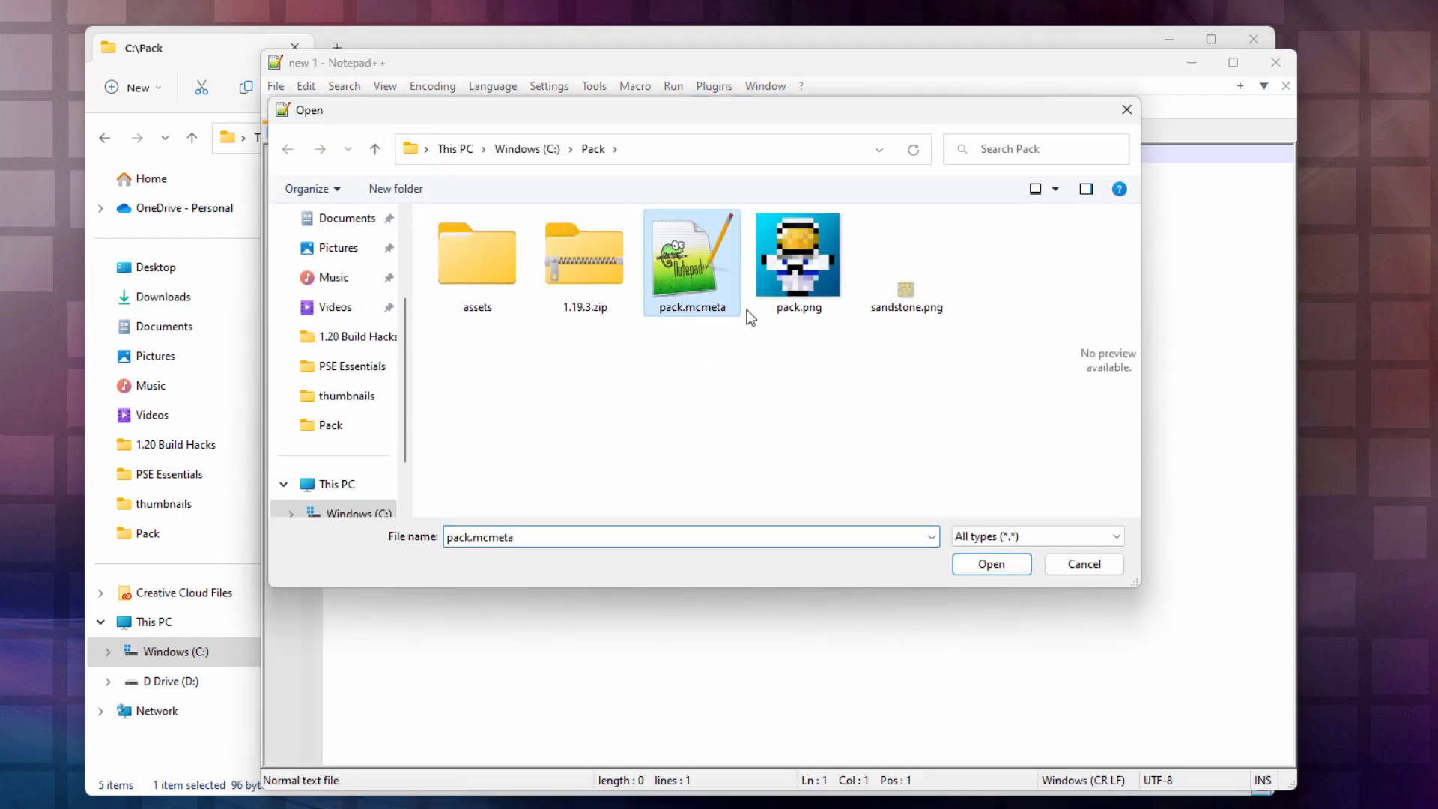
mouse_move(976, 560)
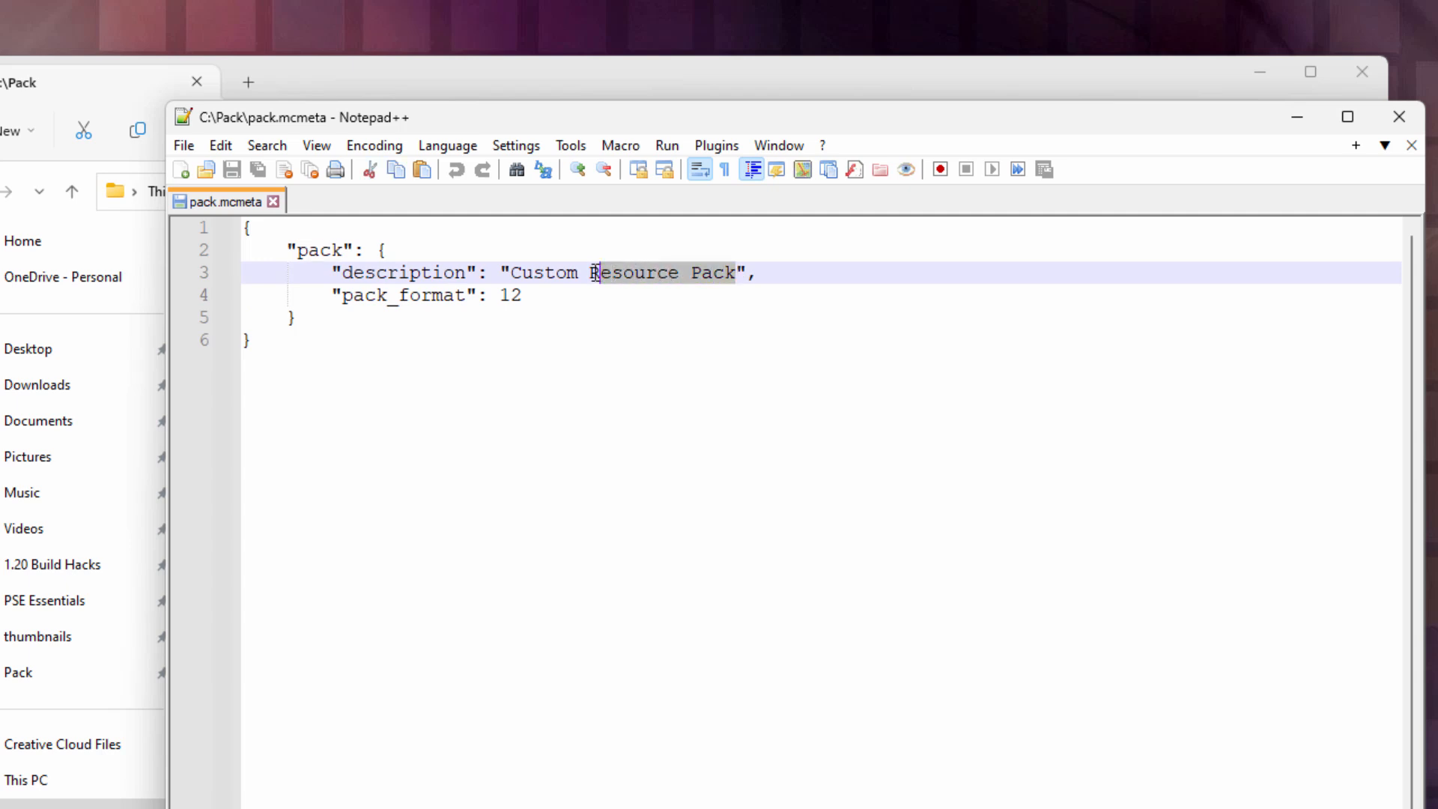
type("San")
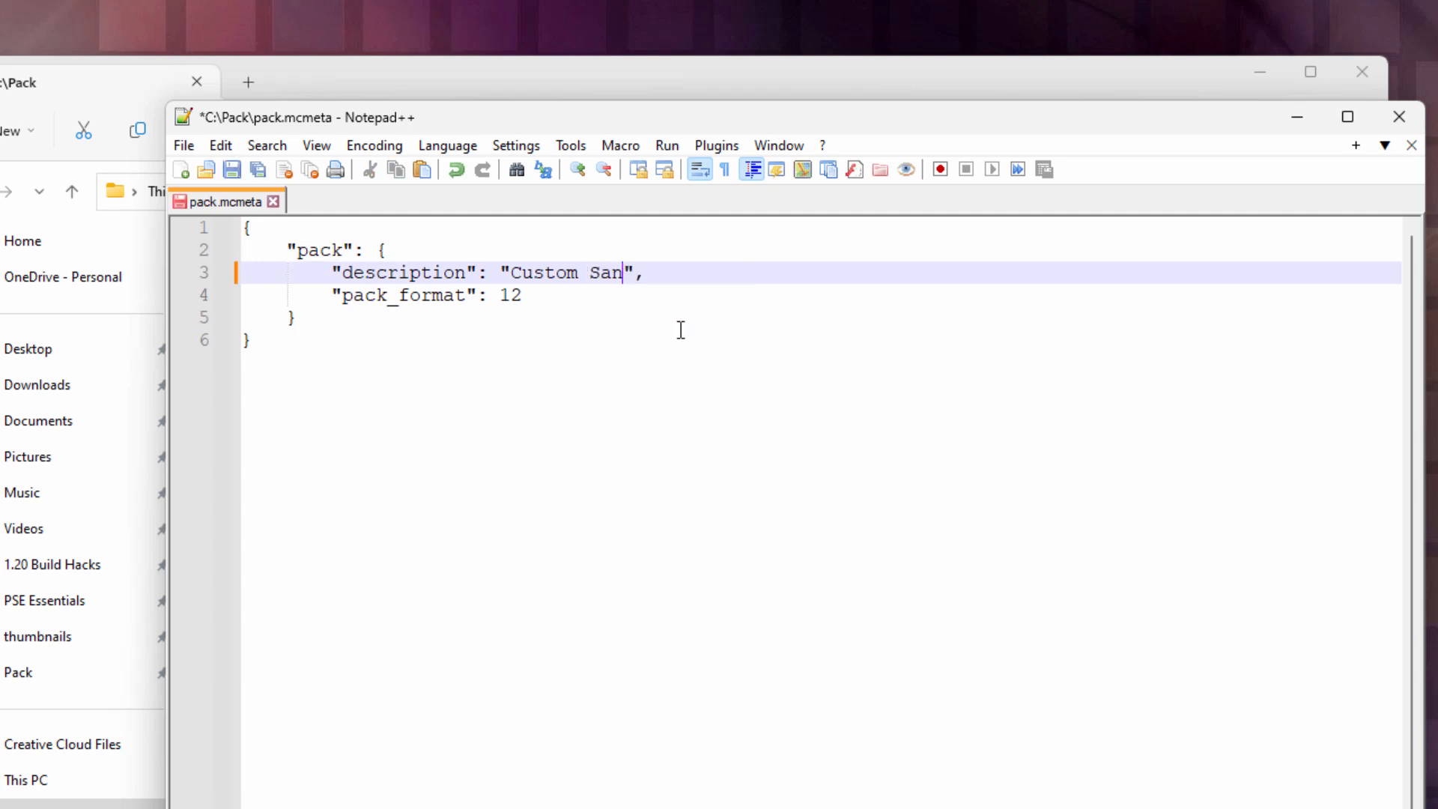
type("dstone")
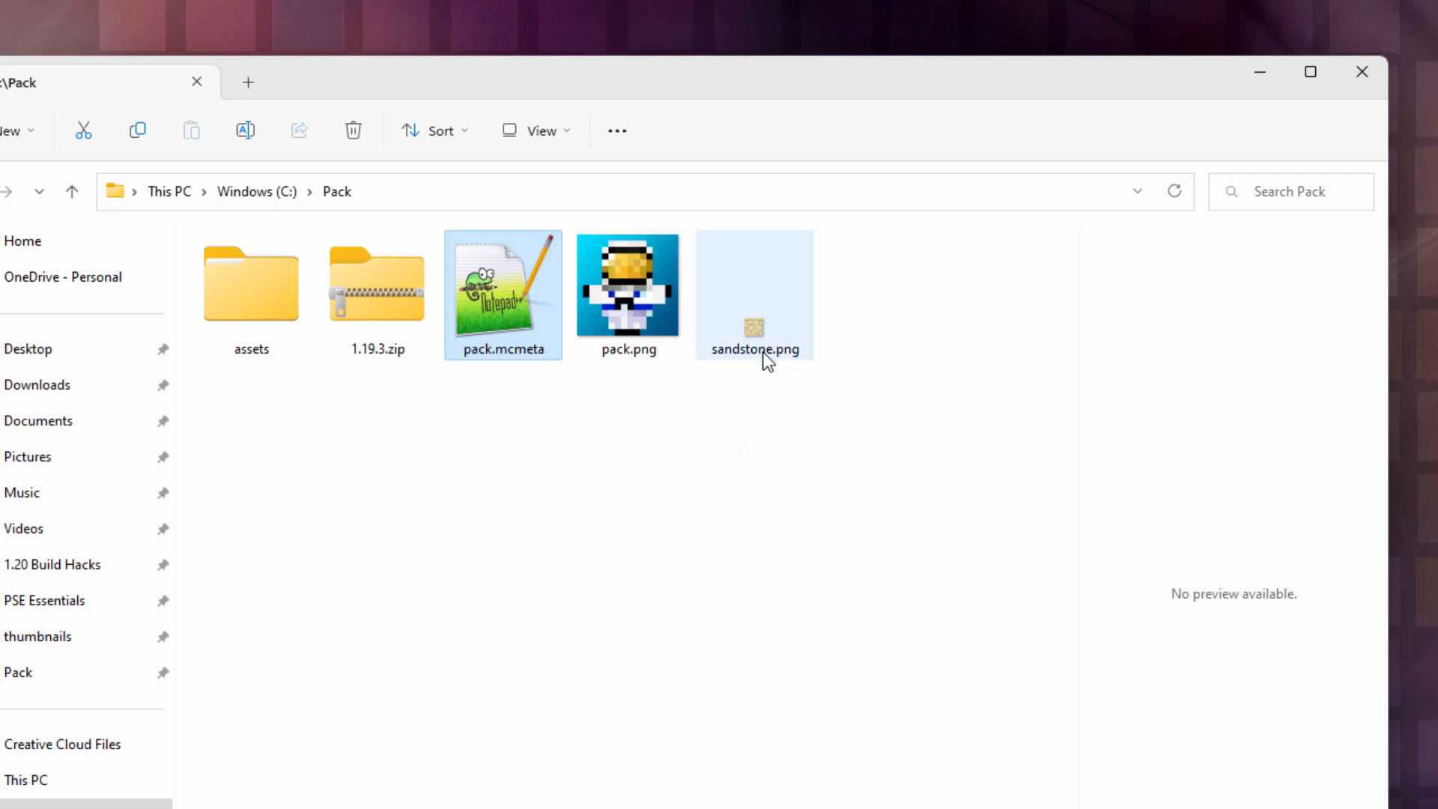
mouse_move(754, 343)
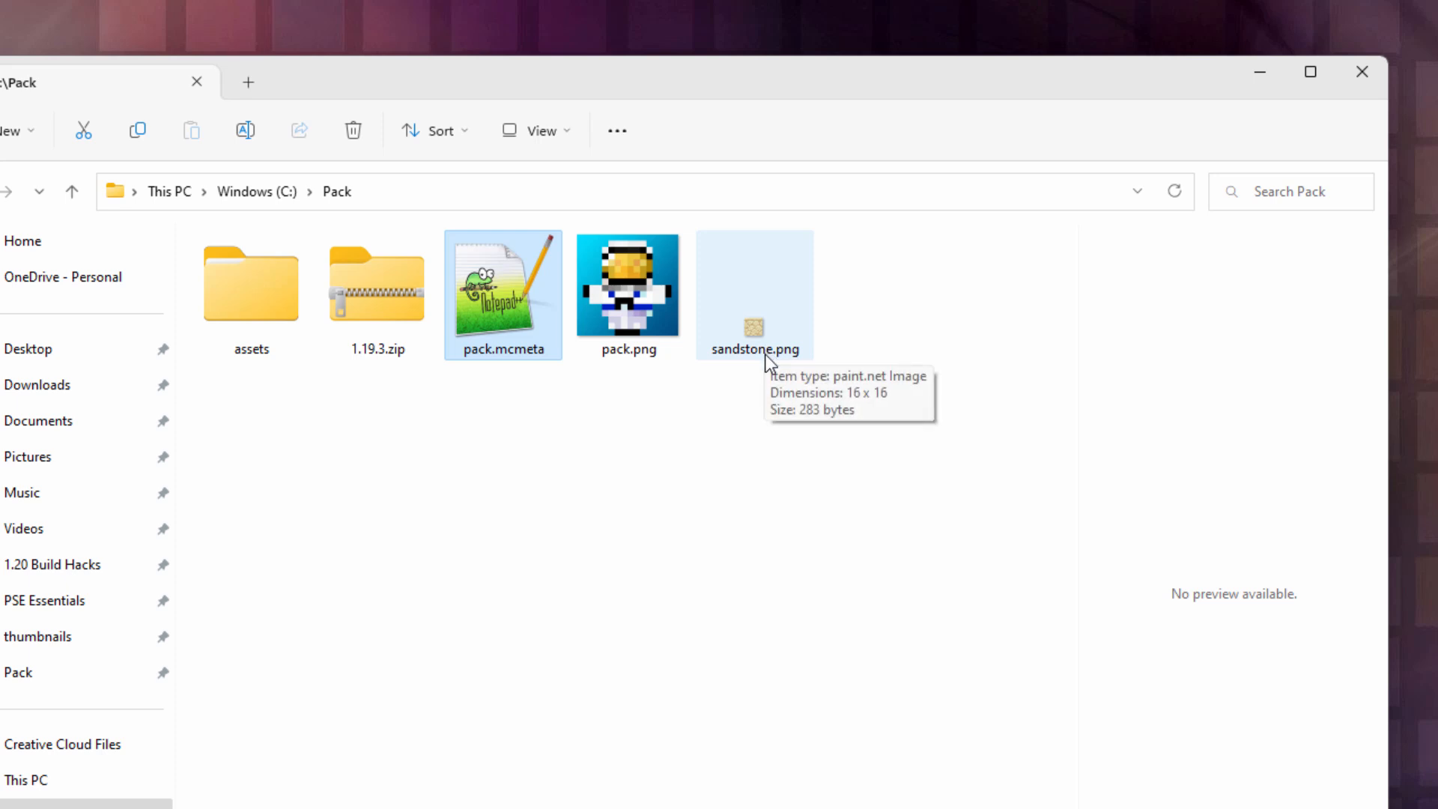
mouse_move(814, 420)
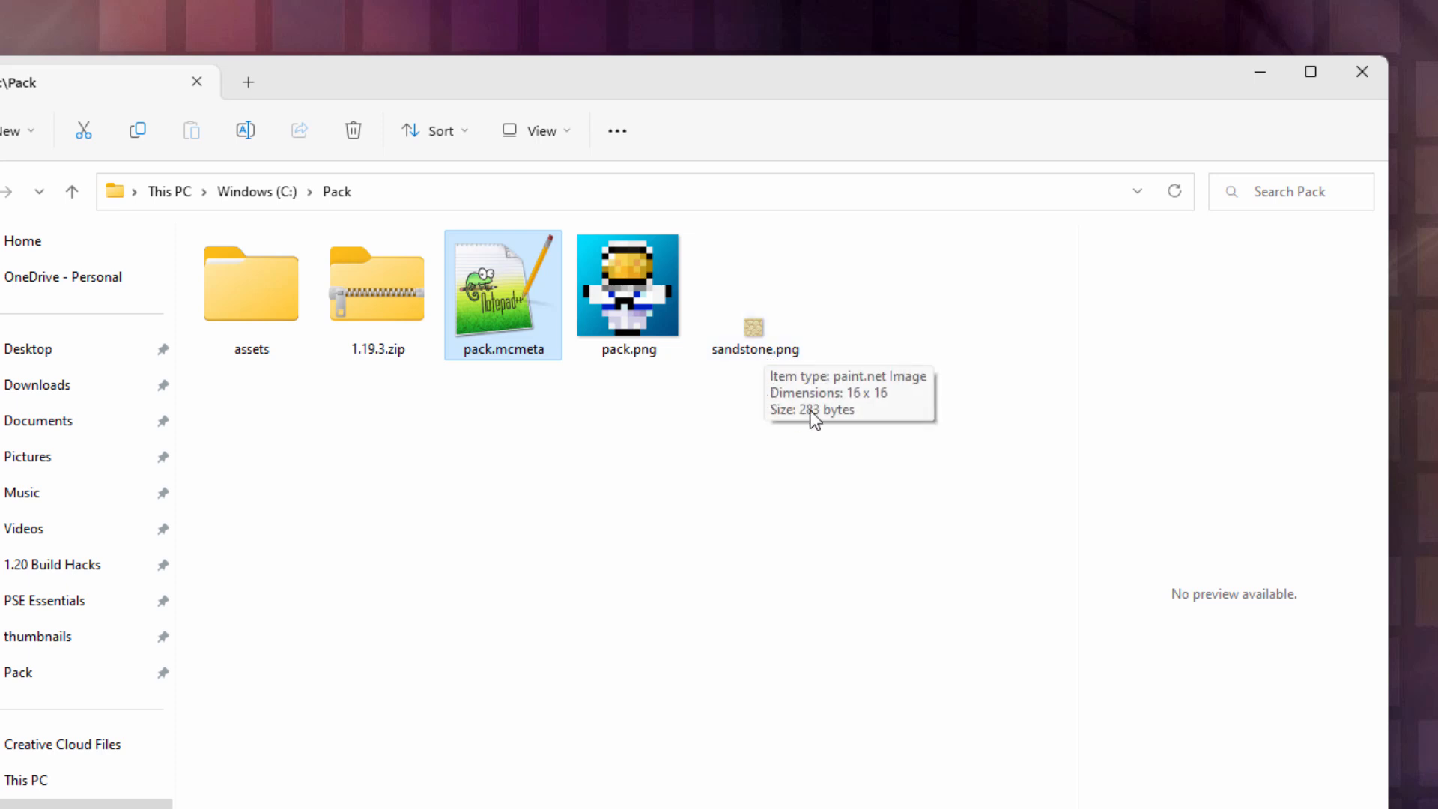
mouse_move(777, 384)
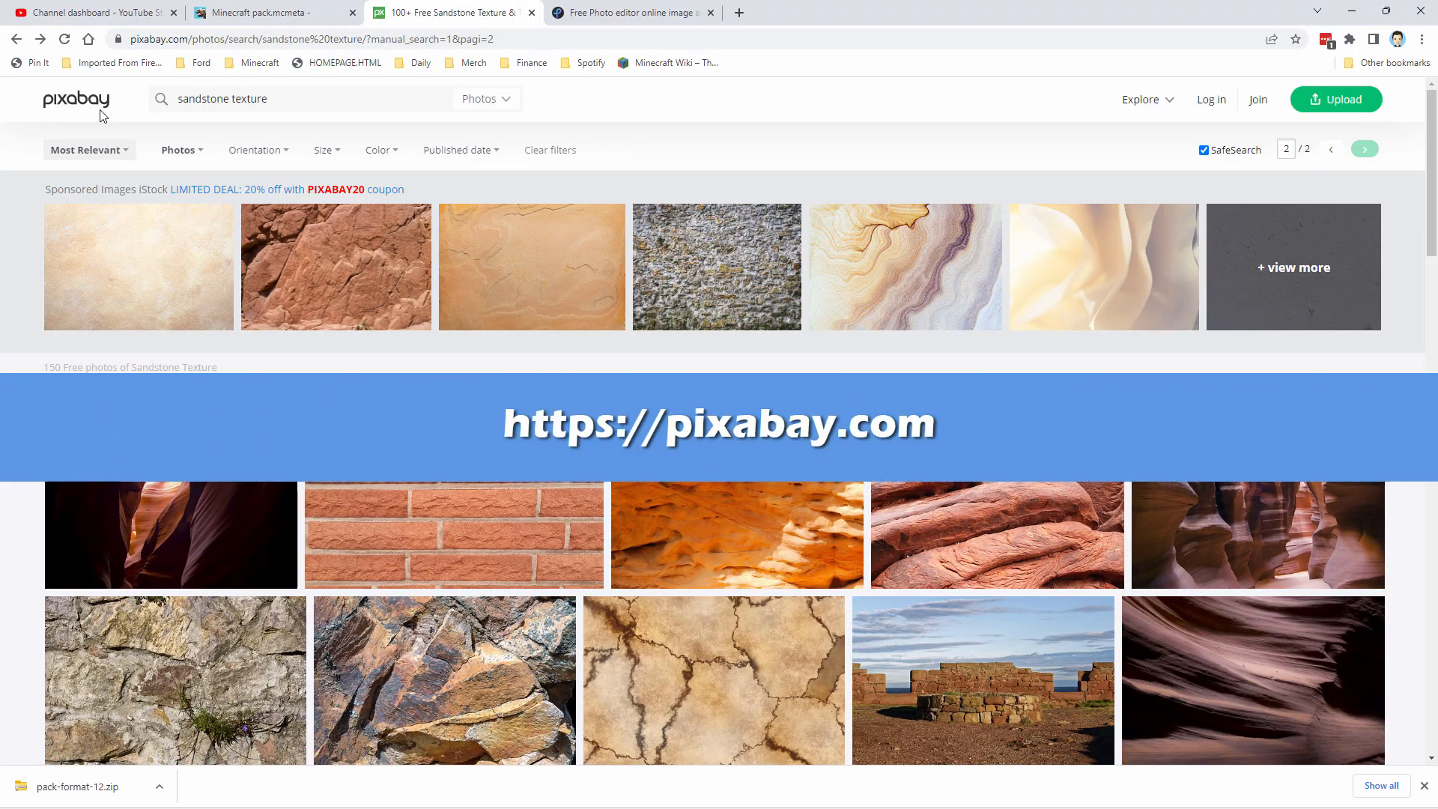
- Page through Pixabay's sandstone texture results to find the brown stone-wall photo
left_click(275, 98)
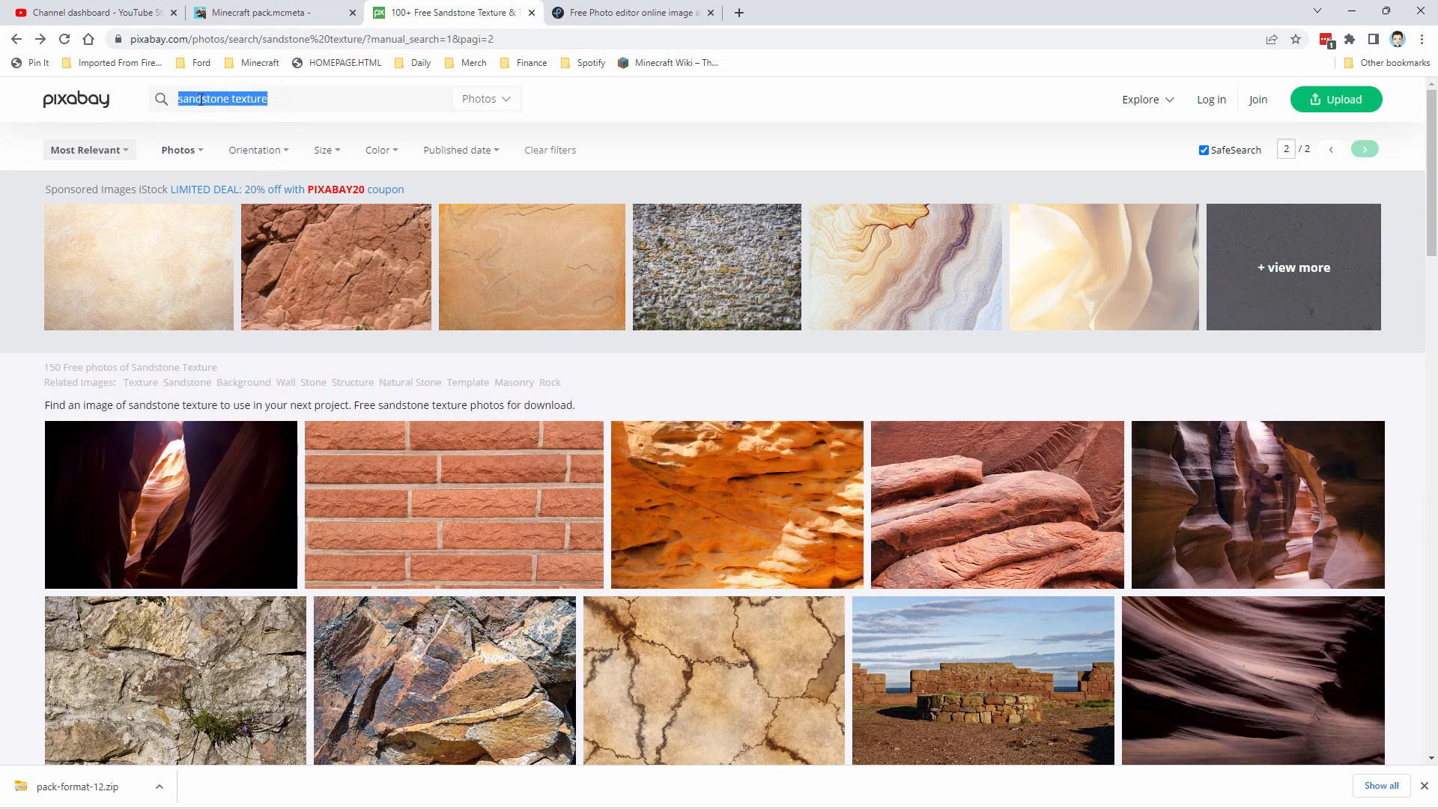
left_click(485, 99)
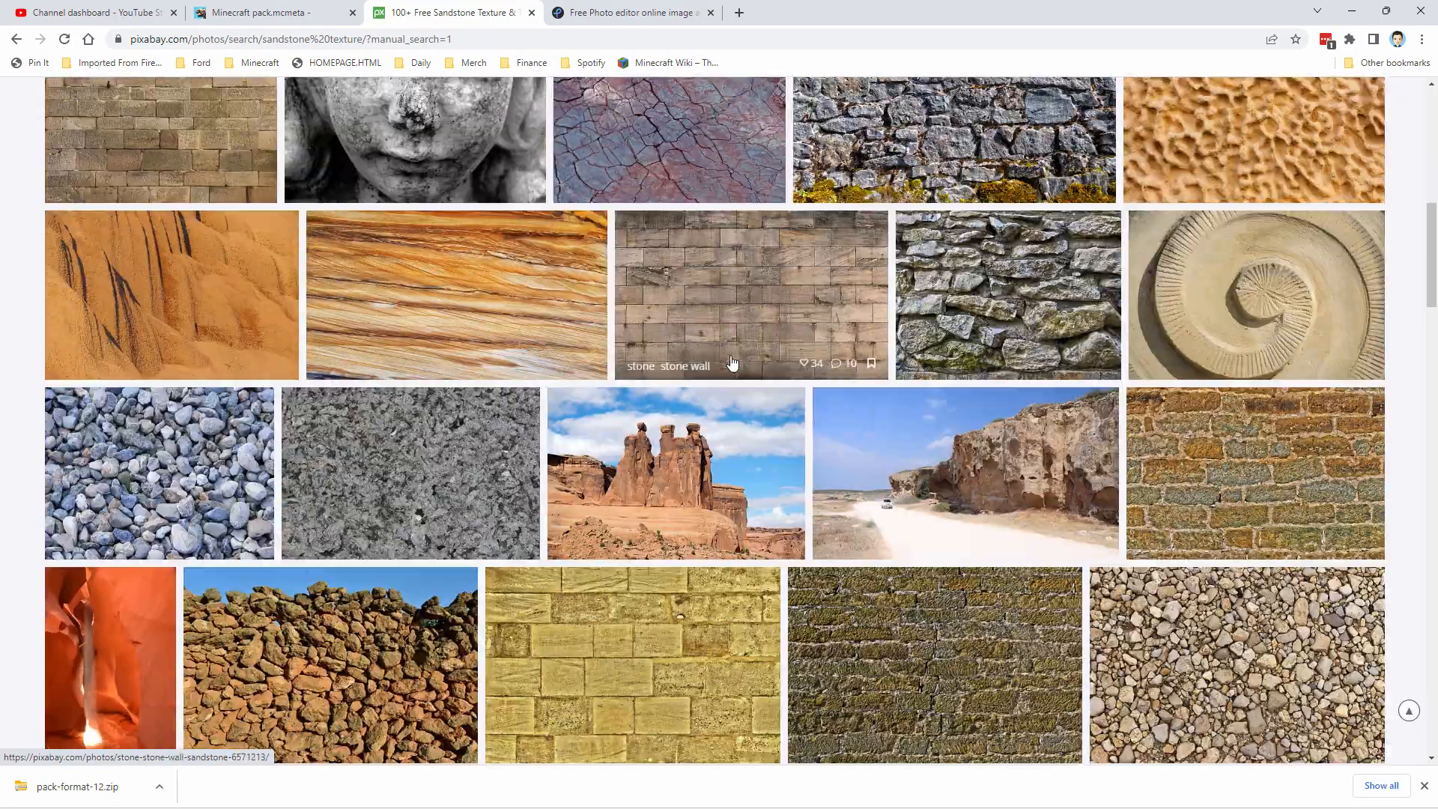
scroll("down", 3)
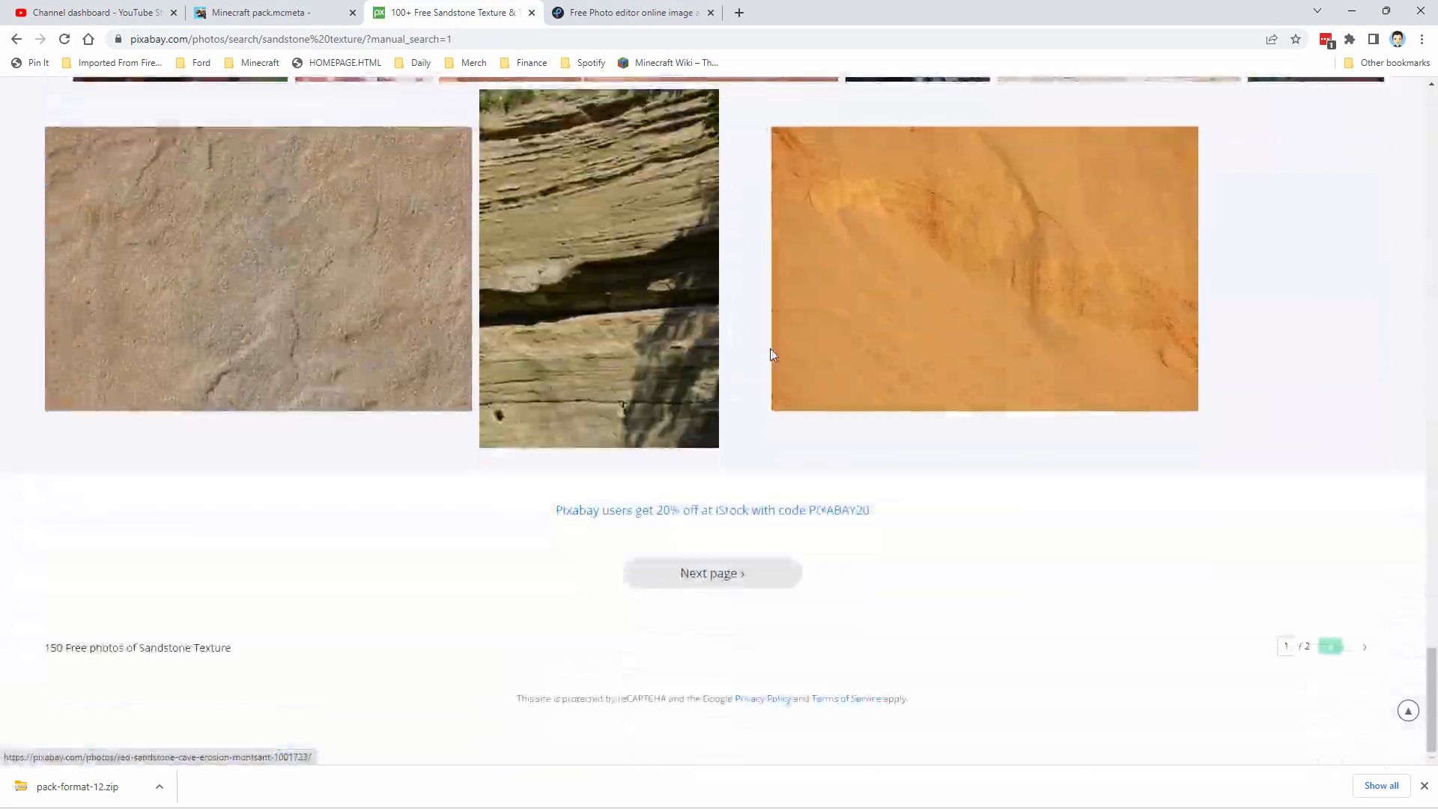
left_click(713, 573)
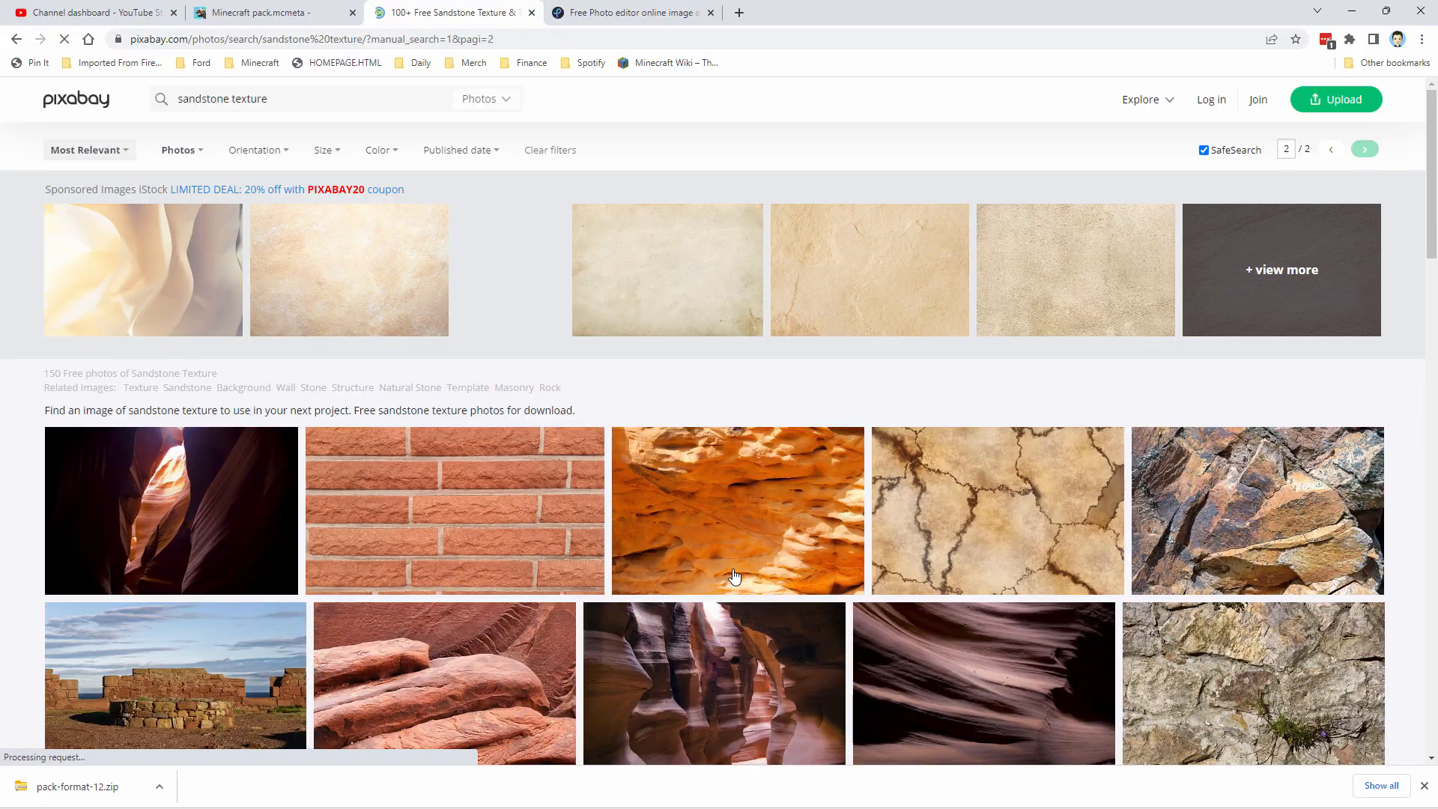
scroll("down", 3)
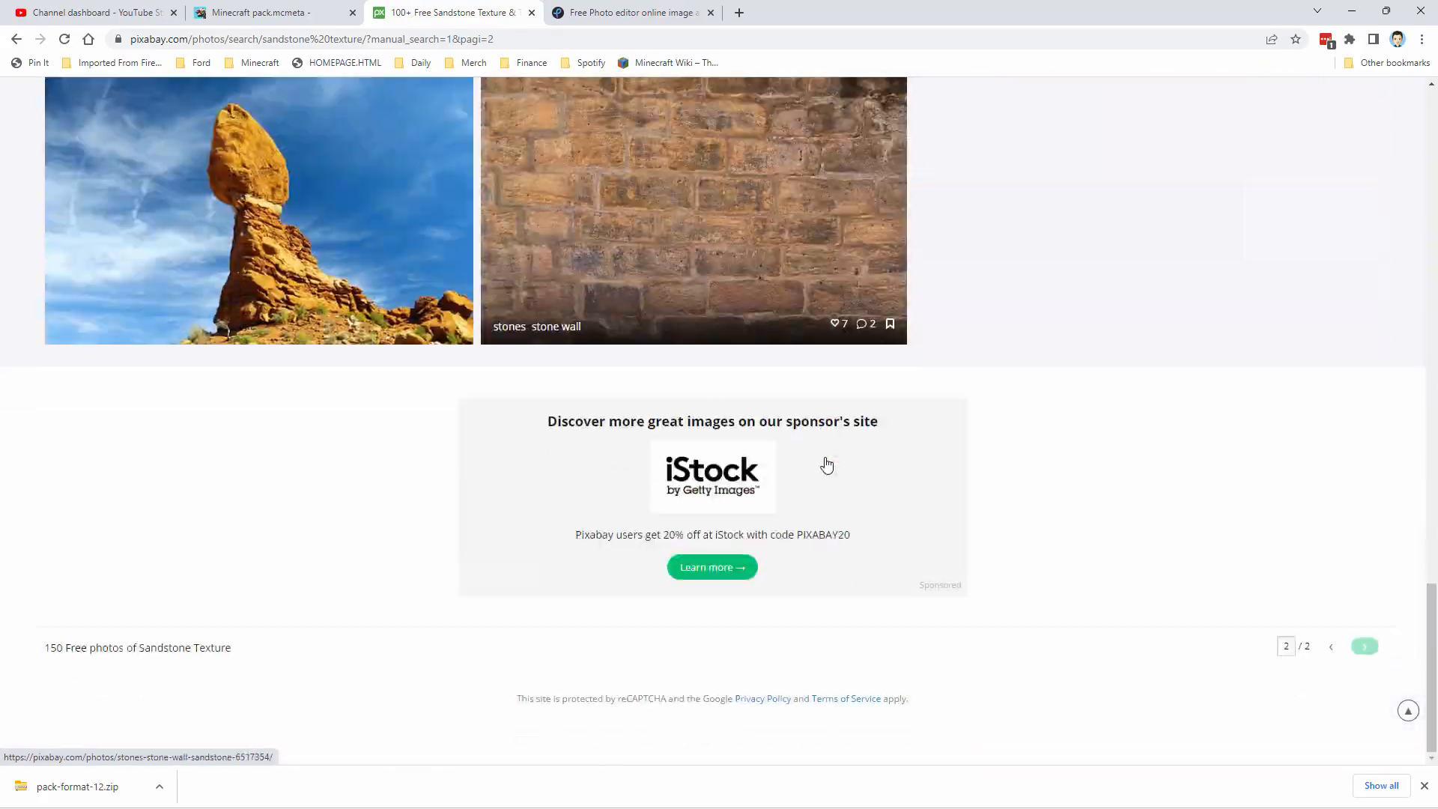
scroll("up", 3)
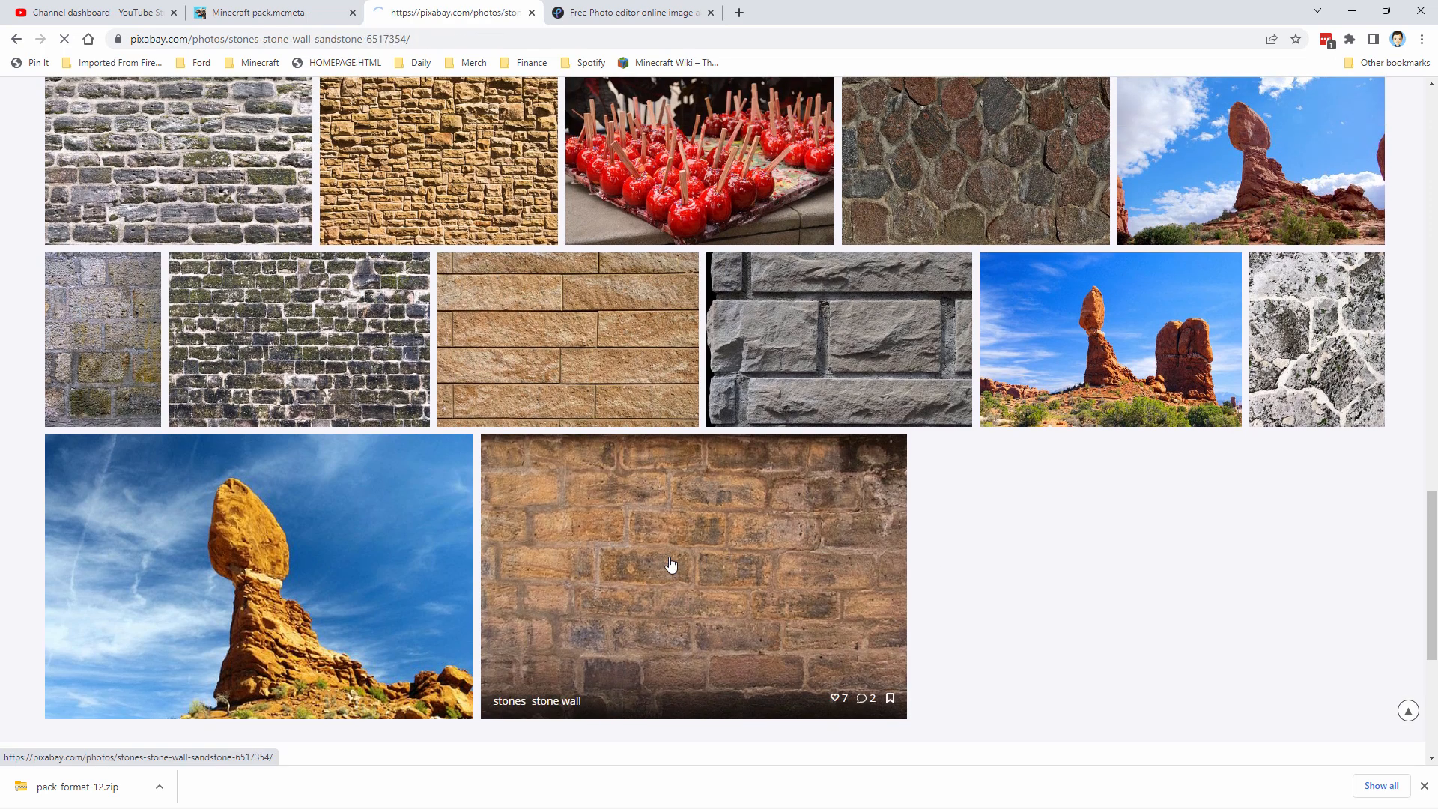
- Download the 640×427 sandstone wall photo from Pixabay into the Pack folder as stones-gcbe098894_640.jpg
left_click(692, 575)
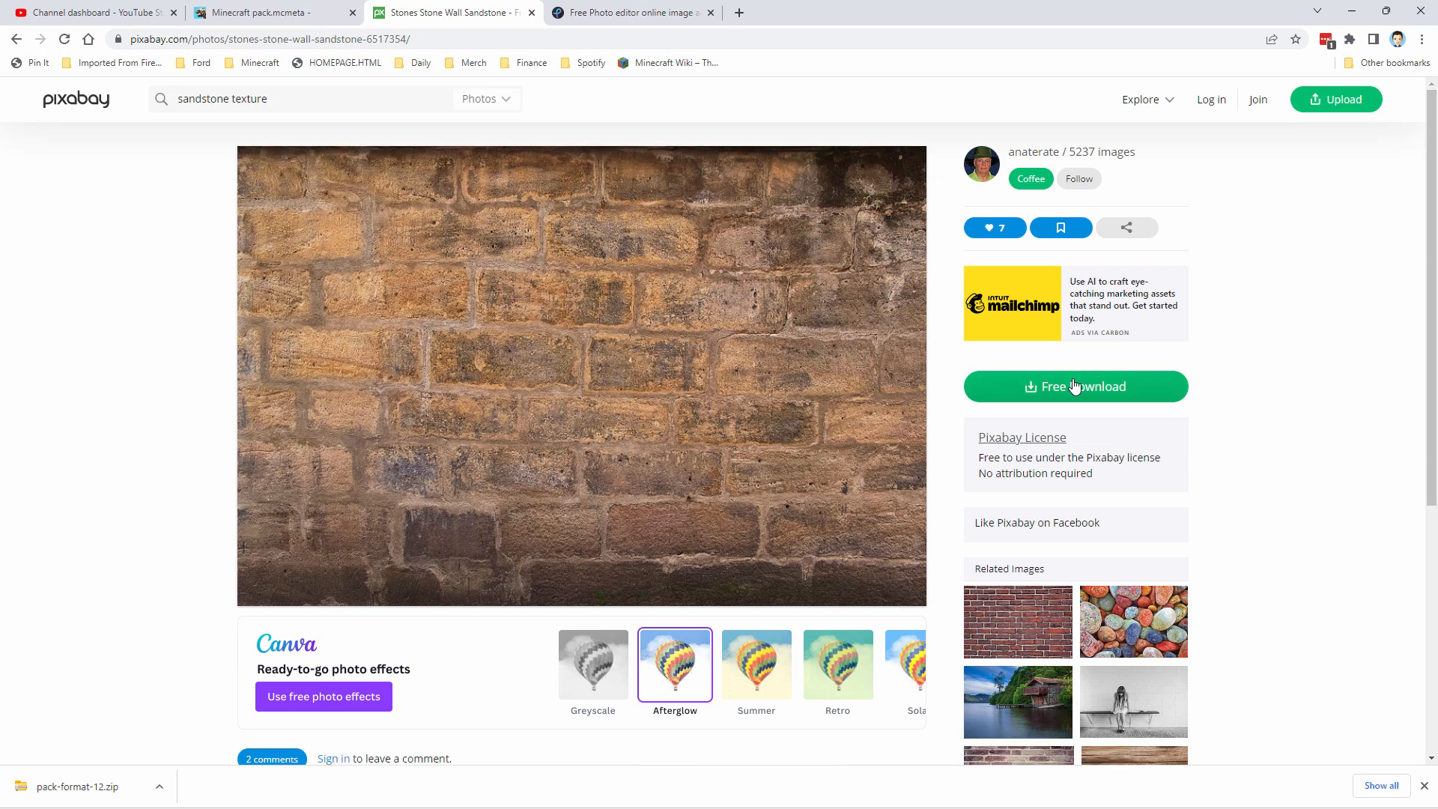
mouse_move(932, 389)
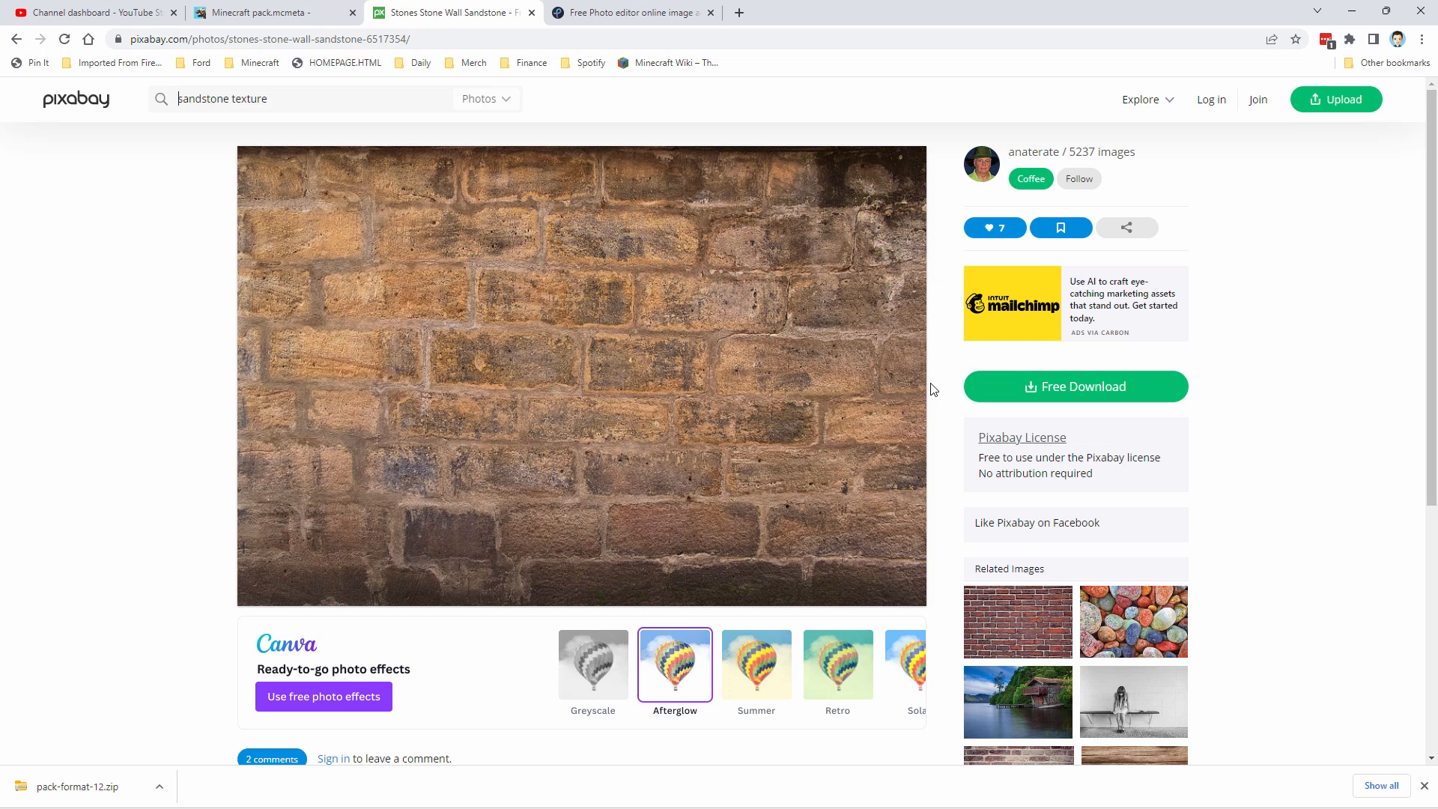
left_click(180, 98)
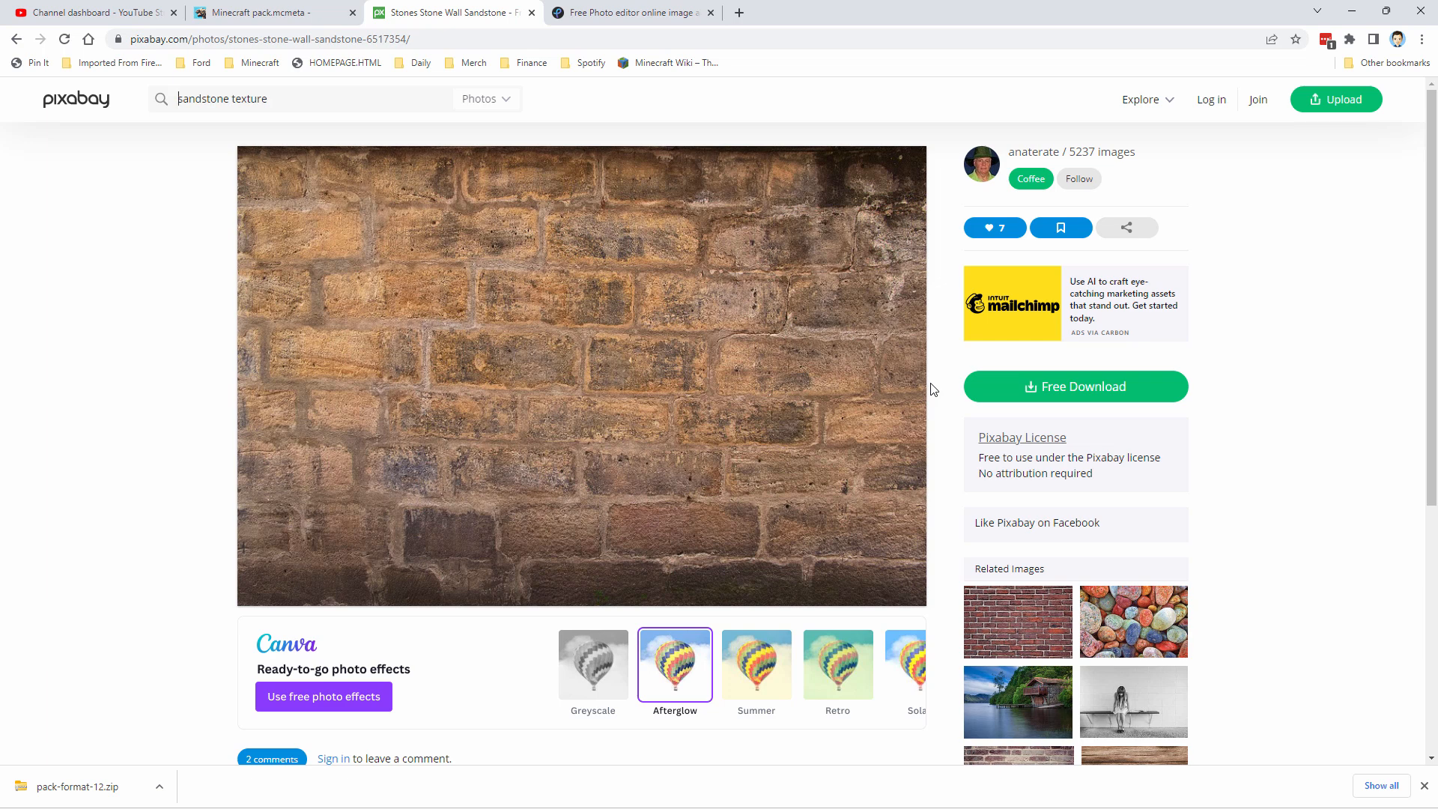
mouse_move(1257, 99)
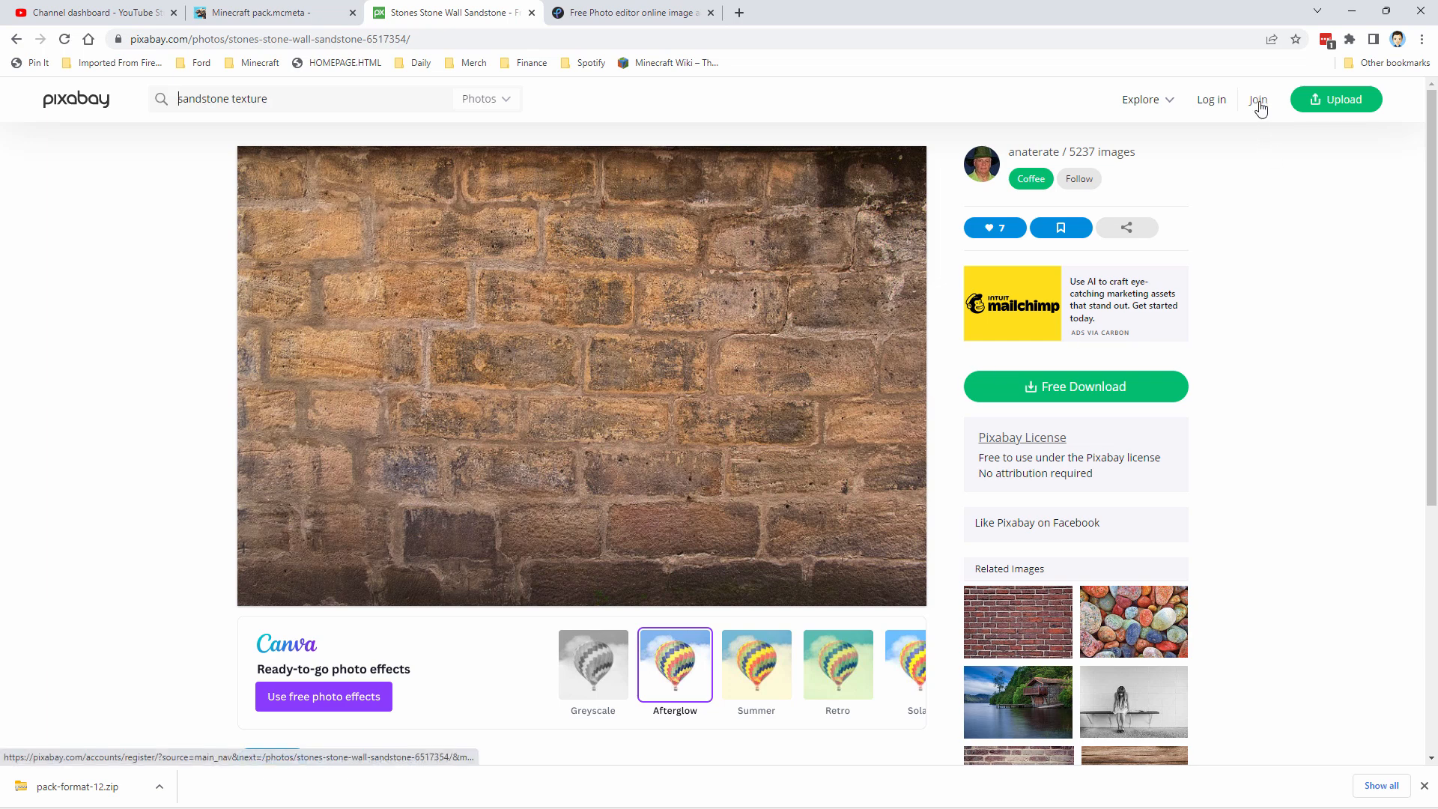
mouse_move(1075, 386)
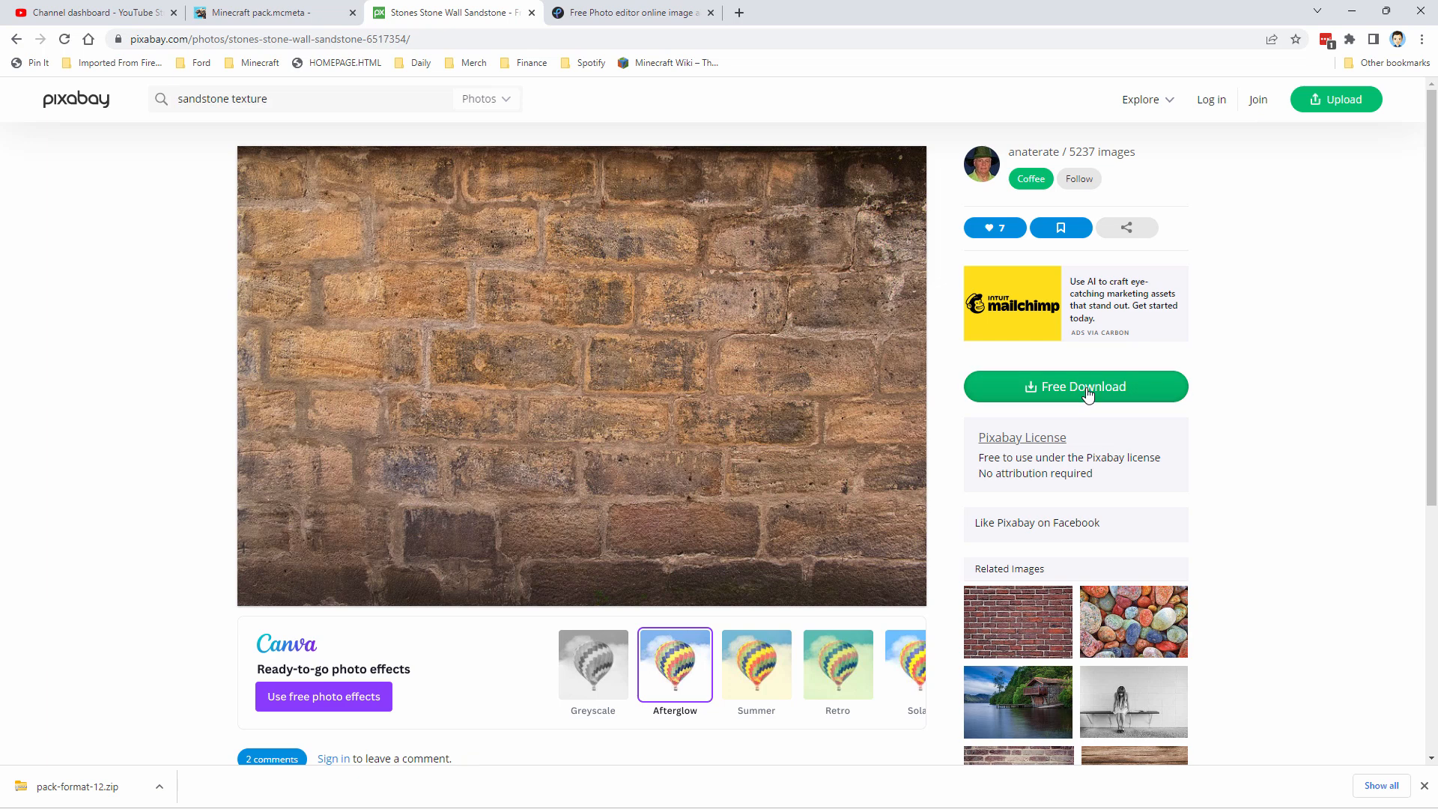
left_click(1075, 386)
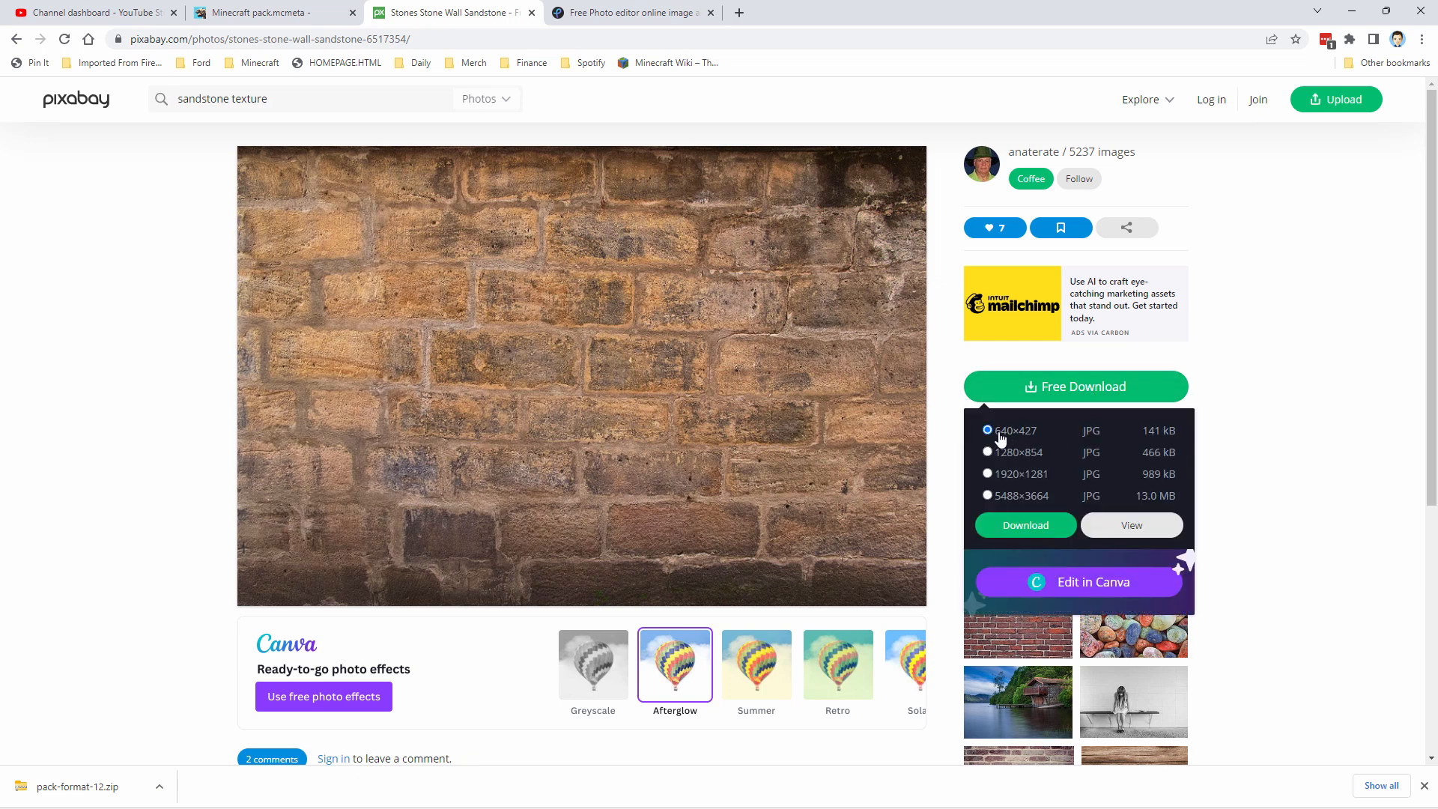
mouse_move(1034, 446)
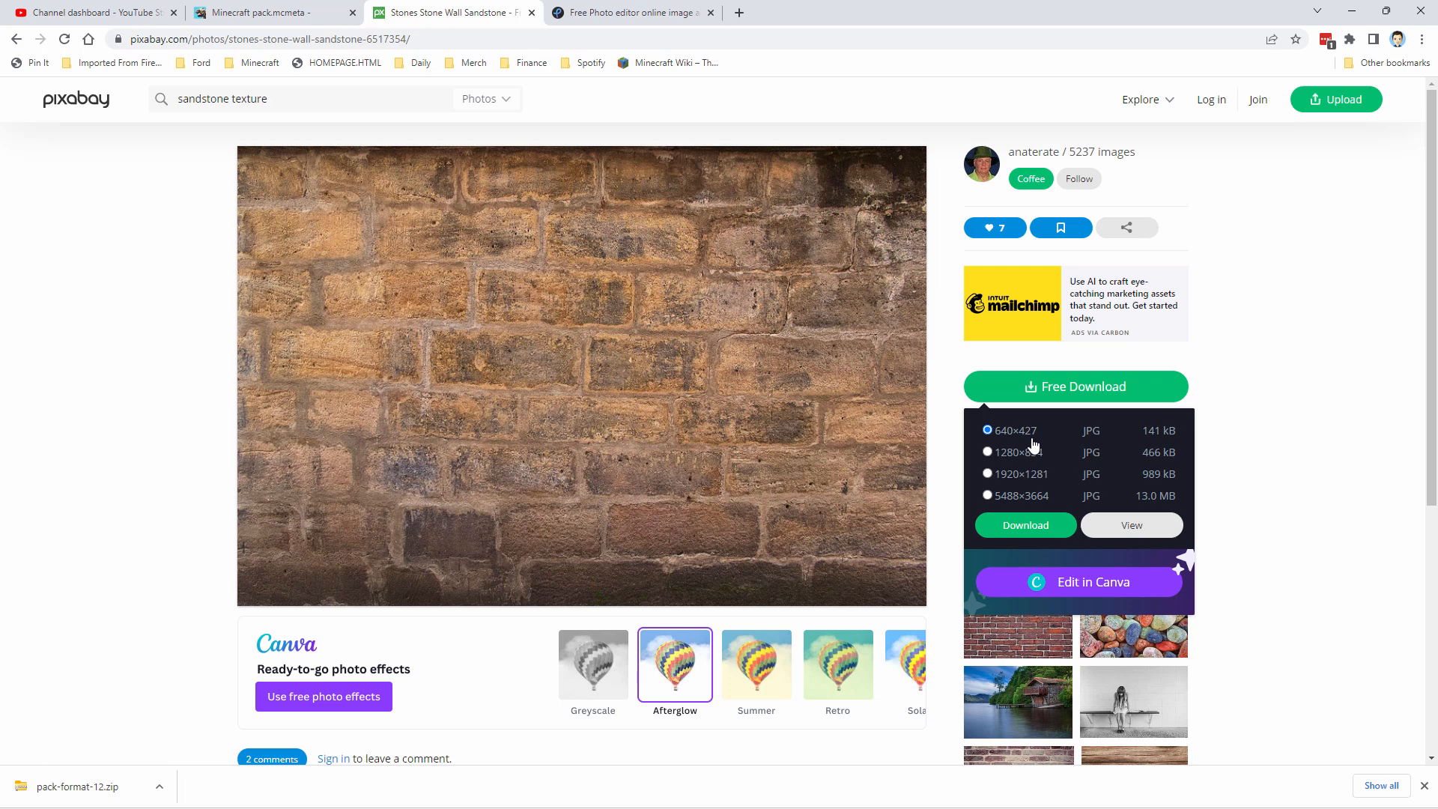
mouse_move(1025, 530)
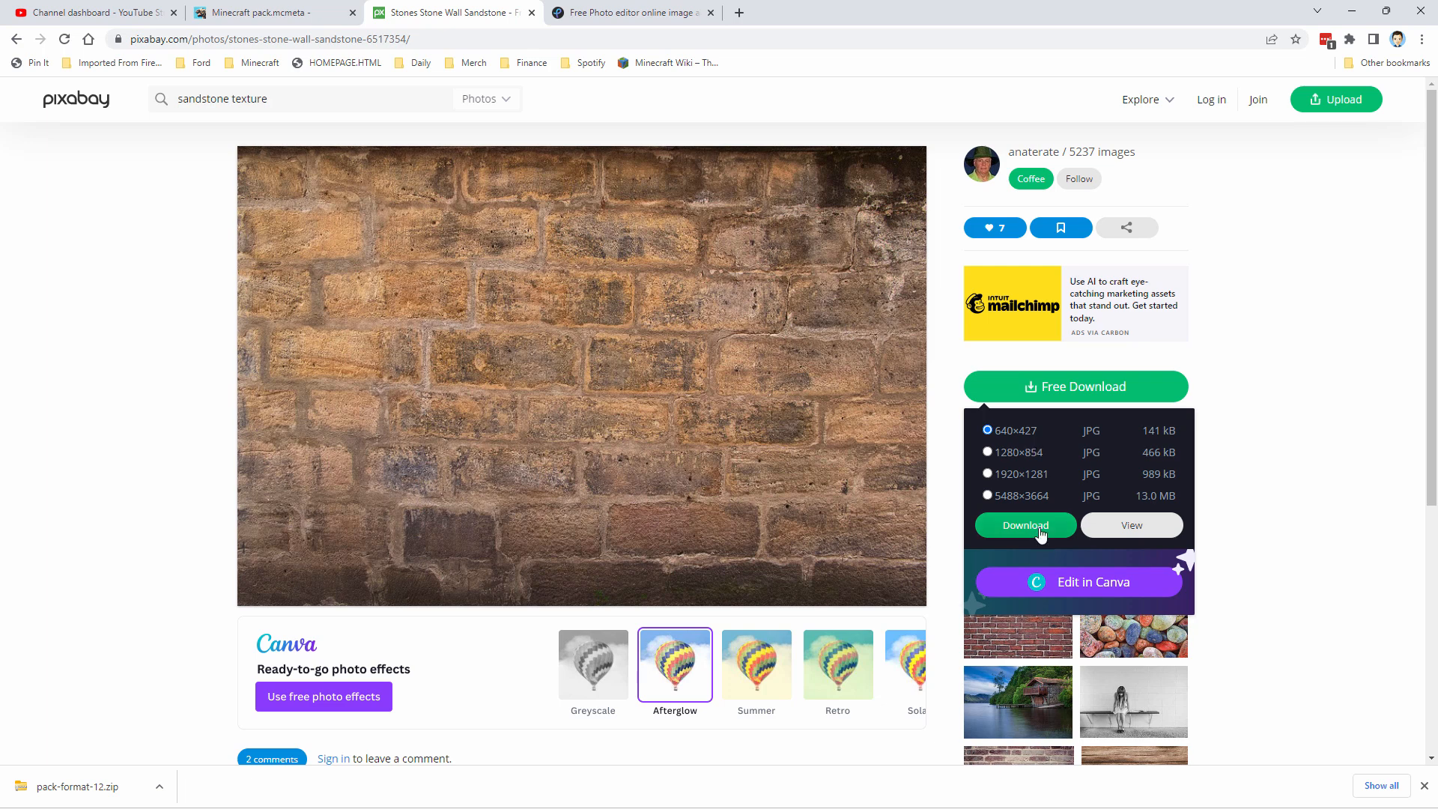
left_click(1025, 525)
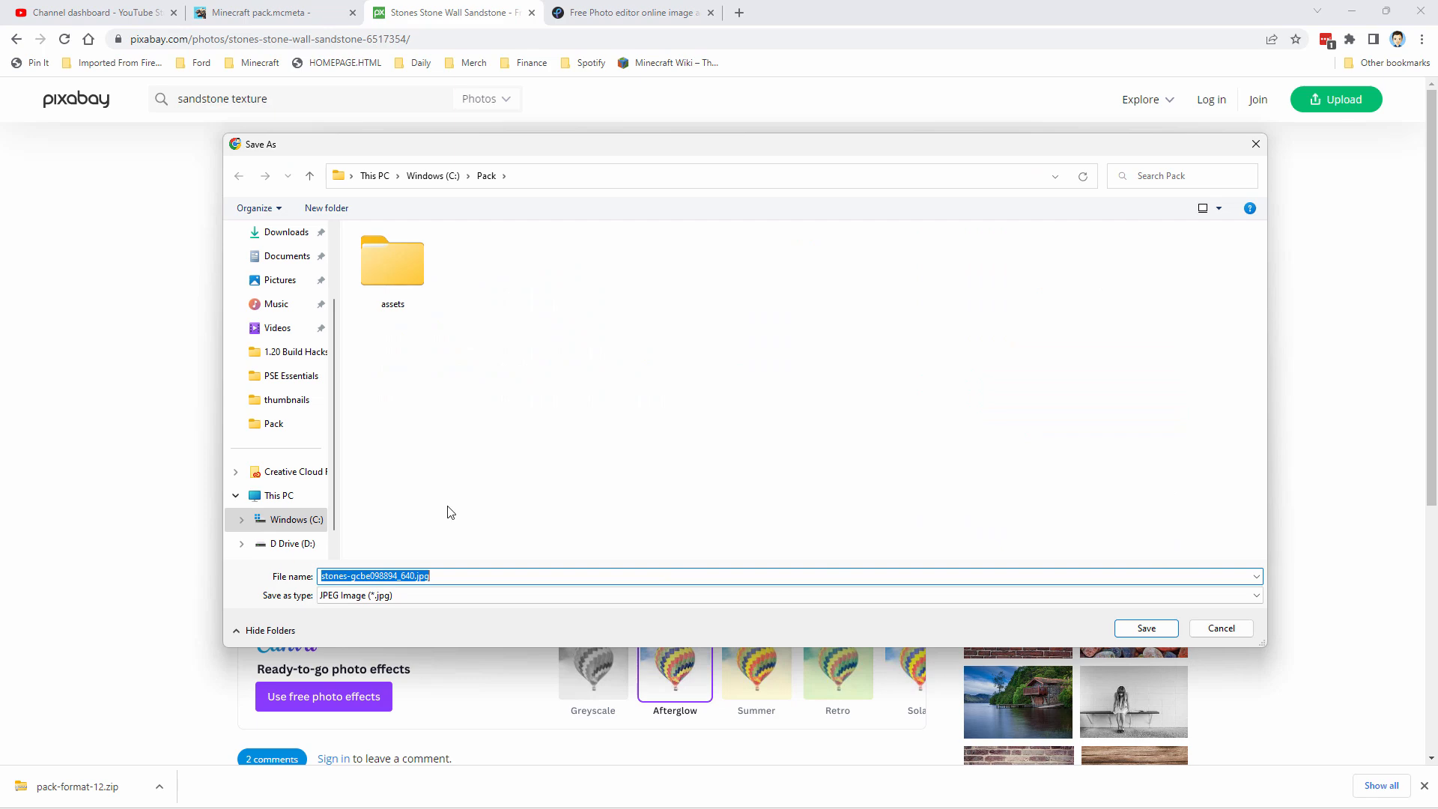
mouse_move(1141, 628)
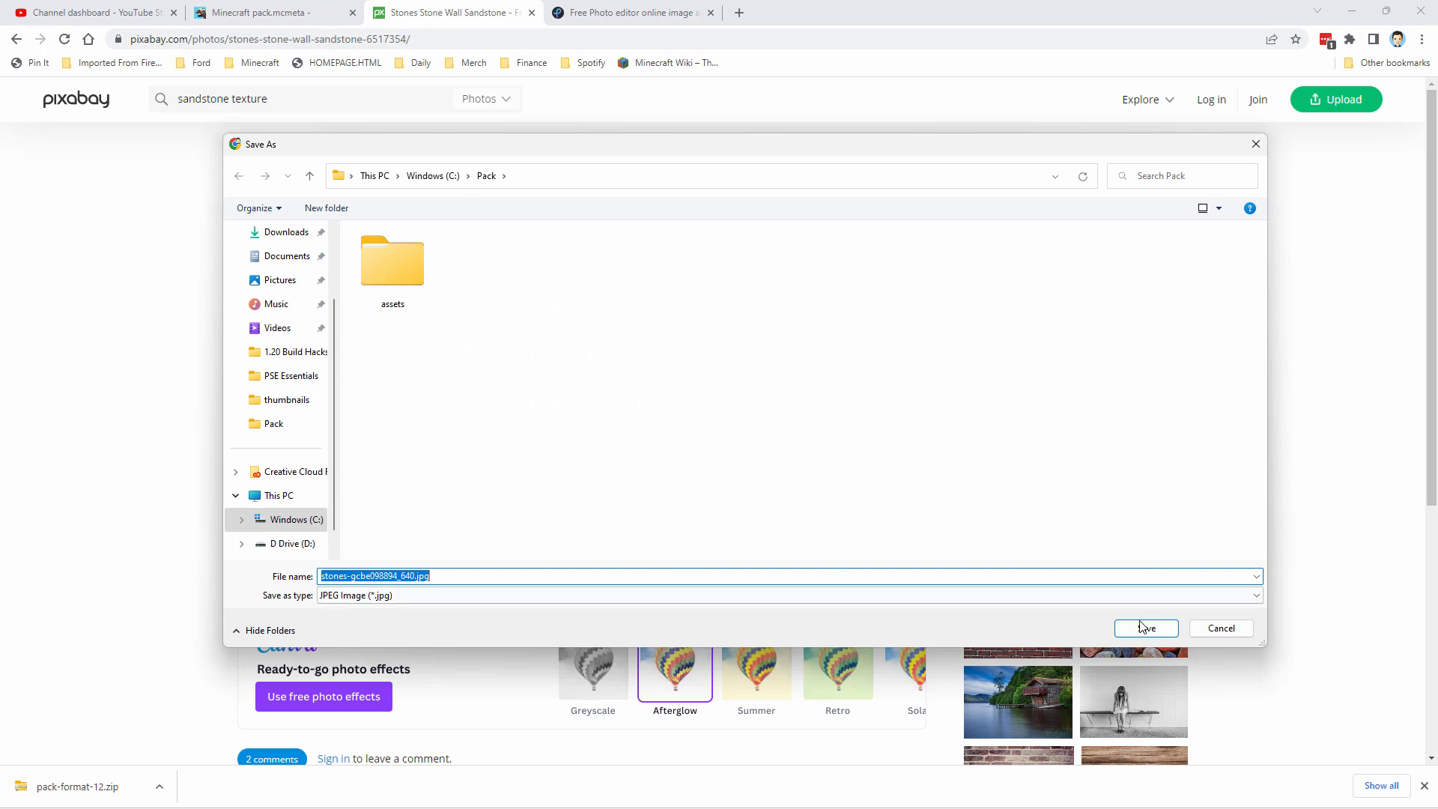
left_click(1145, 627)
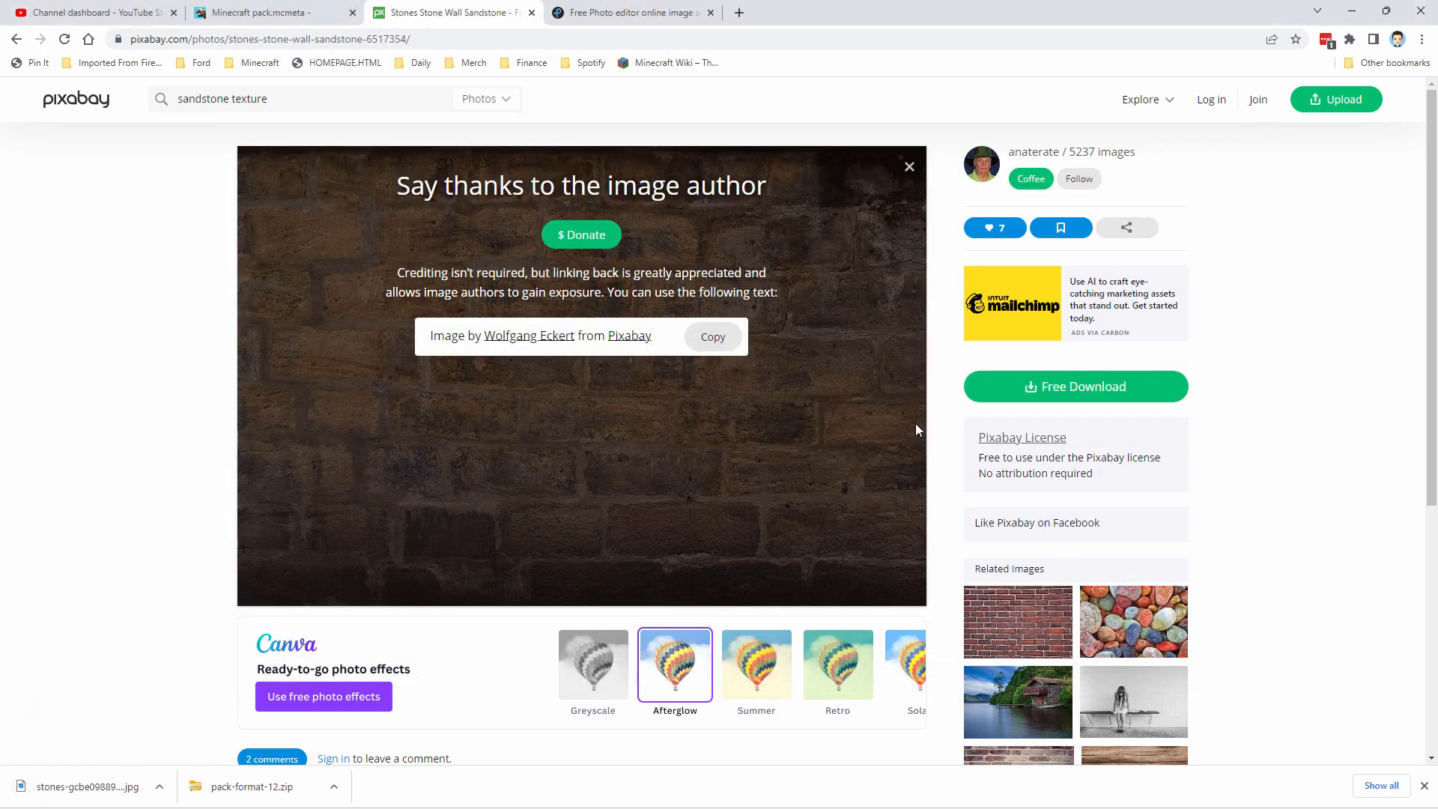
- Switch to the Pixlr tab and start the Pixlr E photo editor
left_click(630, 12)
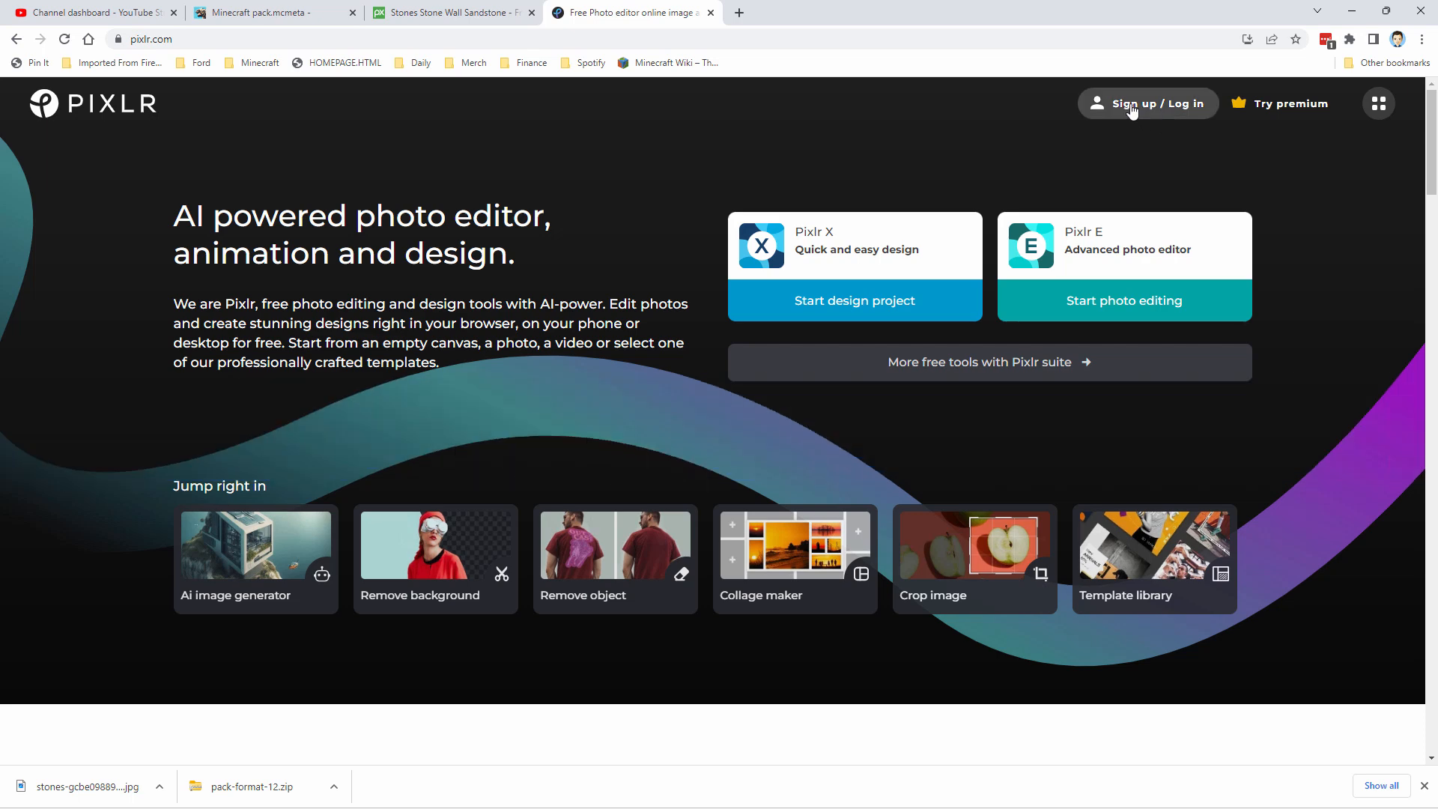
mouse_move(1288, 142)
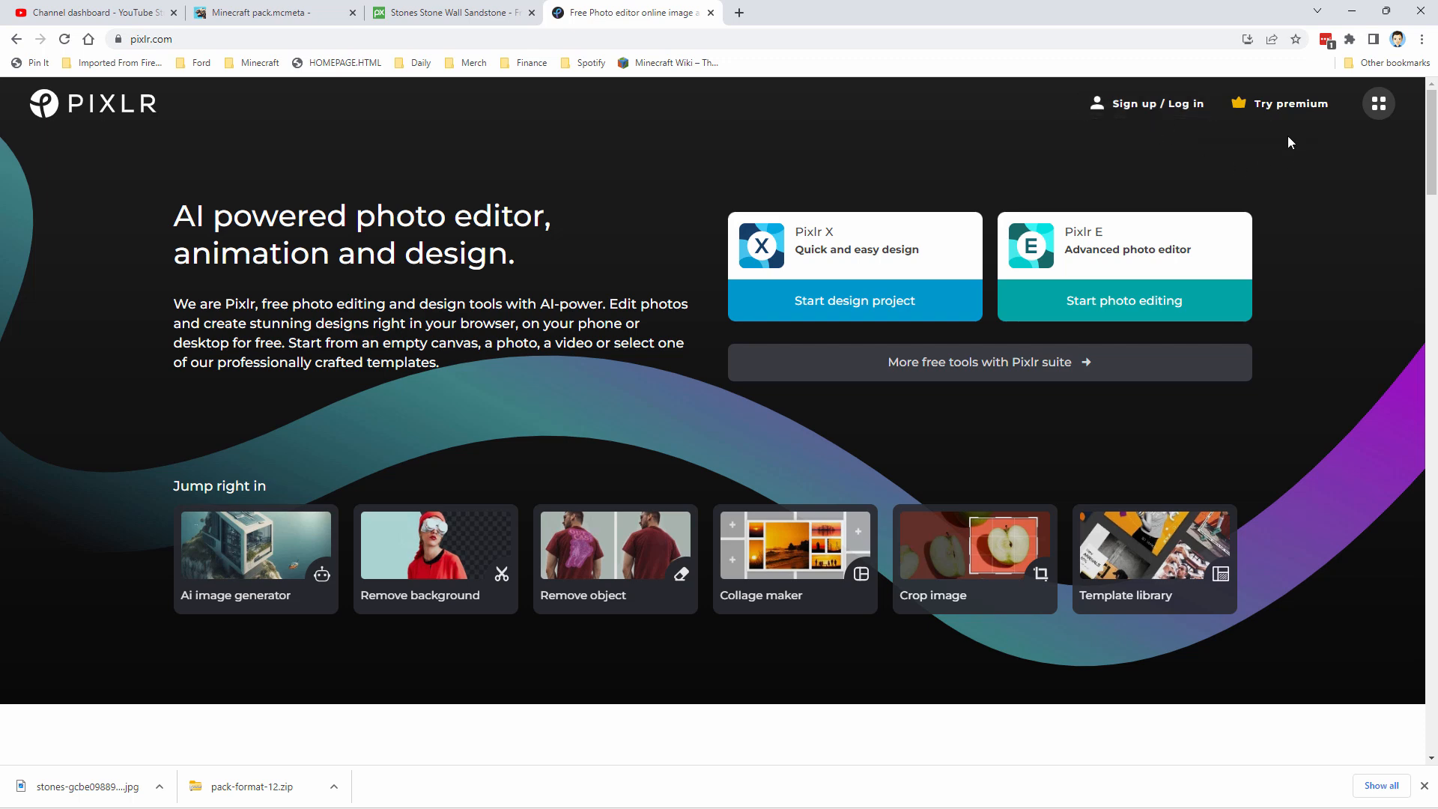
mouse_move(1289, 102)
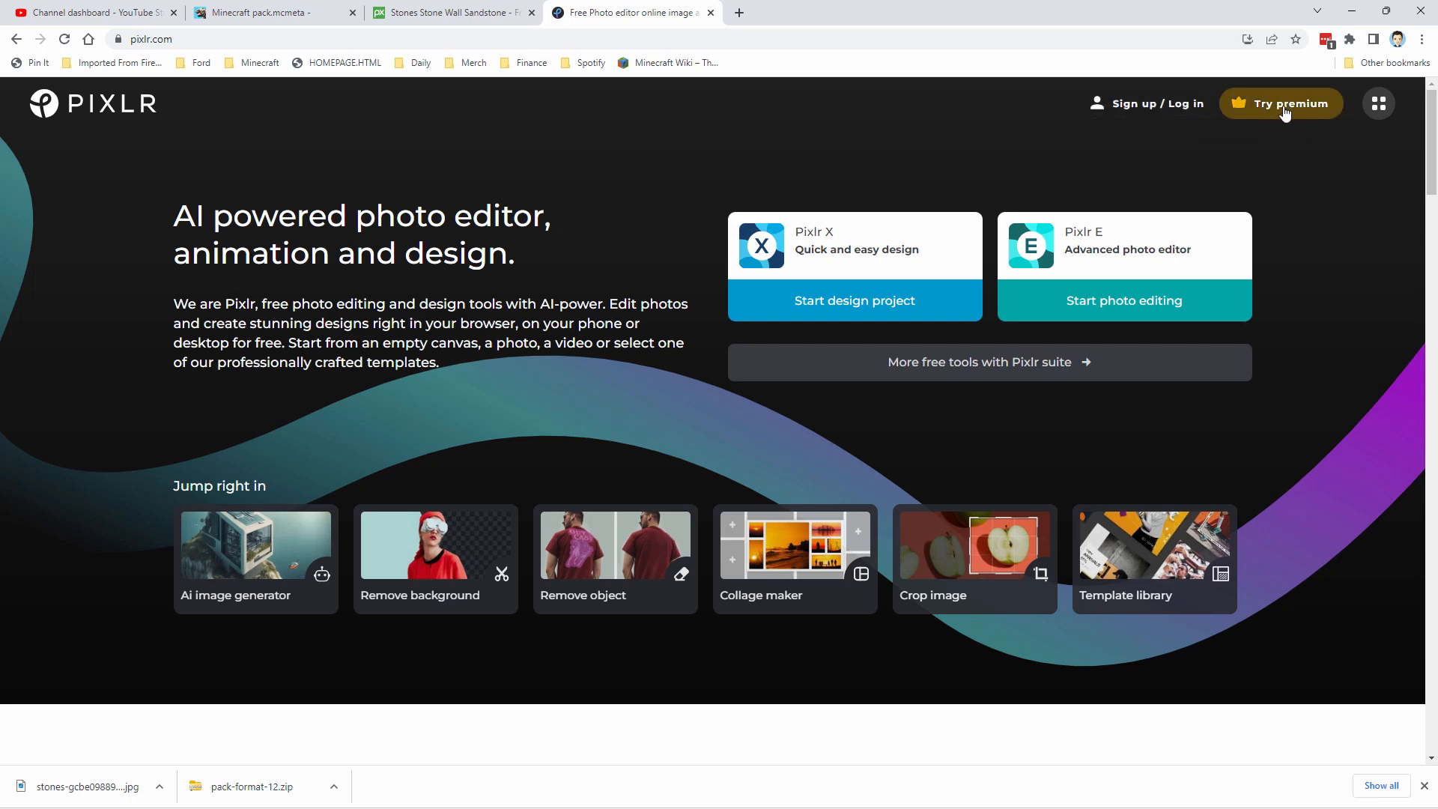
mouse_move(1094, 257)
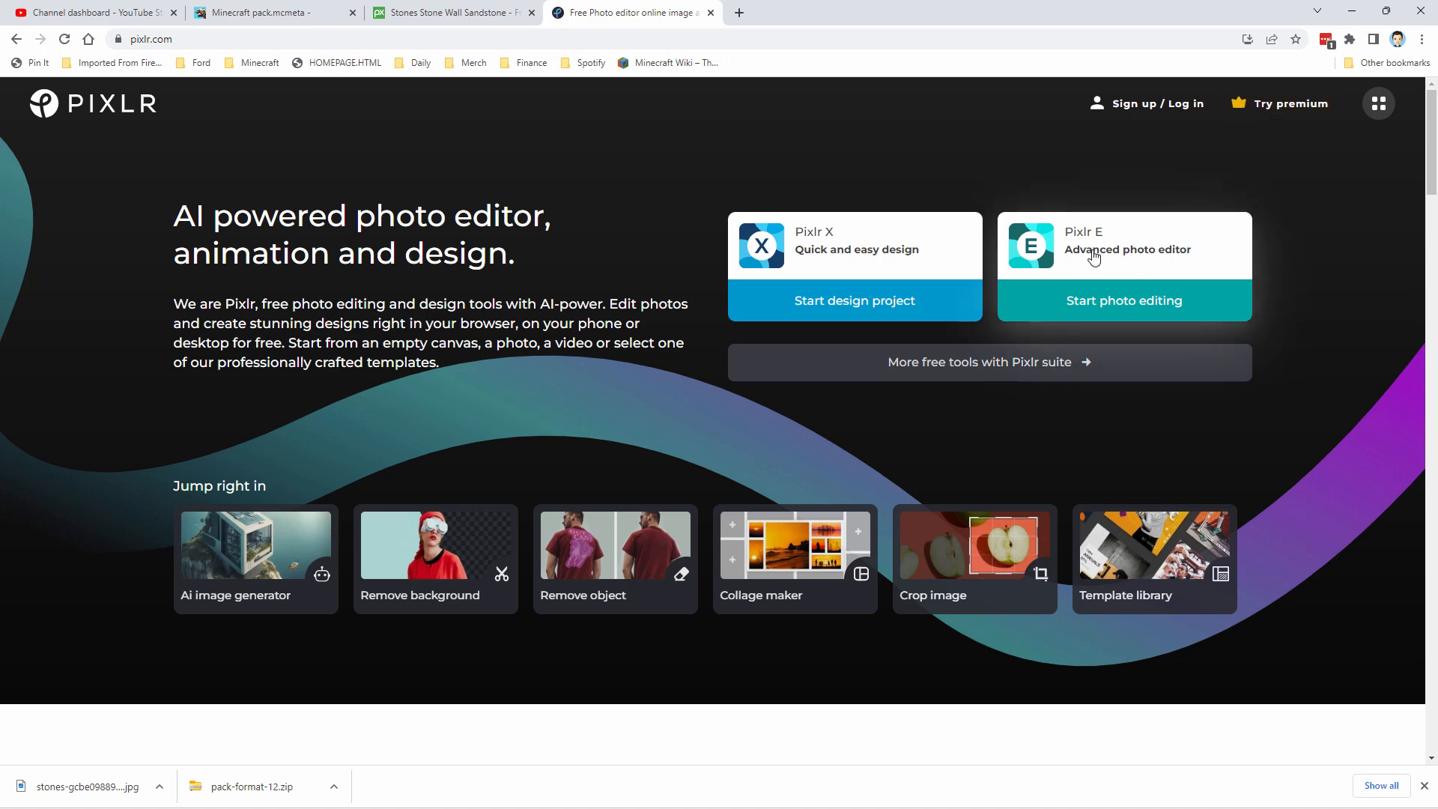
mouse_move(1083, 310)
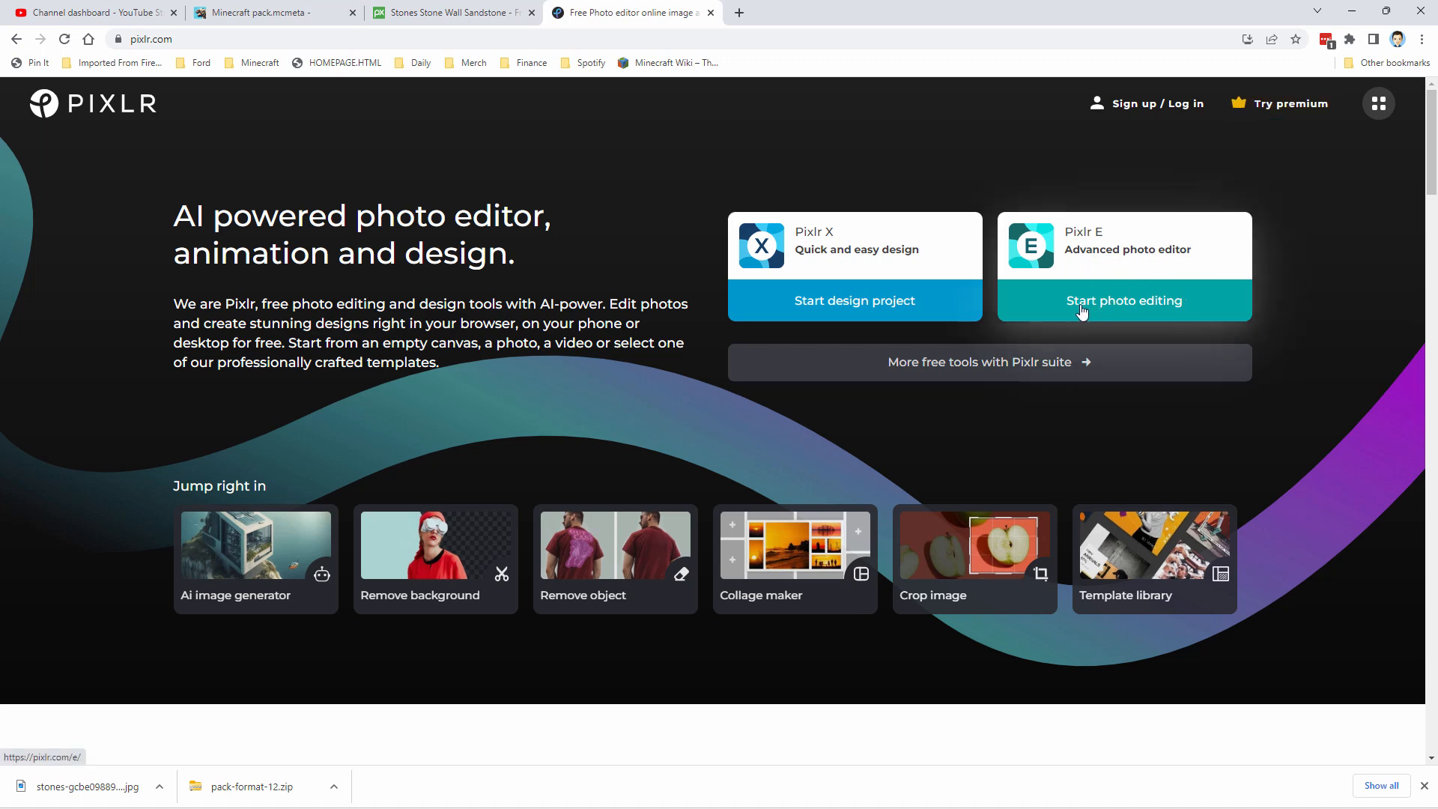
left_click(1124, 299)
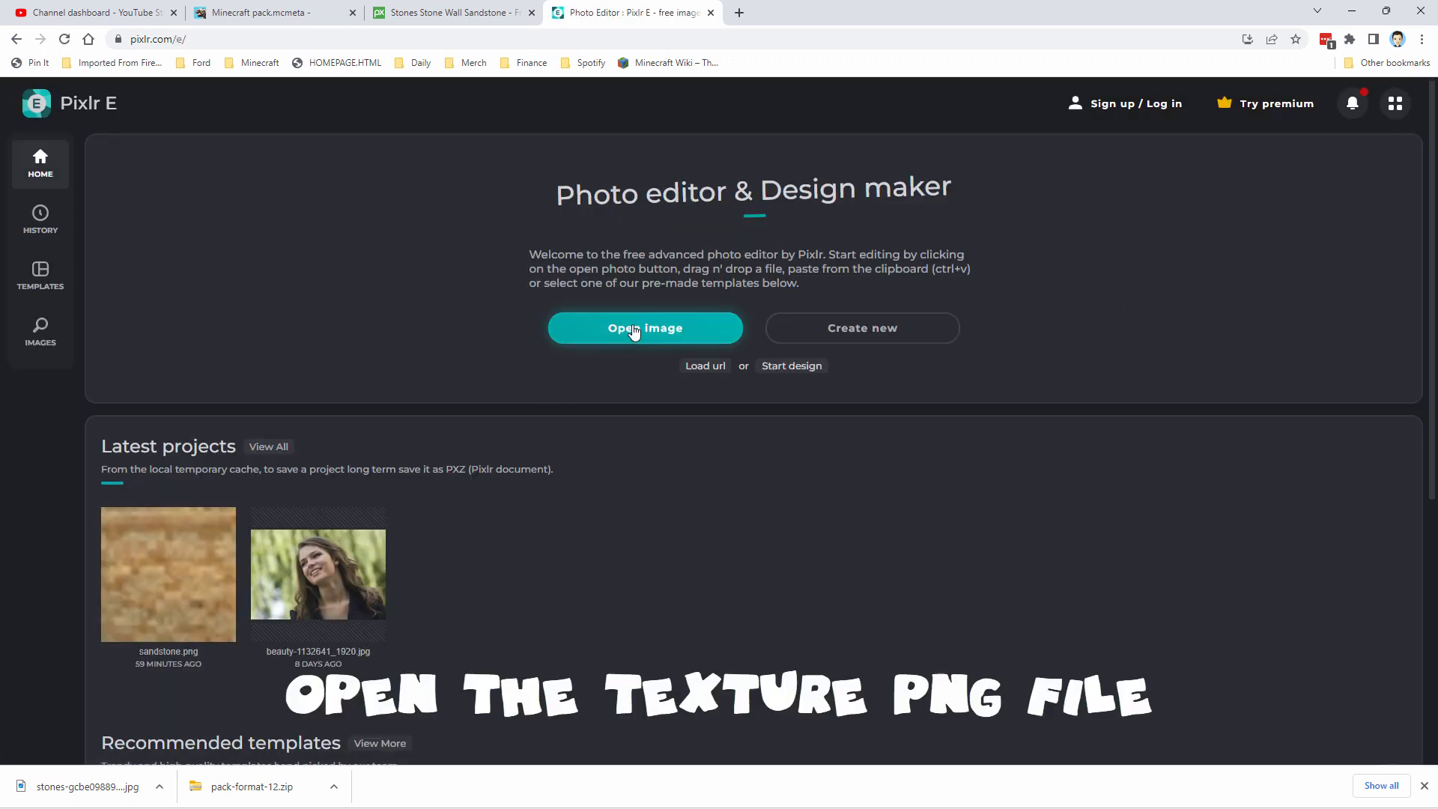
- Open the 16×16 sandstone.png from the Pack folder and zoom in on it
left_click(645, 328)
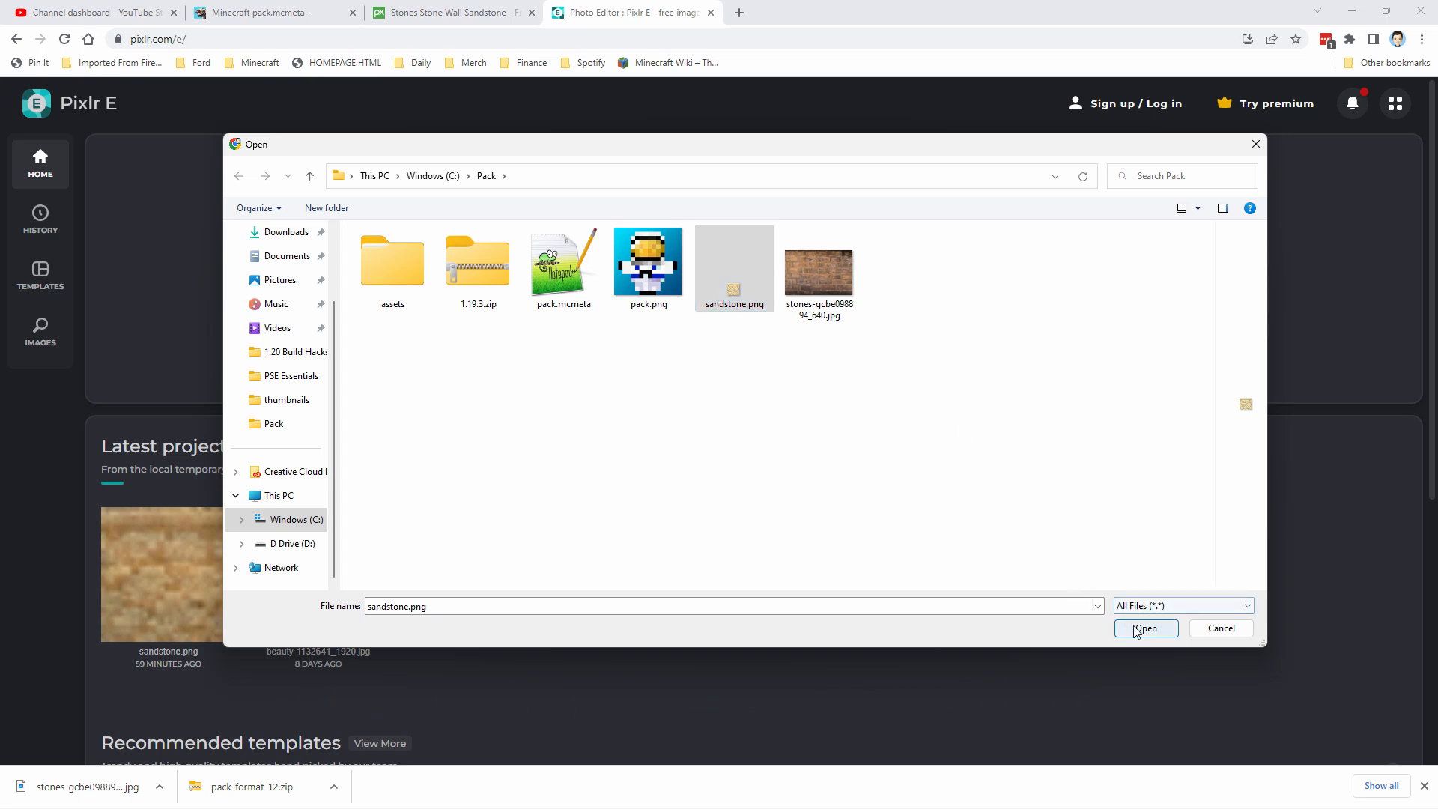
left_click(1145, 628)
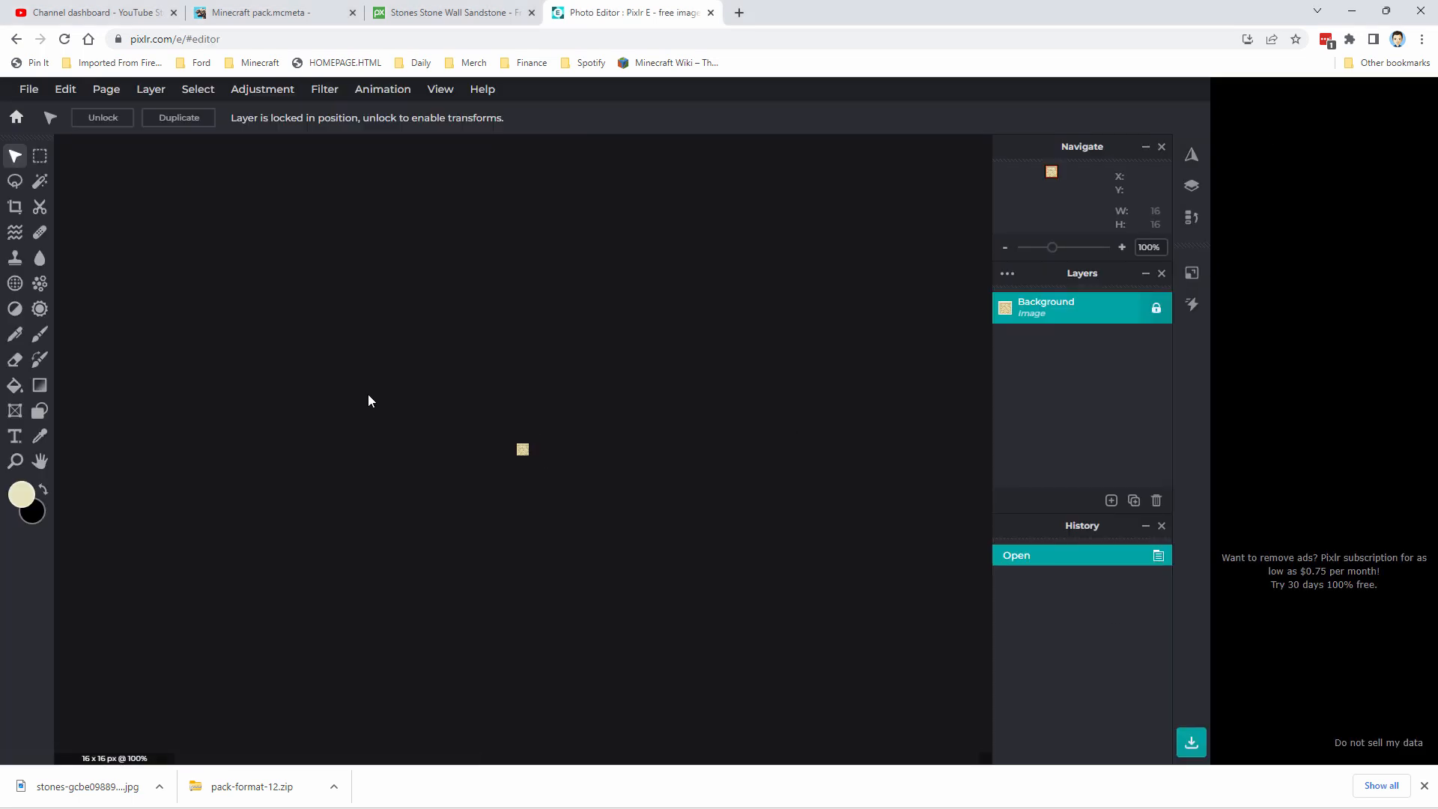
mouse_move(519, 424)
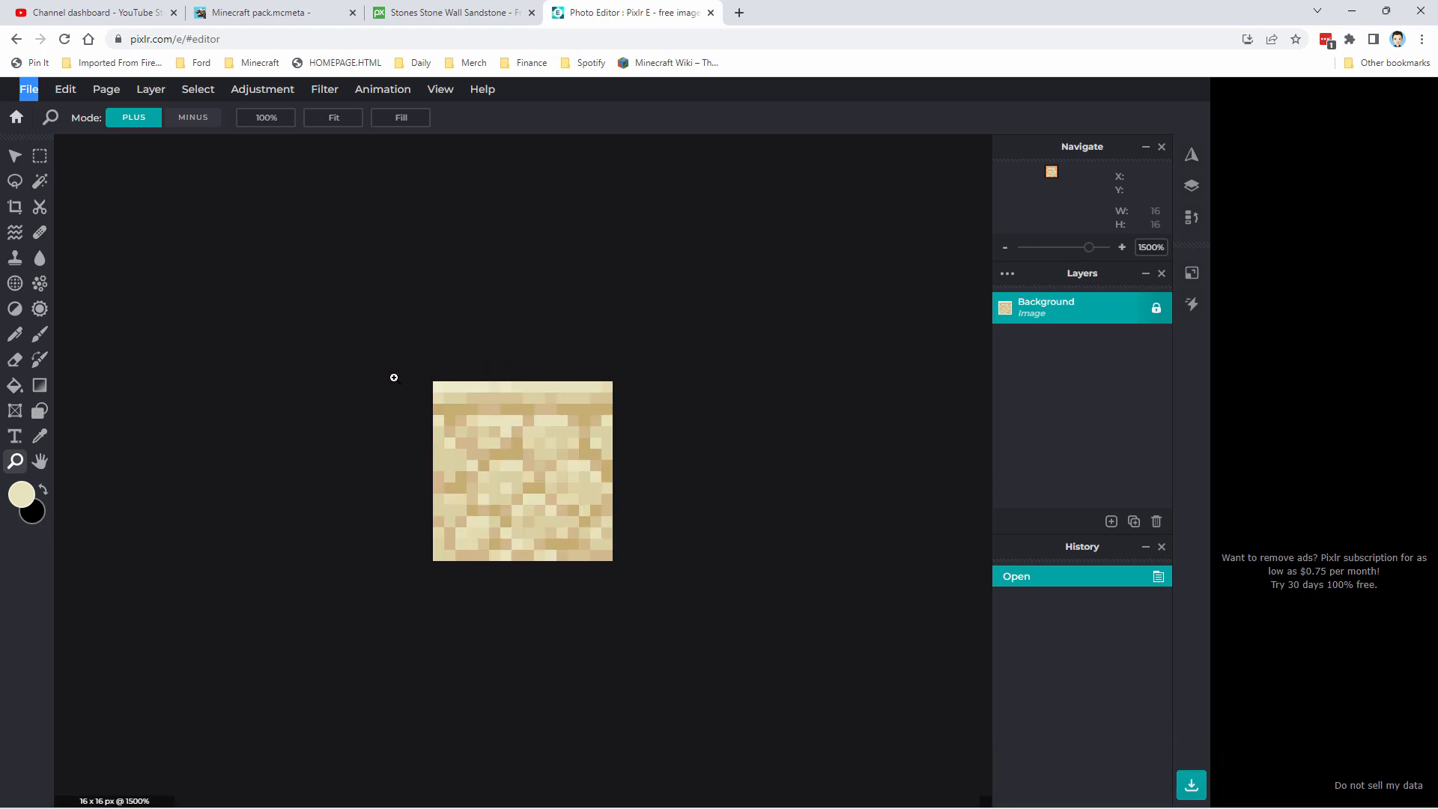
left_click(15, 155)
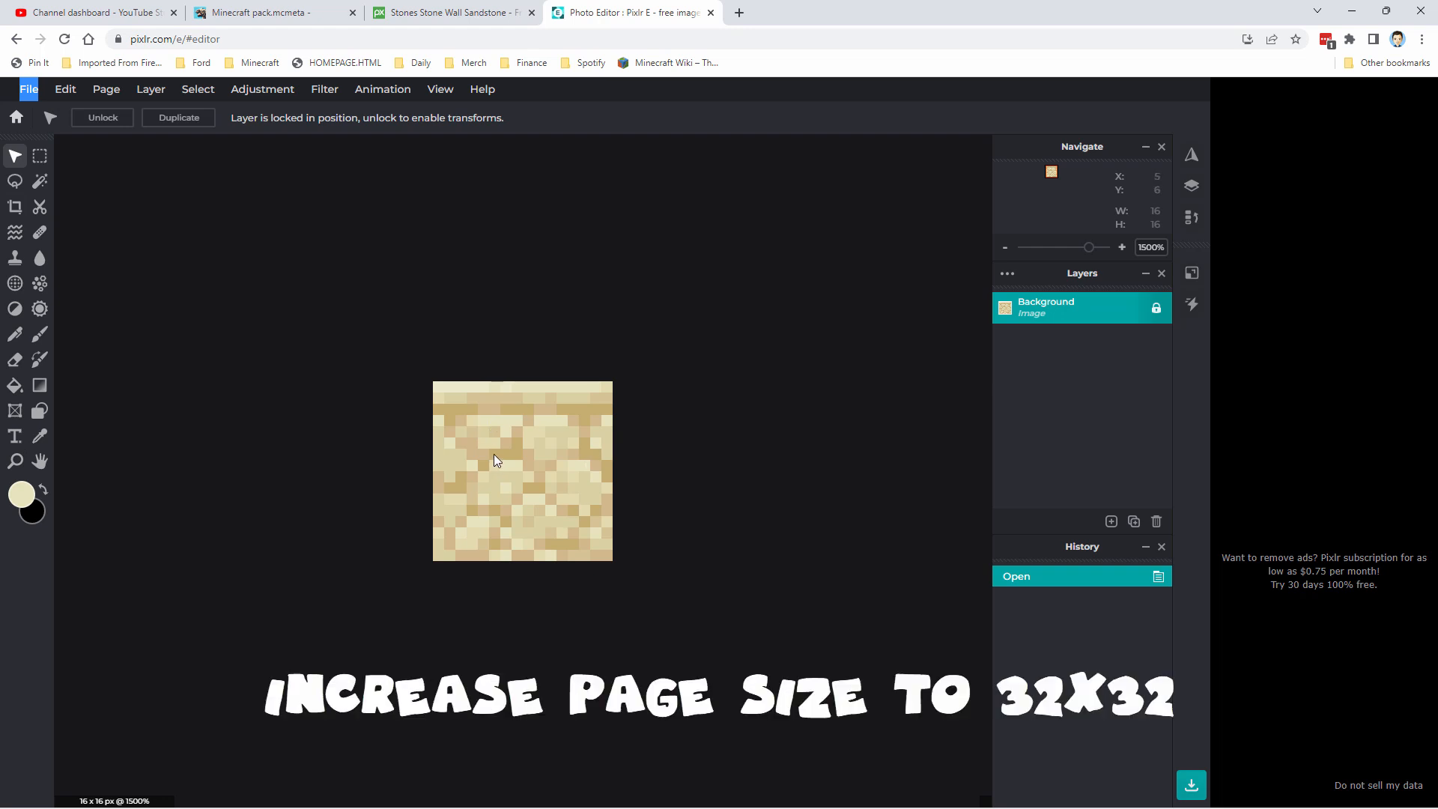
mouse_move(592, 409)
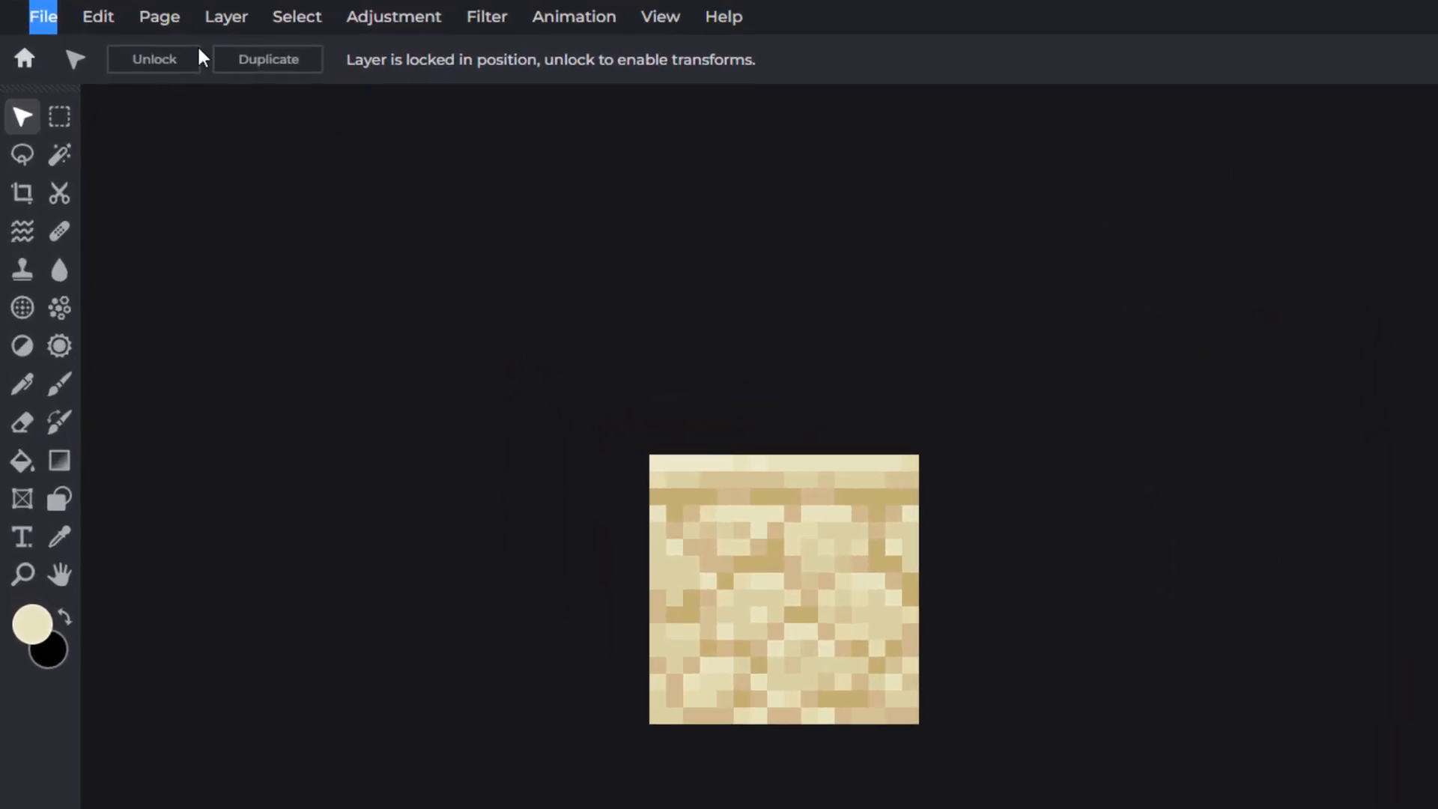
- Set Smart resize to width 32, with smoothing off and avoid stretching on
left_click(159, 16)
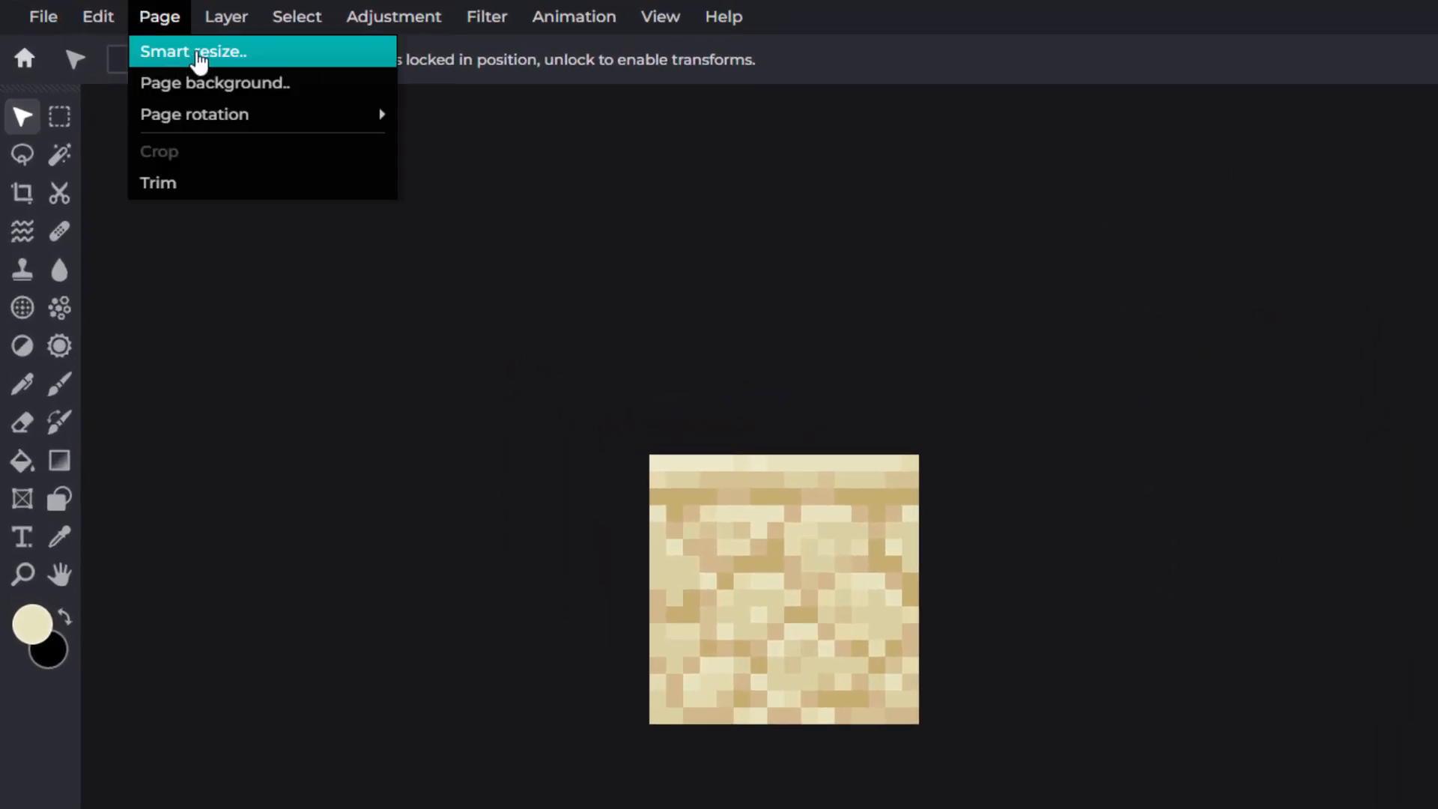
left_click(193, 51)
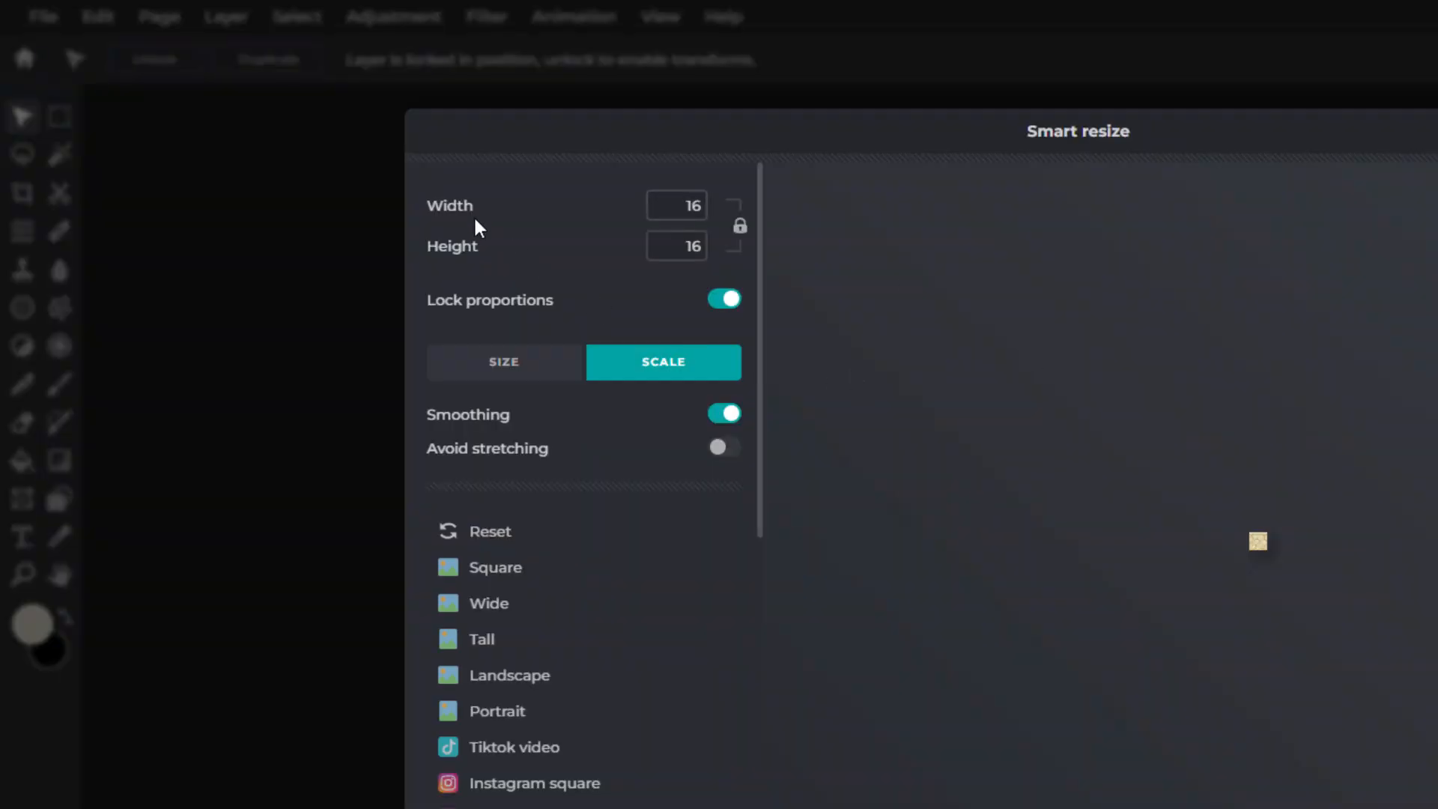
left_click(675, 204)
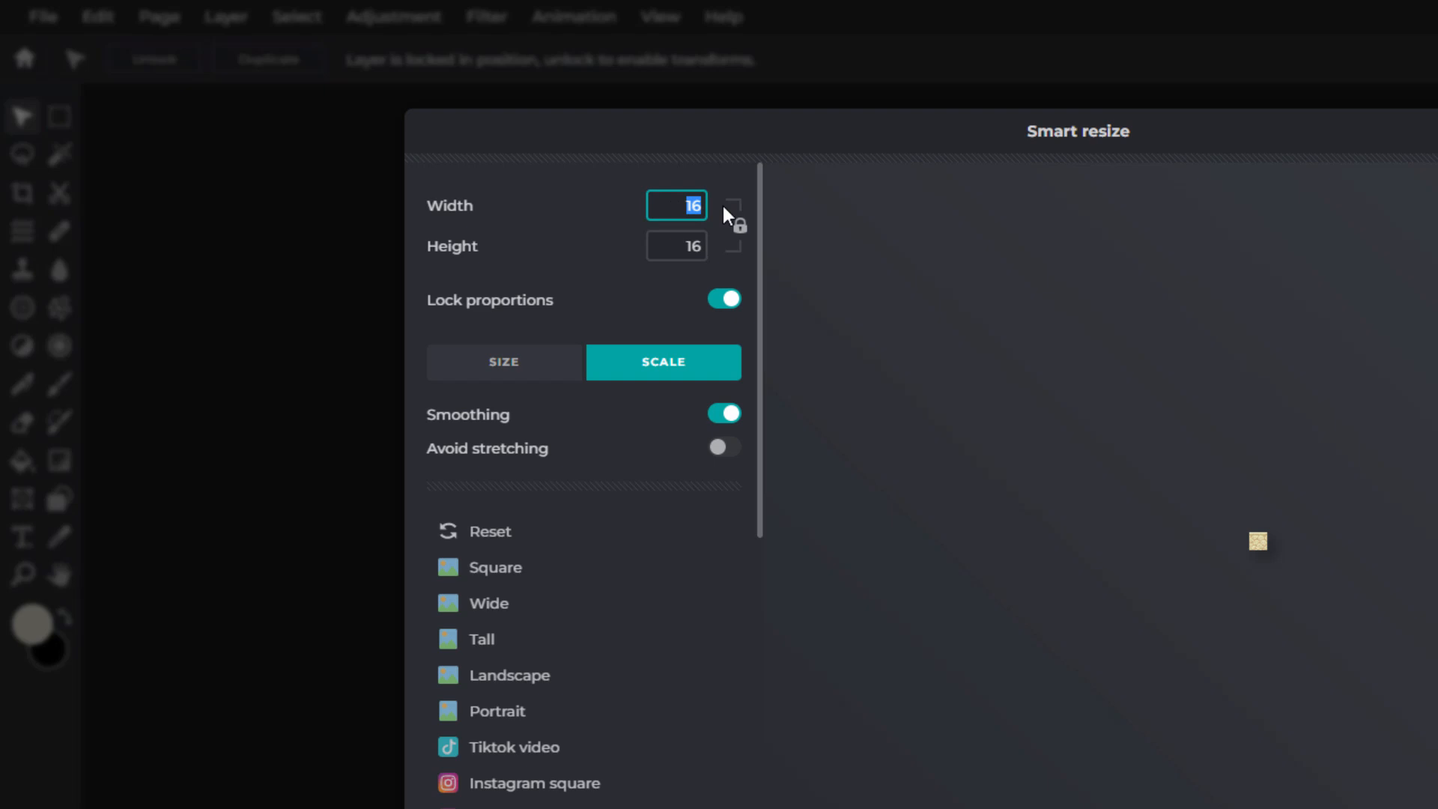
type("32")
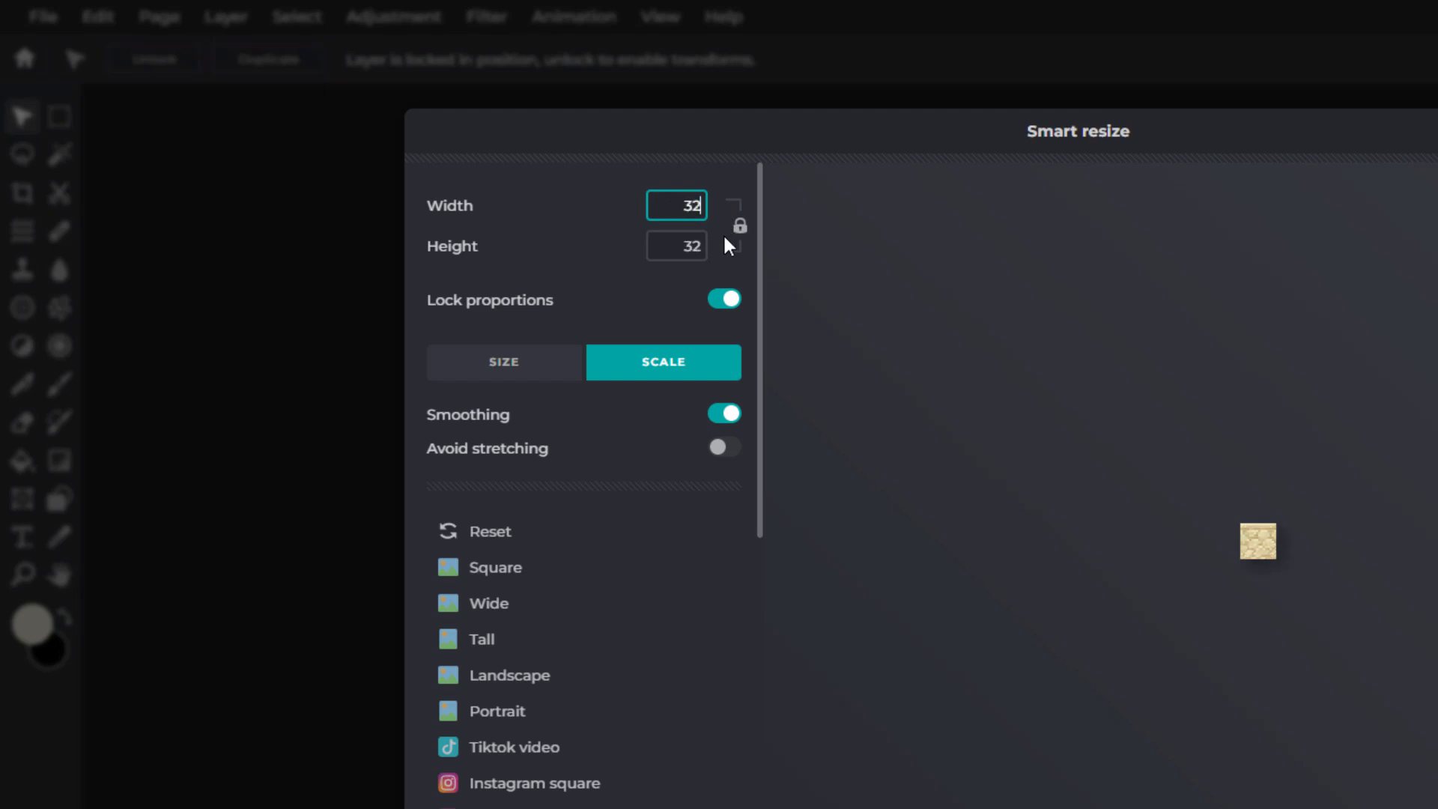
mouse_move(692, 328)
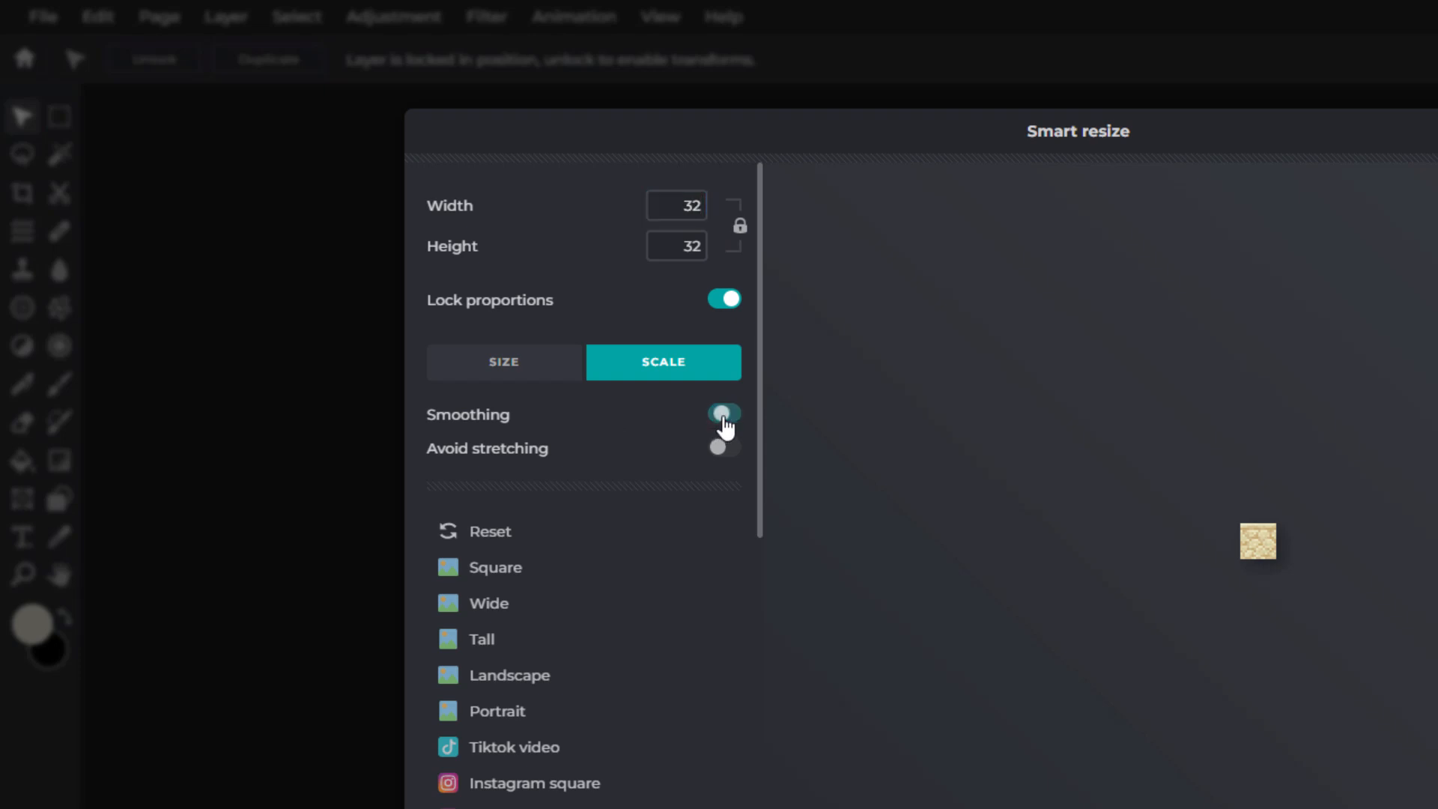
left_click(723, 413)
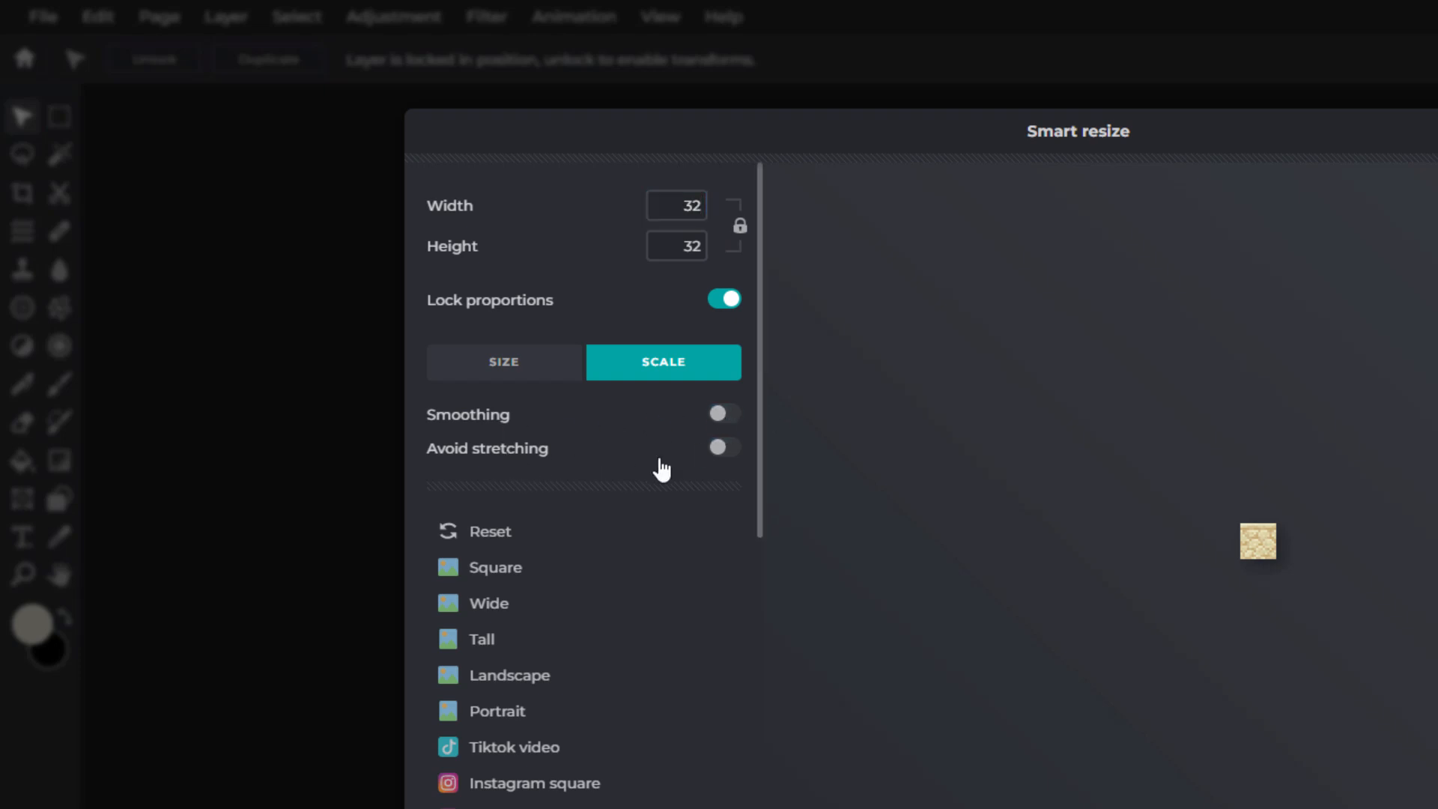
left_click(722, 448)
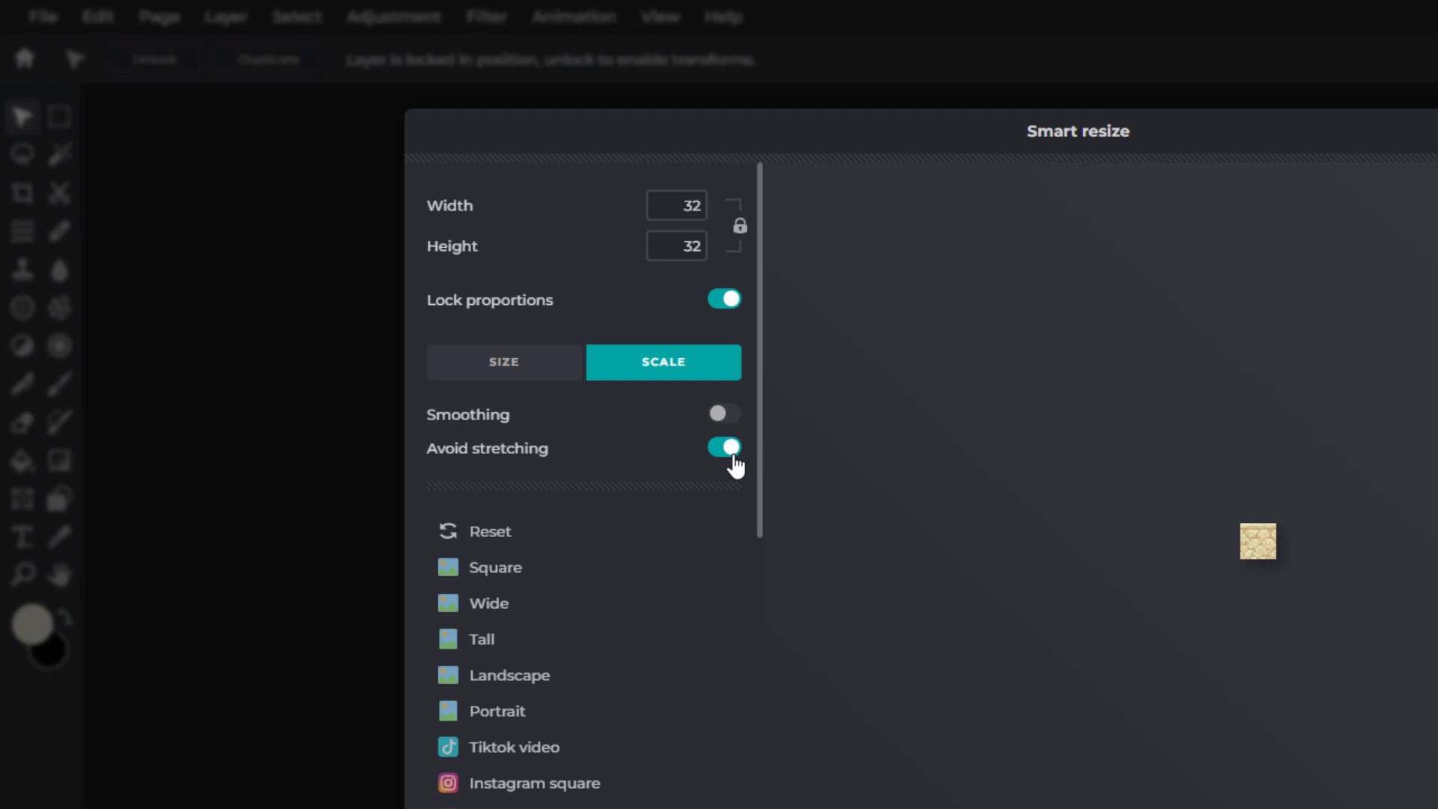
mouse_move(486, 460)
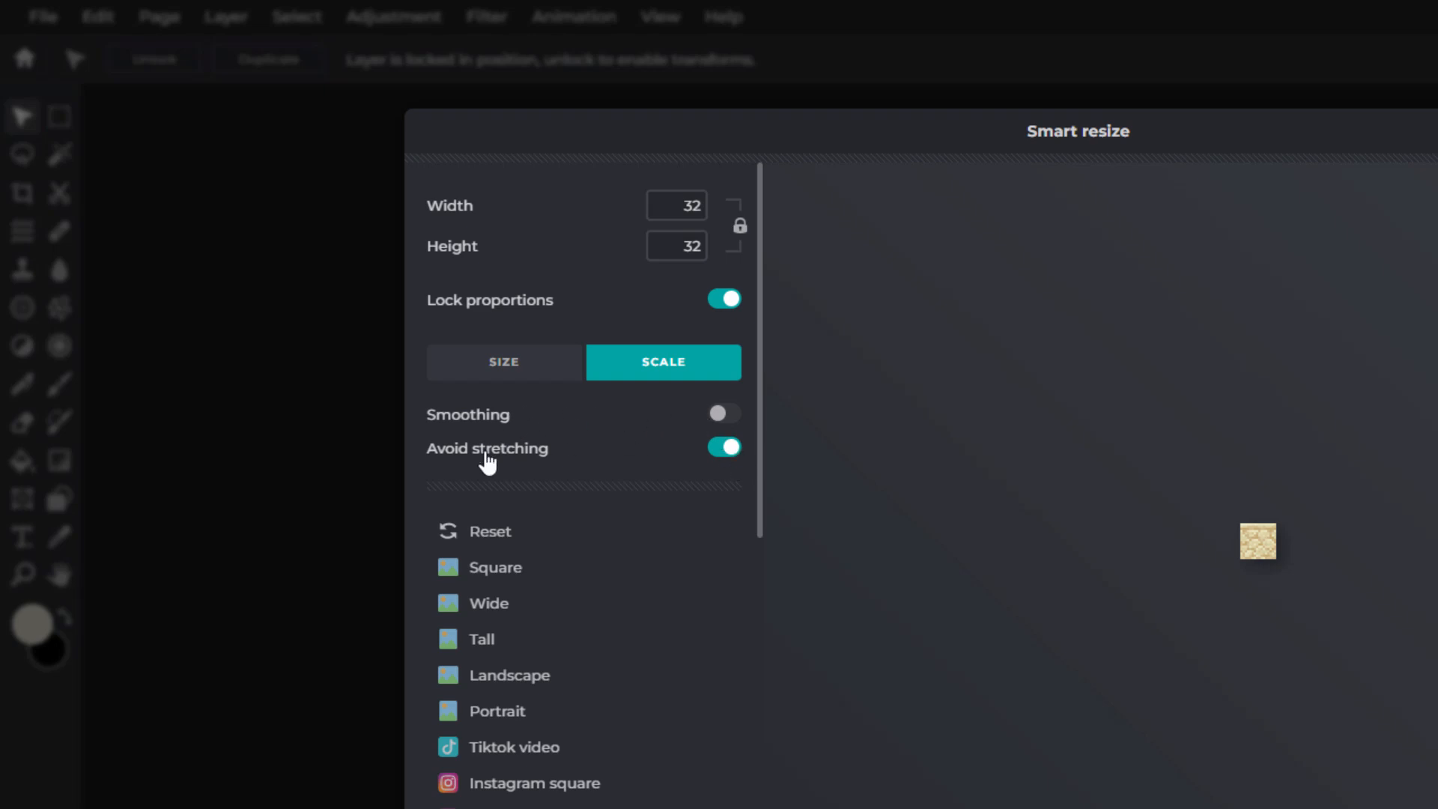
mouse_move(1269, 587)
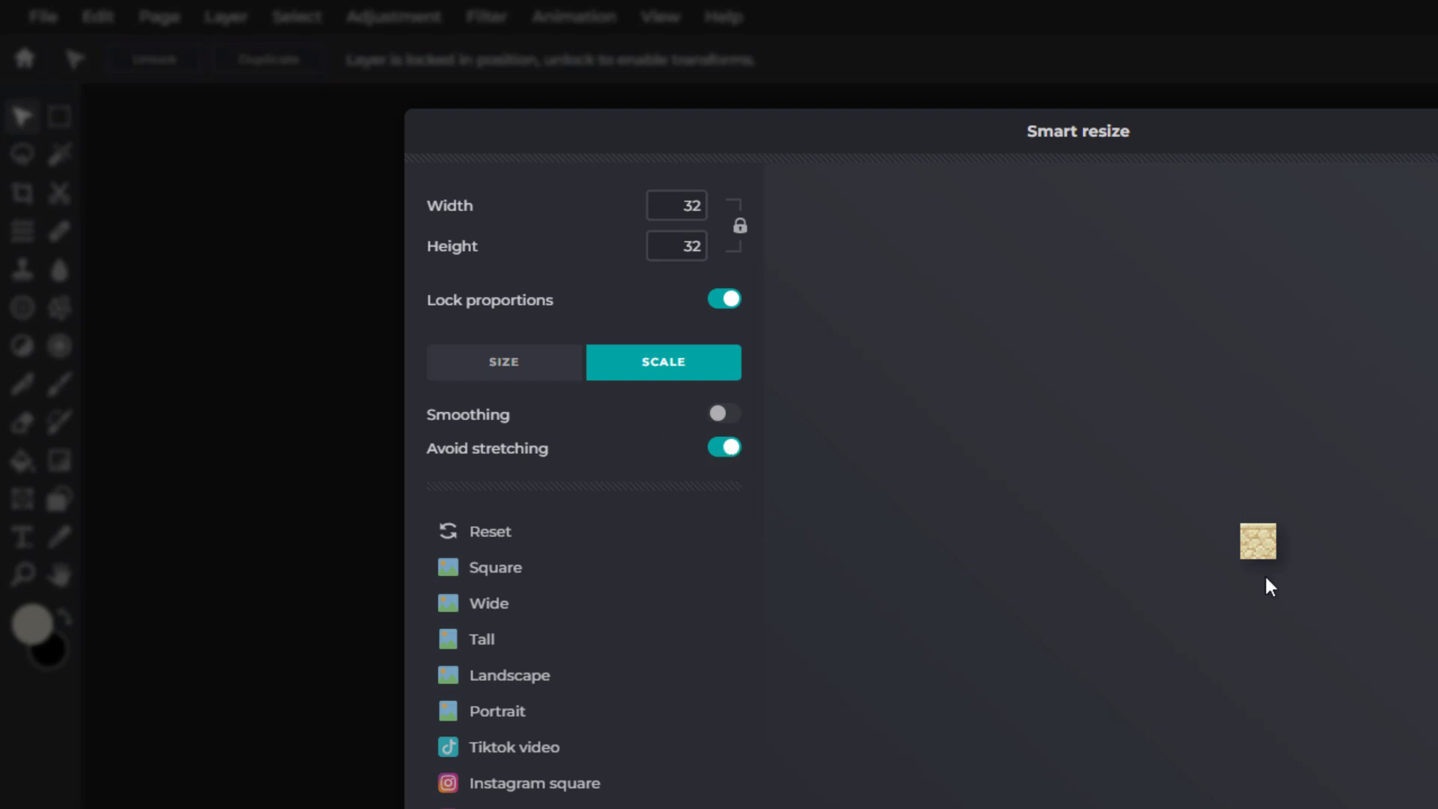
mouse_move(959, 478)
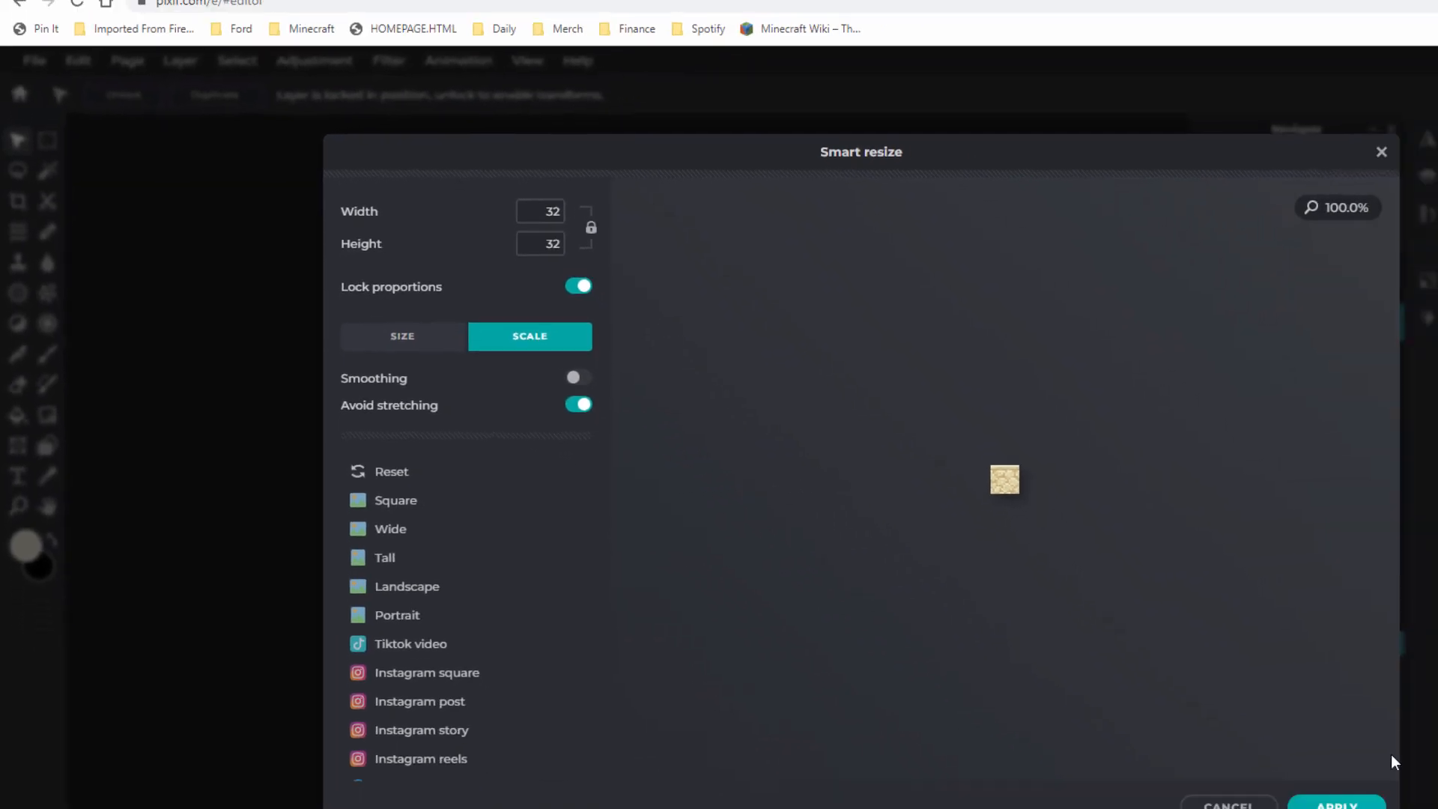
- Apply the 32×32 resize and zoom in closer on the texture
left_click(1335, 804)
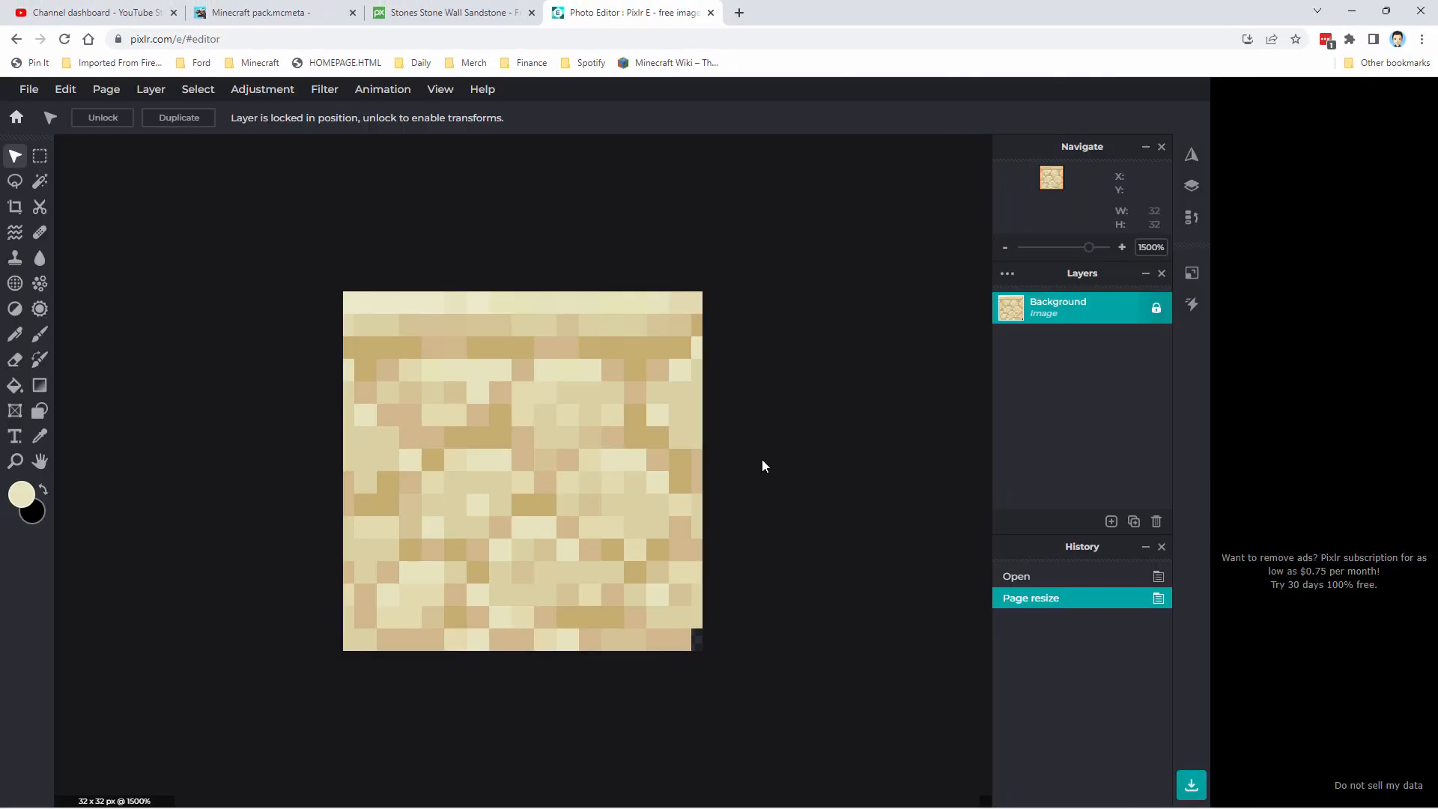
mouse_move(585, 441)
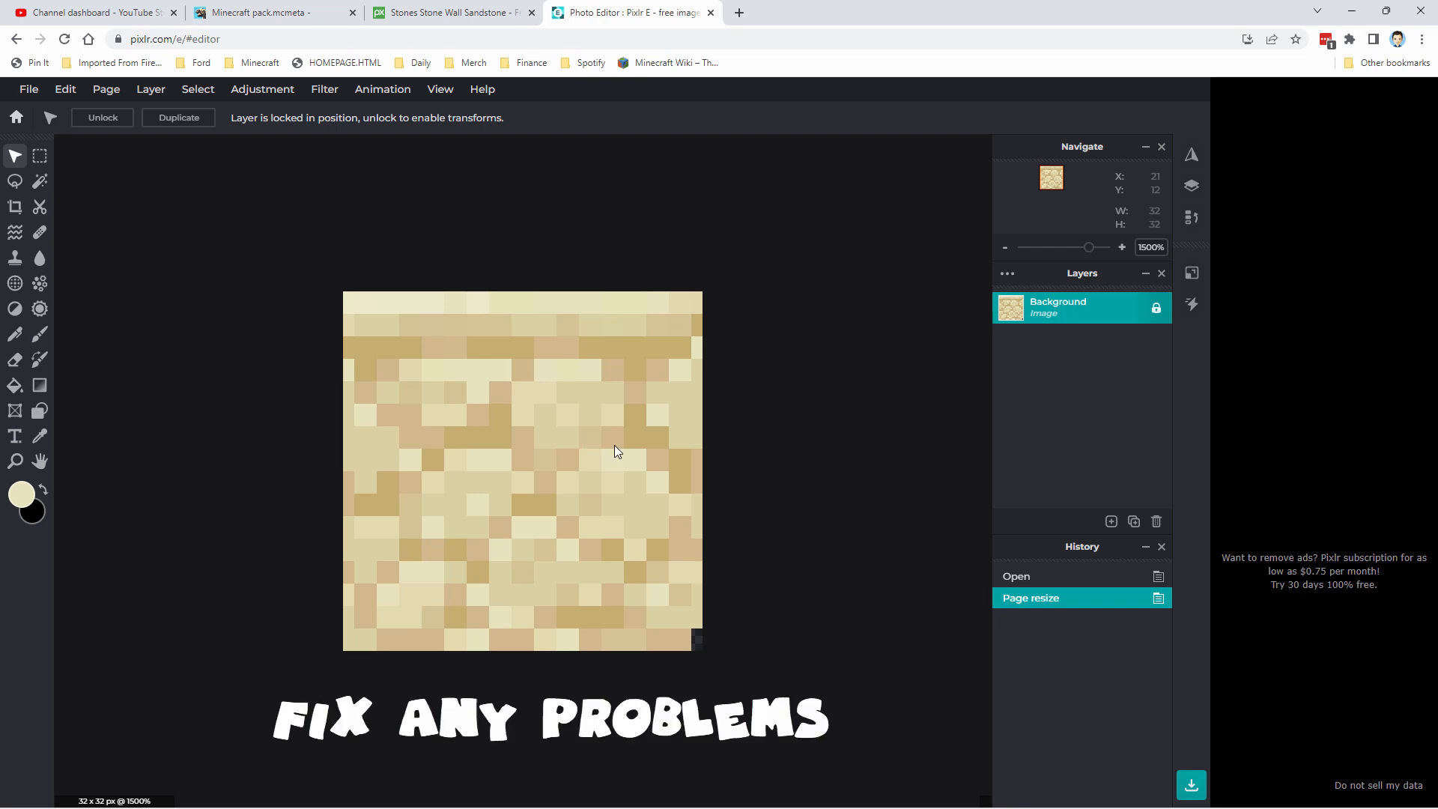
mouse_move(694, 630)
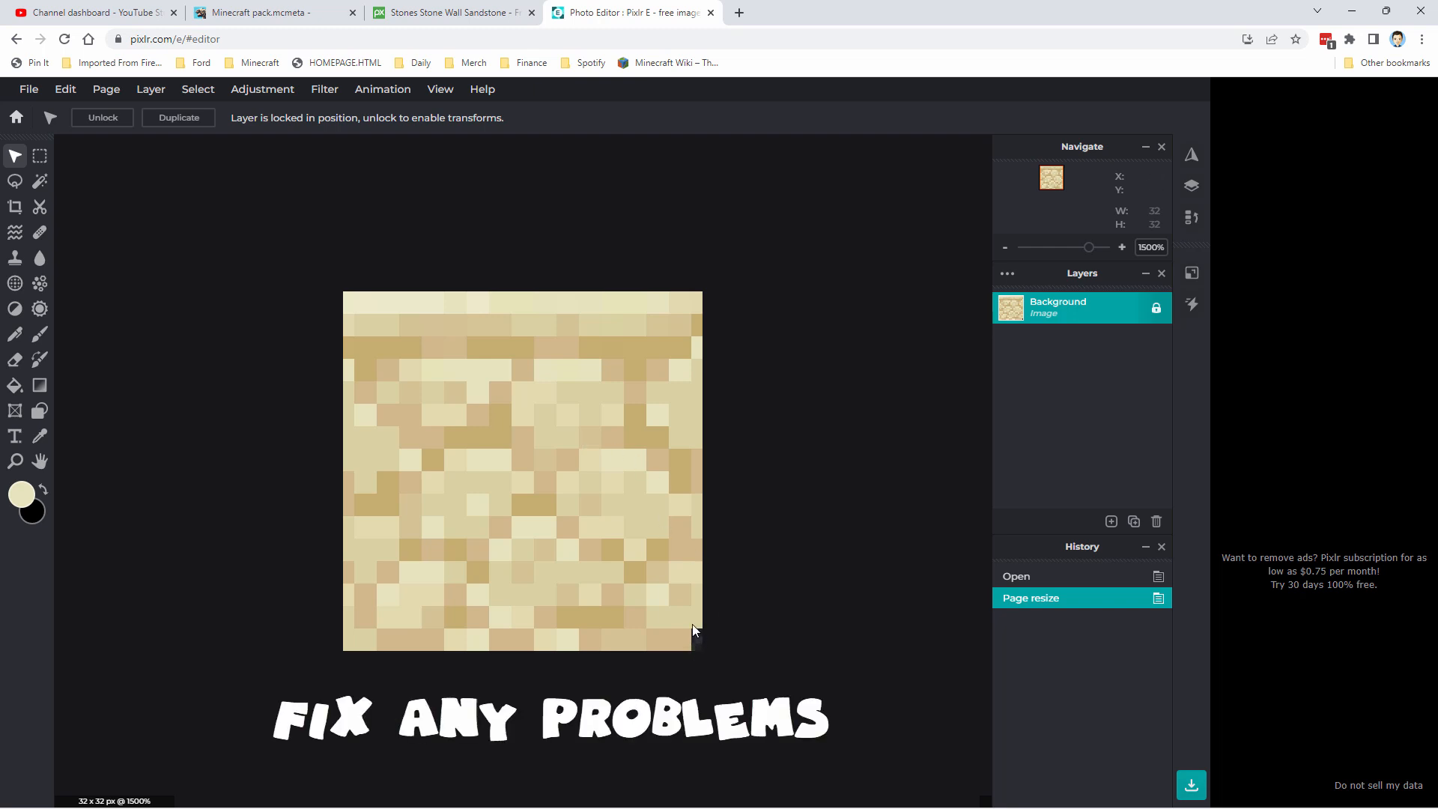
mouse_move(50, 347)
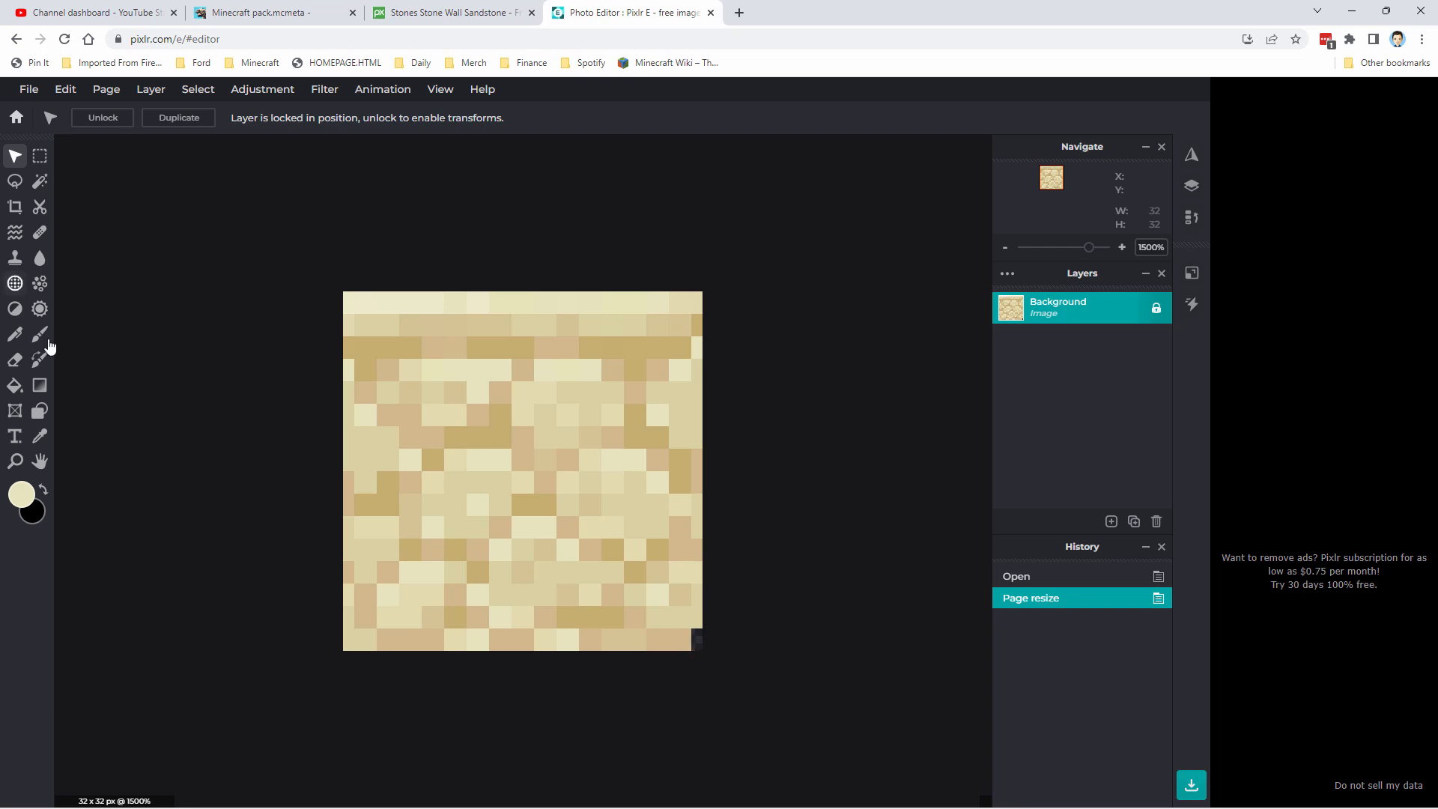
left_click(15, 460)
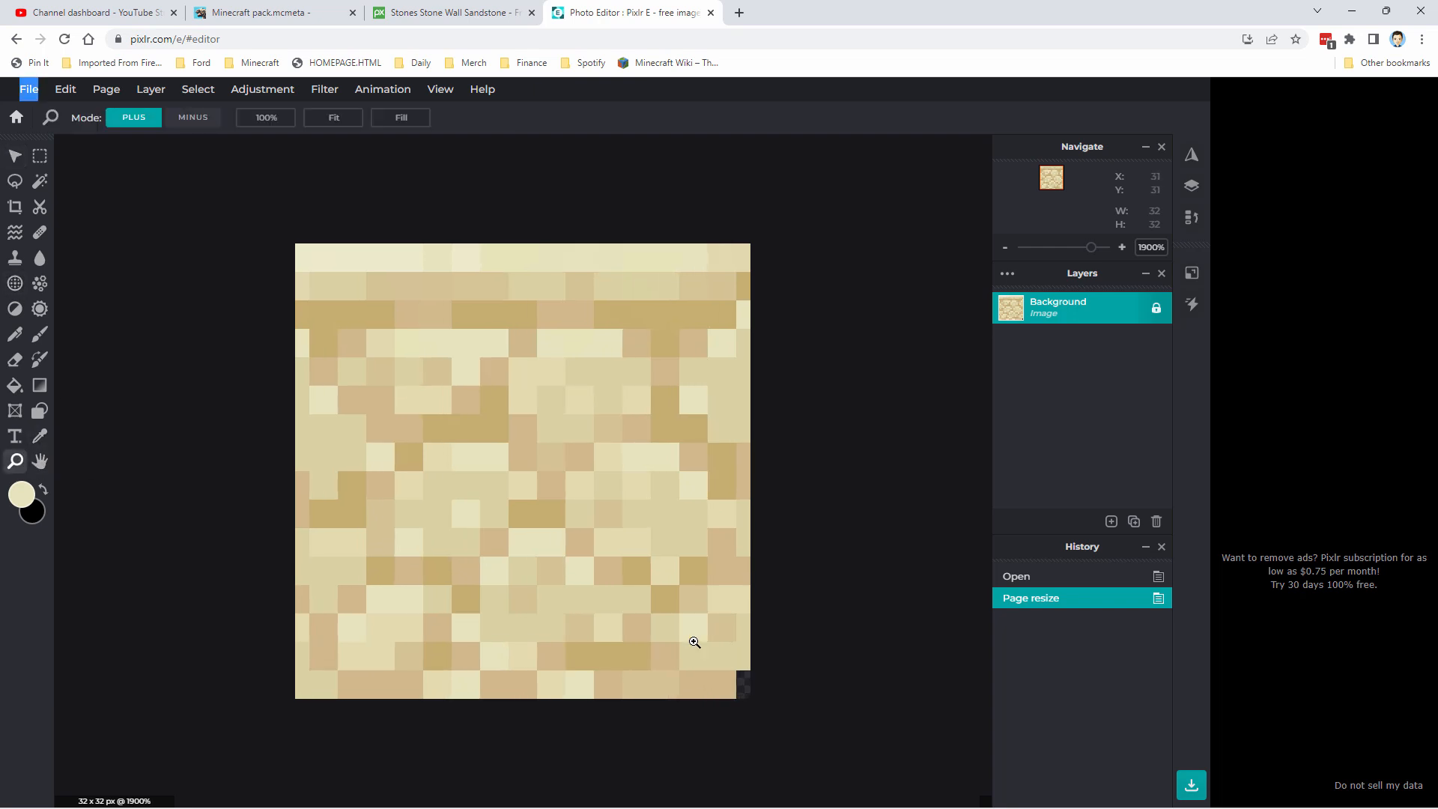
scroll("up", 3)
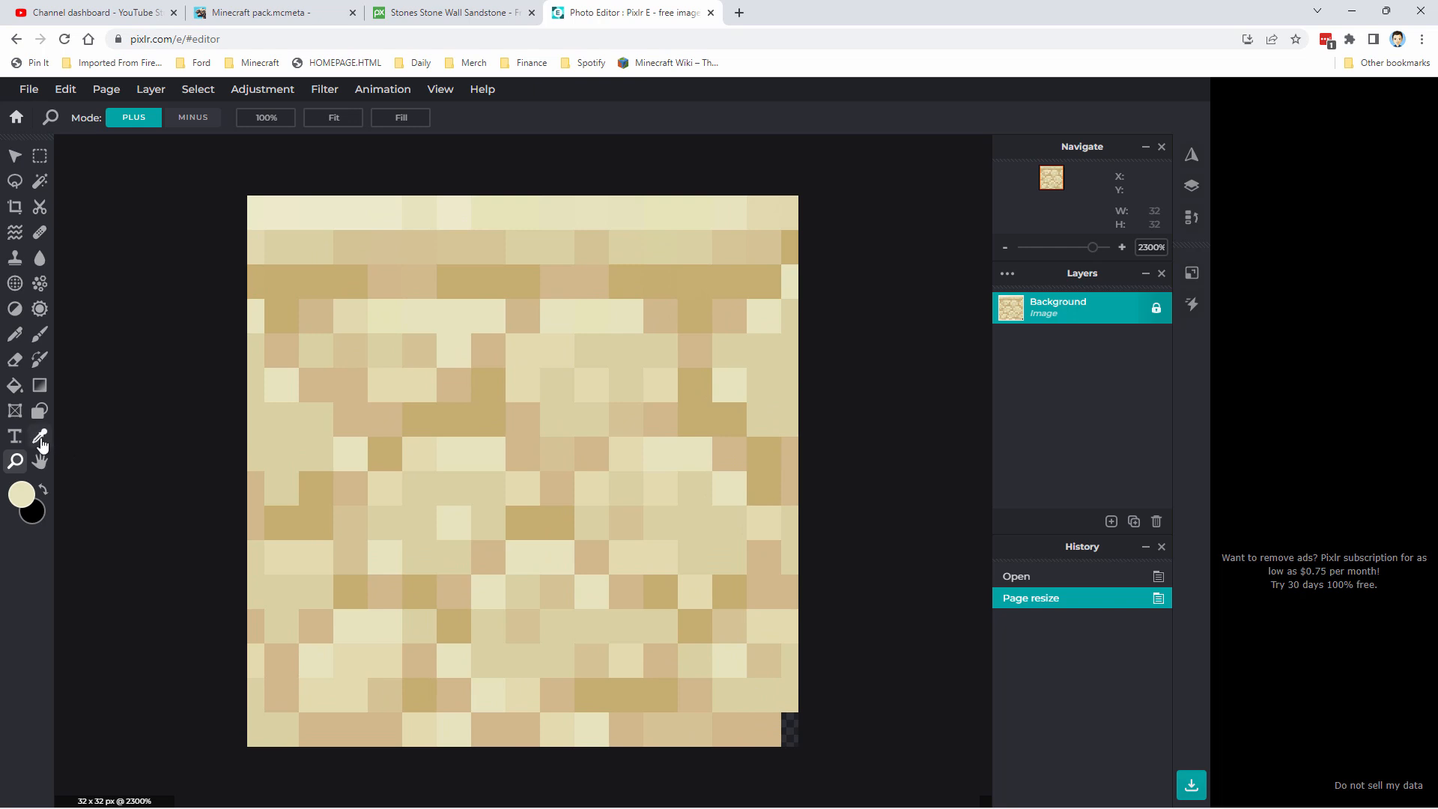
- Sample sand colour and paint over the dark bottom-right pixels with a 1px brush
left_click(40, 436)
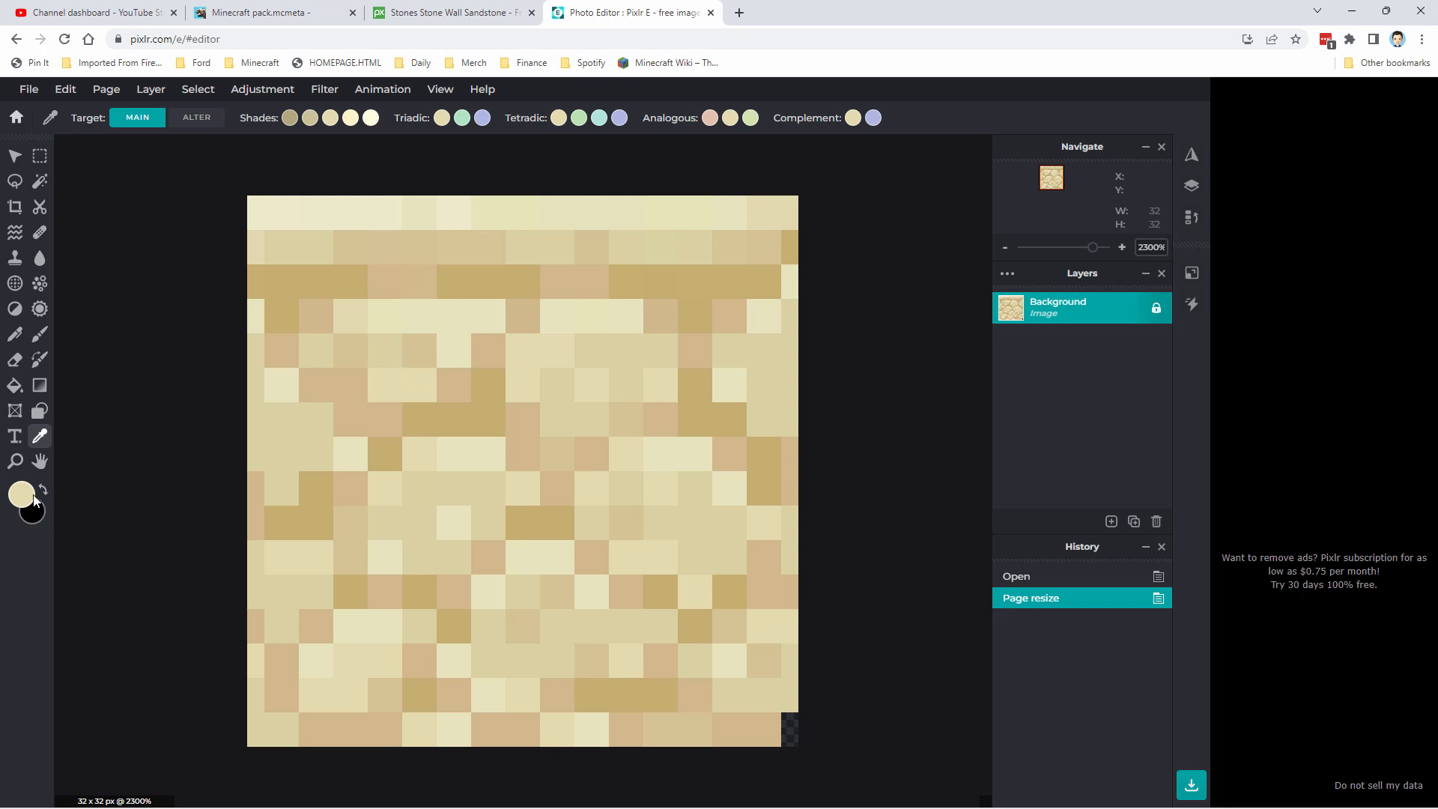
left_click(40, 333)
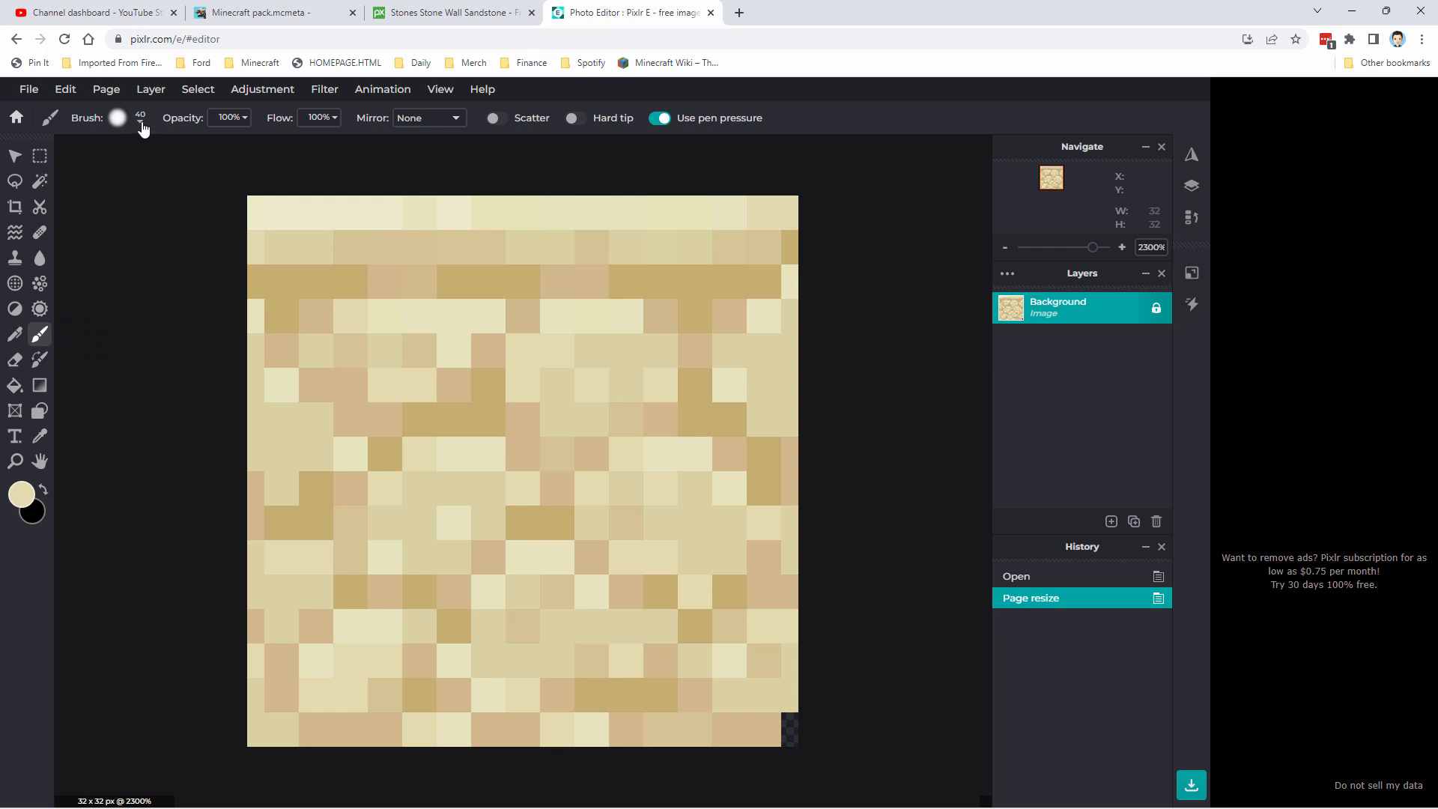
left_click(116, 118)
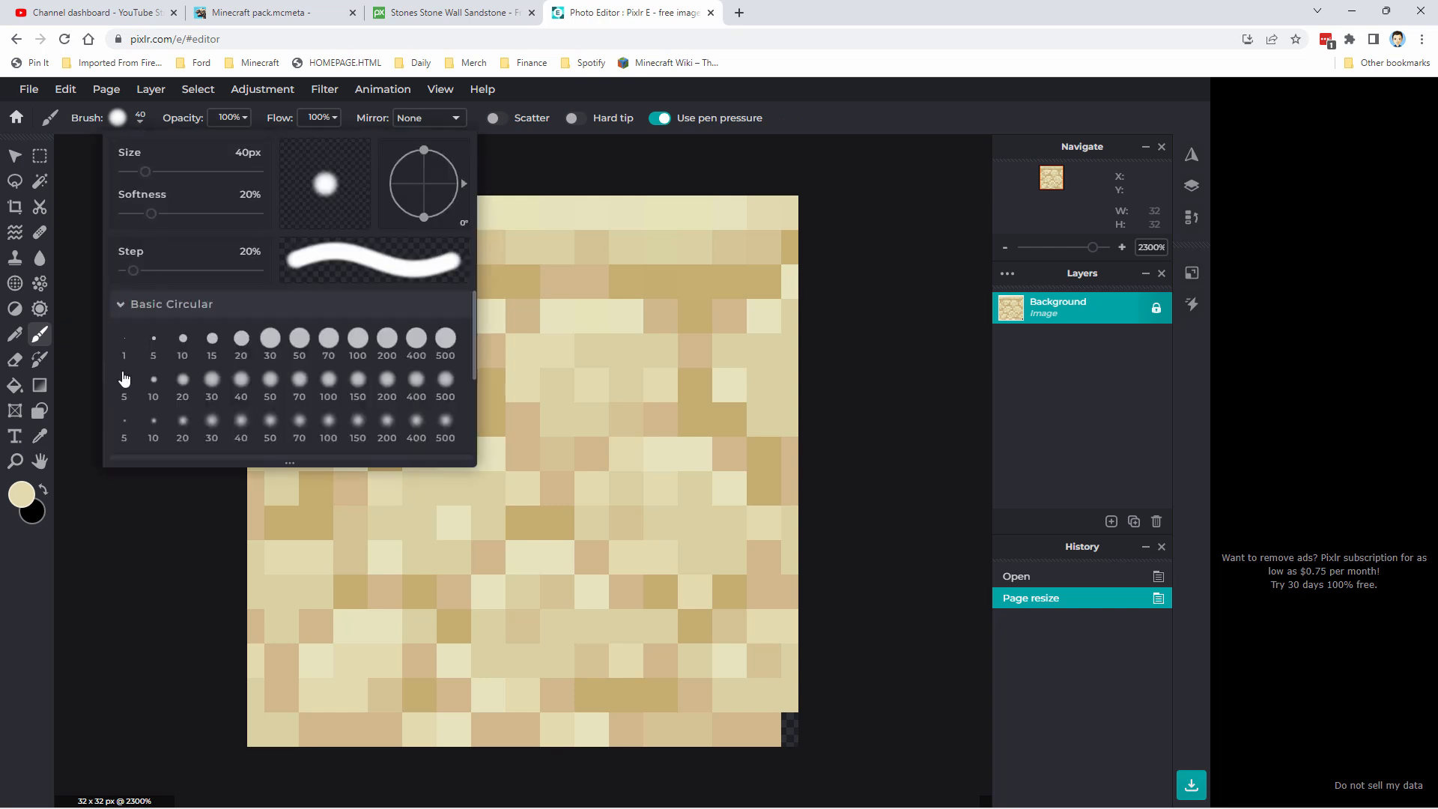
left_click(124, 338)
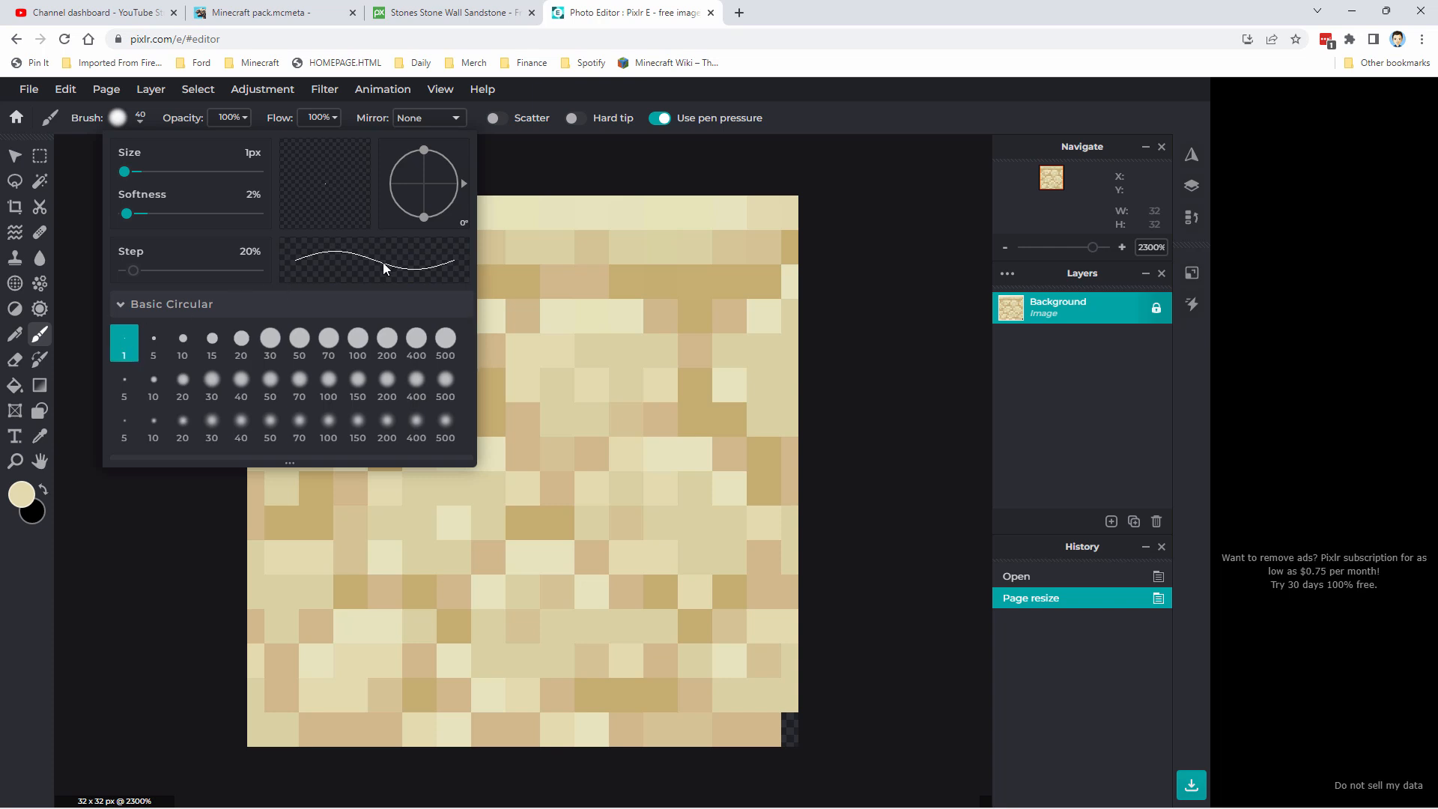
mouse_move(260, 218)
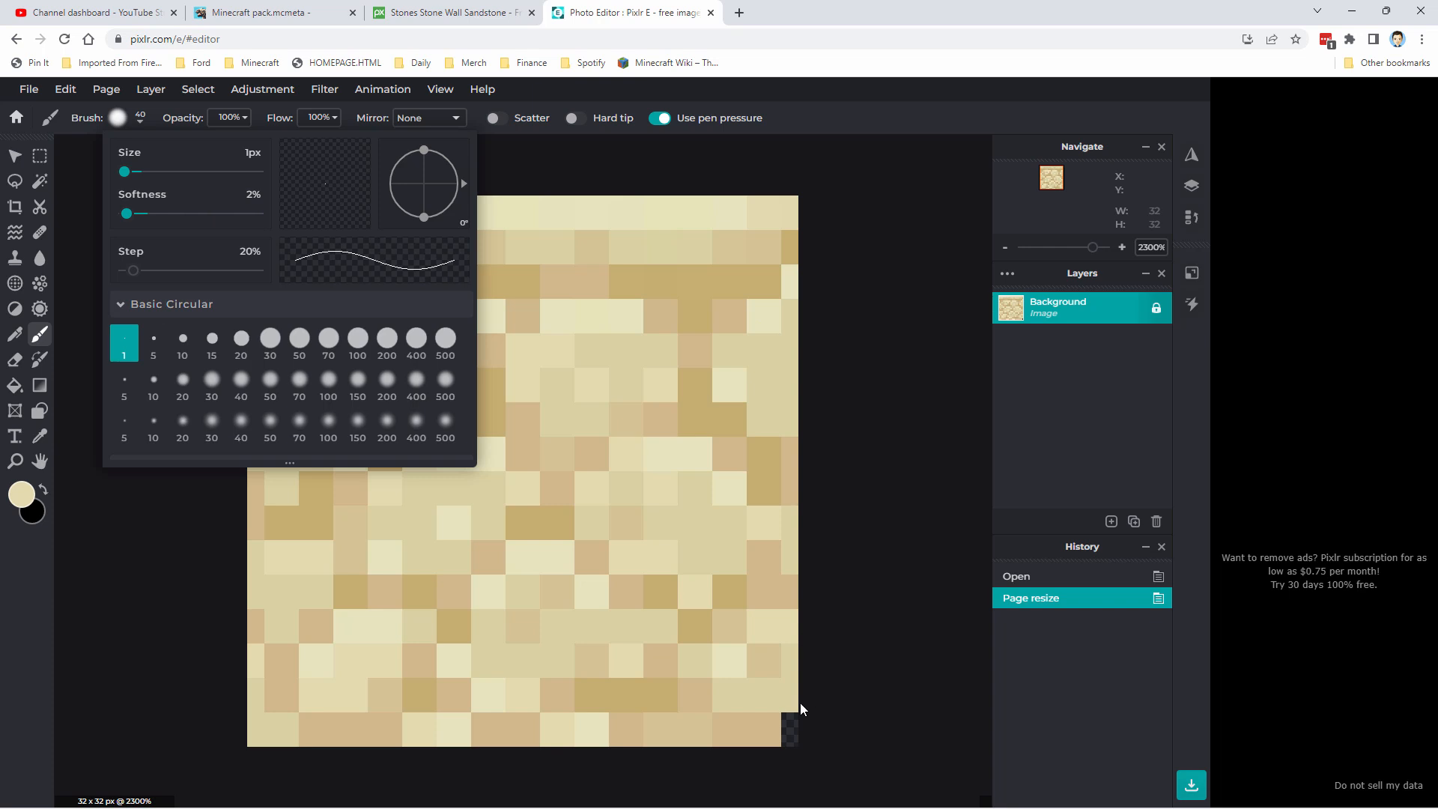
left_click(788, 736)
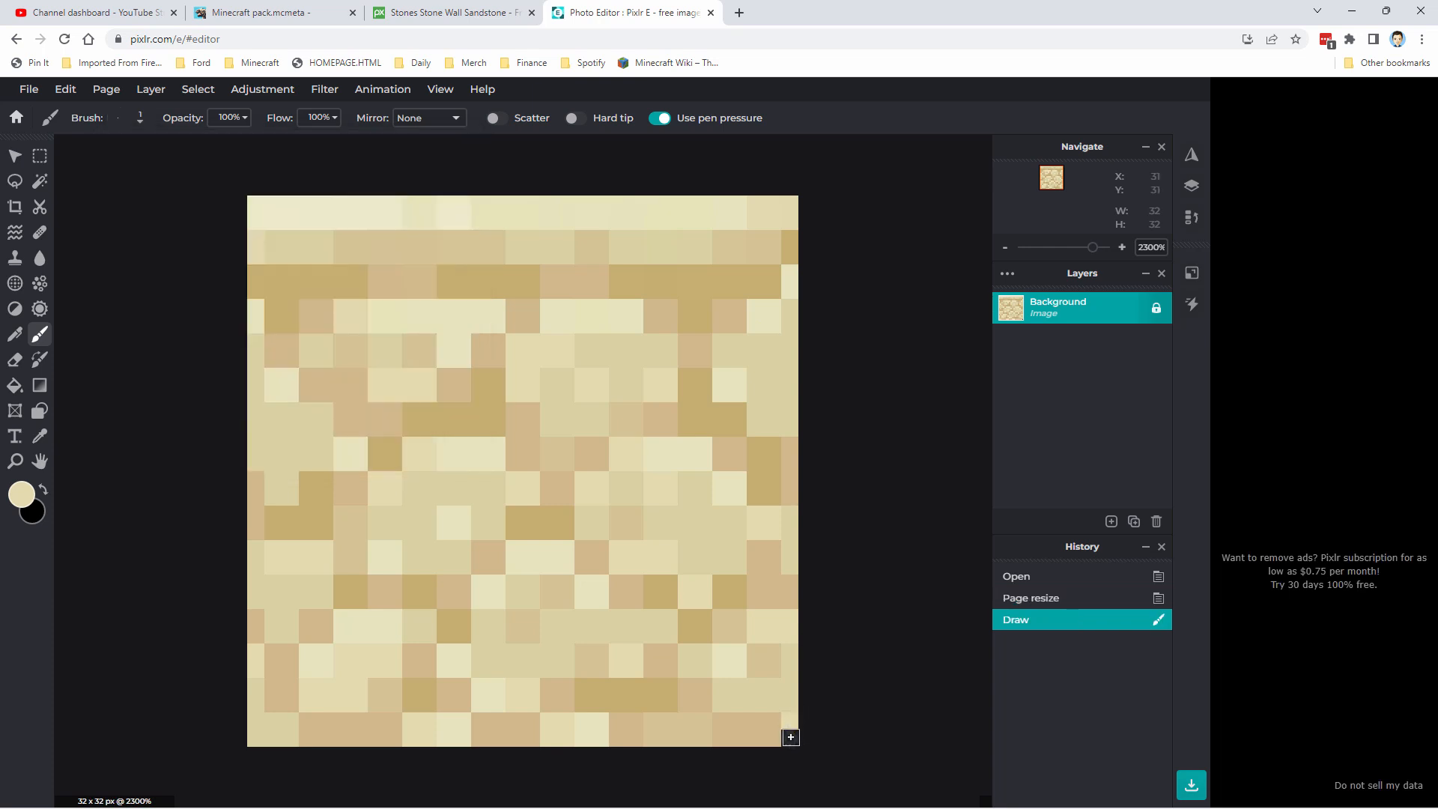
left_click(658, 587)
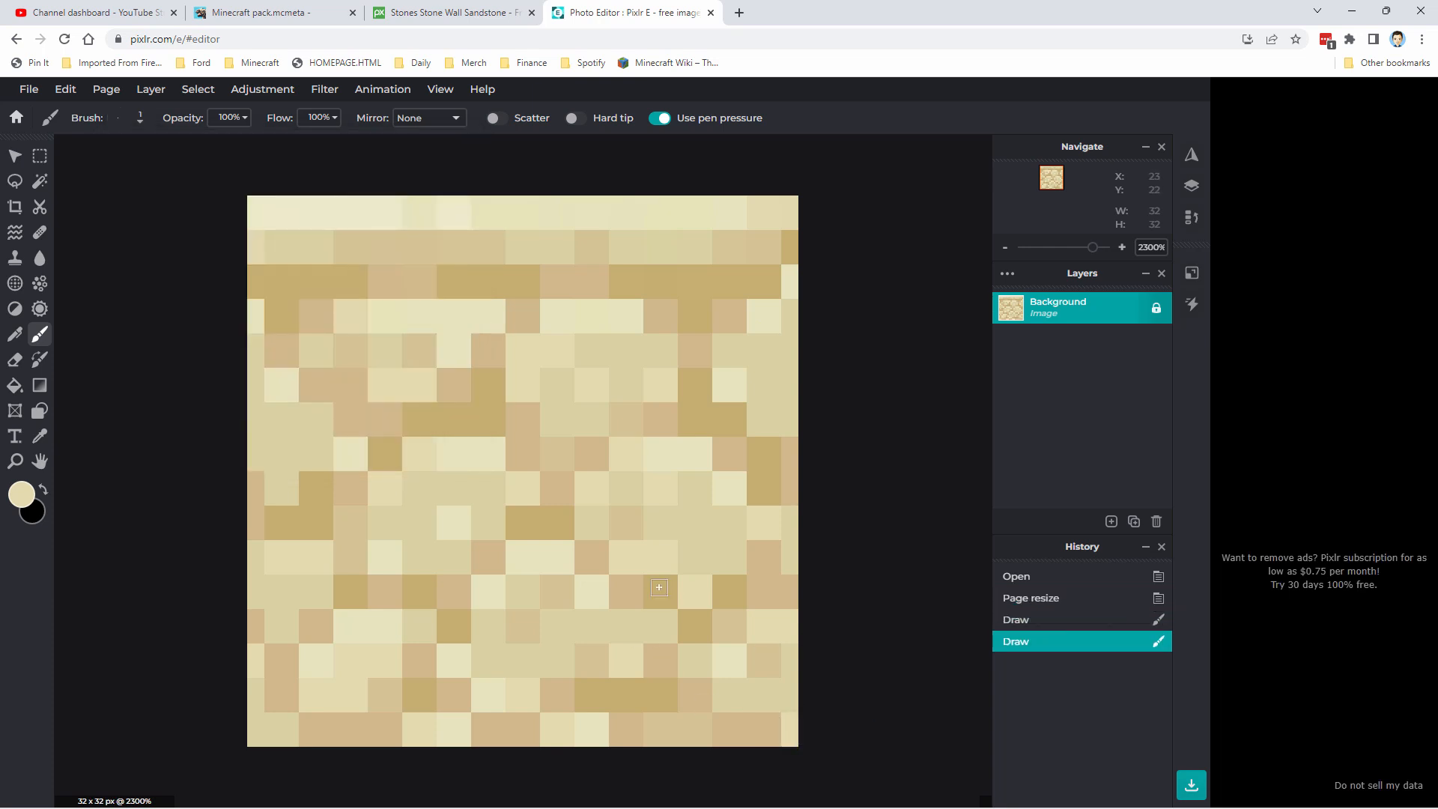
left_click(15, 156)
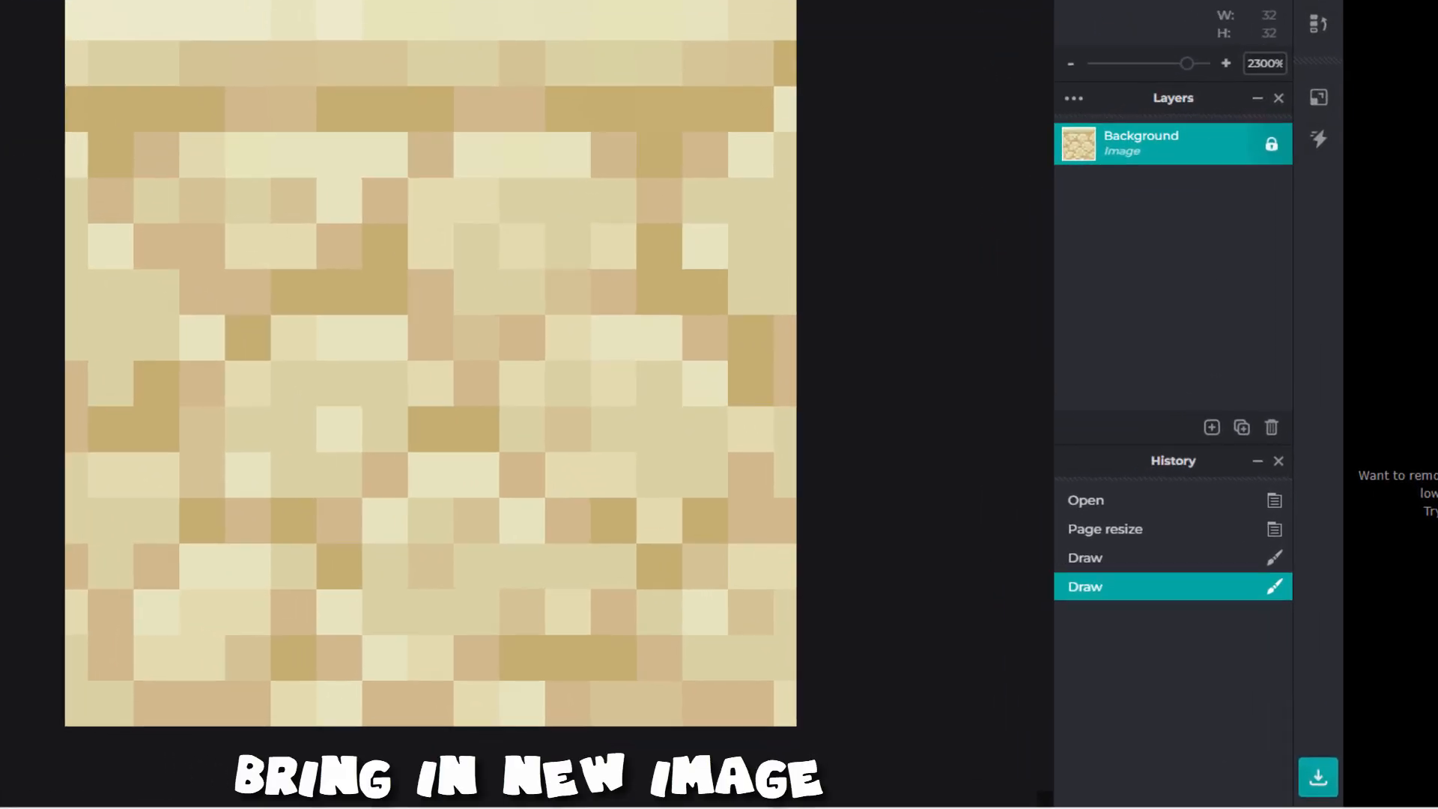
- Add stones-gcbe098894_640.jpg from the Pack folder as a new image layer
left_click(1211, 428)
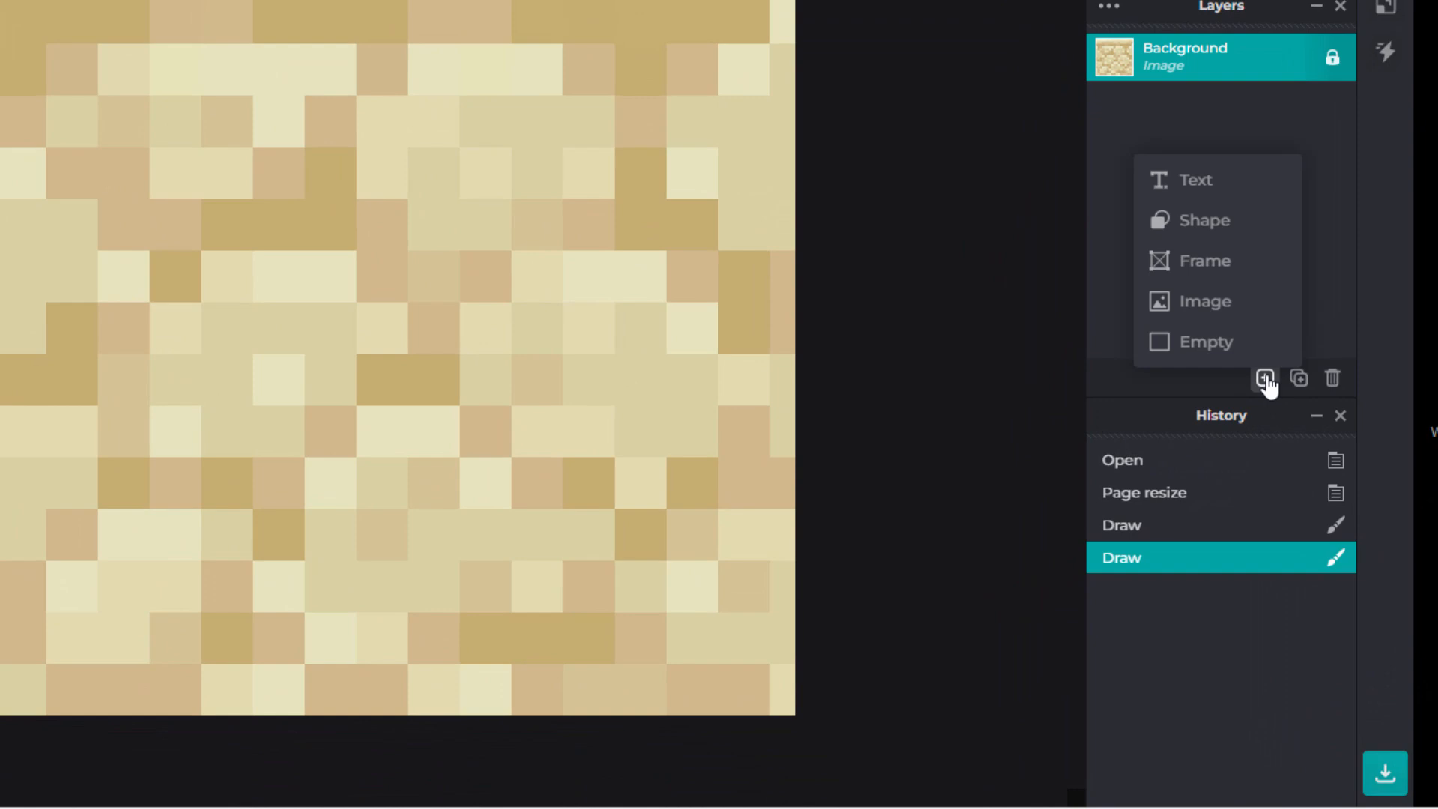
left_click(1203, 301)
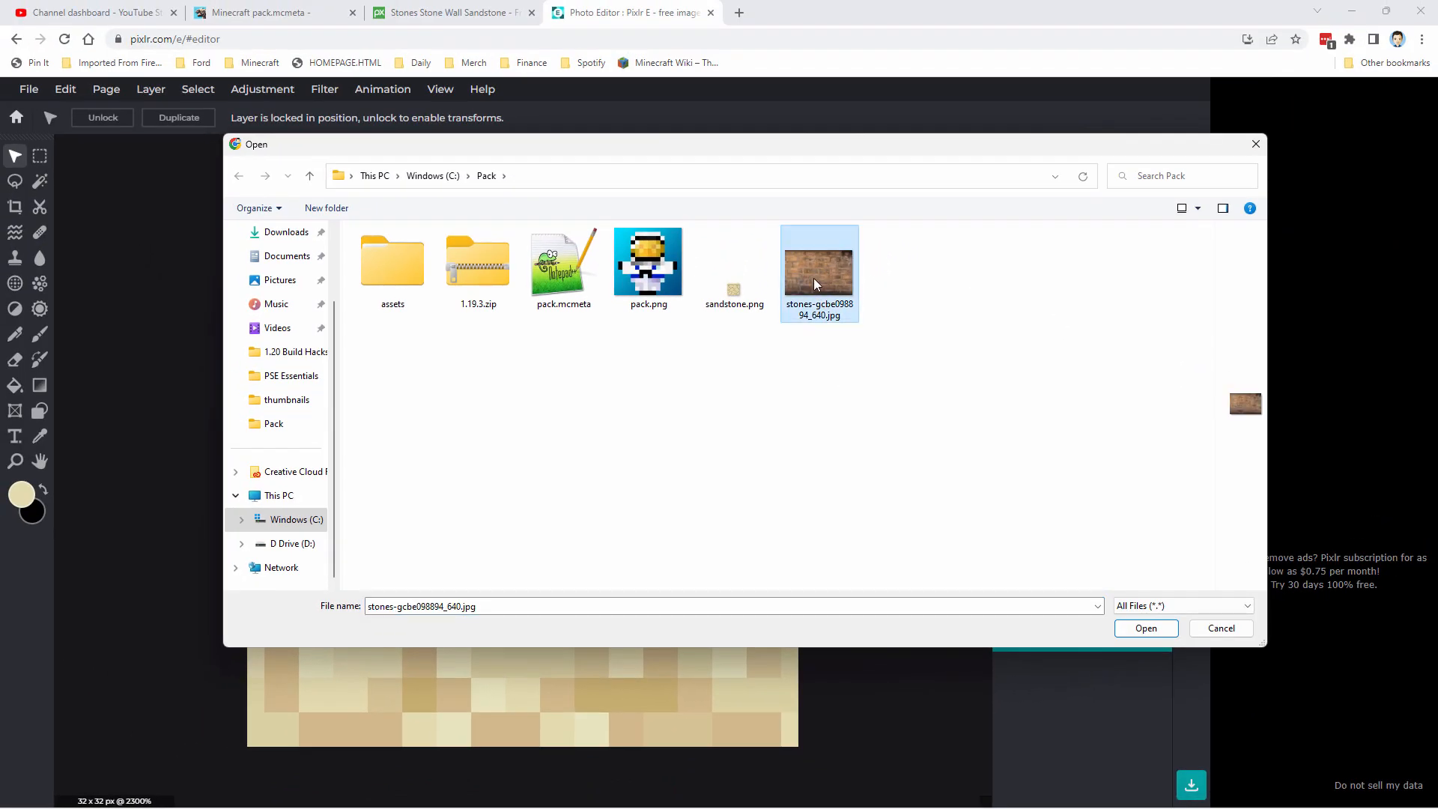
mouse_move(839, 298)
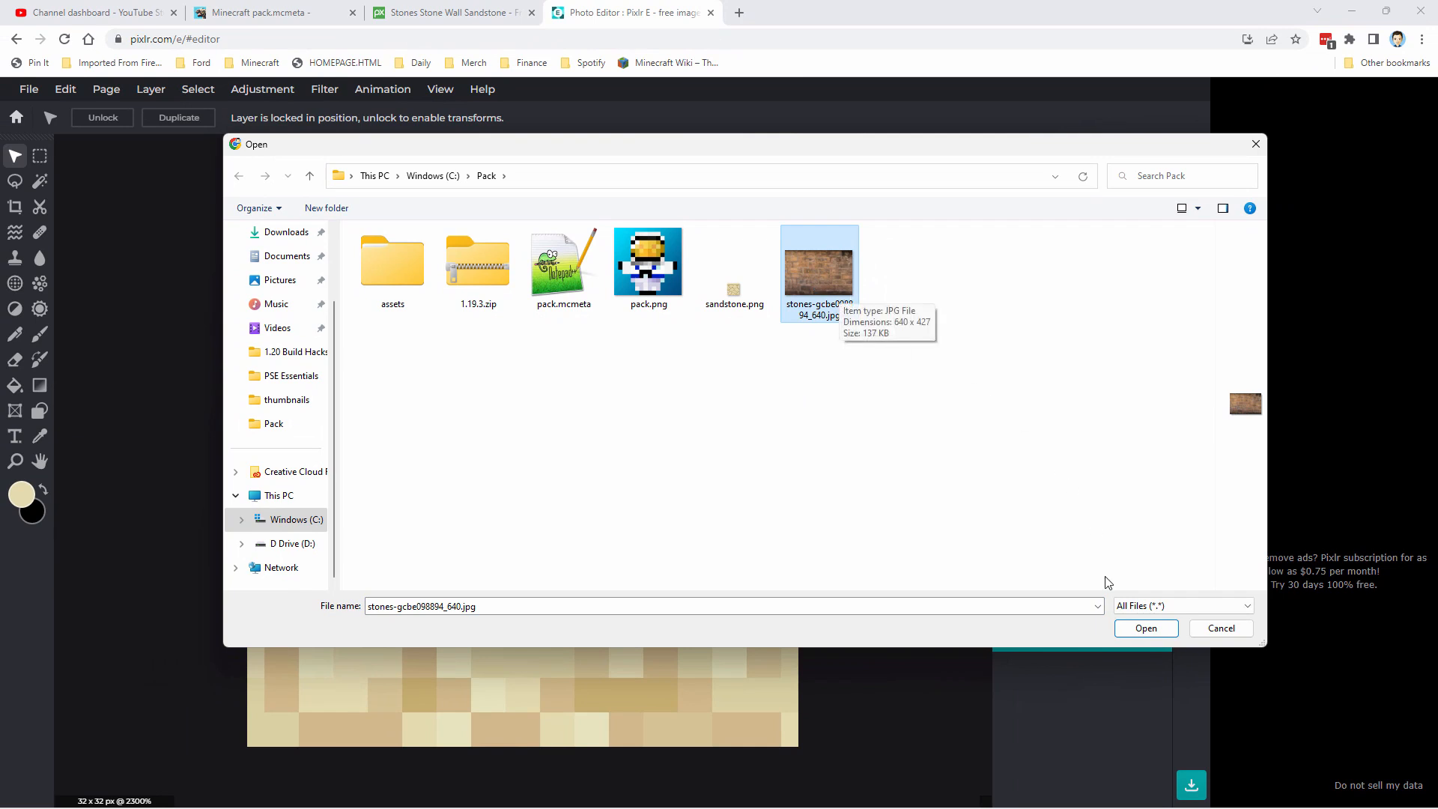
left_click(1144, 628)
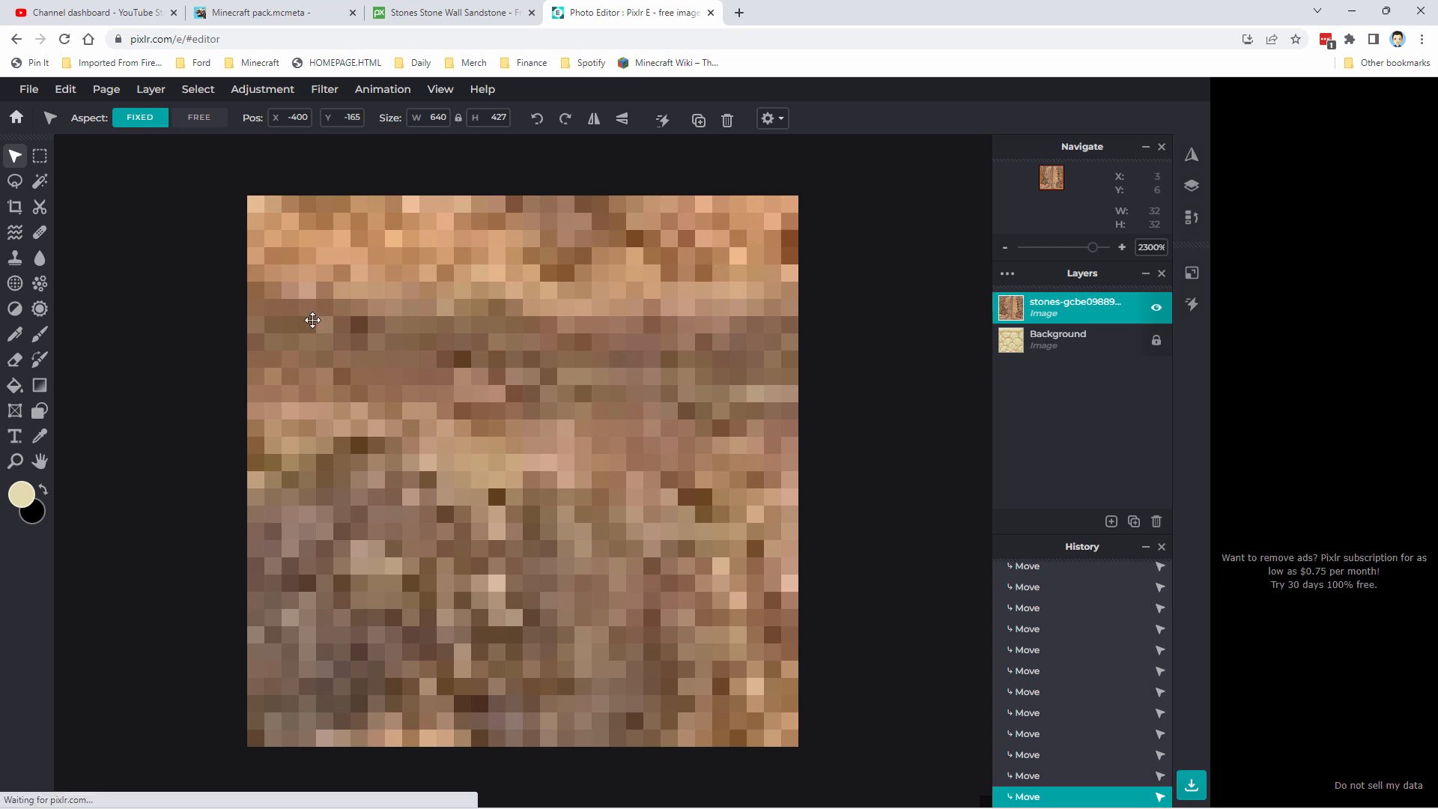
mouse_move(465, 291)
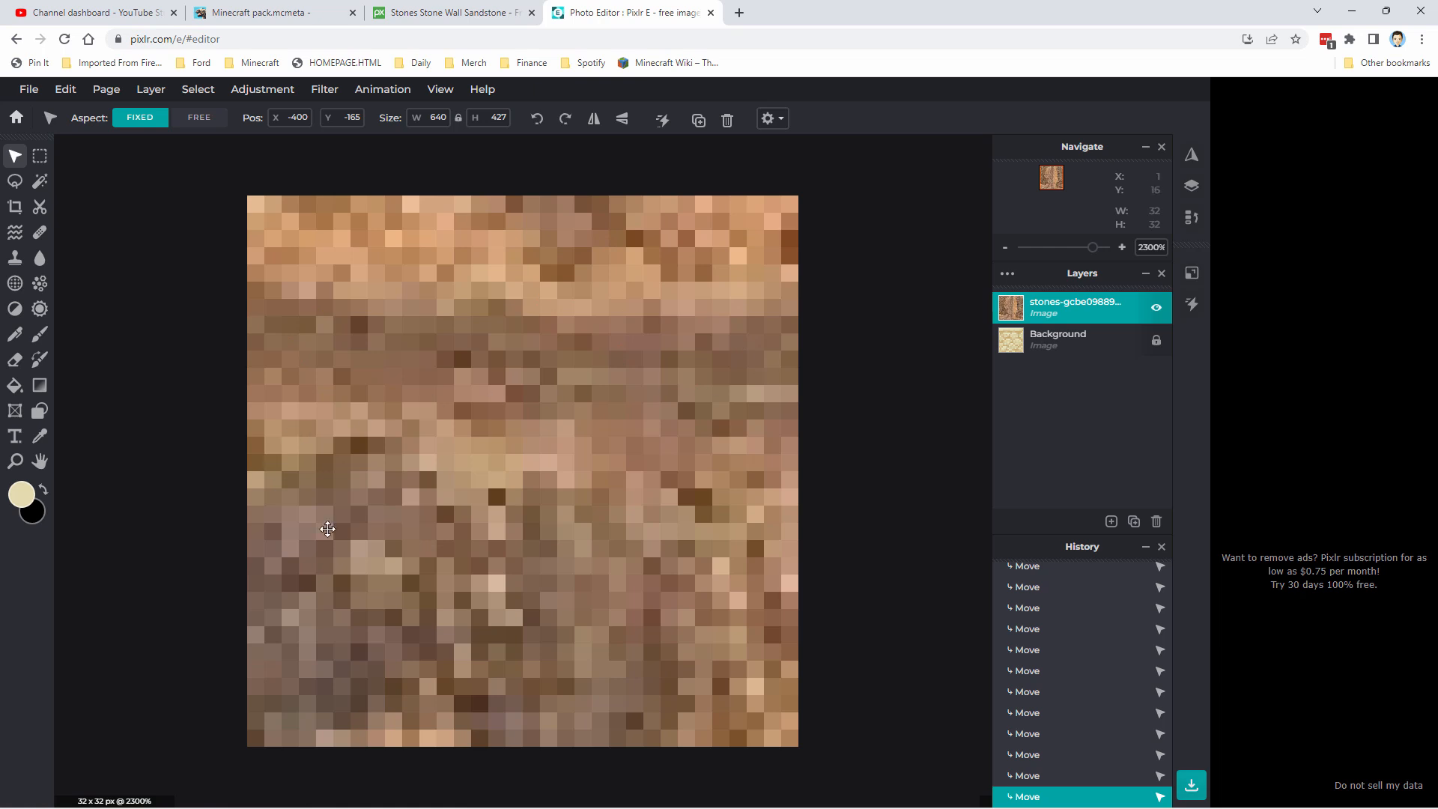
mouse_move(515, 499)
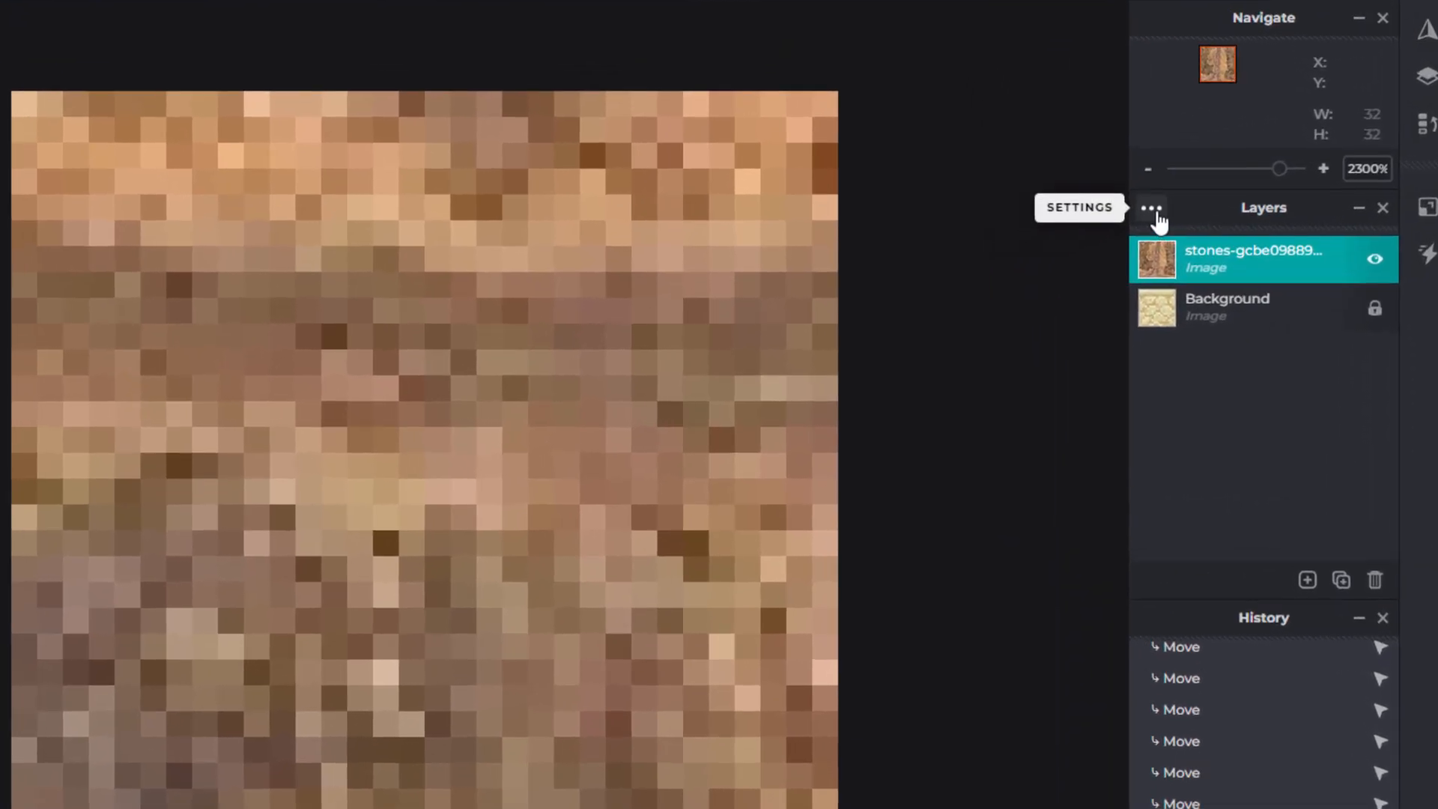
- Set the stone photo layer to Multiply blend mode at 85% opacity
left_click(1152, 207)
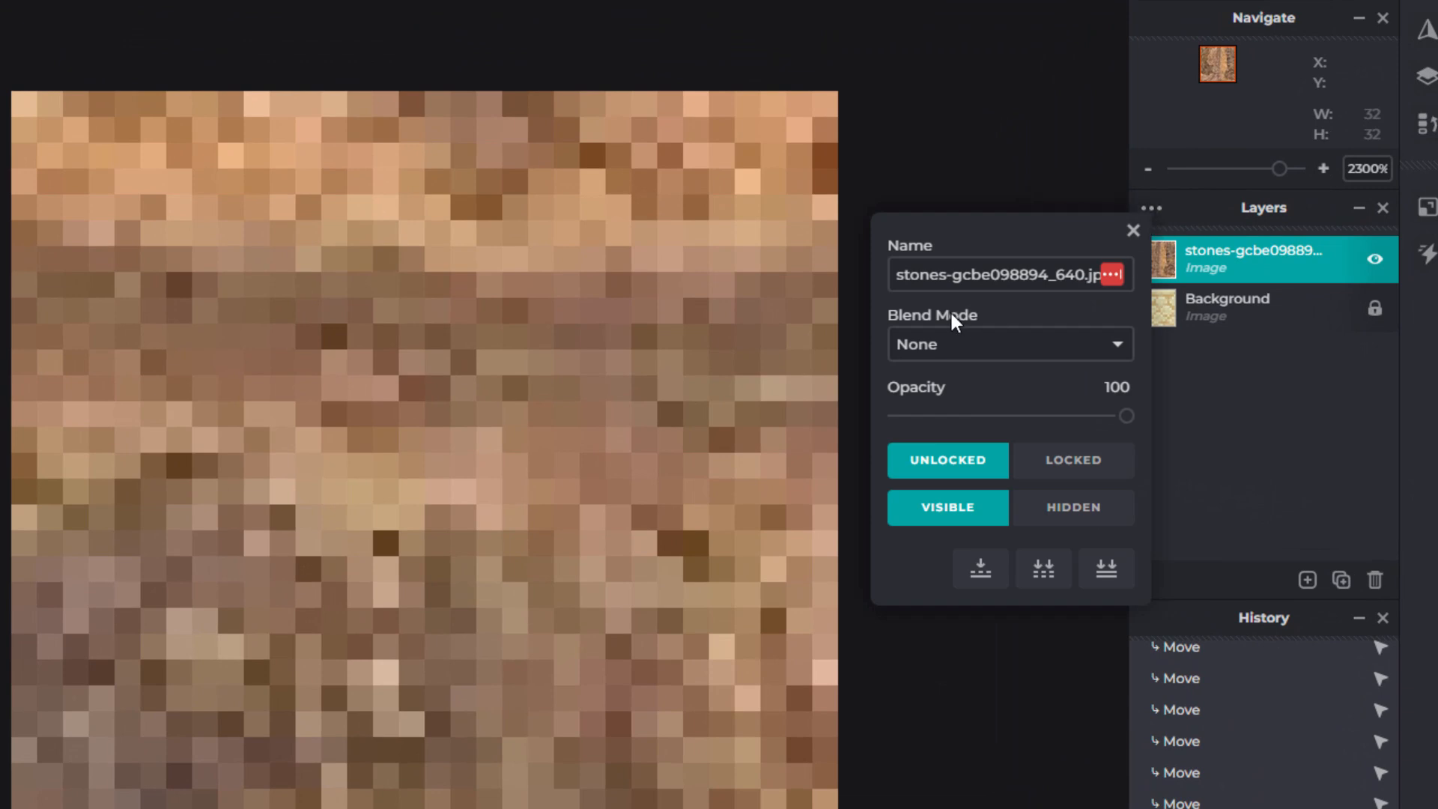
left_click(1009, 344)
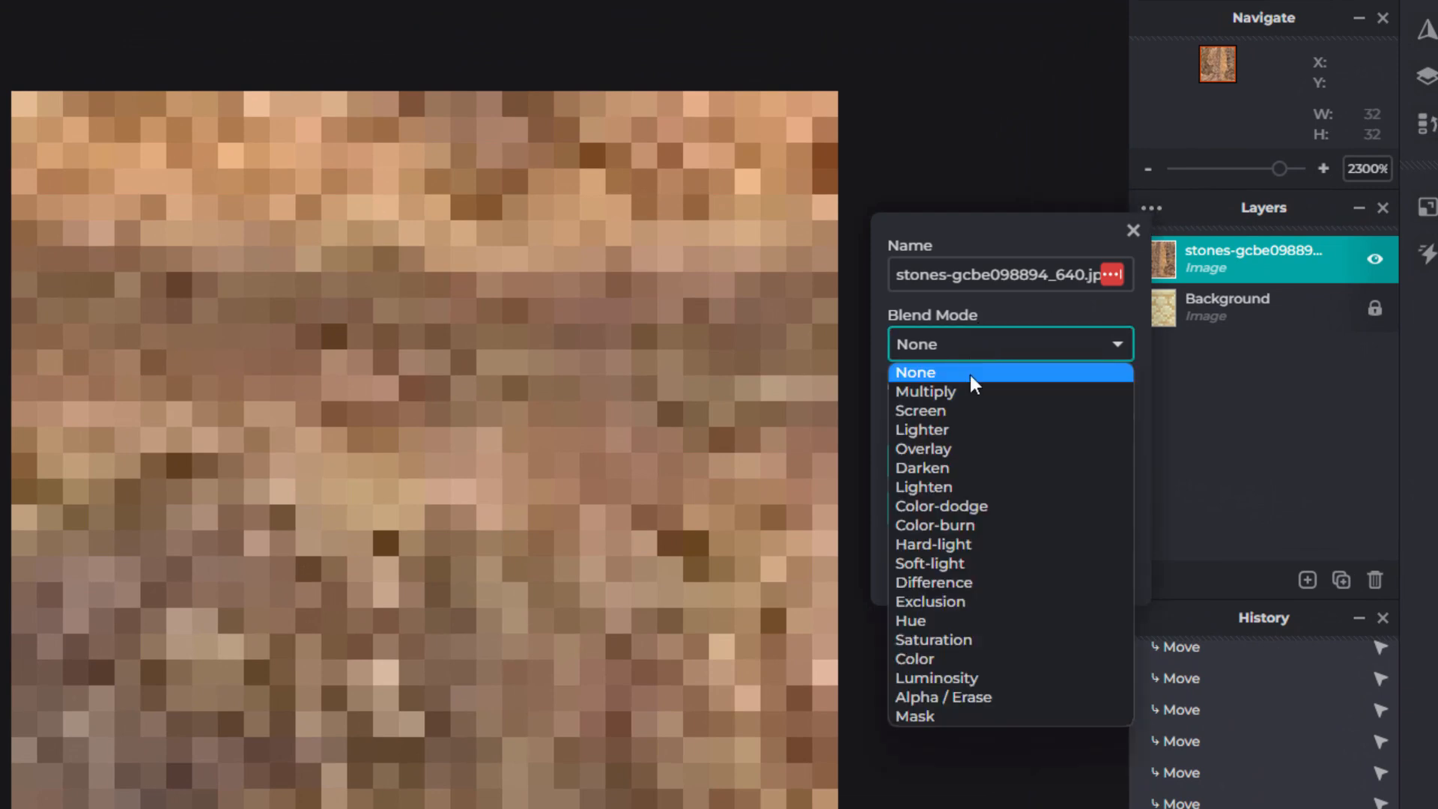
left_click(924, 392)
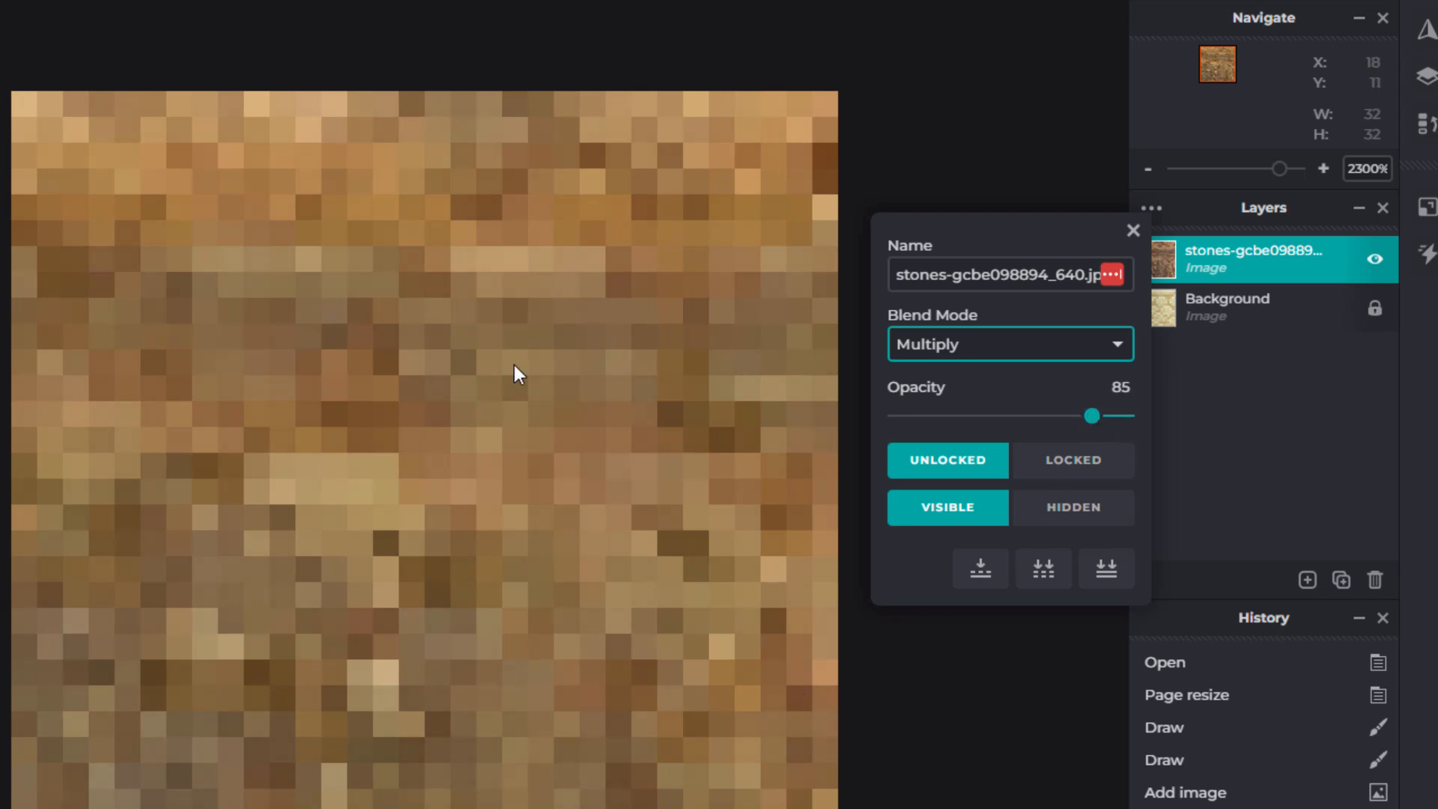
mouse_move(653, 387)
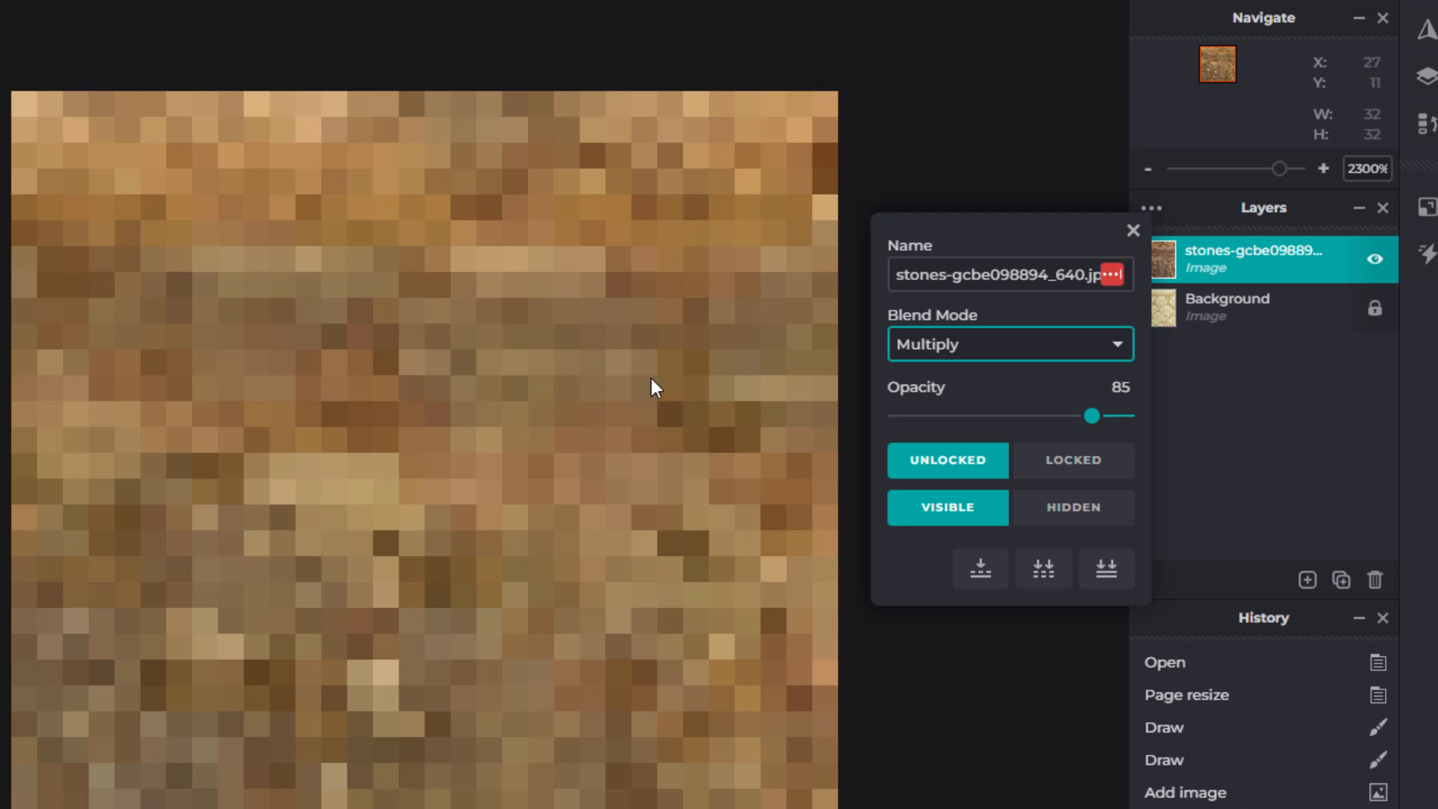
mouse_move(589, 514)
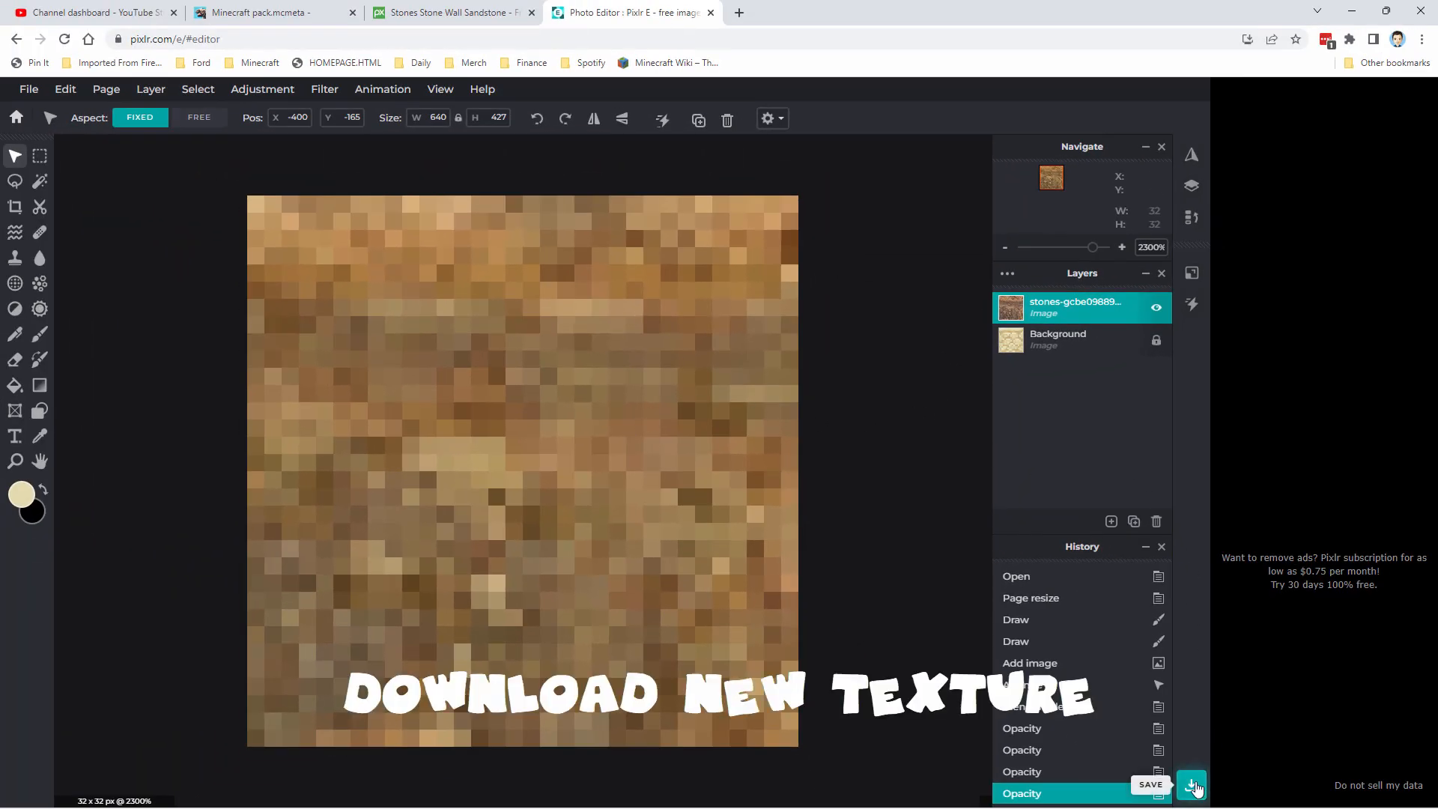
- Save the 32×32 texture as a transparent PNG
left_click(1192, 786)
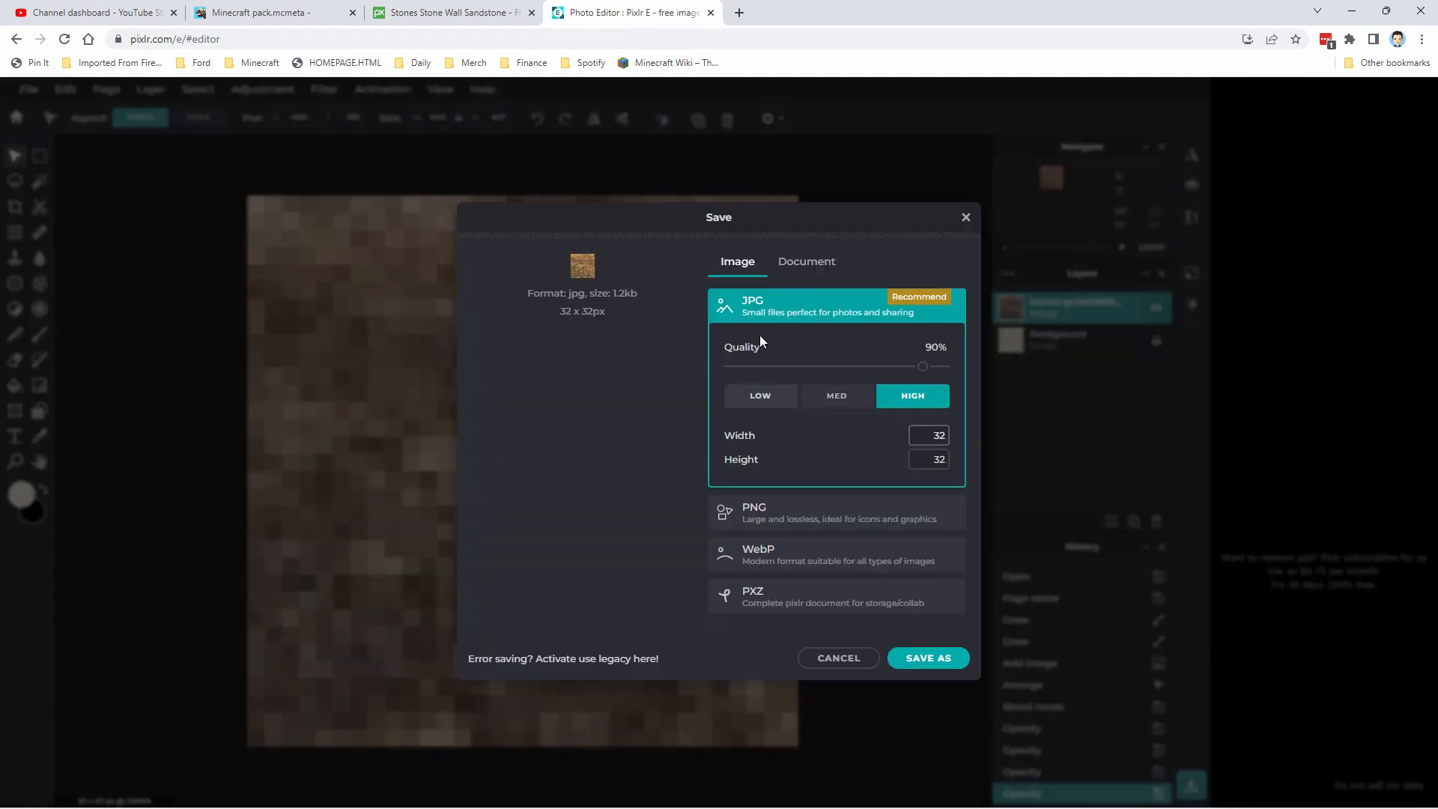
left_click(837, 512)
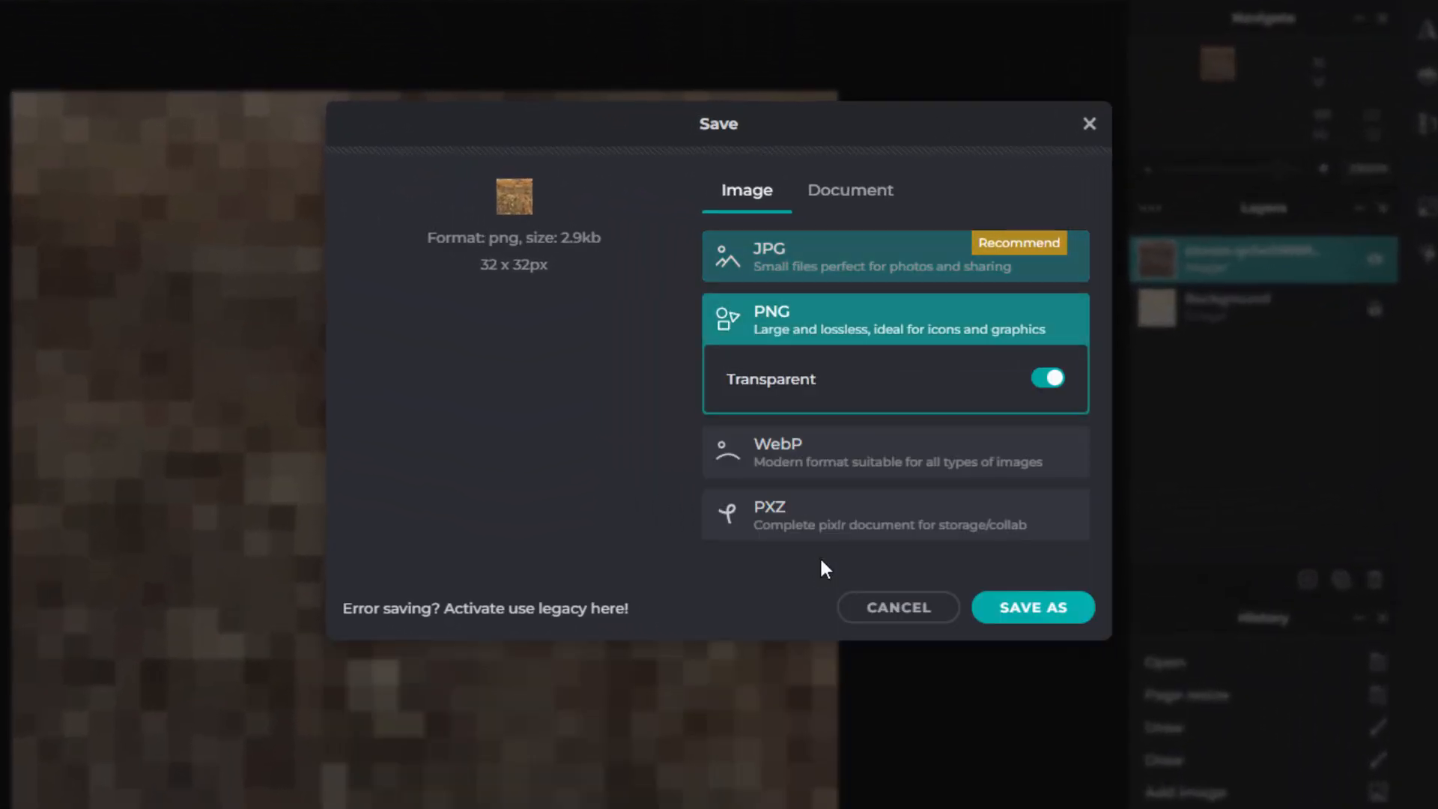
mouse_move(896, 399)
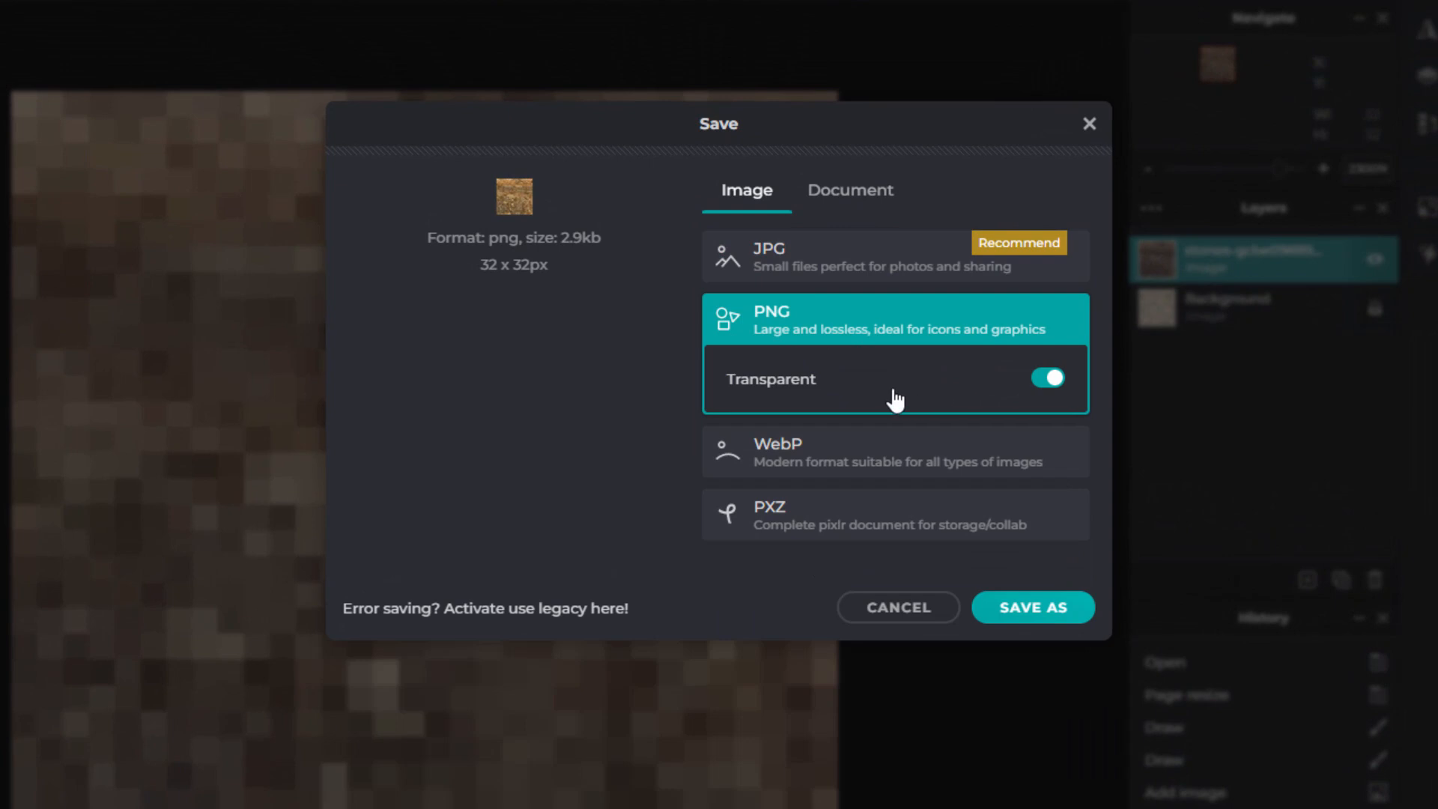
mouse_move(886, 393)
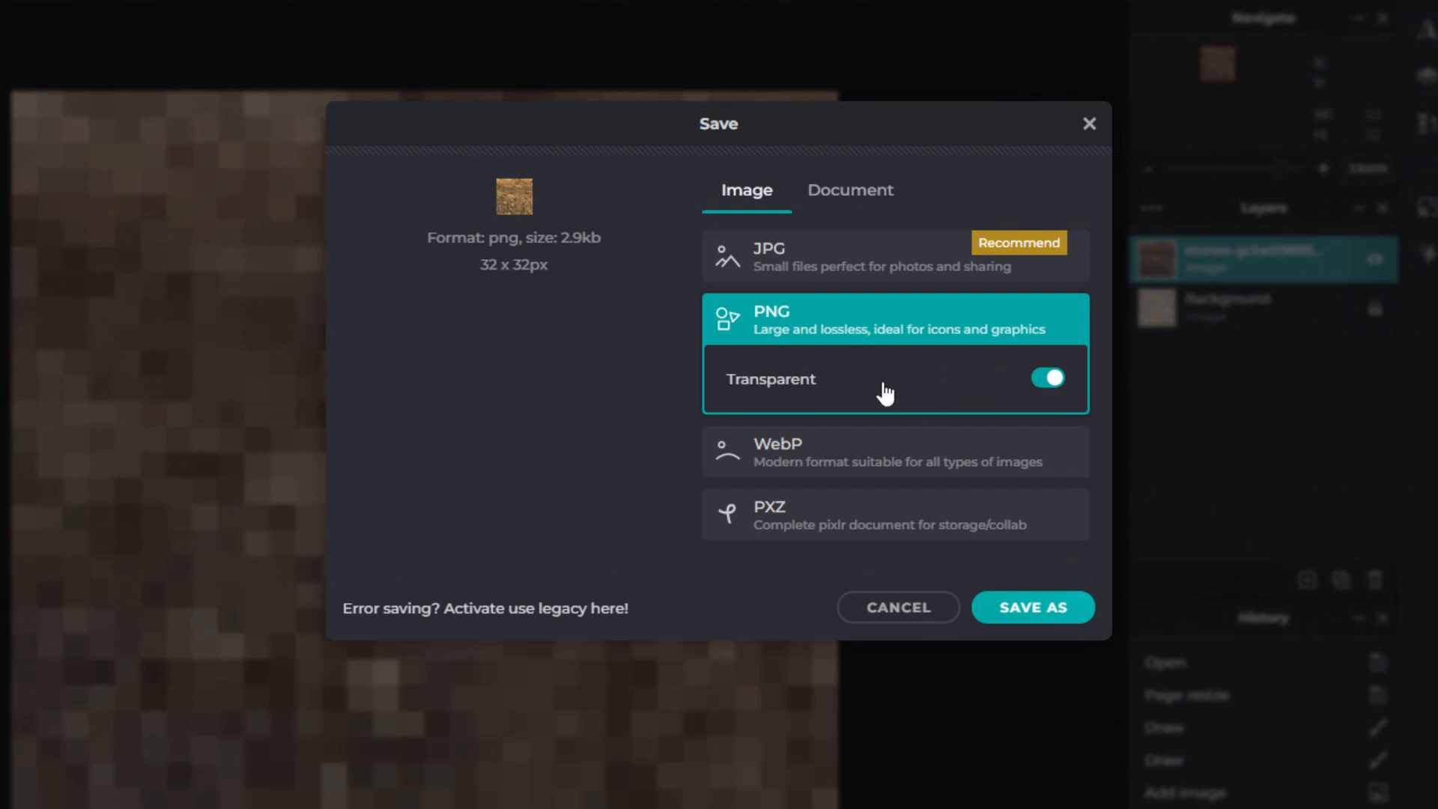
mouse_move(1039, 576)
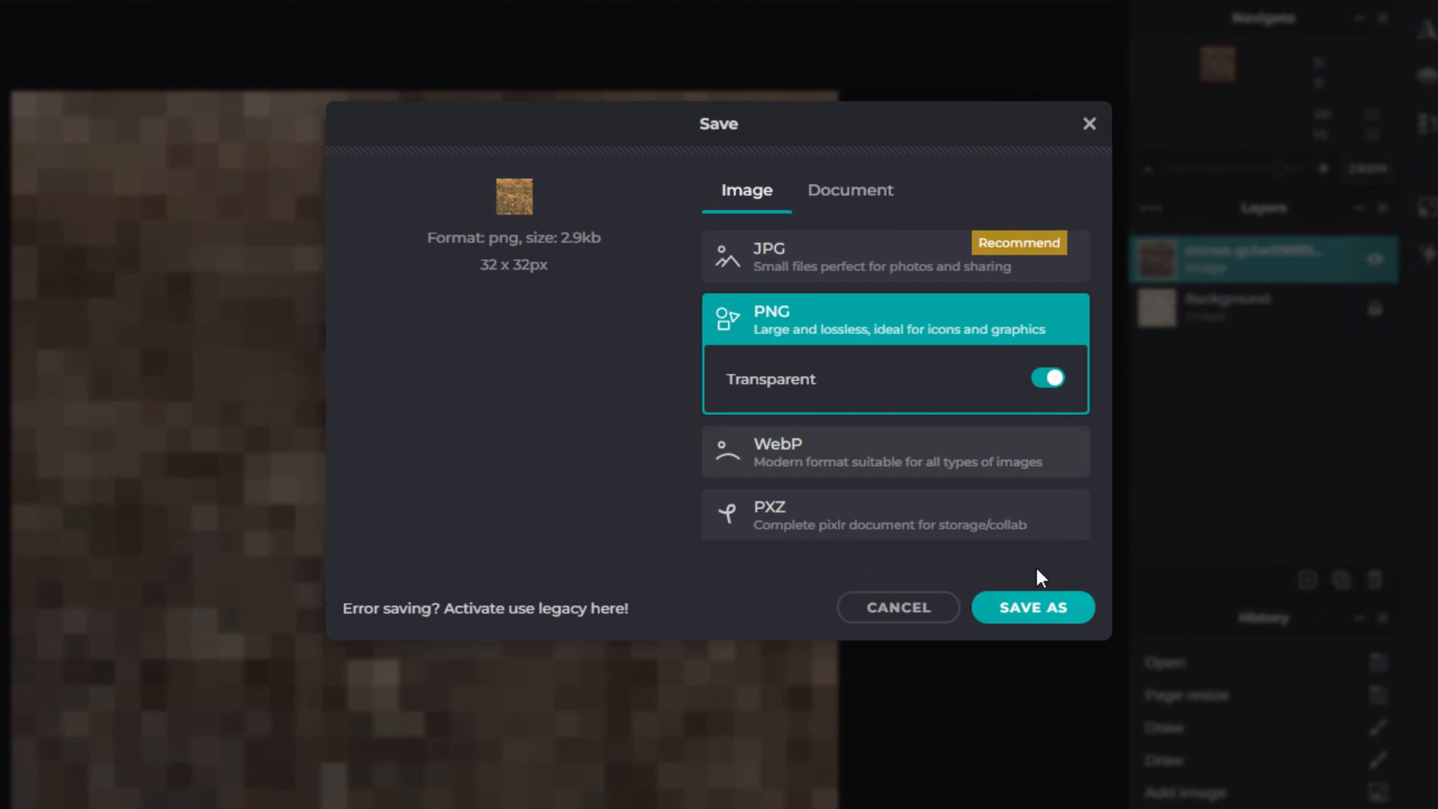
- Save as sandstone.png into Pack/assets/minecraft/textures/block
left_click(1032, 607)
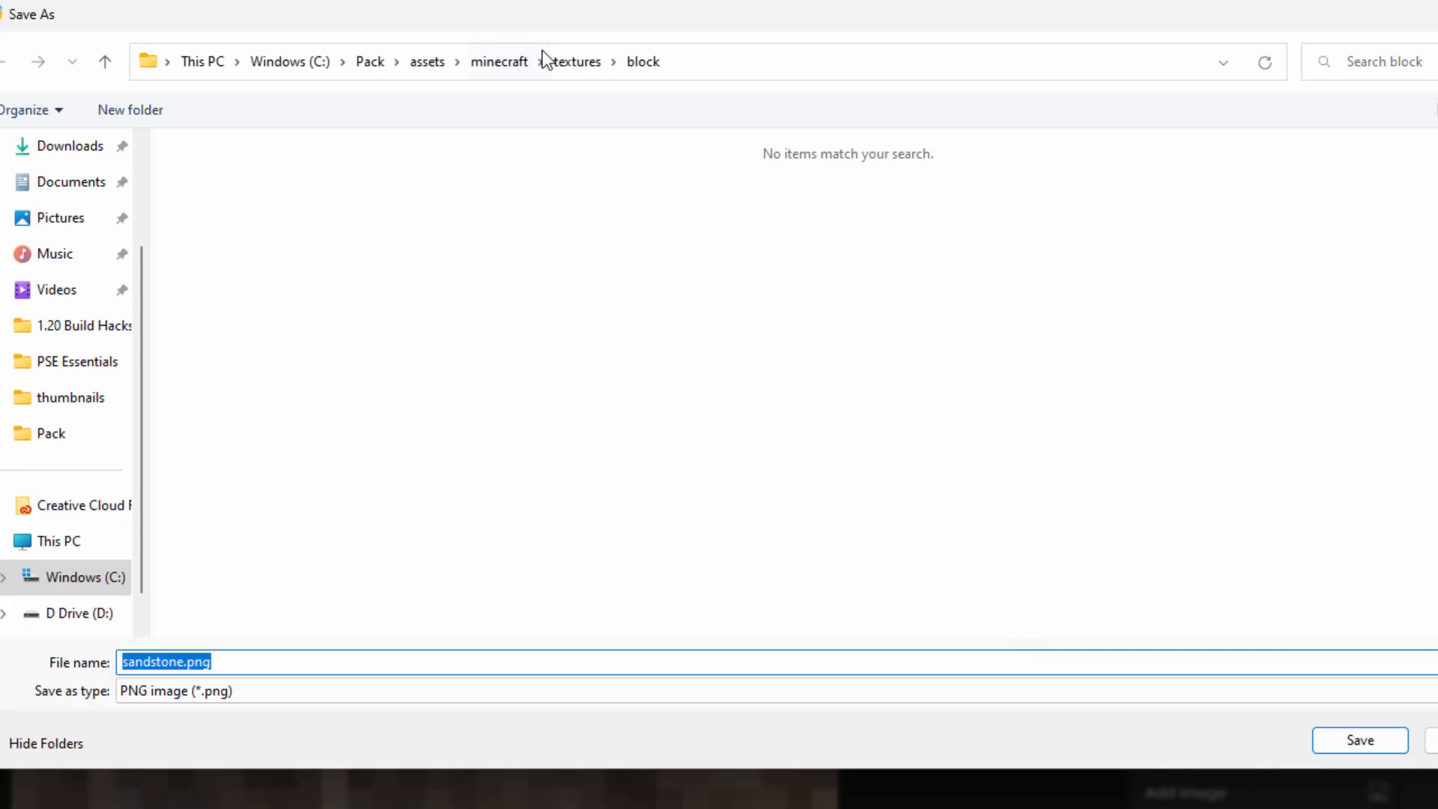
mouse_move(805, 172)
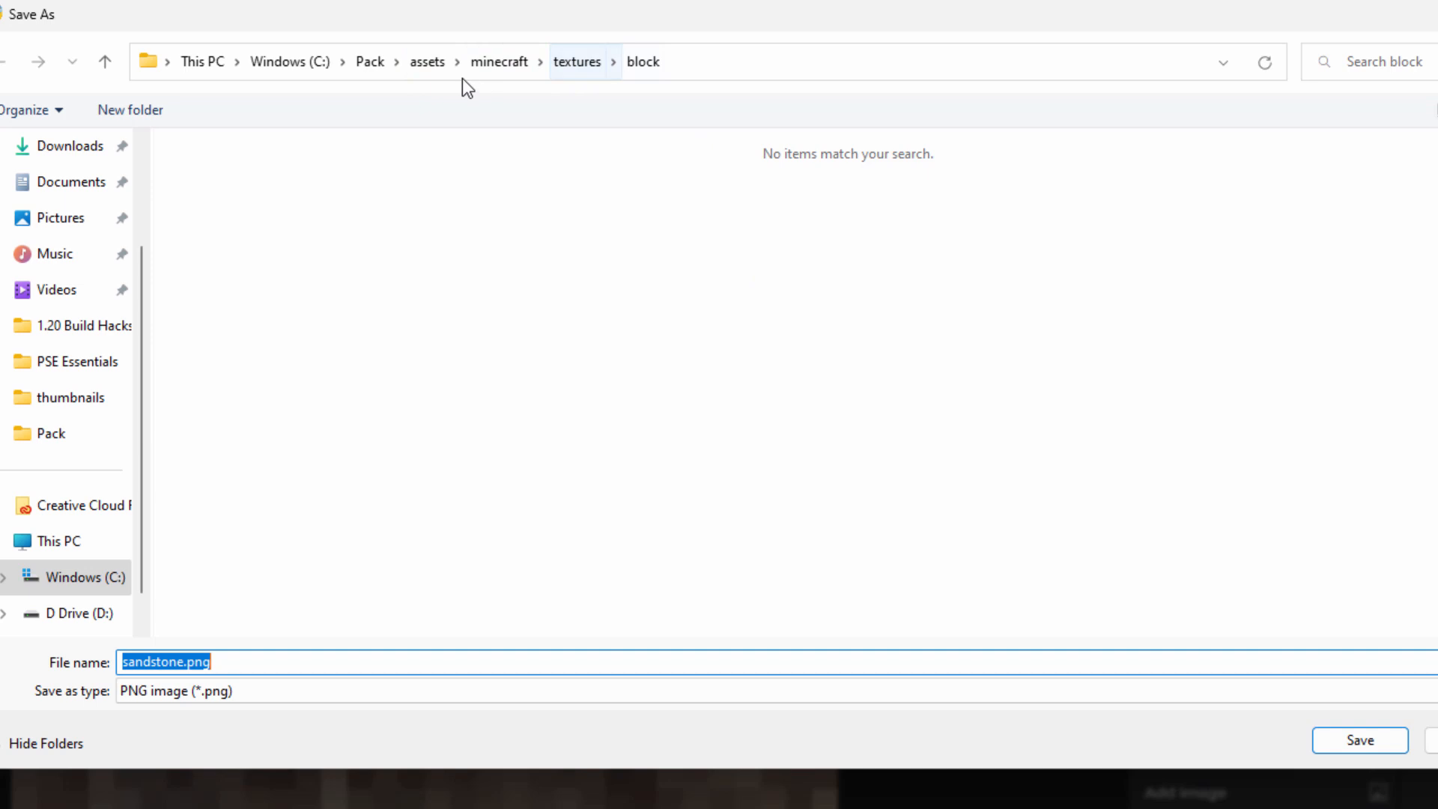
left_click(426, 61)
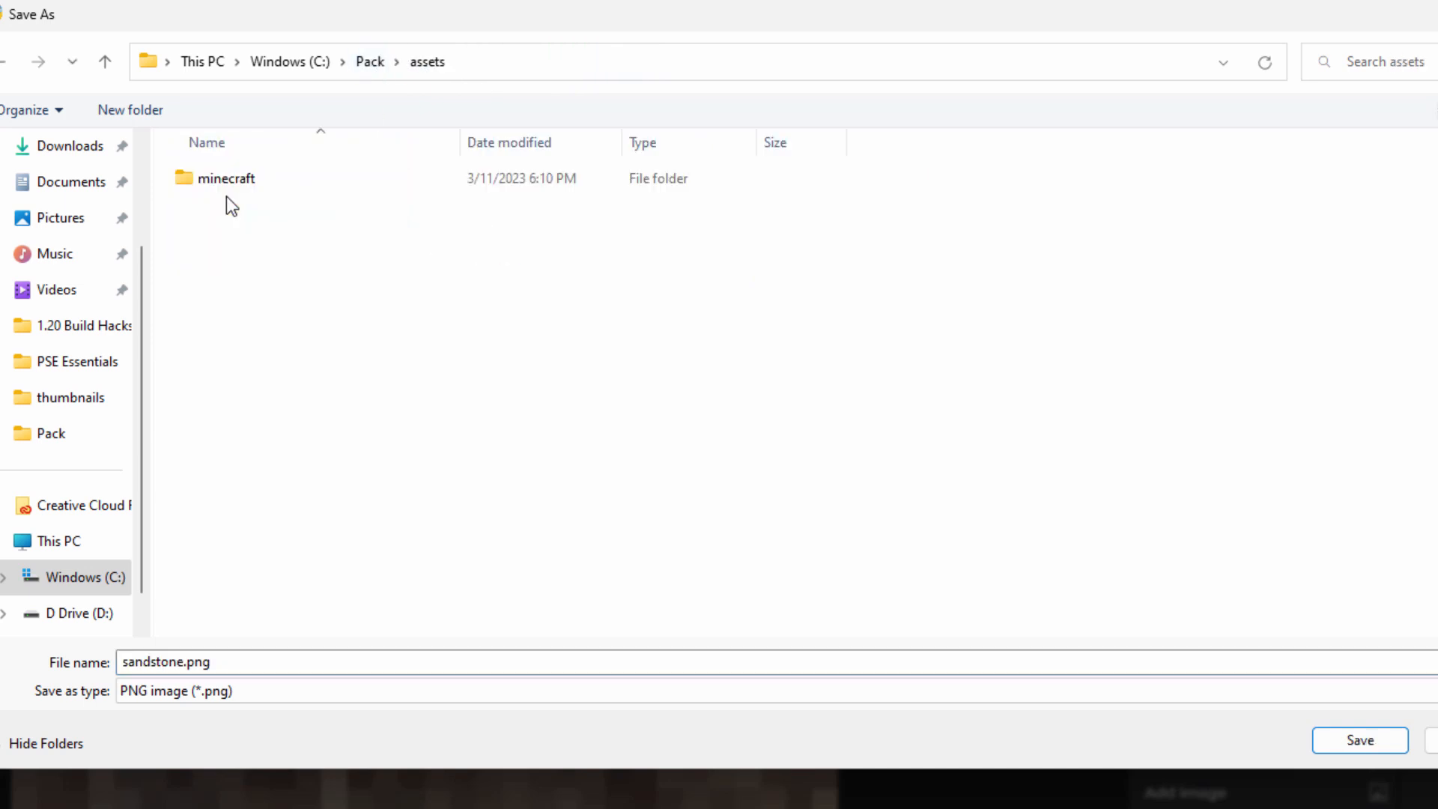
double_click(227, 178)
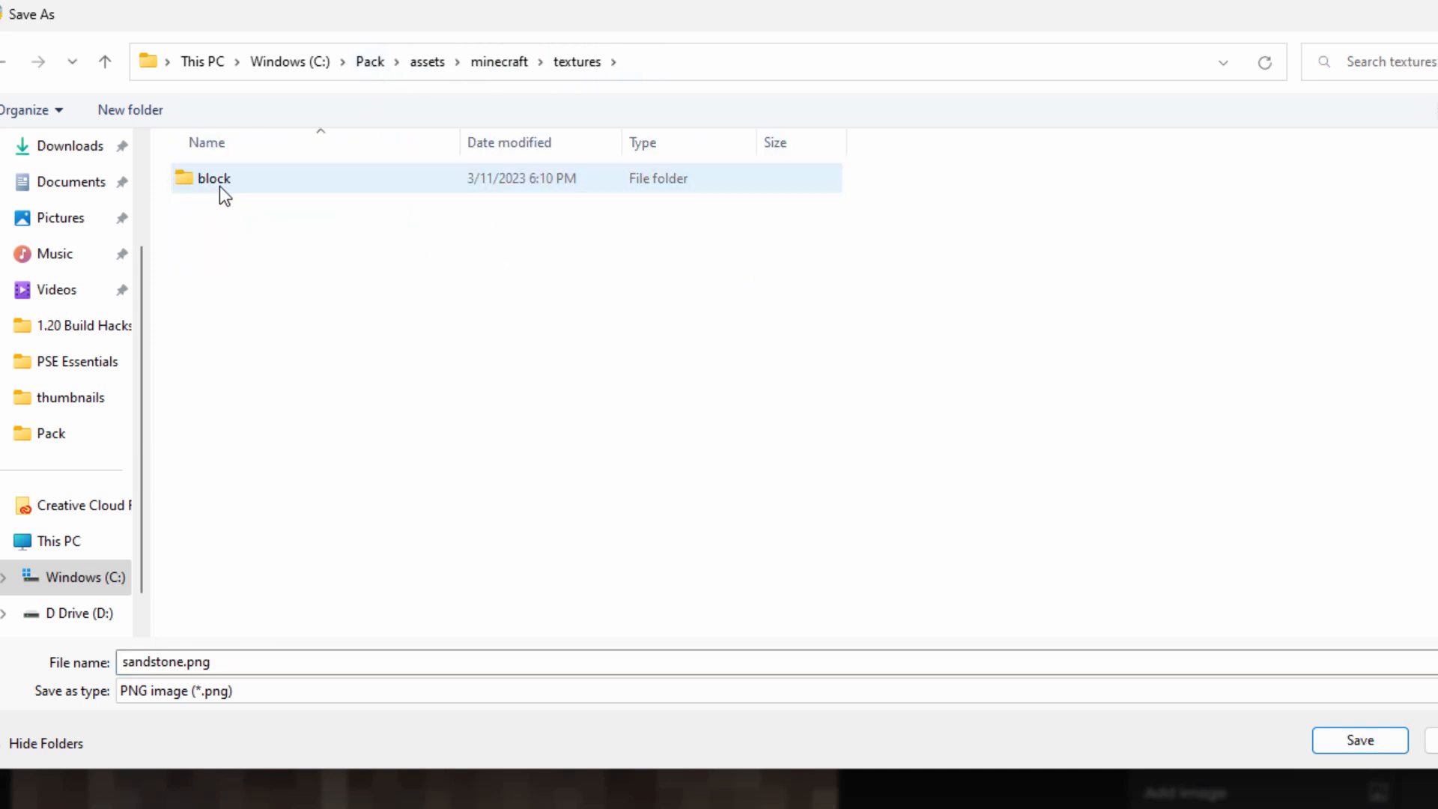
double_click(214, 178)
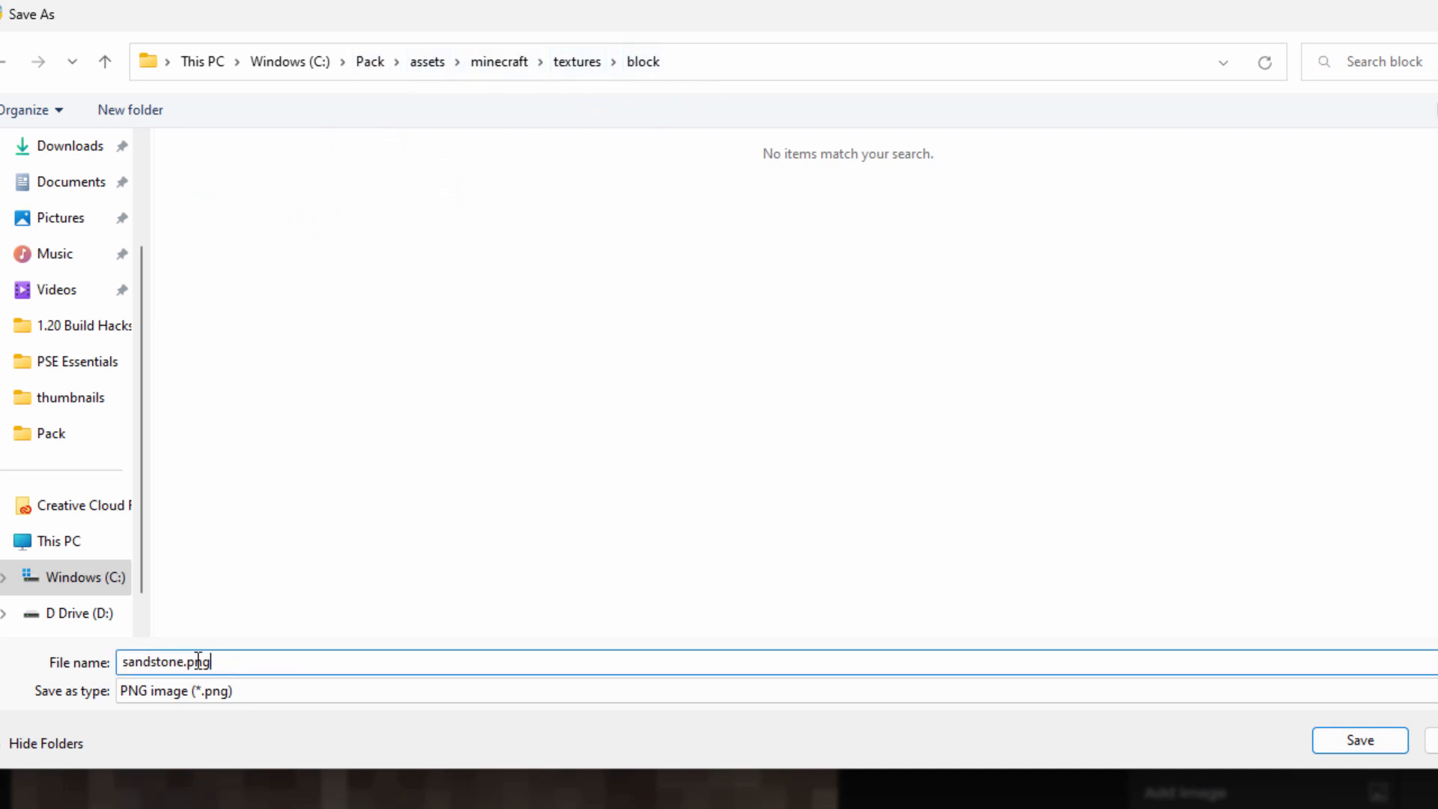
left_click(1360, 740)
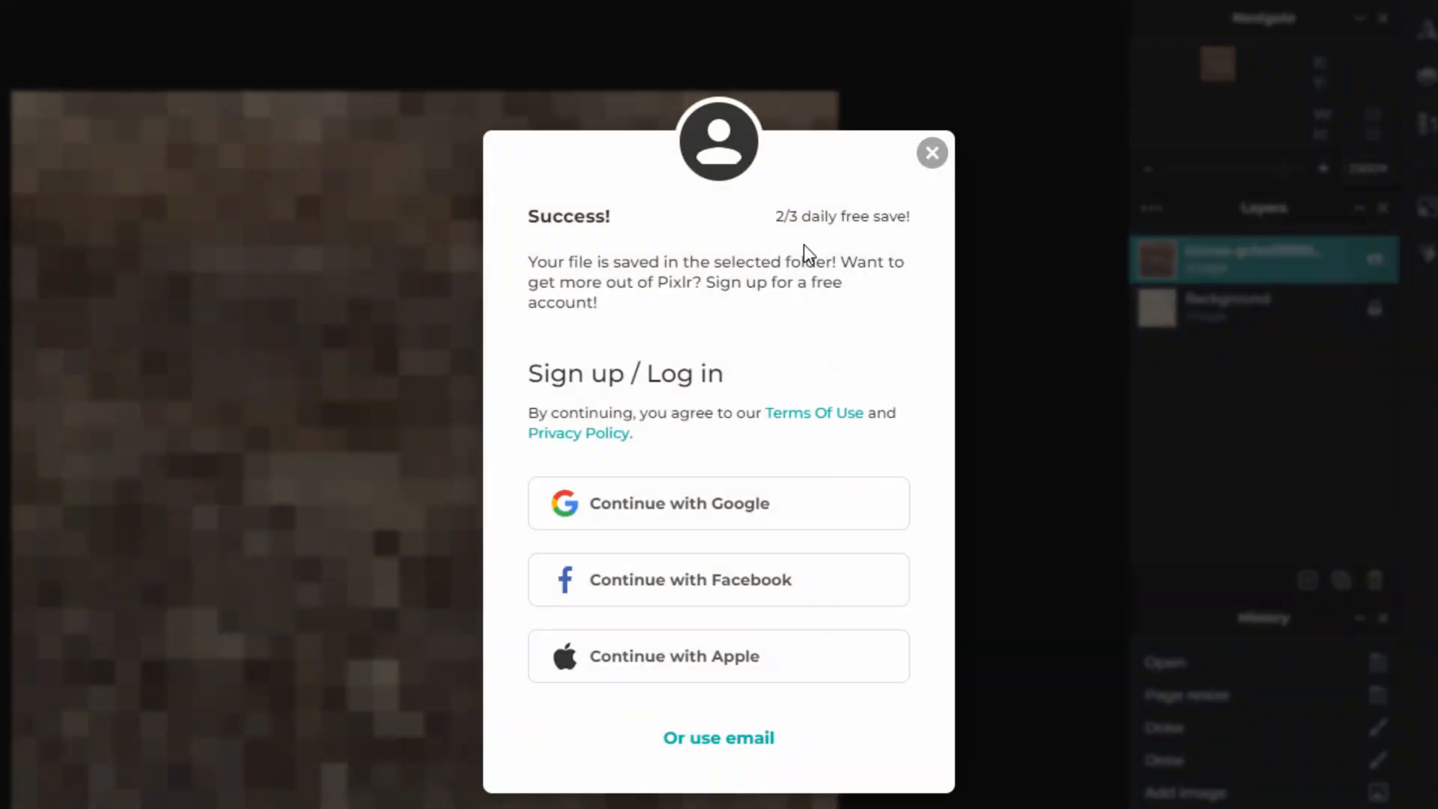
mouse_move(842, 242)
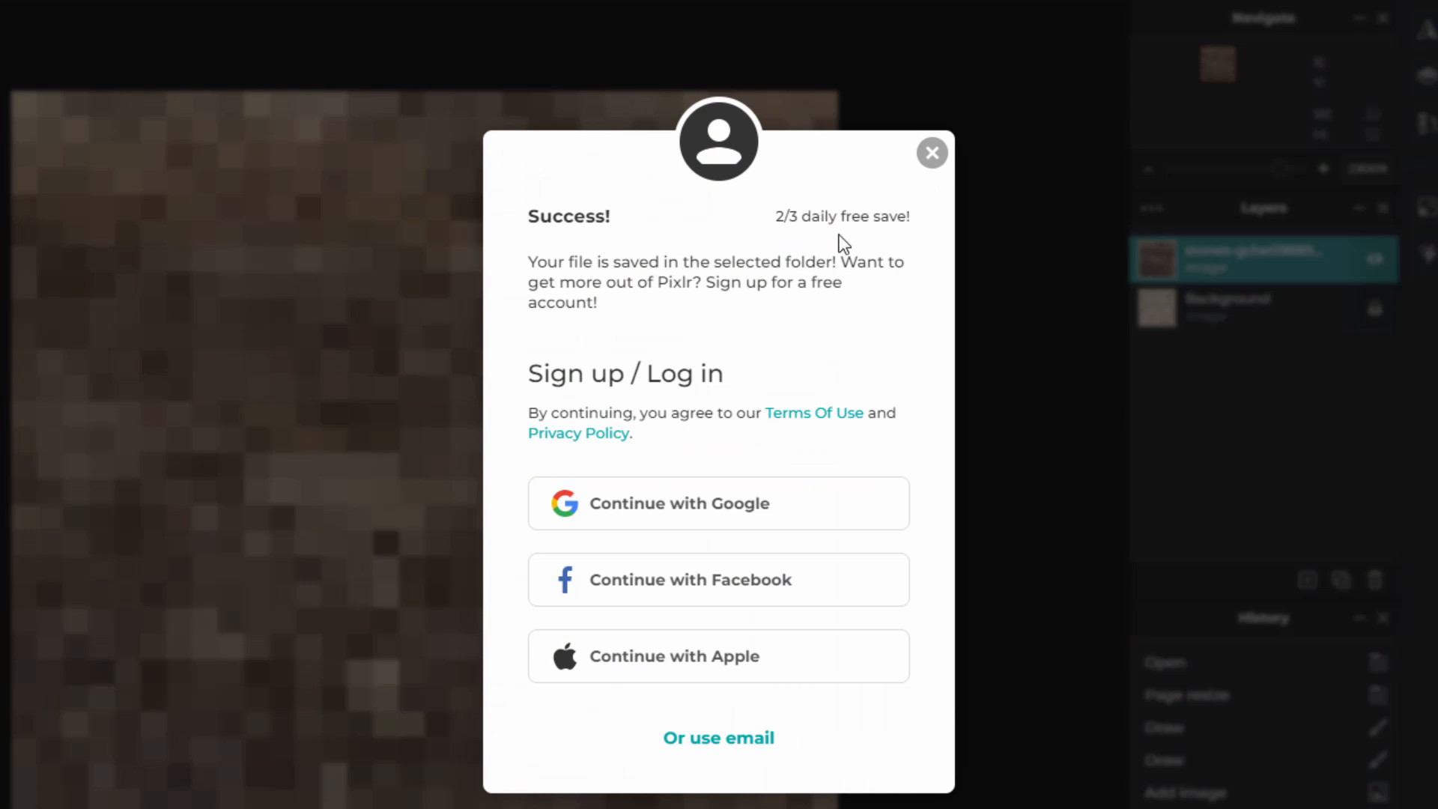
mouse_move(826, 278)
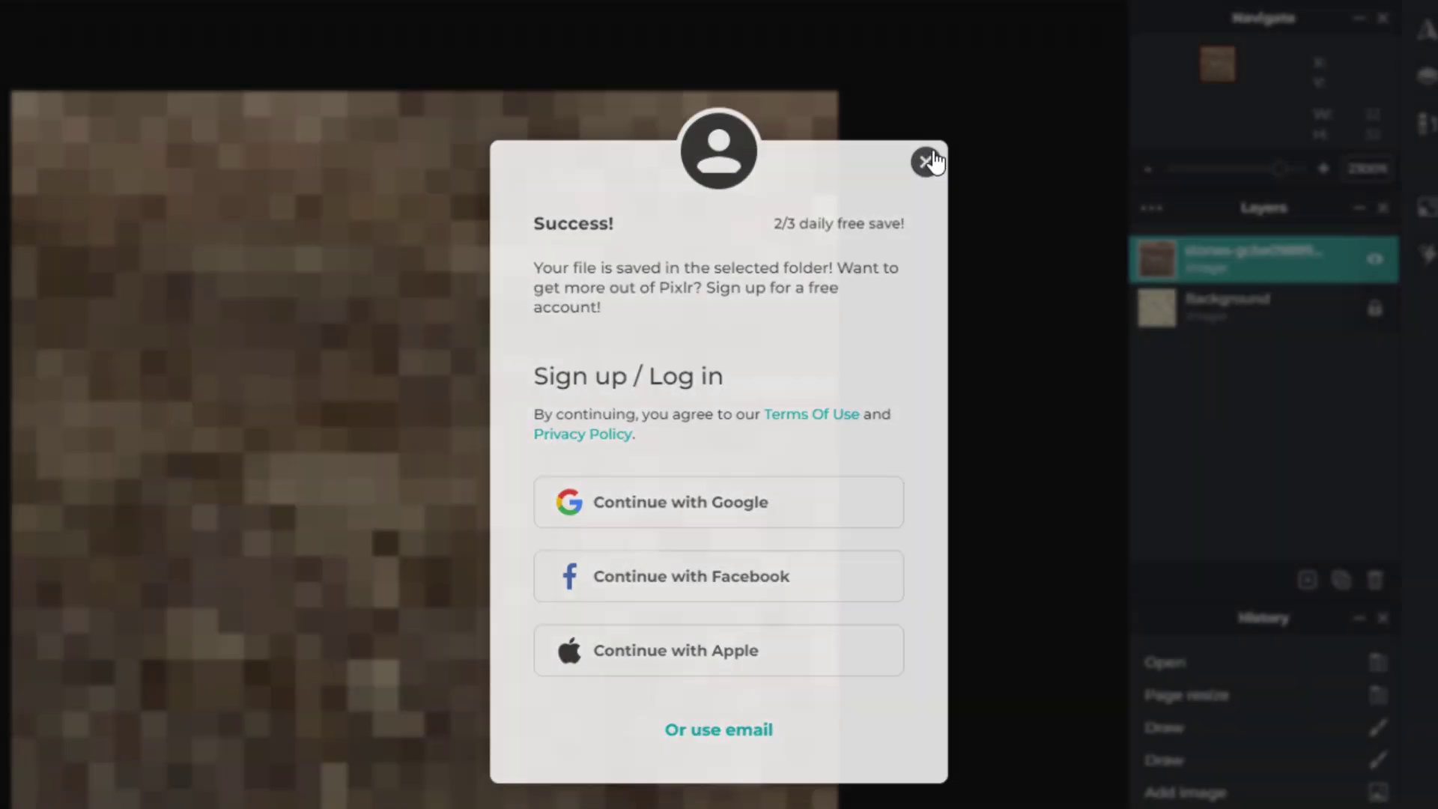
- Close the Success sign-up pop-up after saving
left_click(927, 162)
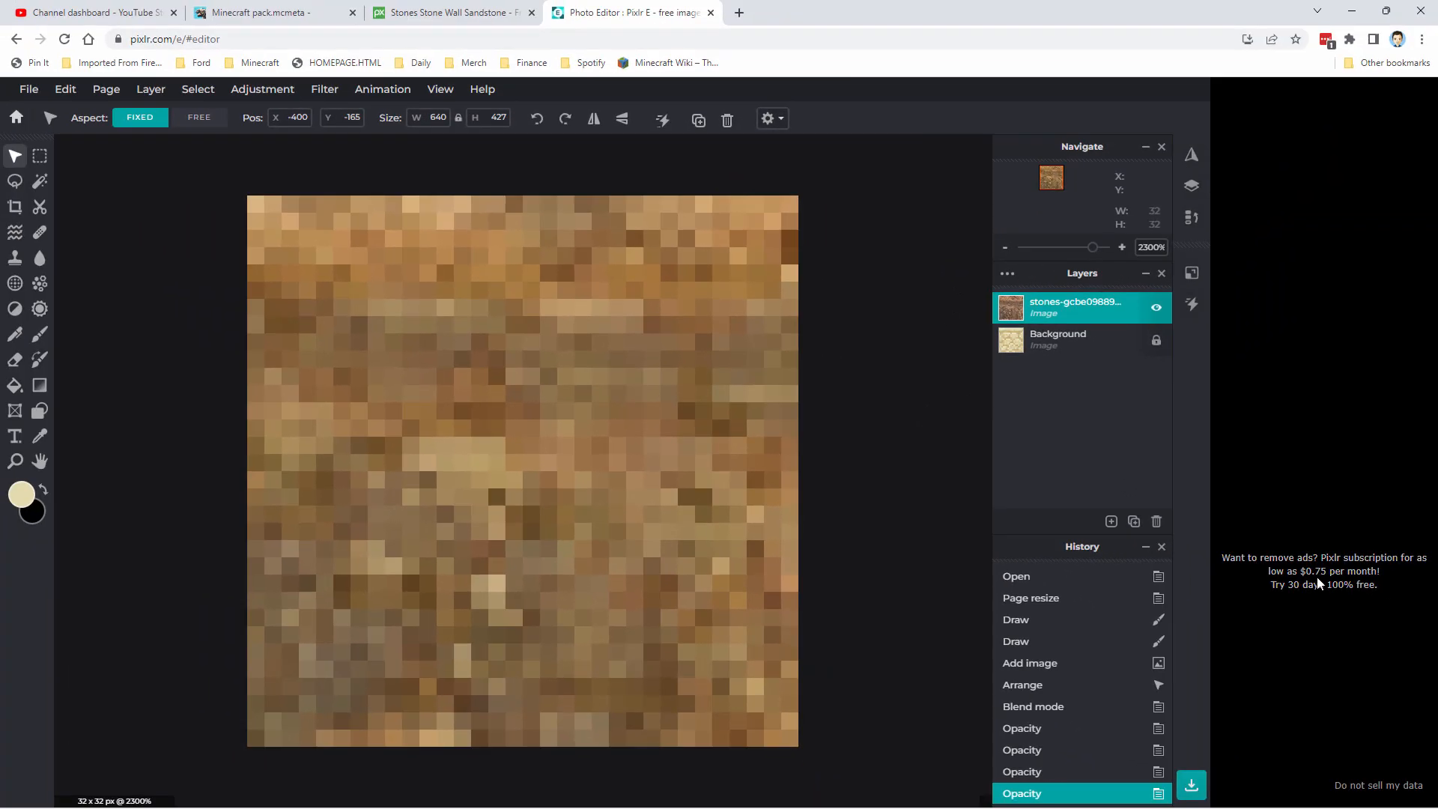
mouse_move(1348, 577)
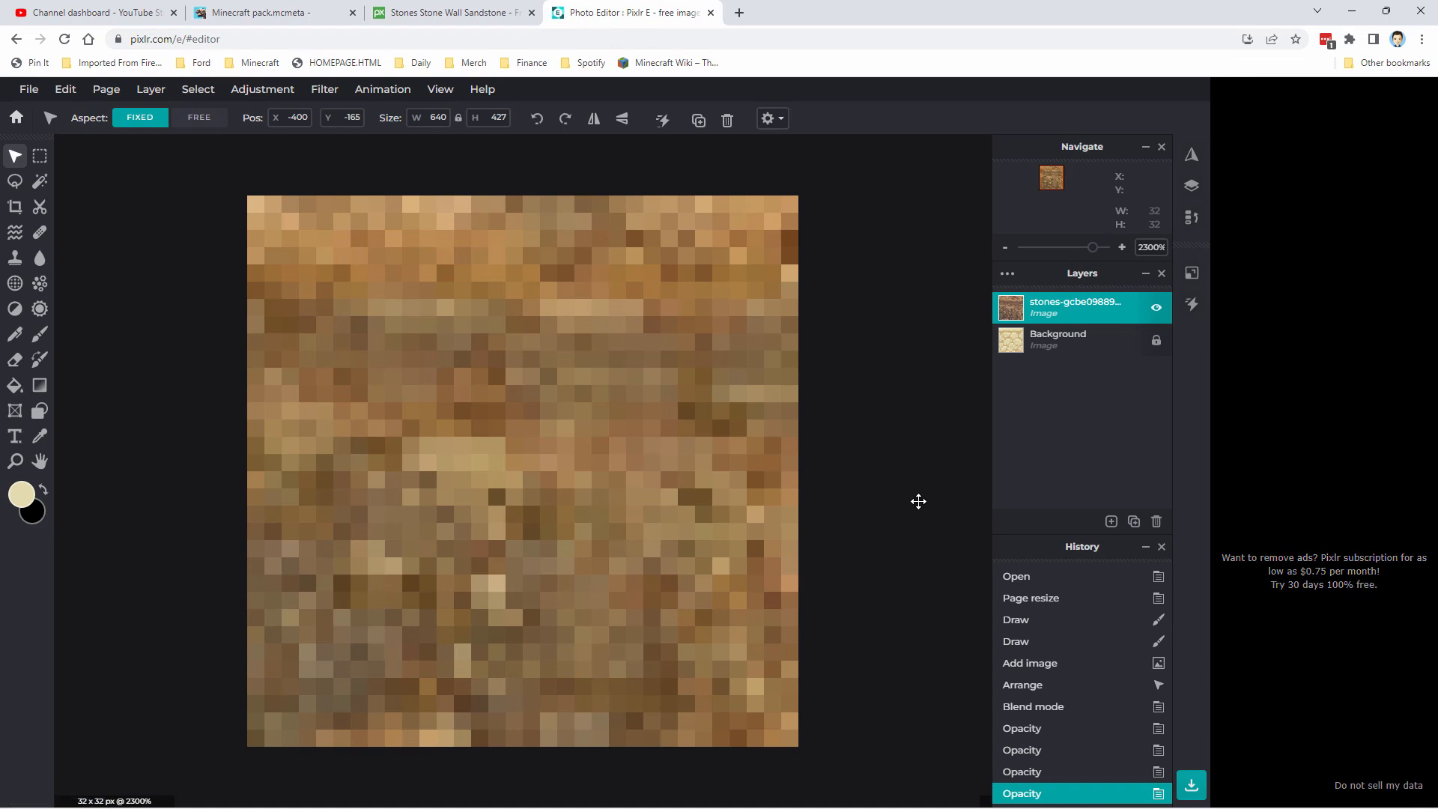
mouse_move(1349, 591)
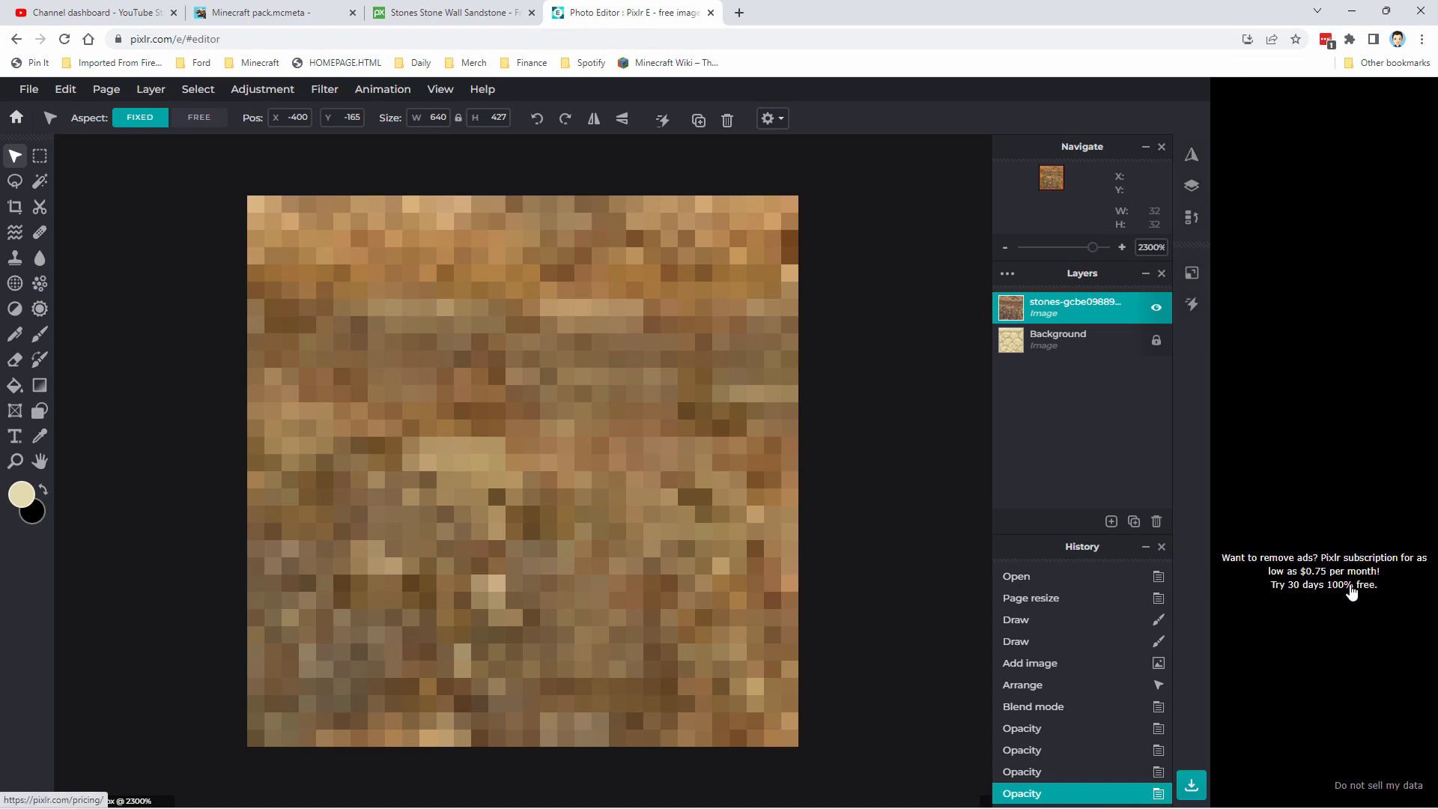
mouse_move(856, 519)
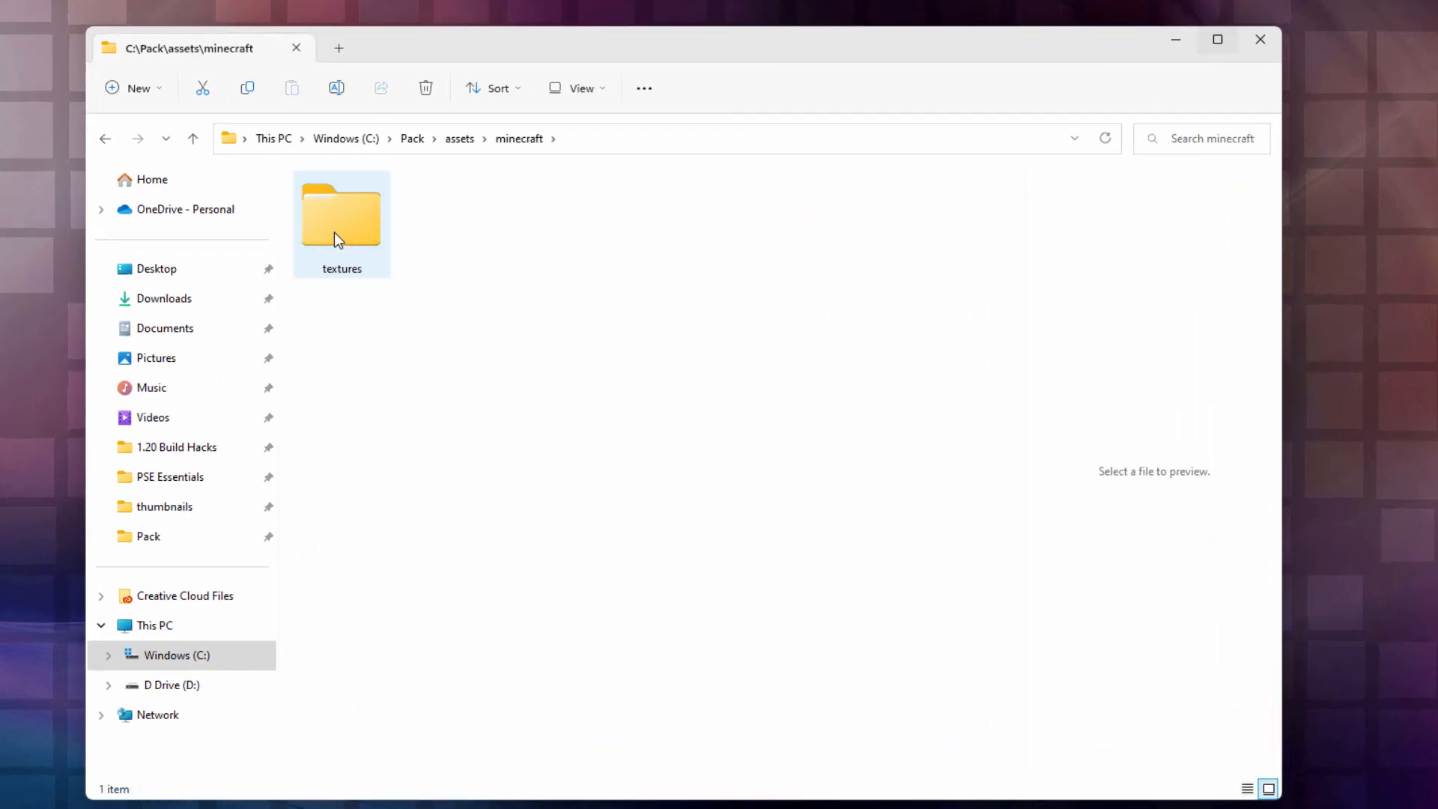
- Browse into the textures and block folders to confirm the sandstone texture path
double_click(342, 216)
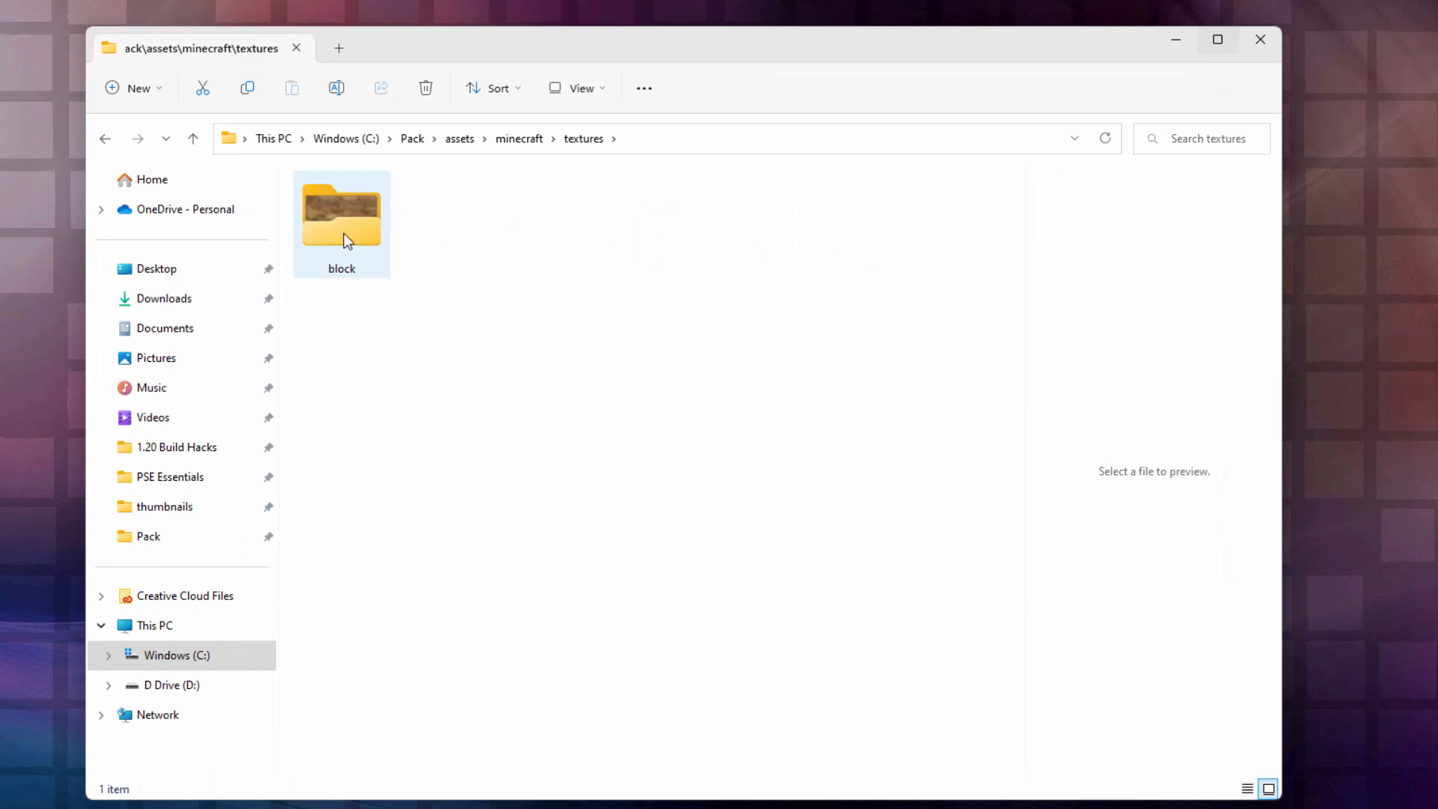
double_click(342, 213)
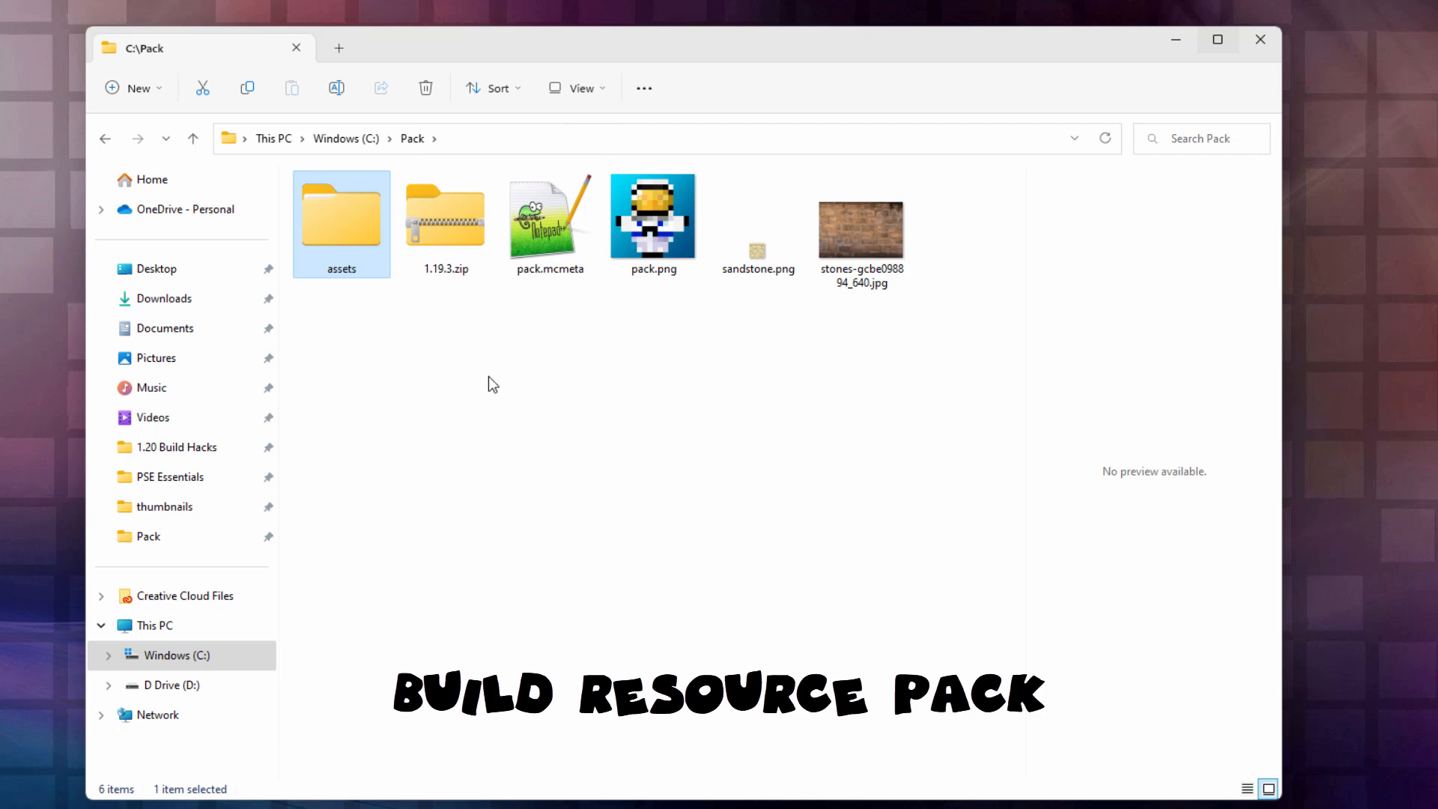
mouse_move(515, 386)
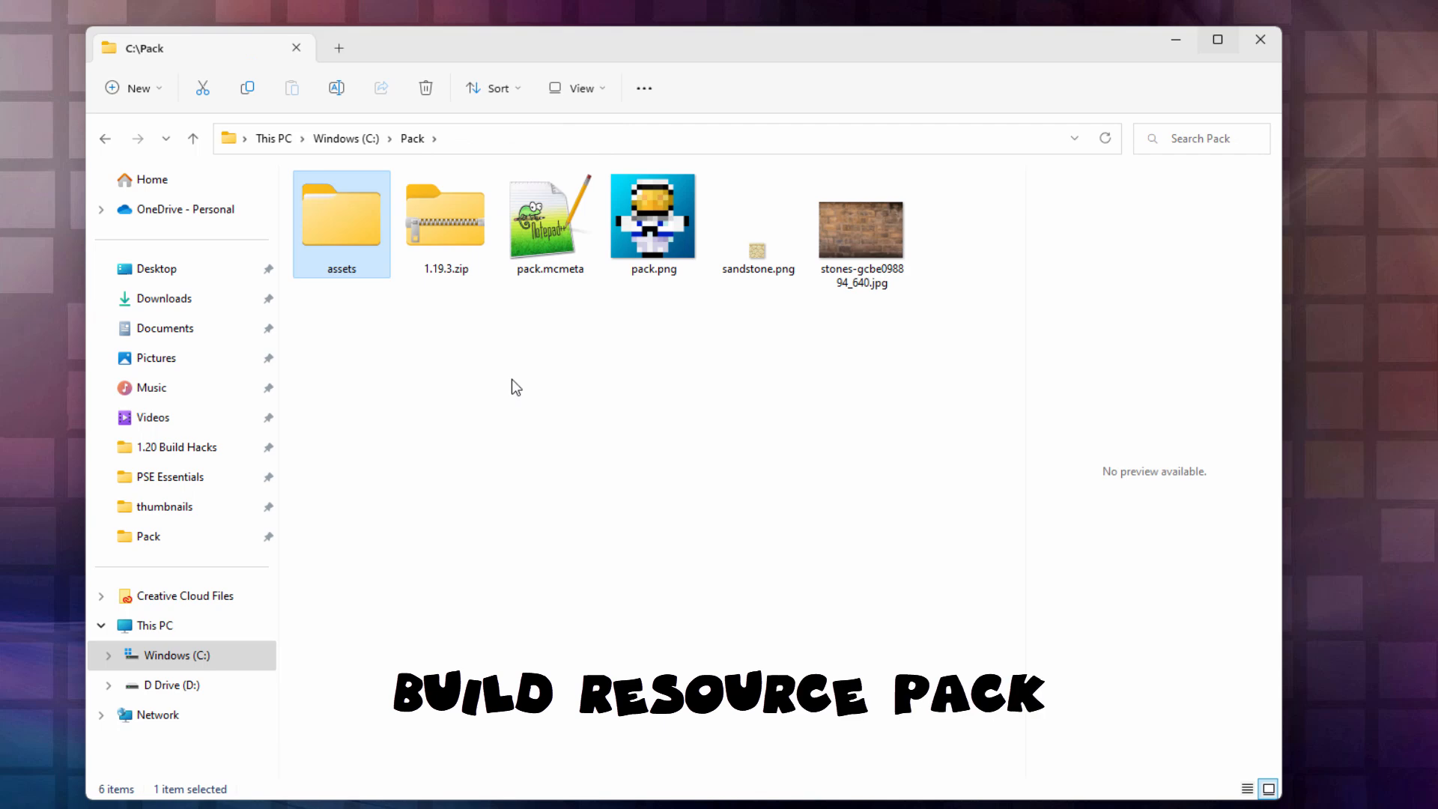
- Compress assets, pack.mcmeta and pack.png into a zip named Sandstone.zip
key("ctrl")
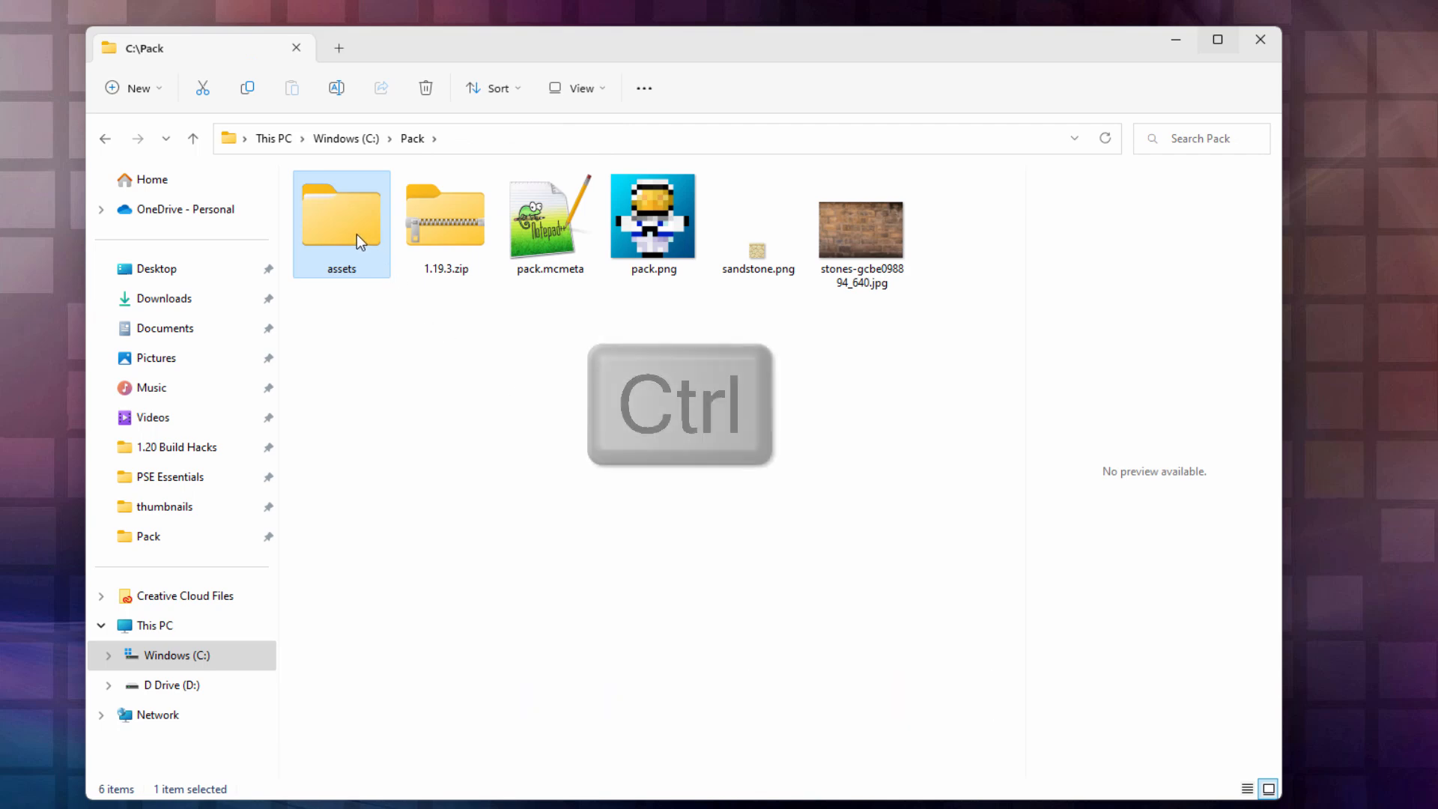
left_click(548, 216)
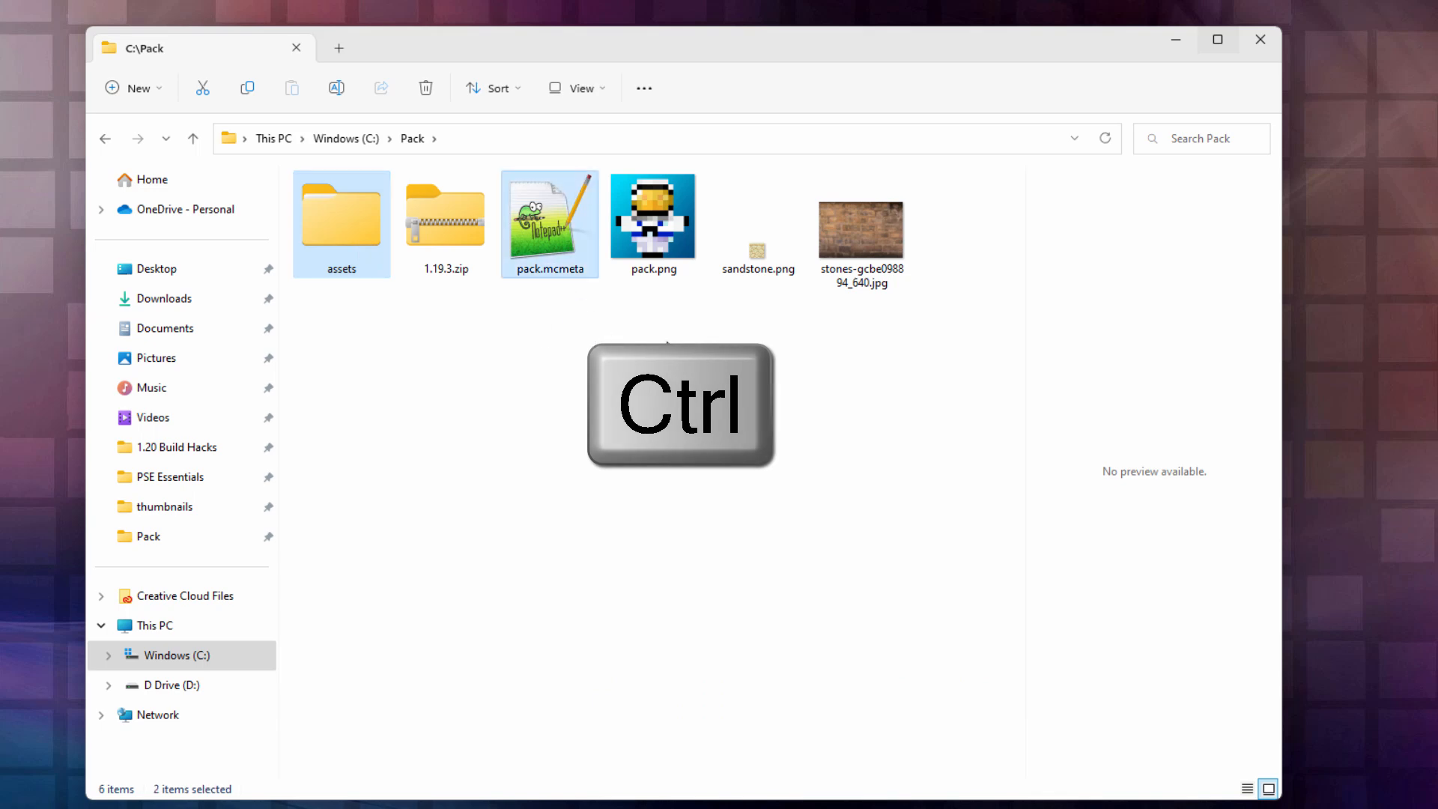
left_click(653, 215)
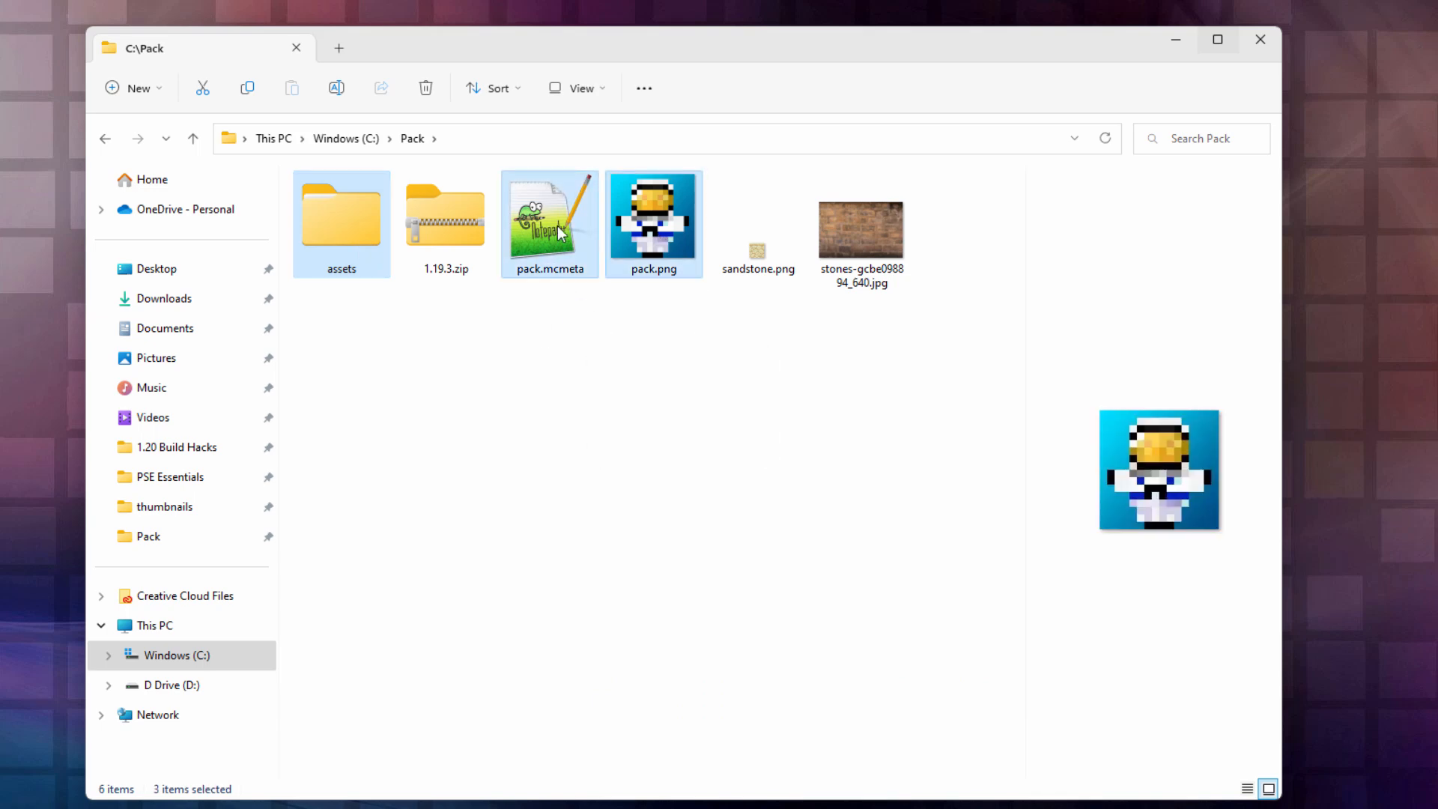
right_click(551, 224)
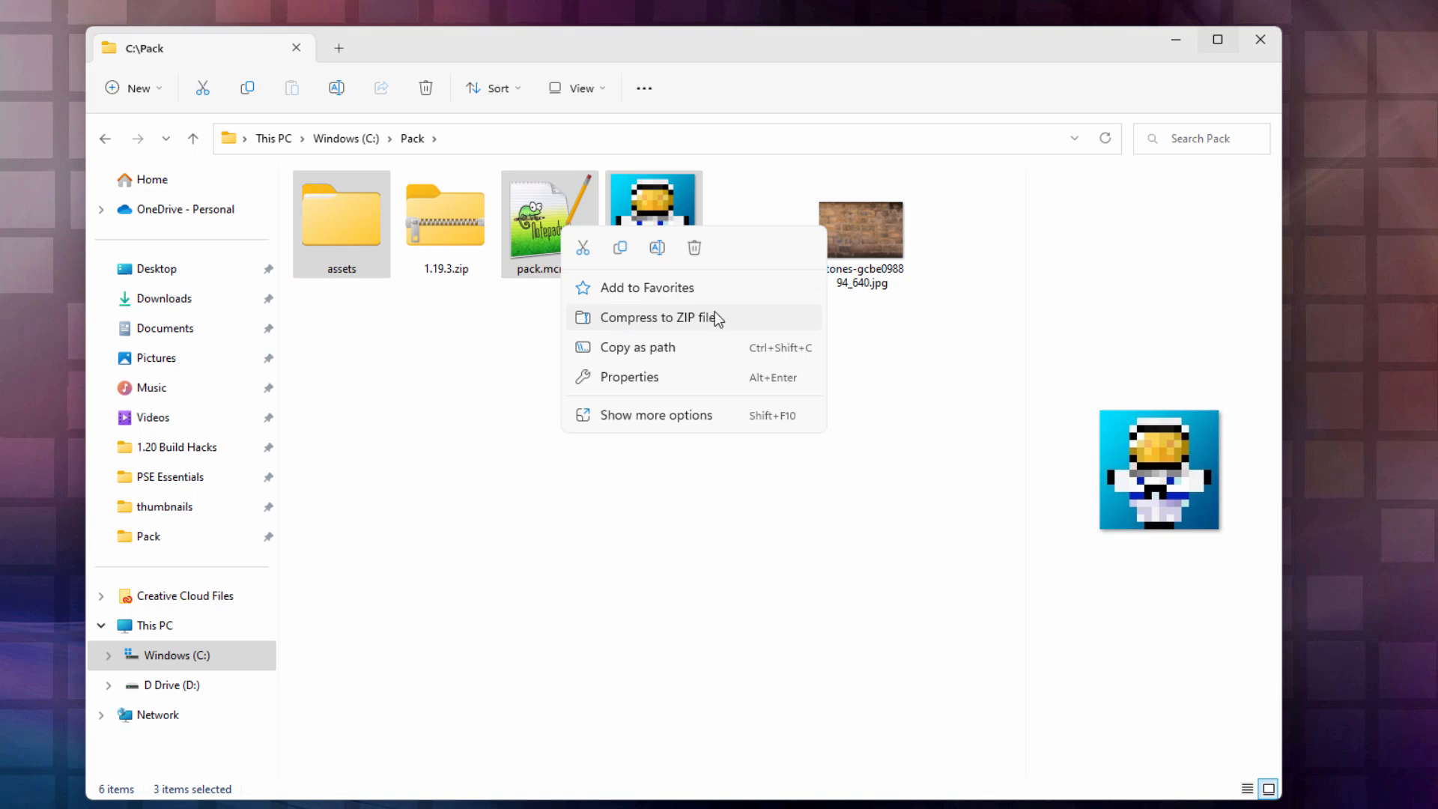
left_click(657, 316)
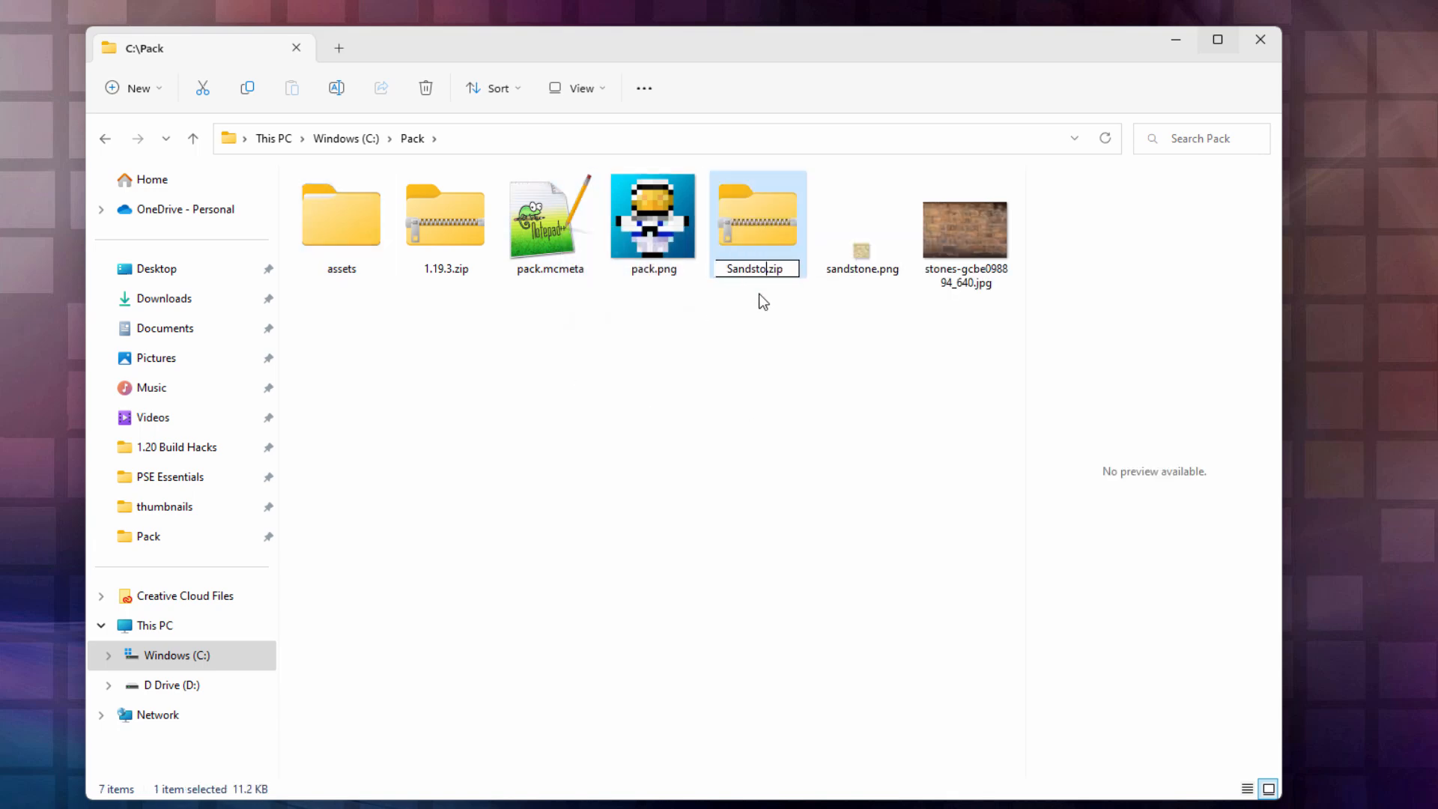
type("ne")
key("Return")
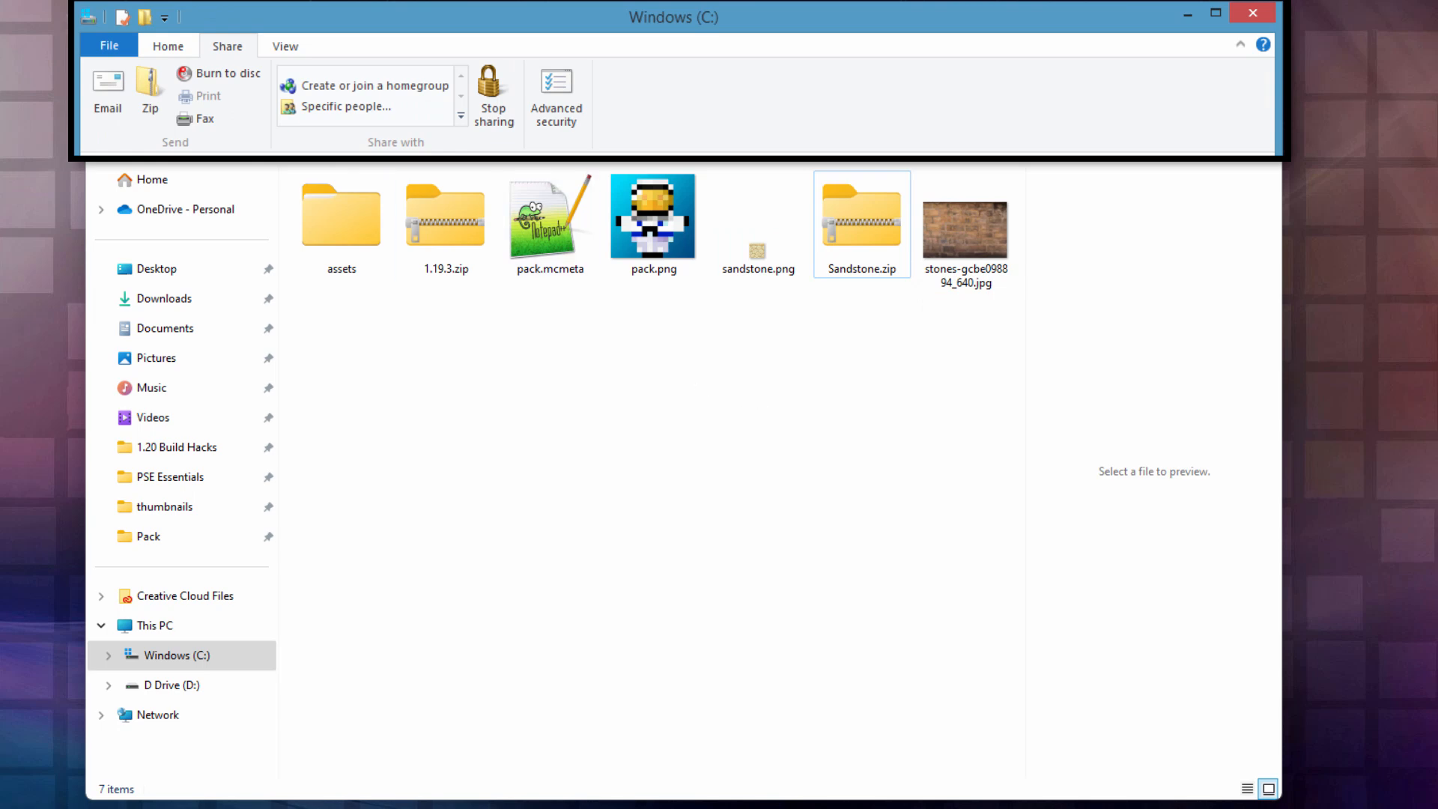
left_click(964, 229)
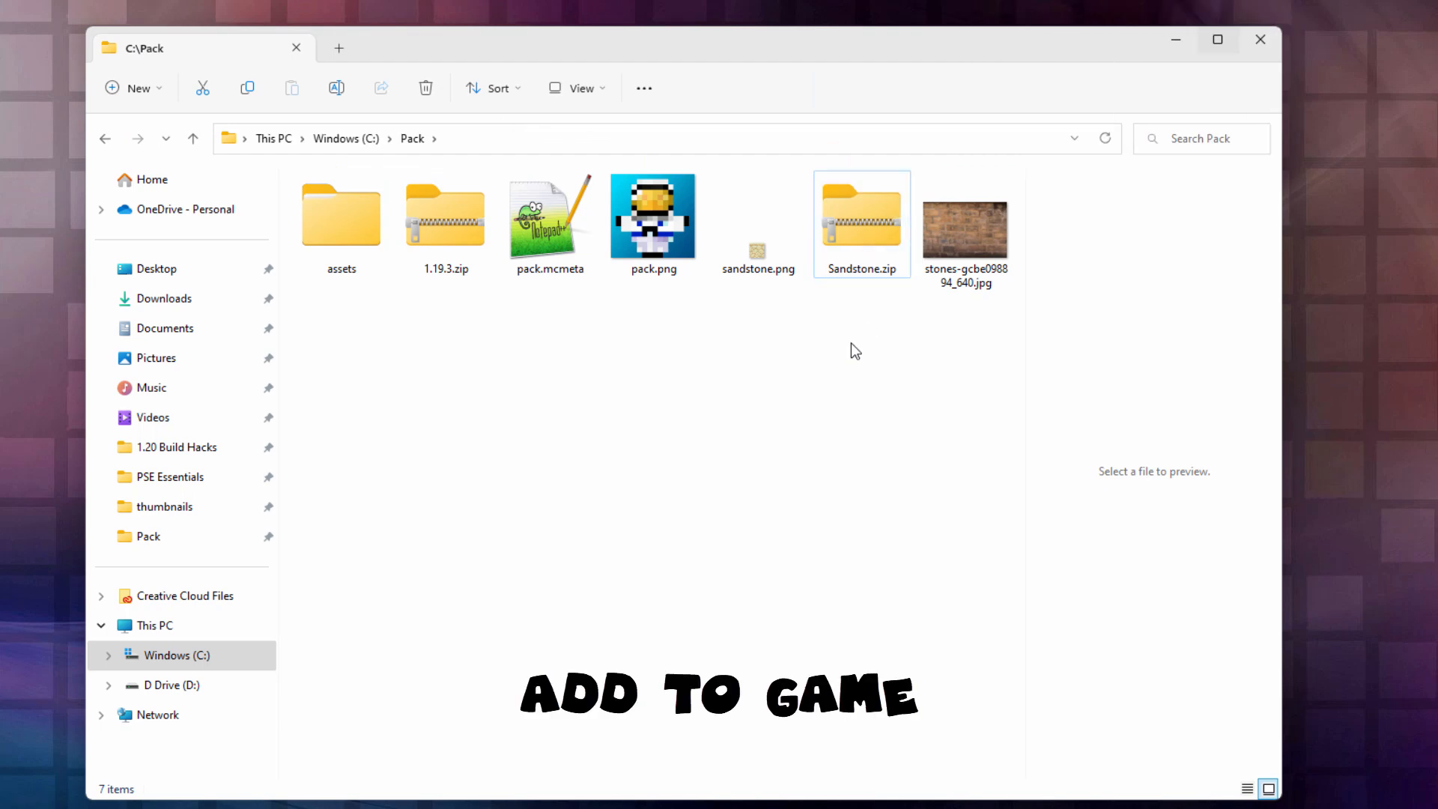
mouse_move(662, 559)
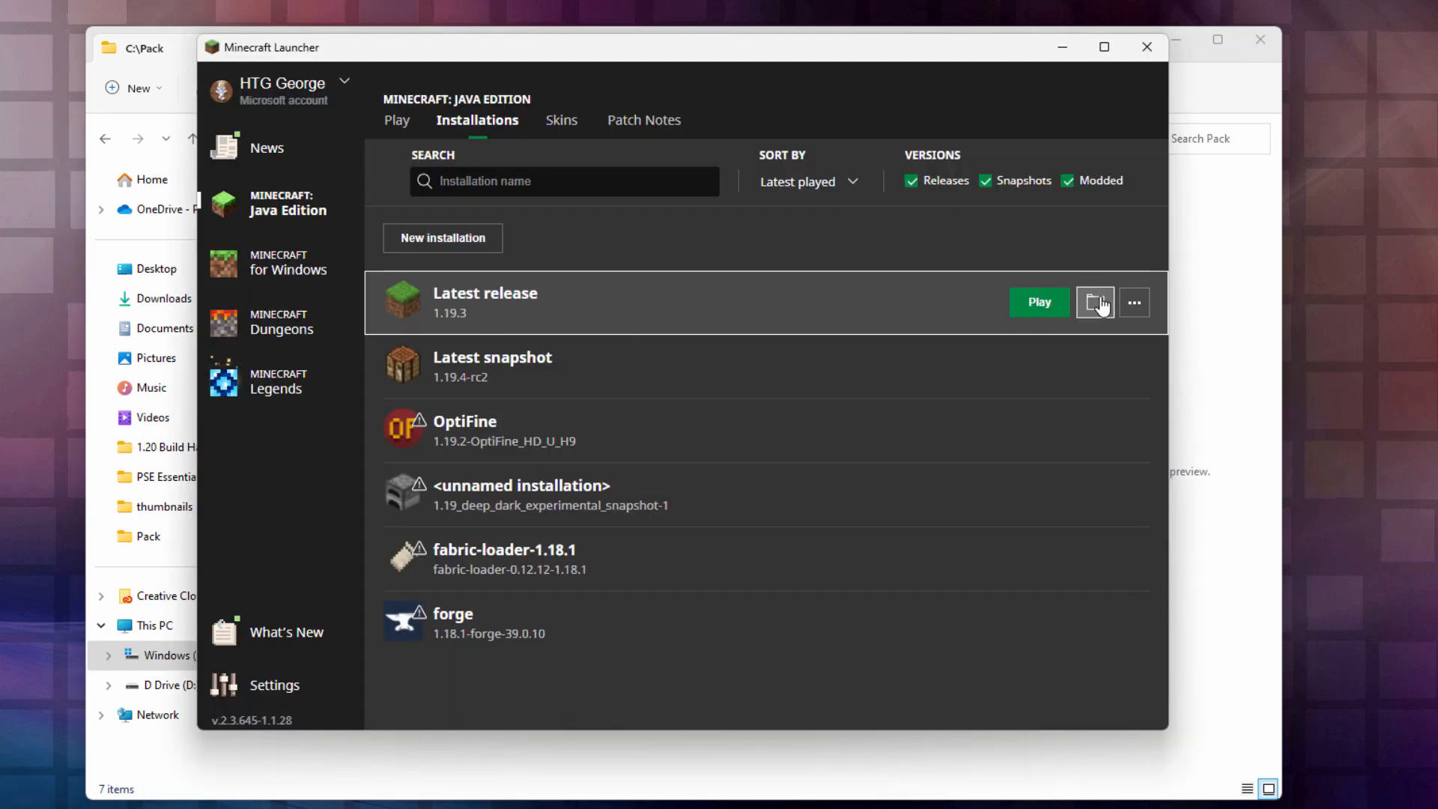
- Open the latest release's game folder and its resourcepacks folder to hold Sandstone.zip
left_click(1095, 302)
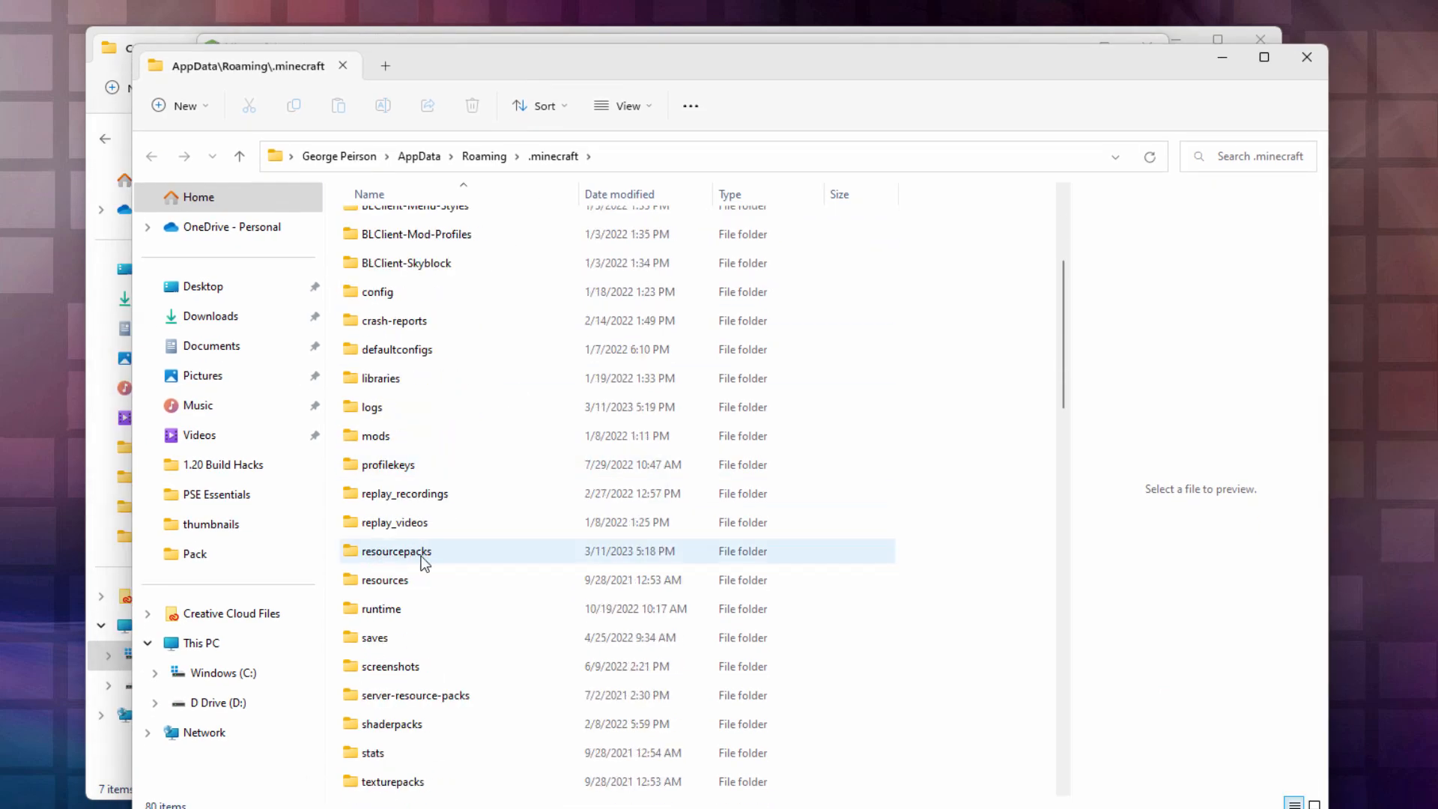
double_click(395, 550)
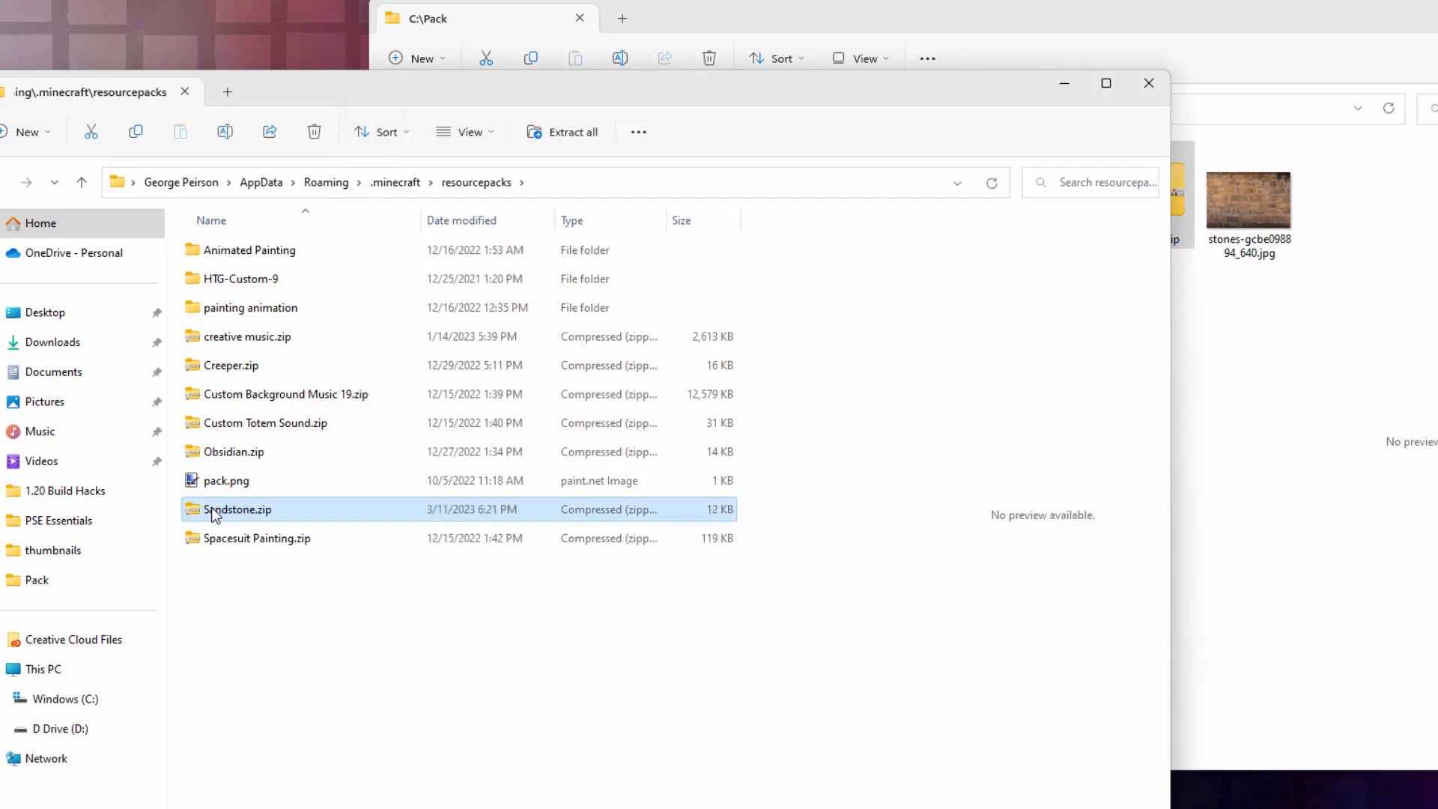
mouse_move(234, 515)
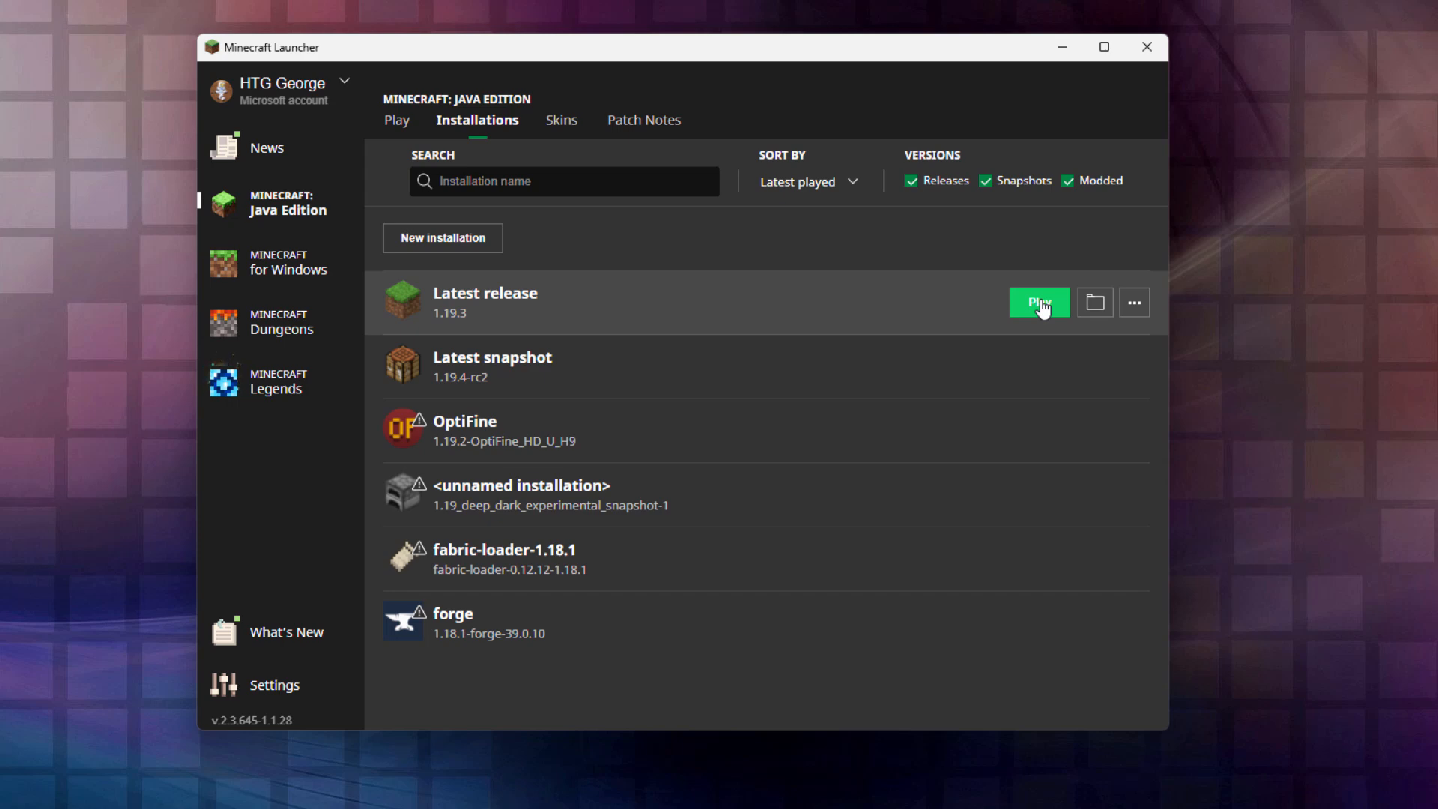
- Launch the latest release and select Sandstone.zip above HTG-Custom-9 in Resource Packs
left_click(1037, 303)
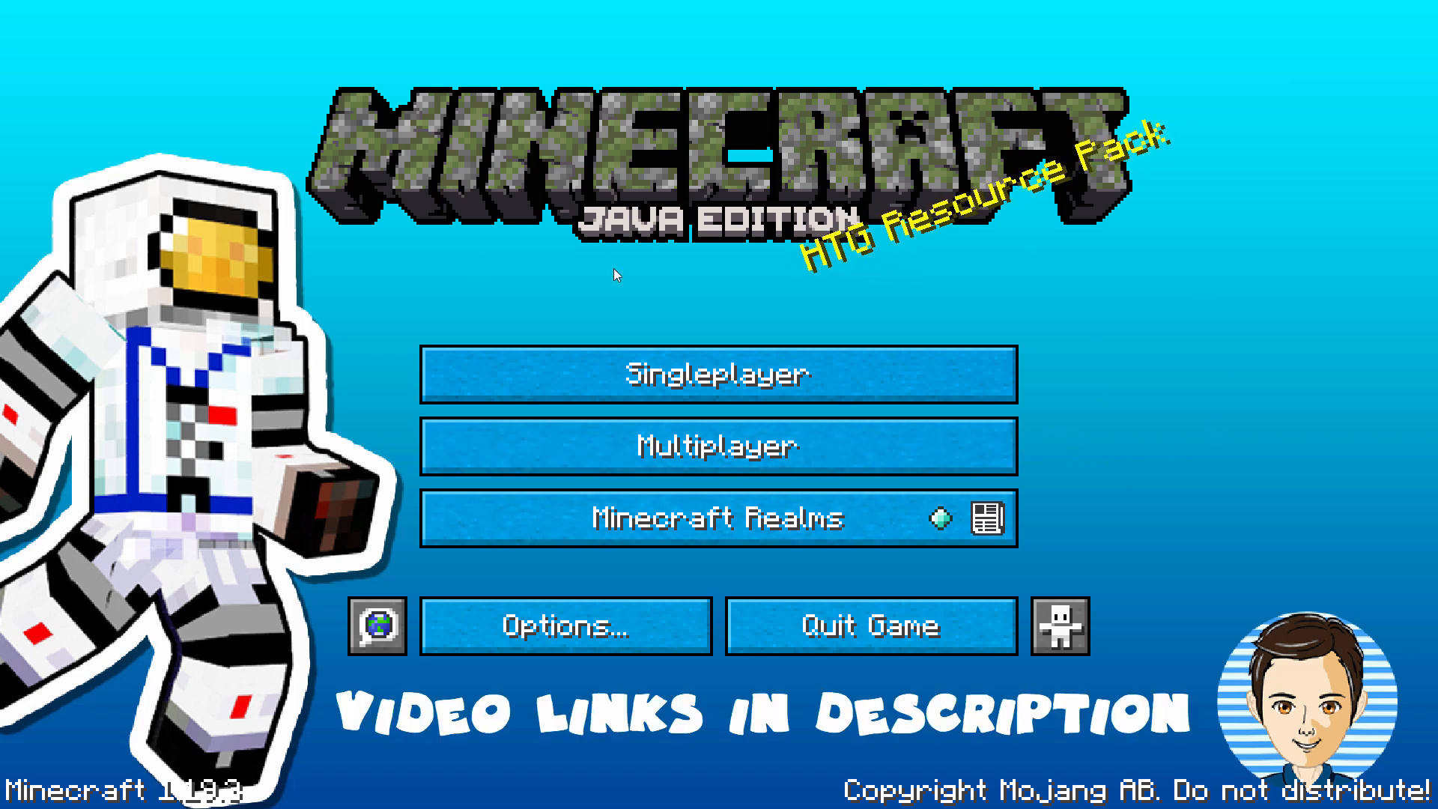
mouse_move(591, 317)
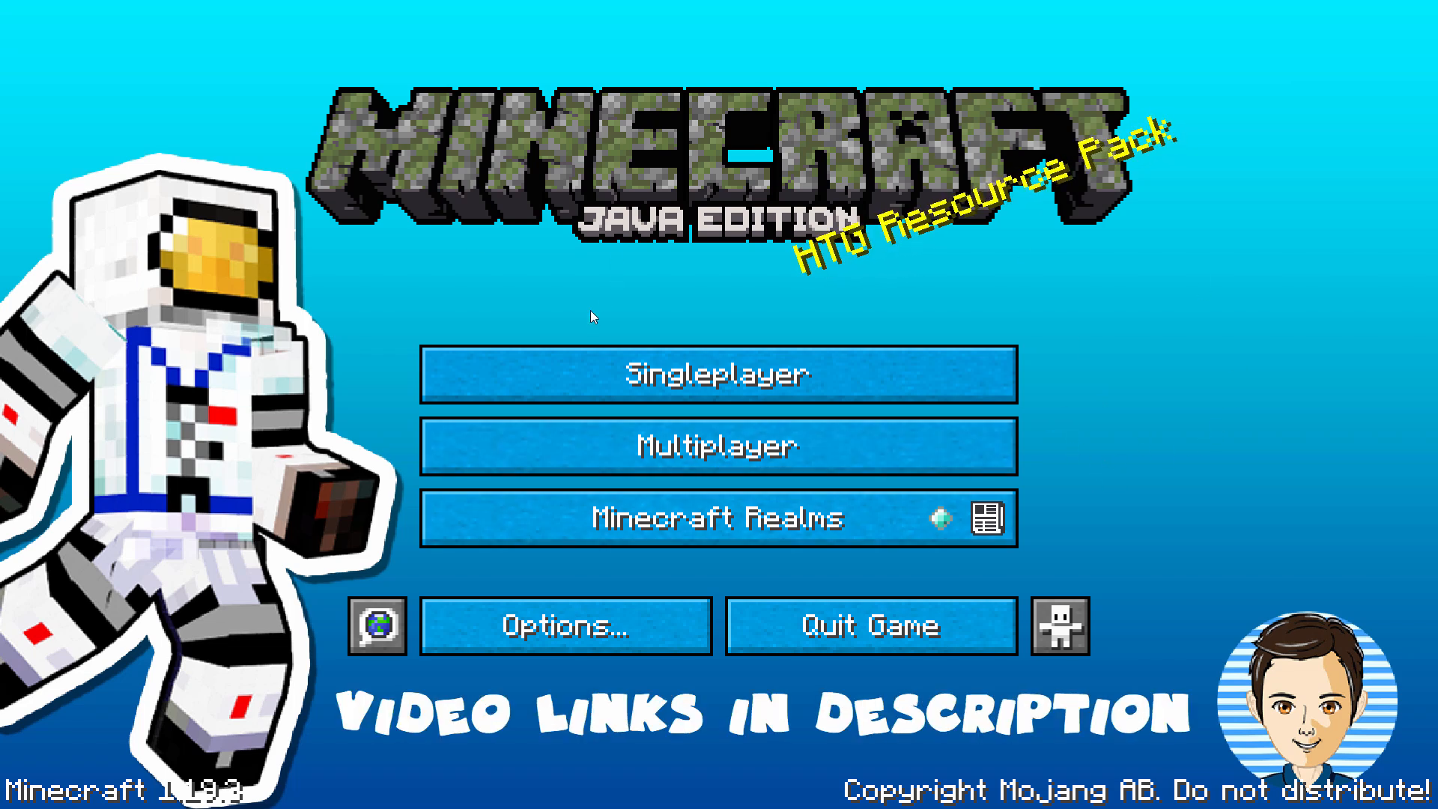
left_click(564, 625)
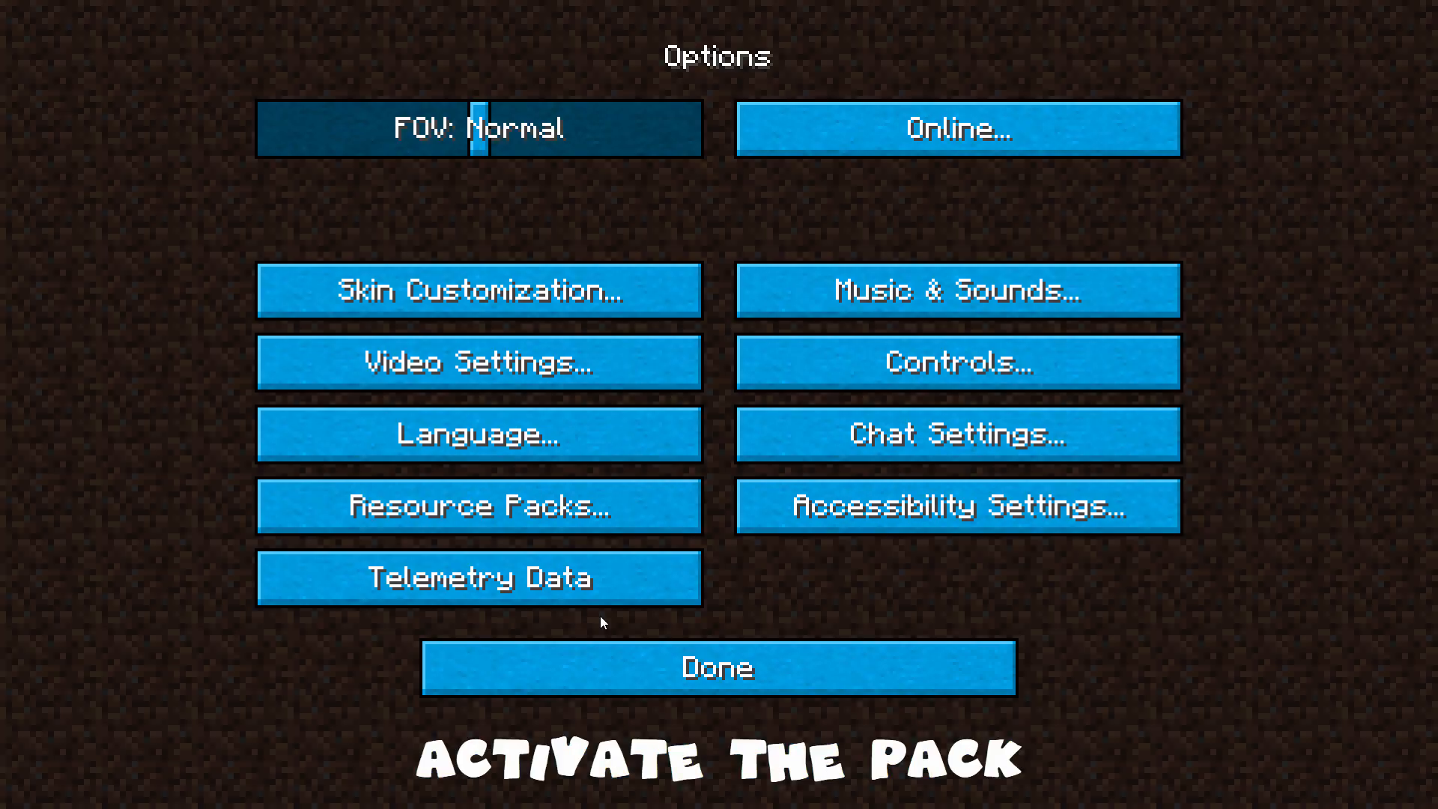
left_click(476, 506)
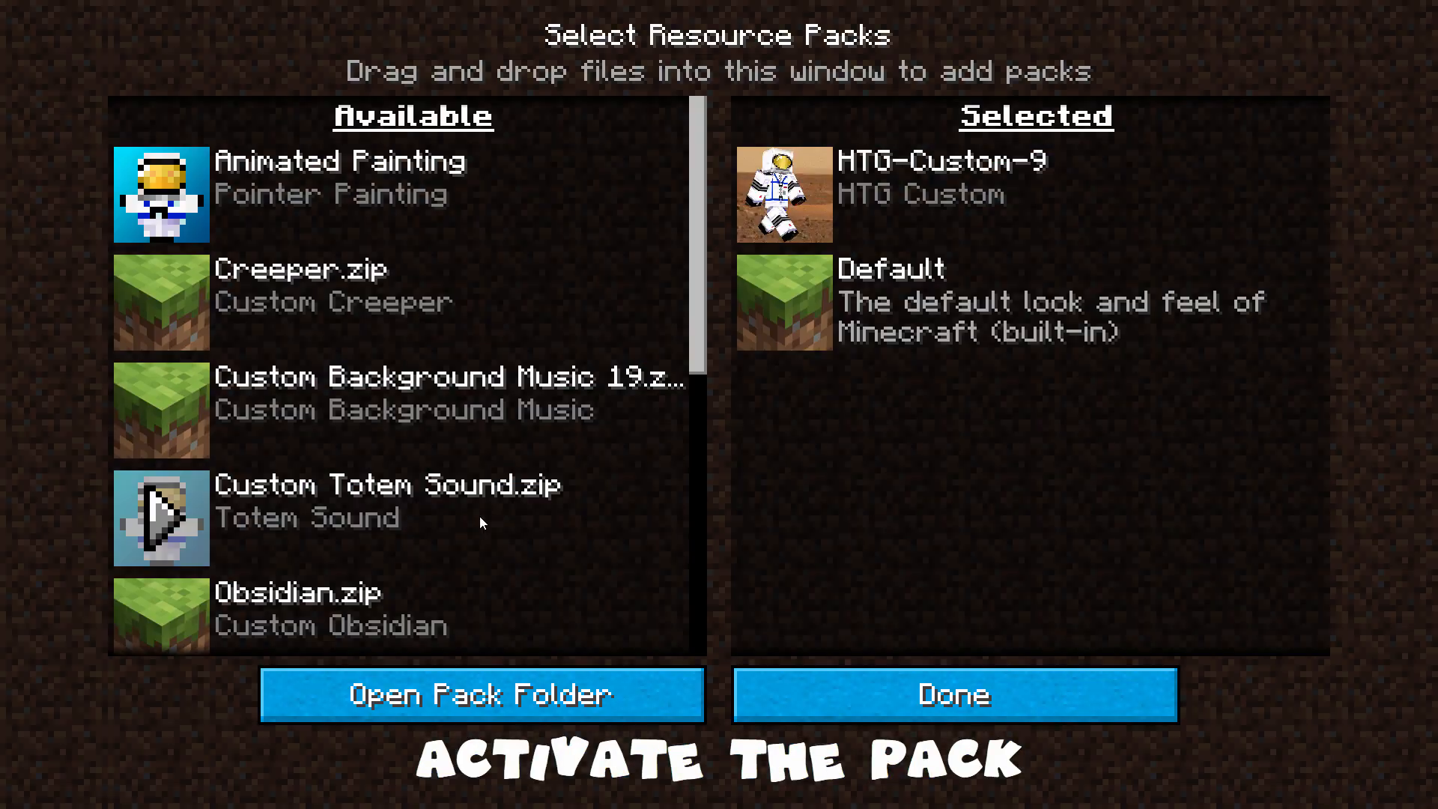
scroll("down", 3)
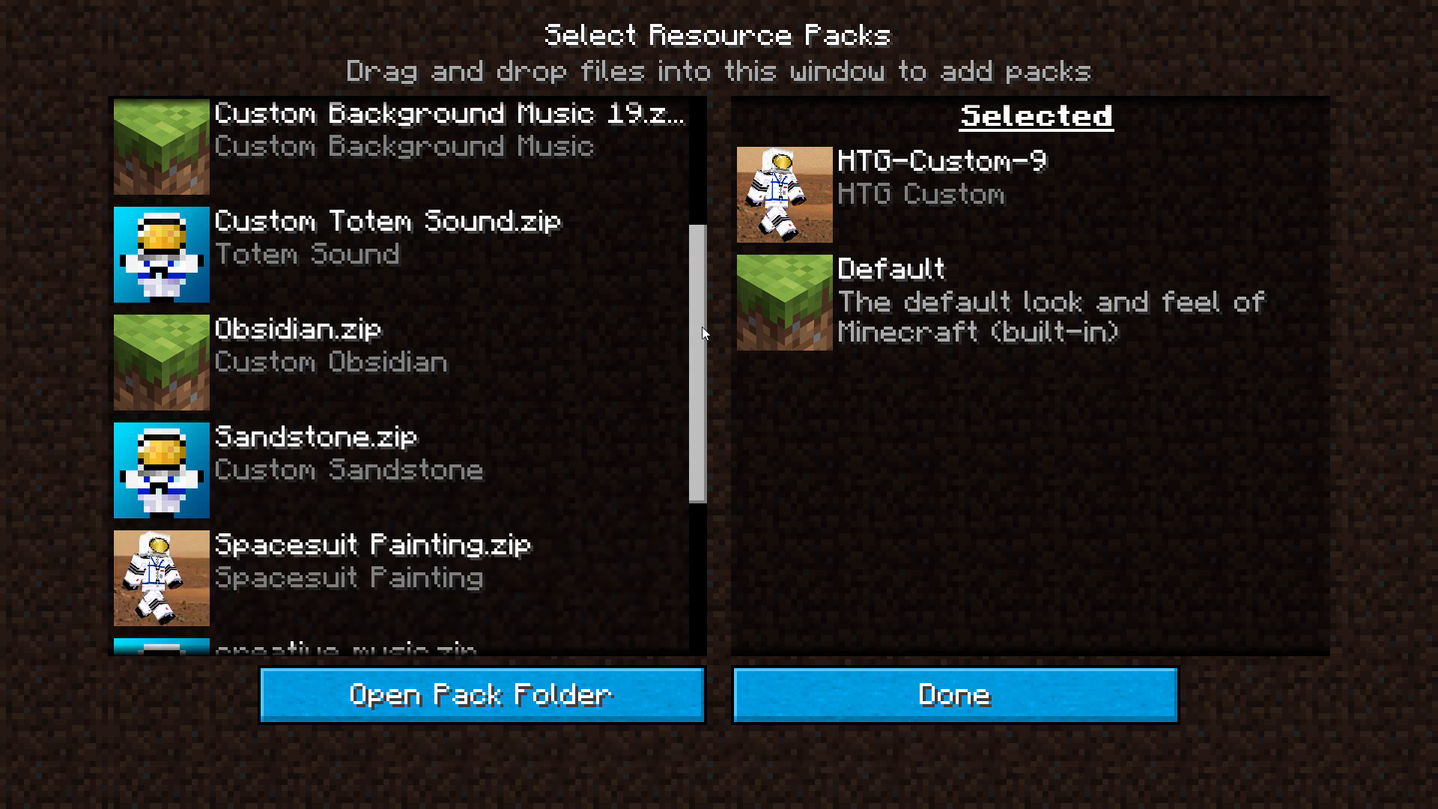
scroll("down", 3)
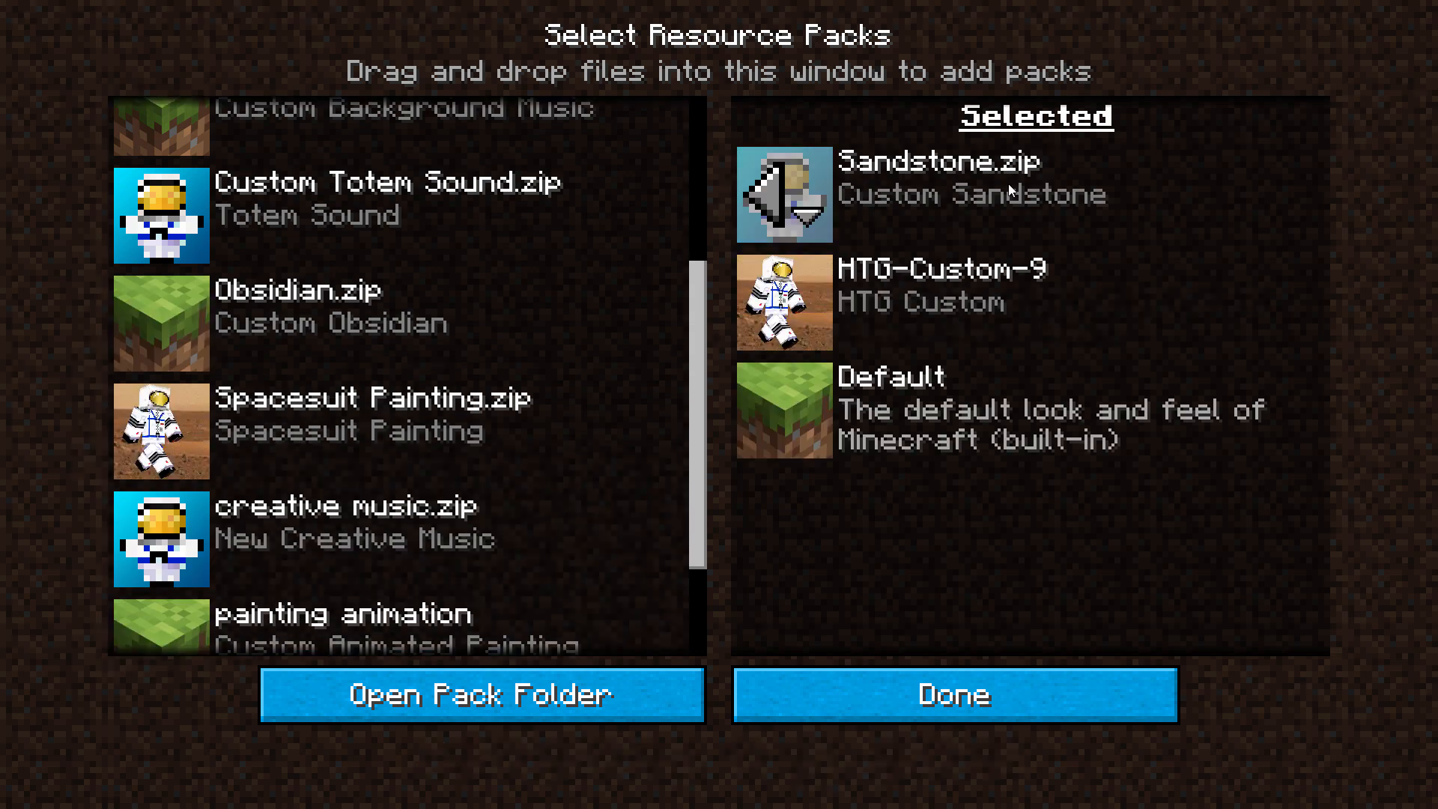
left_click(952, 693)
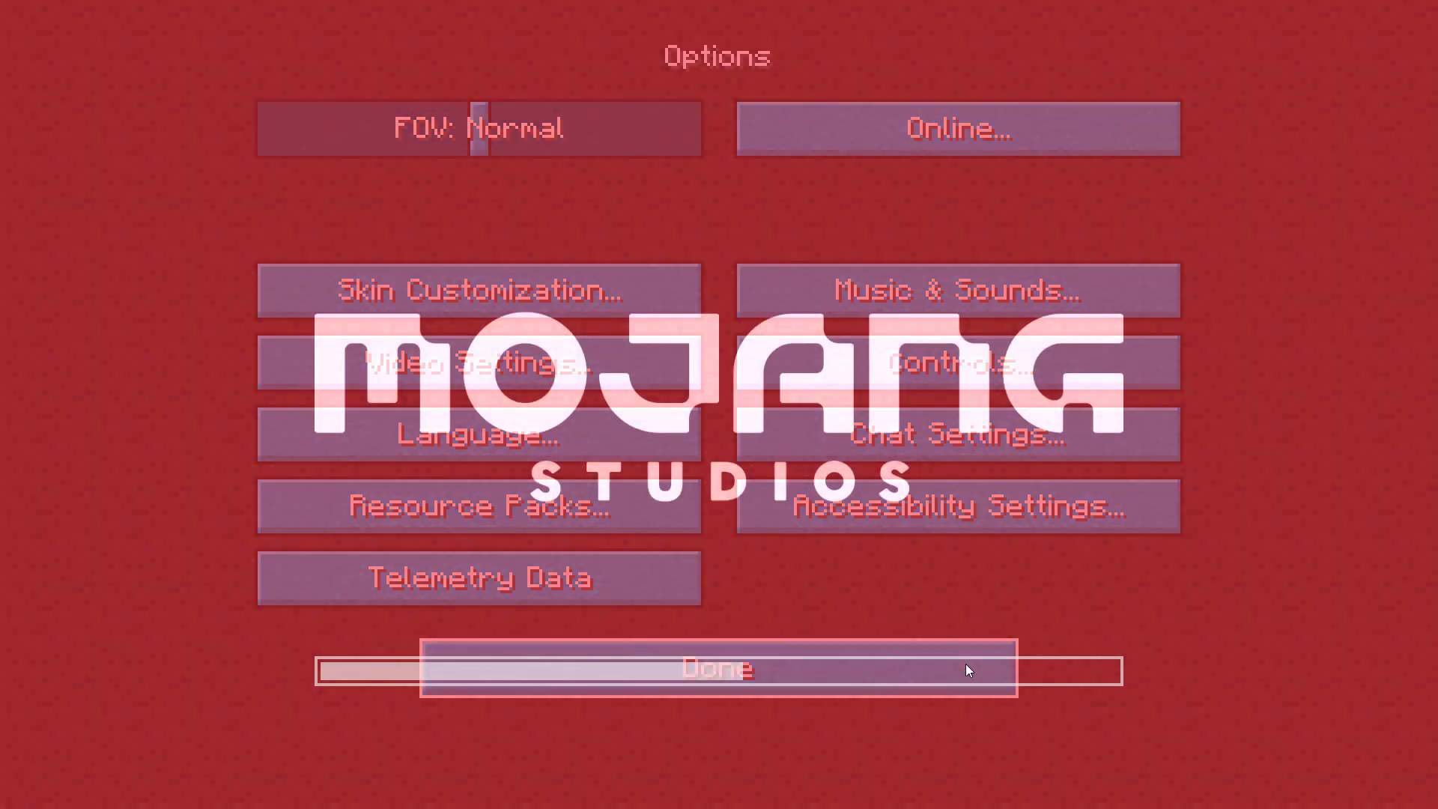
left_click(719, 667)
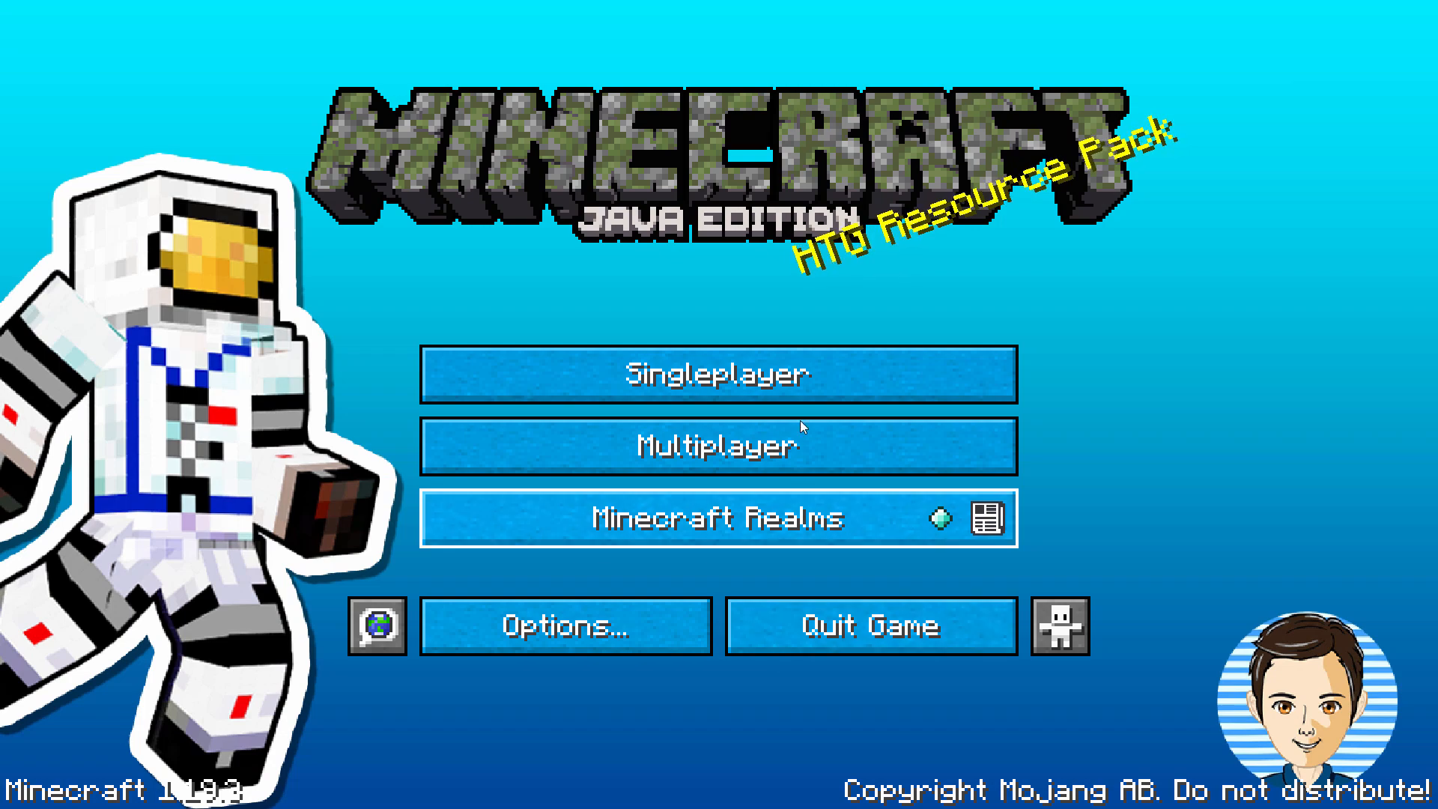
mouse_move(766, 374)
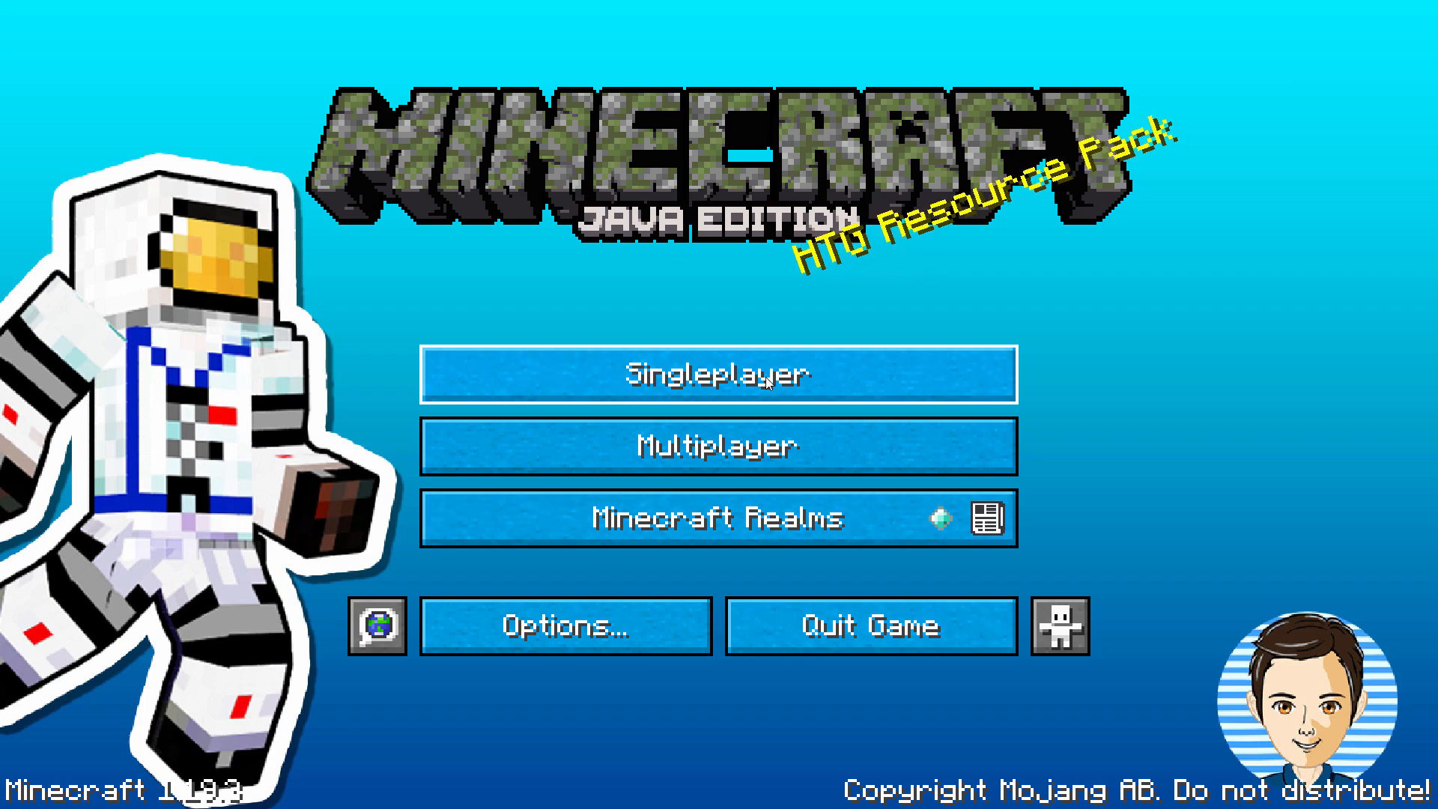
- Load the singleplayer desert world and view the temple in third person
left_click(715, 375)
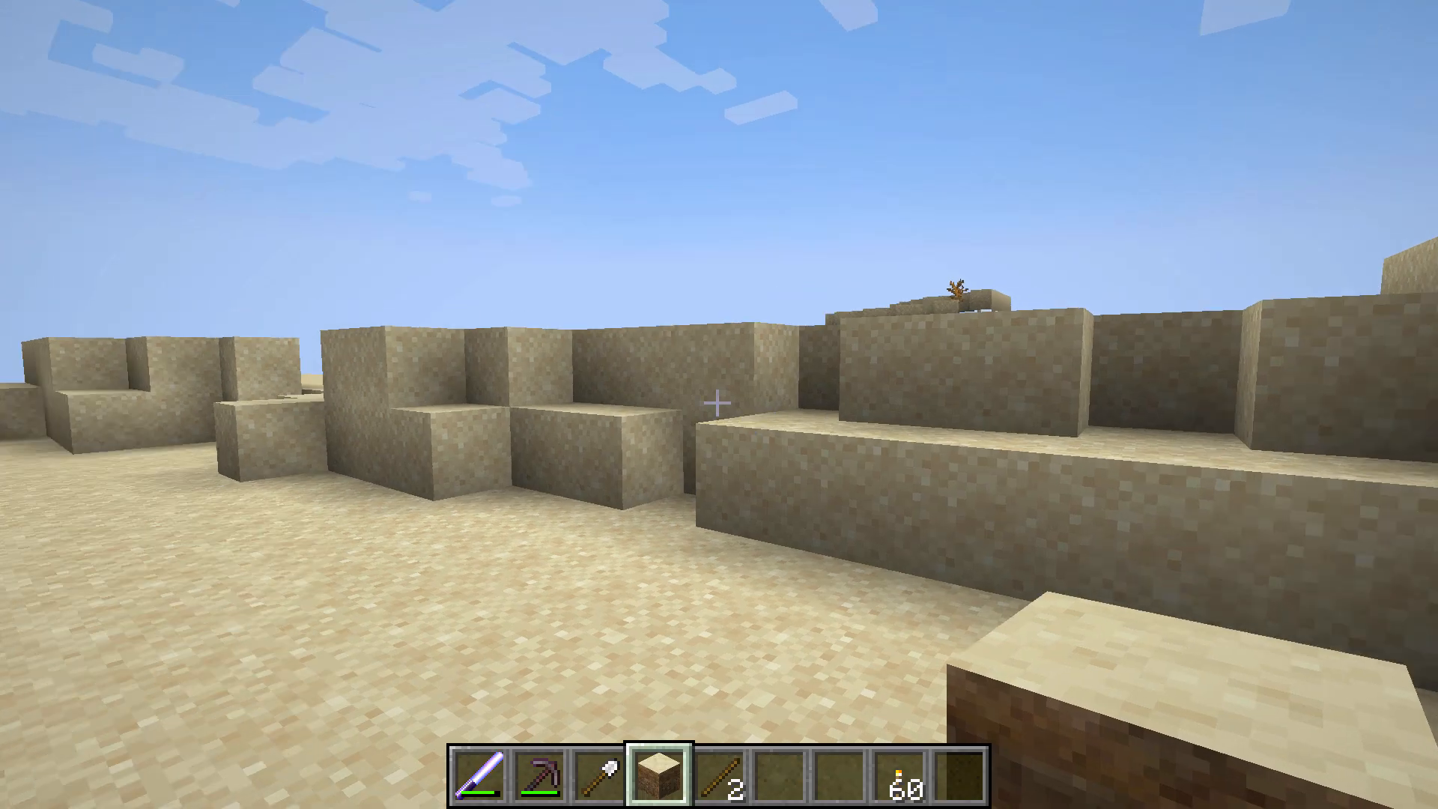
mouse_move(719, 404)
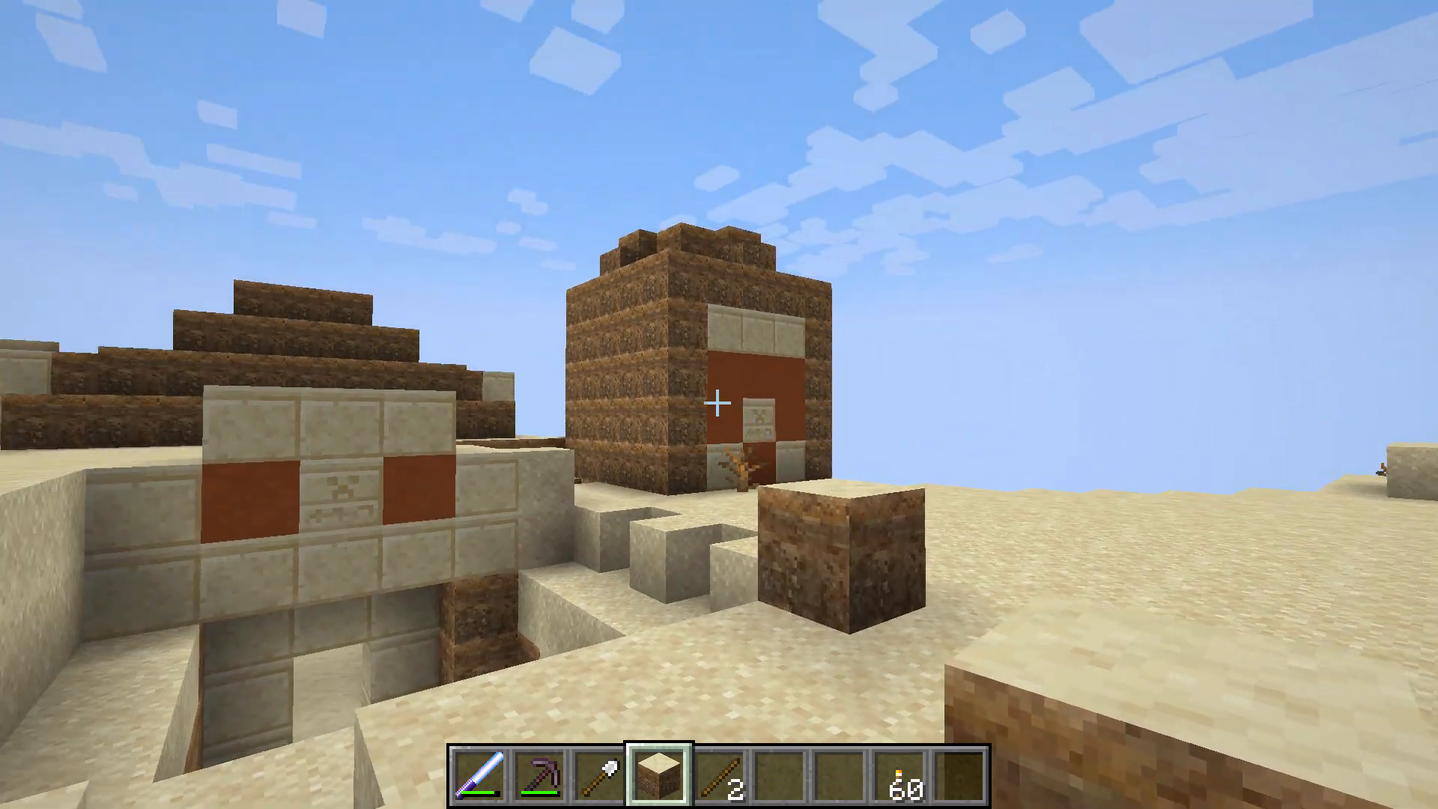
mouse_move(719, 404)
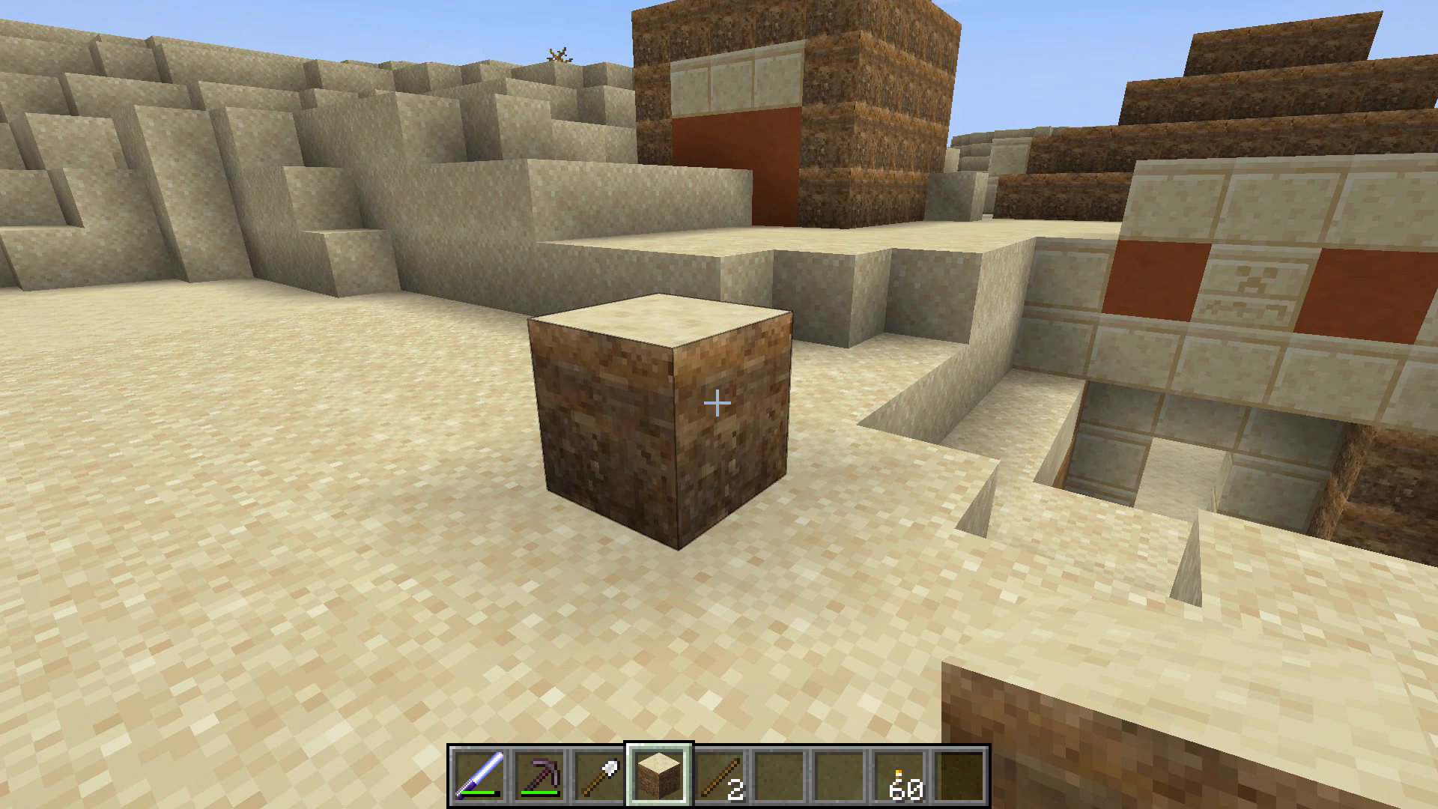
mouse_move(719, 405)
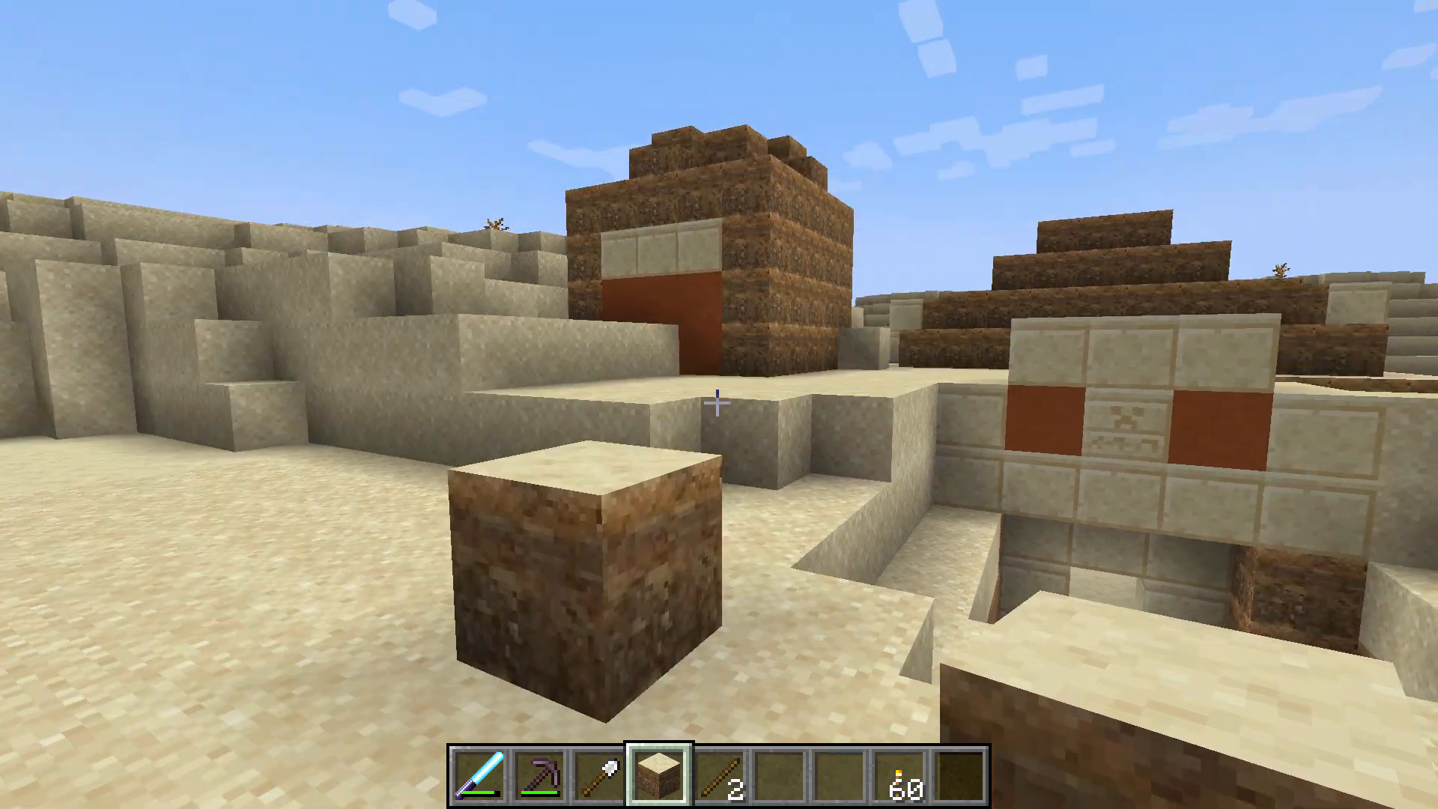
mouse_move(719, 404)
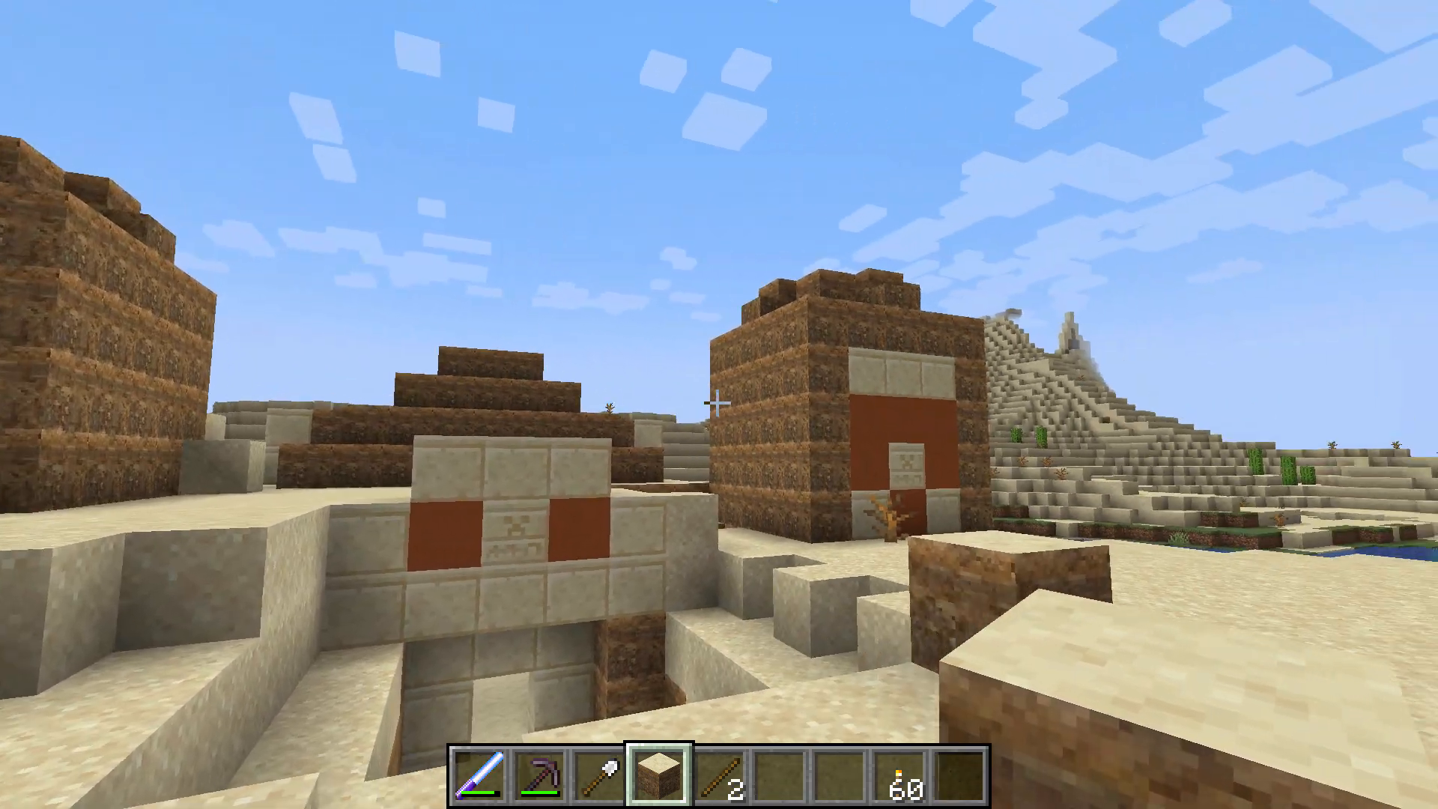
key("F5")
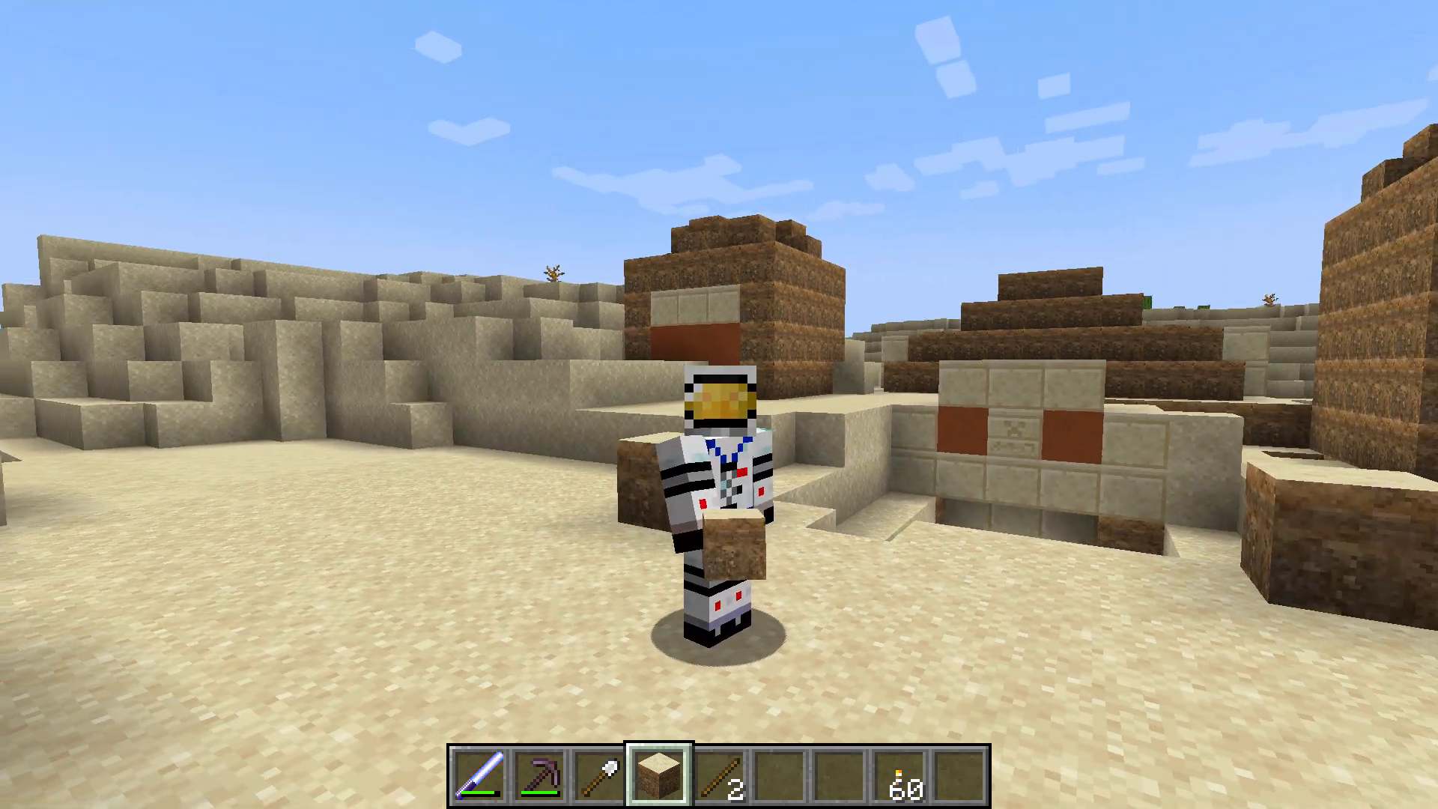
mouse_move(719, 405)
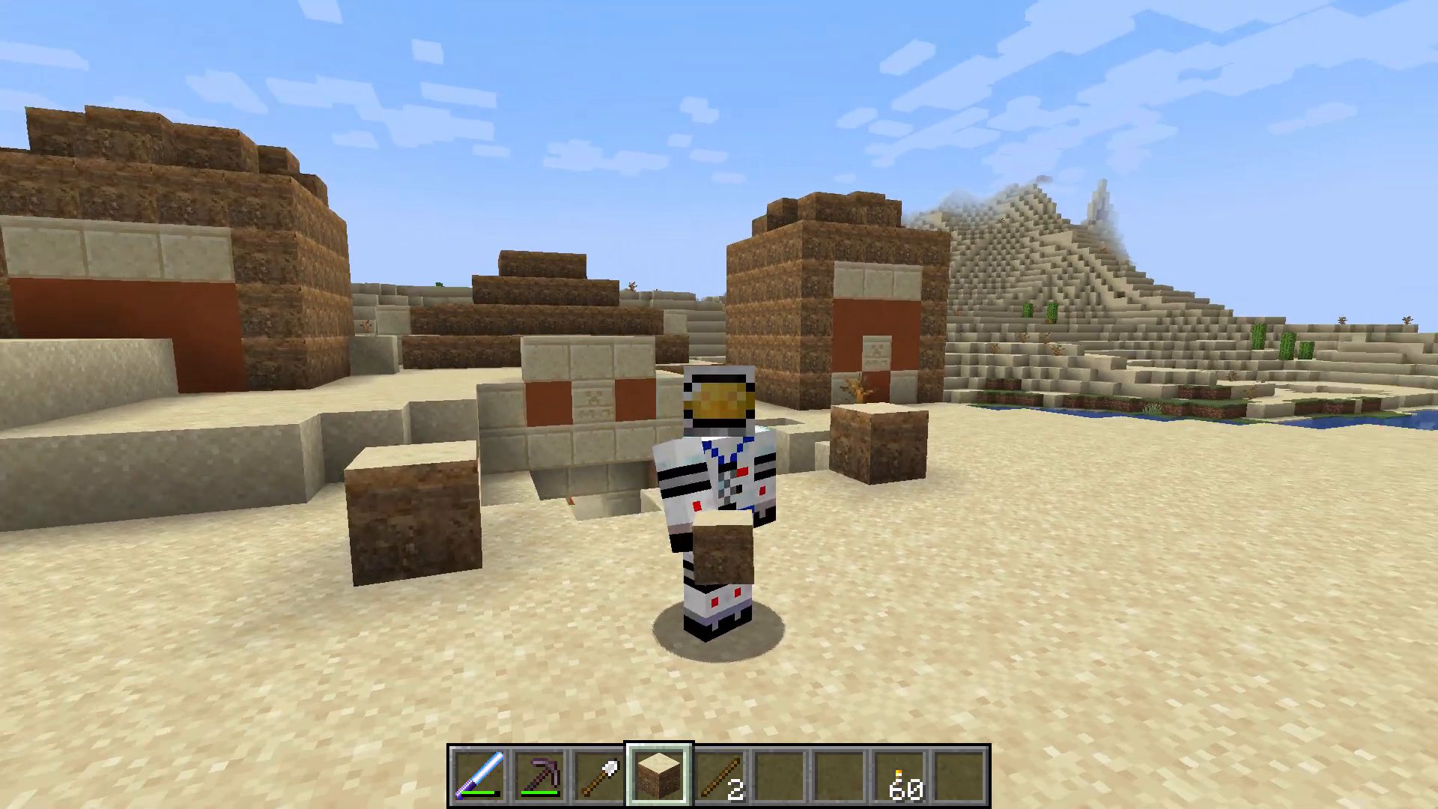
mouse_move(719, 405)
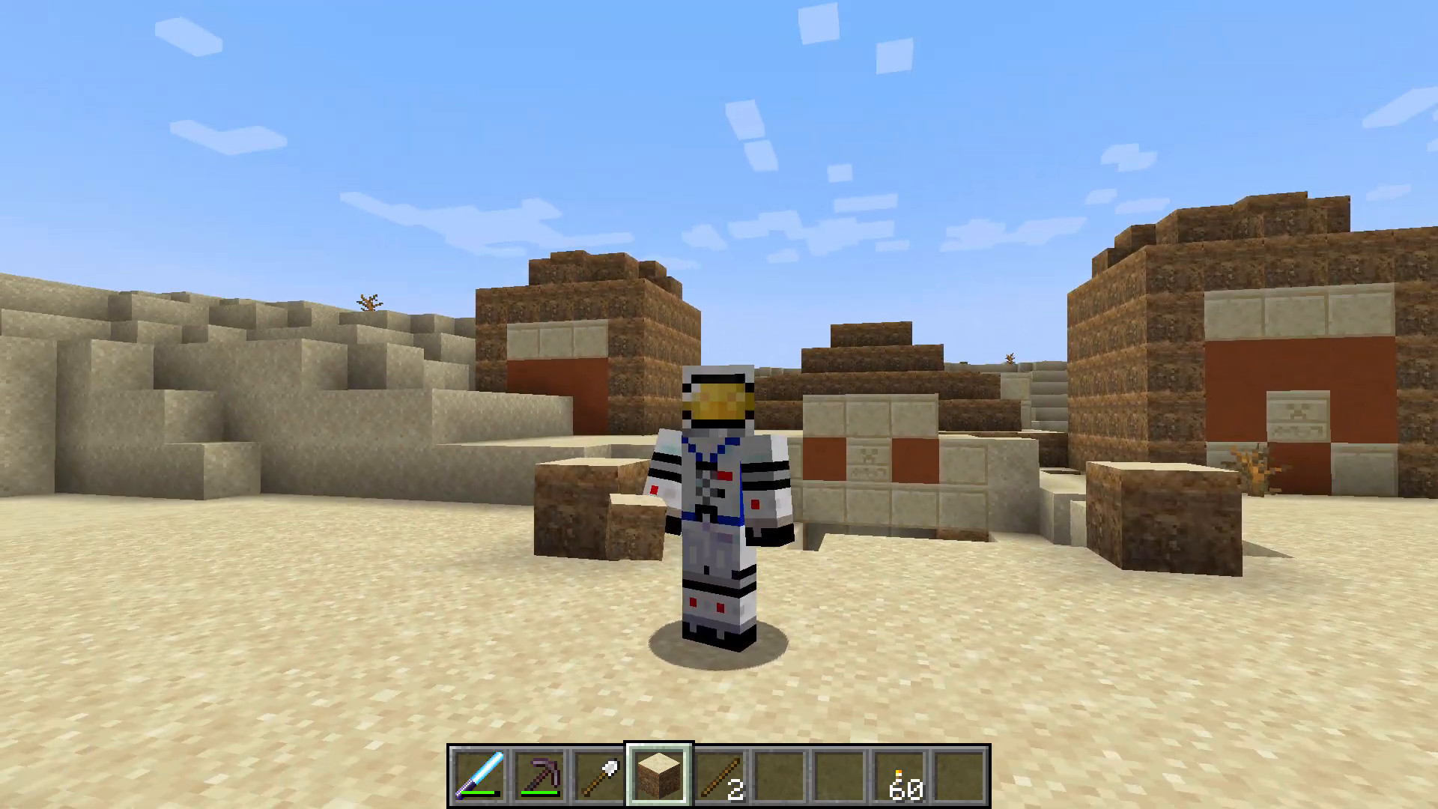